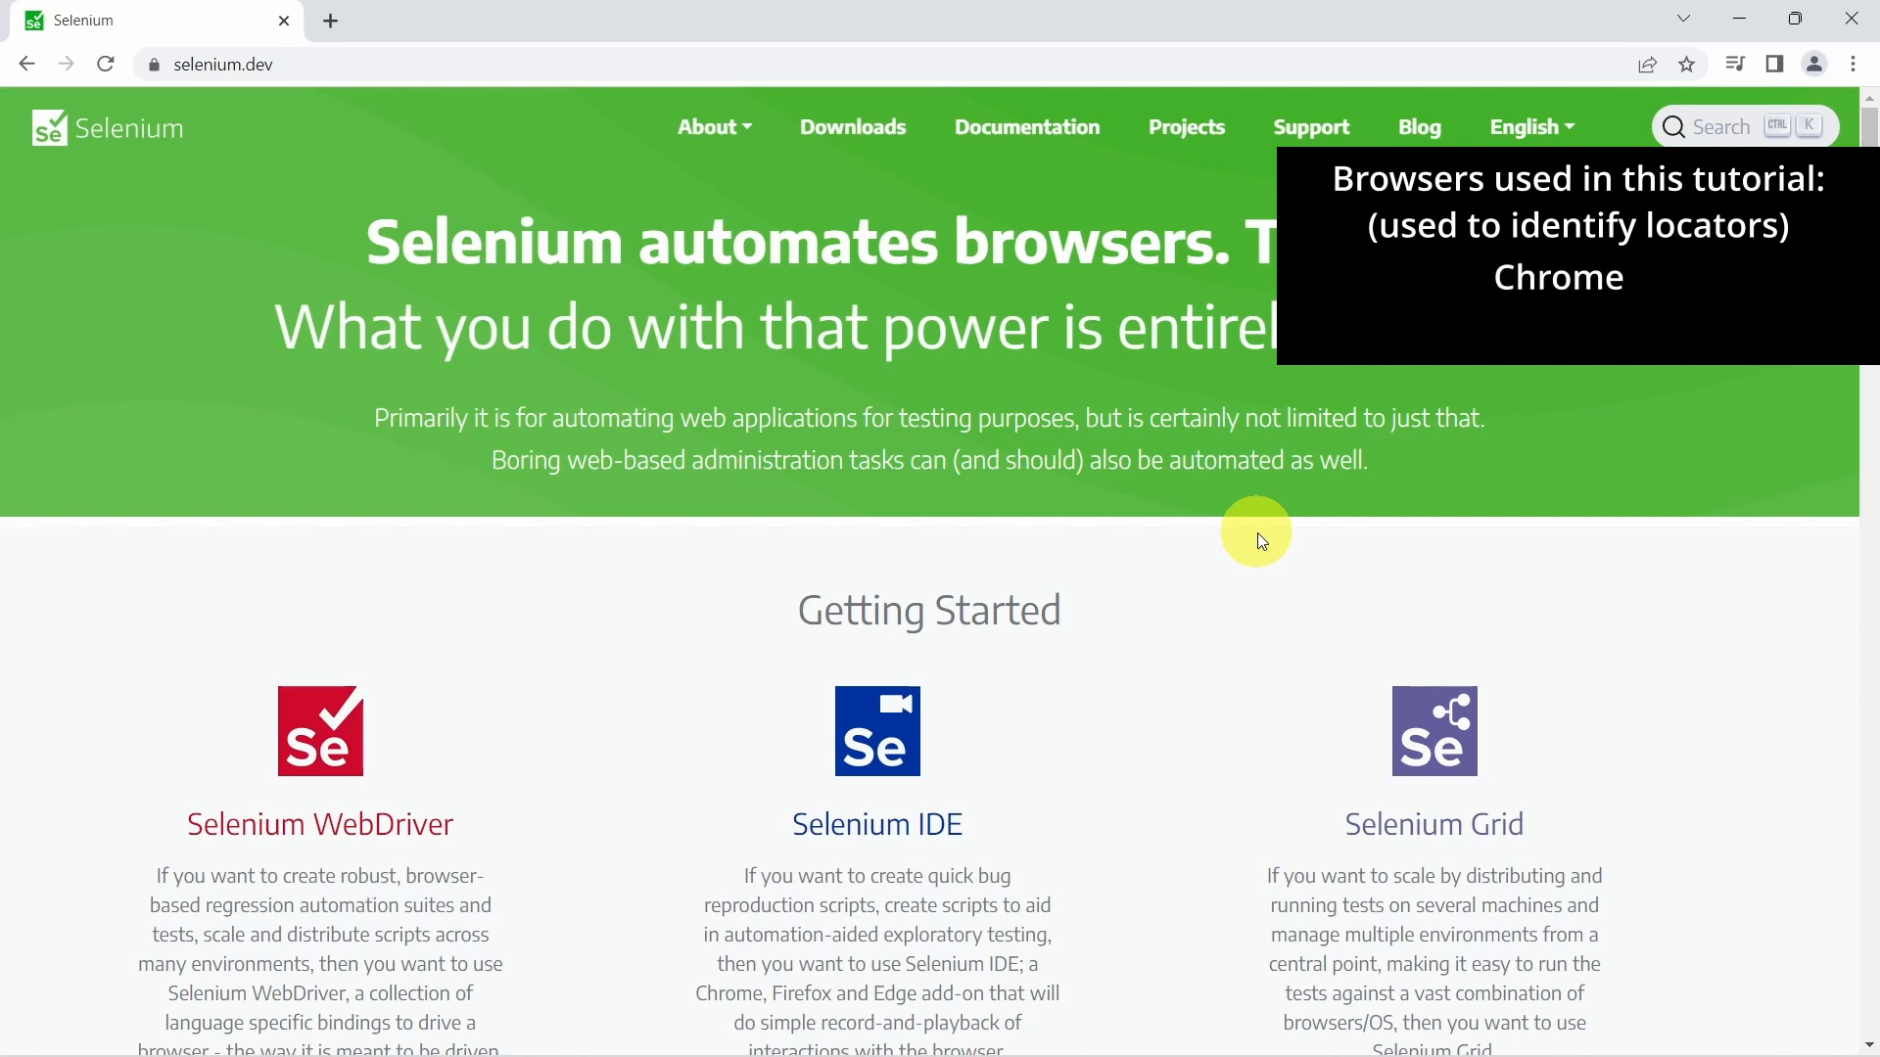
mouse_move(1856, 62)
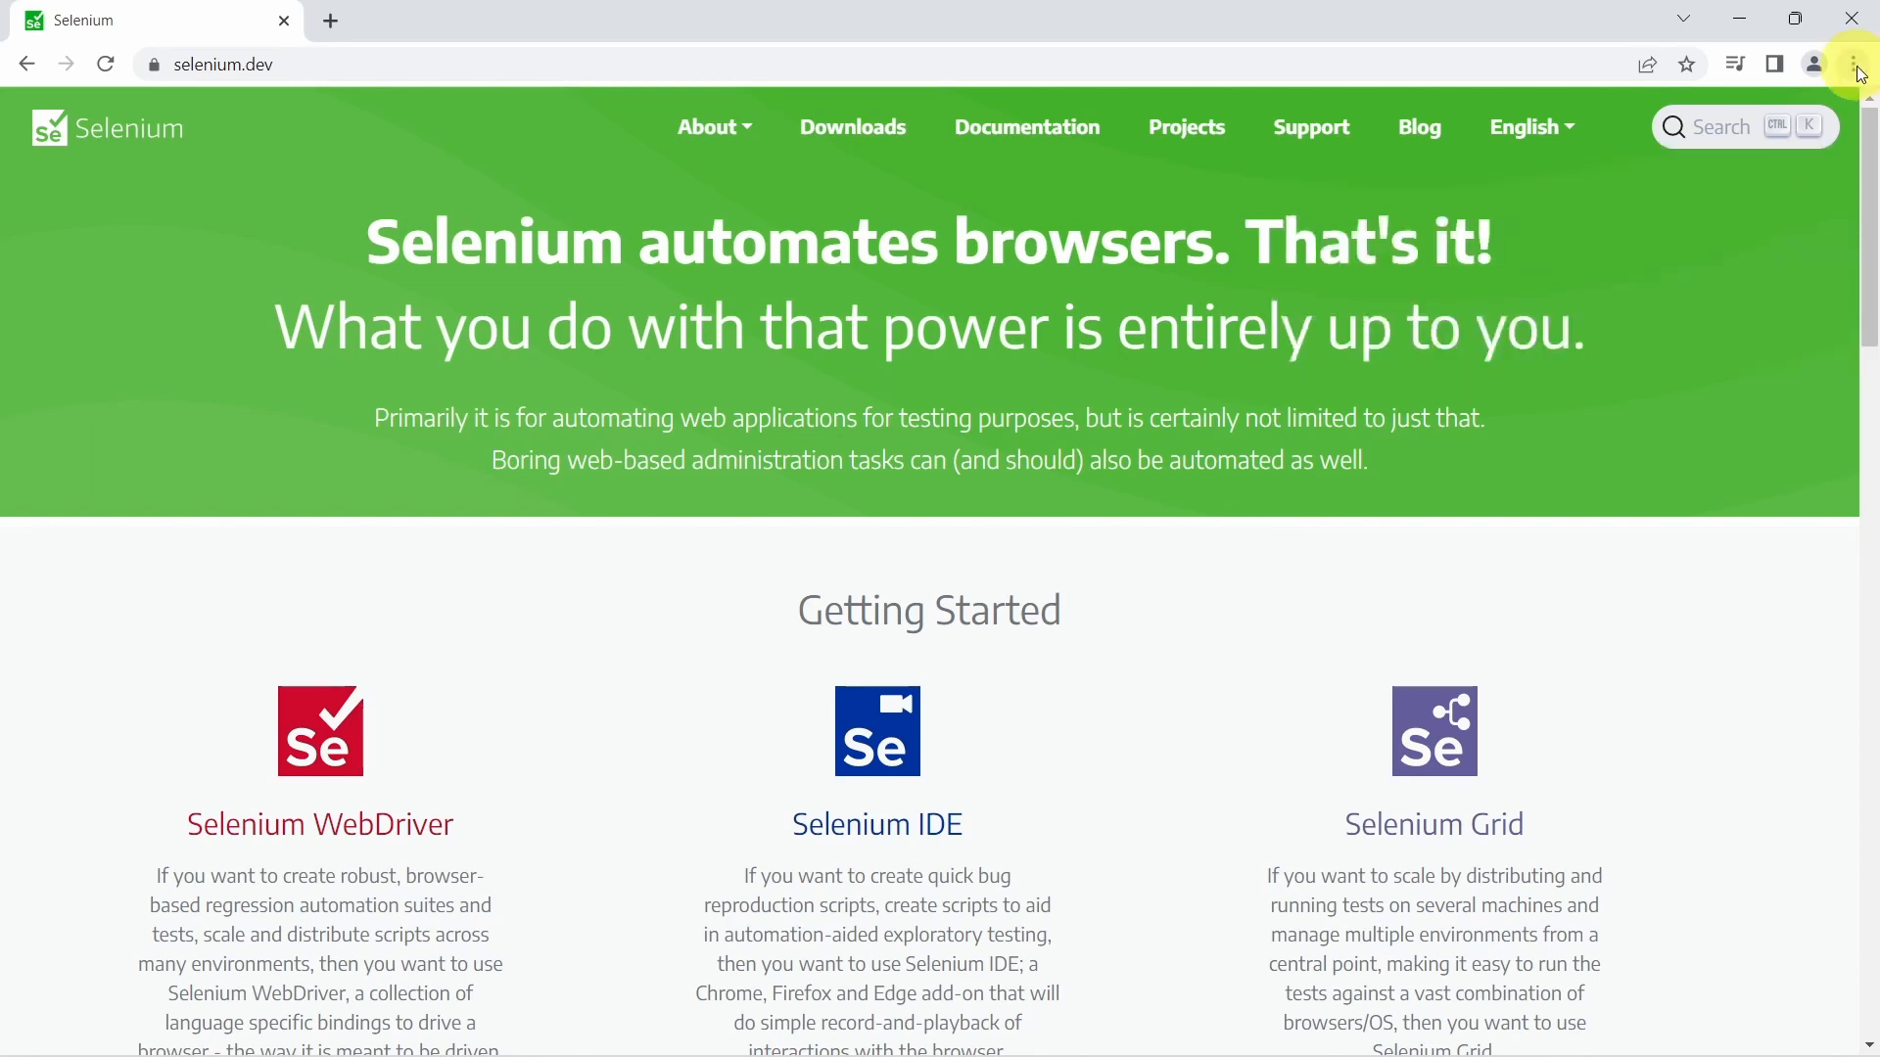
Open Chrome's three-dot main menu on the selenium.dev homepage.
click(1854, 62)
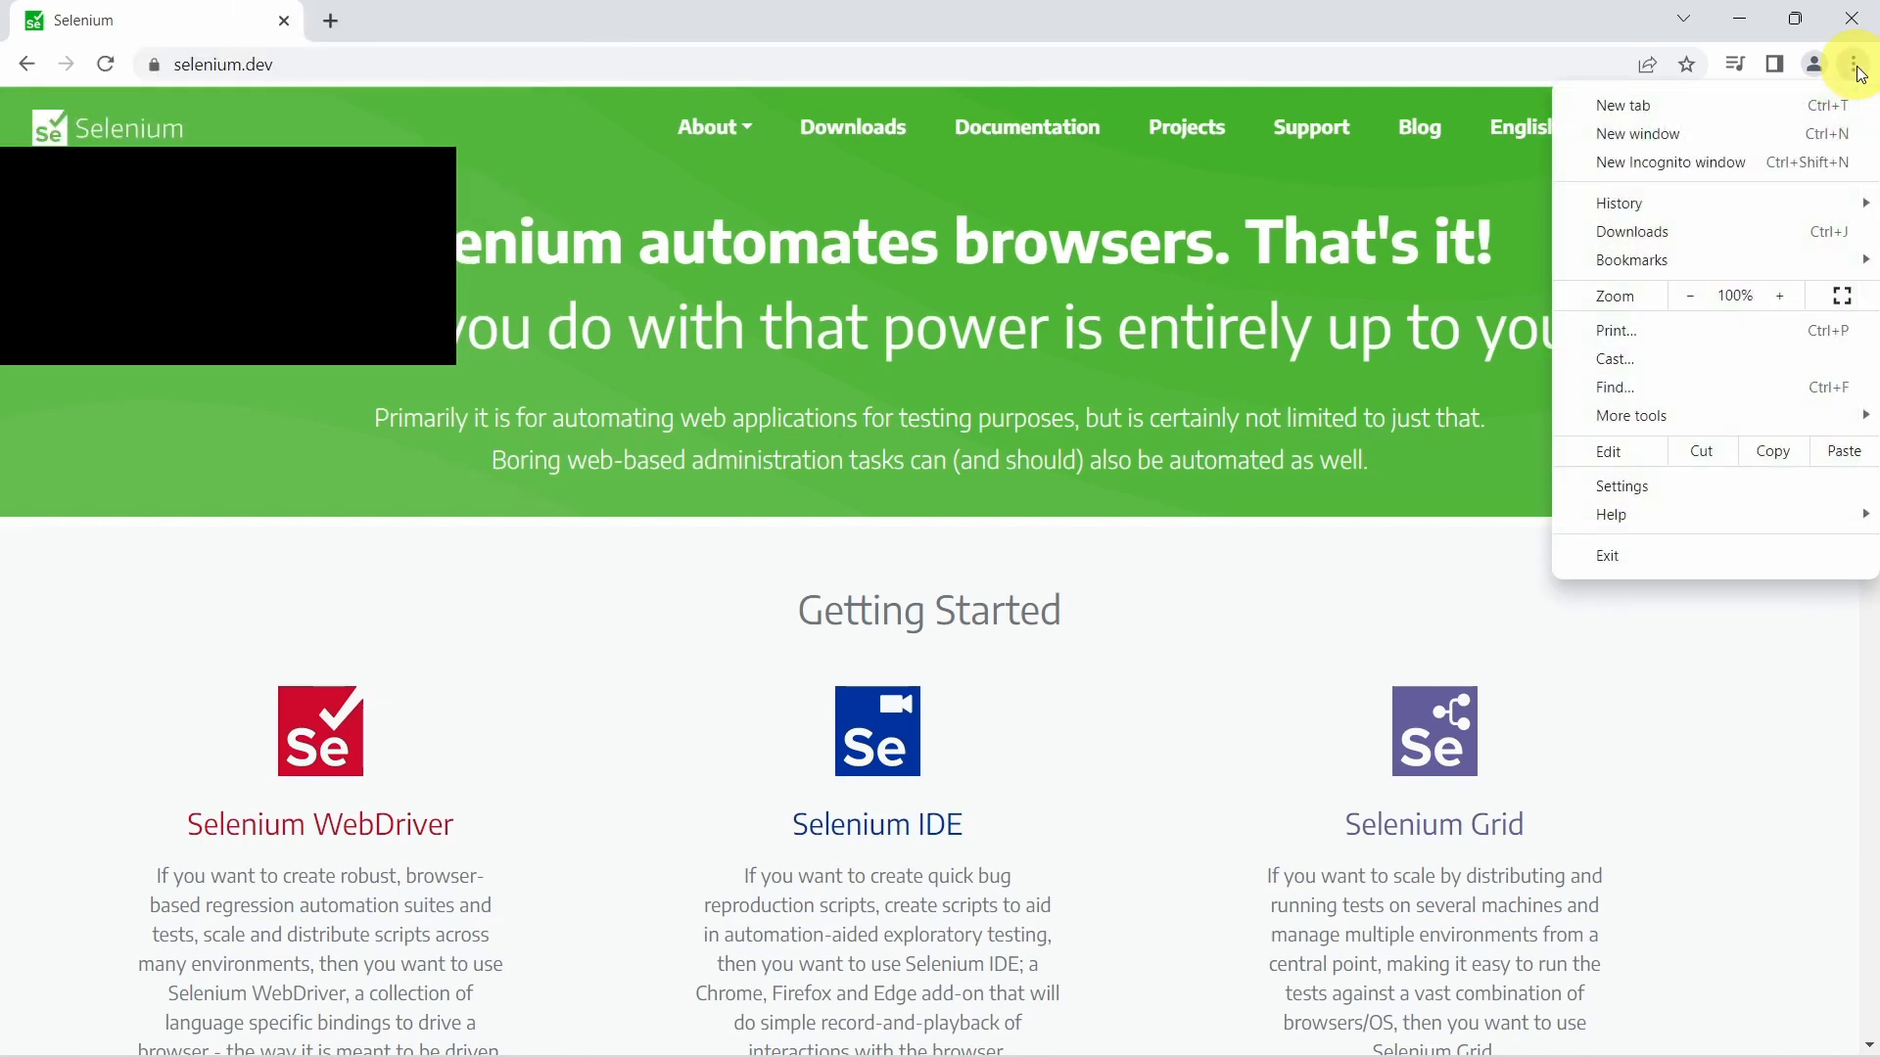
mouse_move(1631, 415)
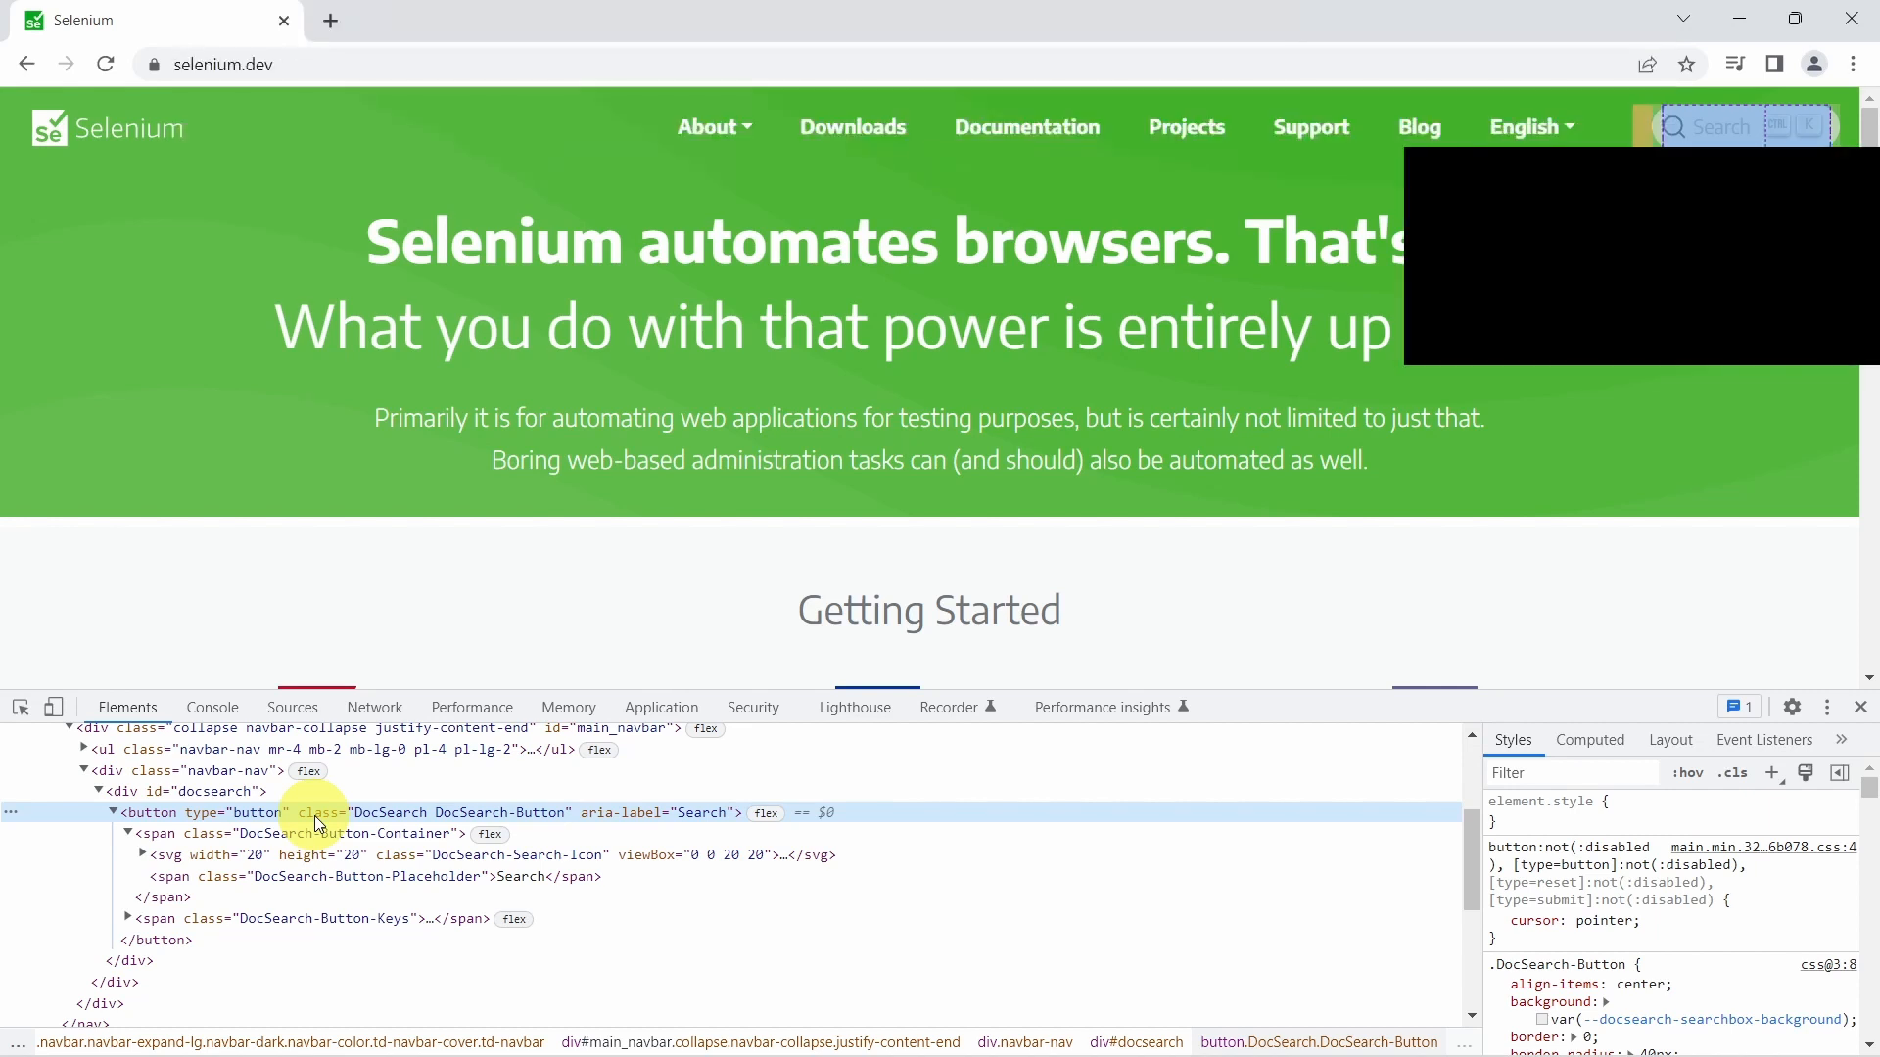
Search the Elements panel markup for the .DocSearch class selector.
key(ctrl+f)
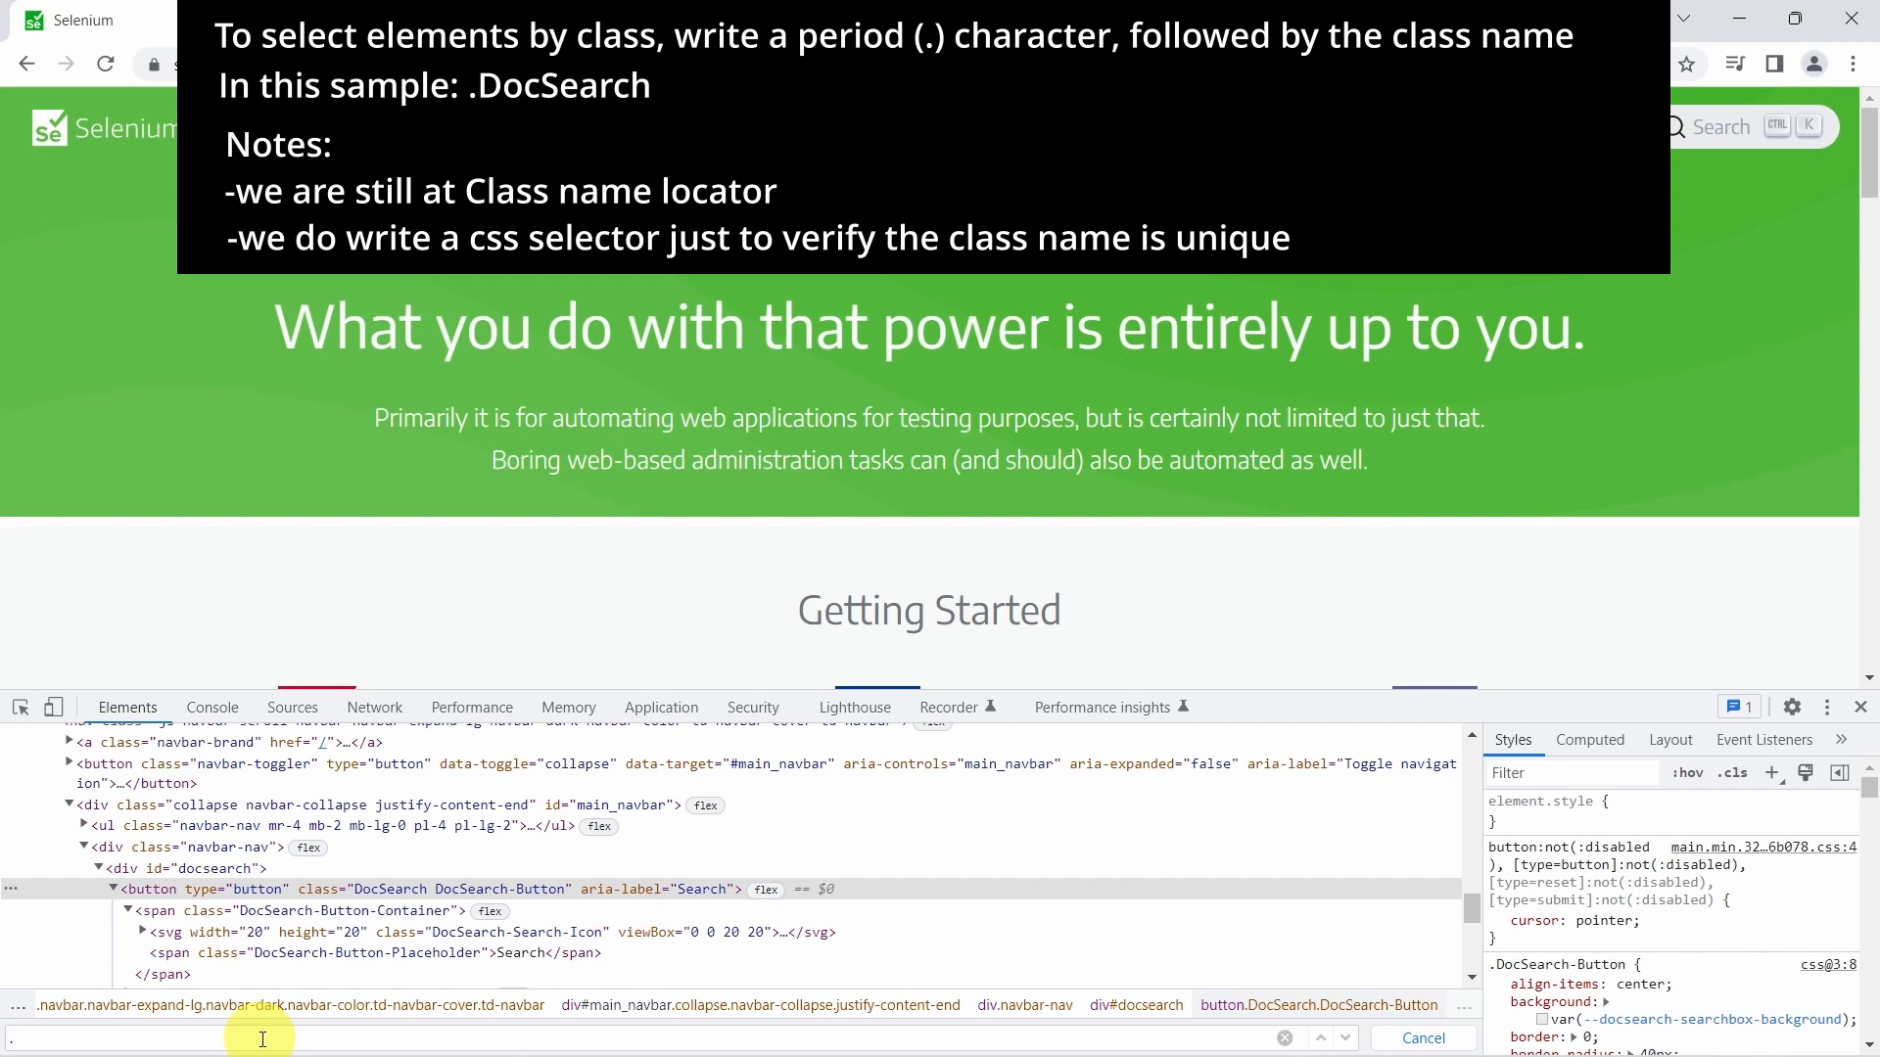
text(.DocSearch)
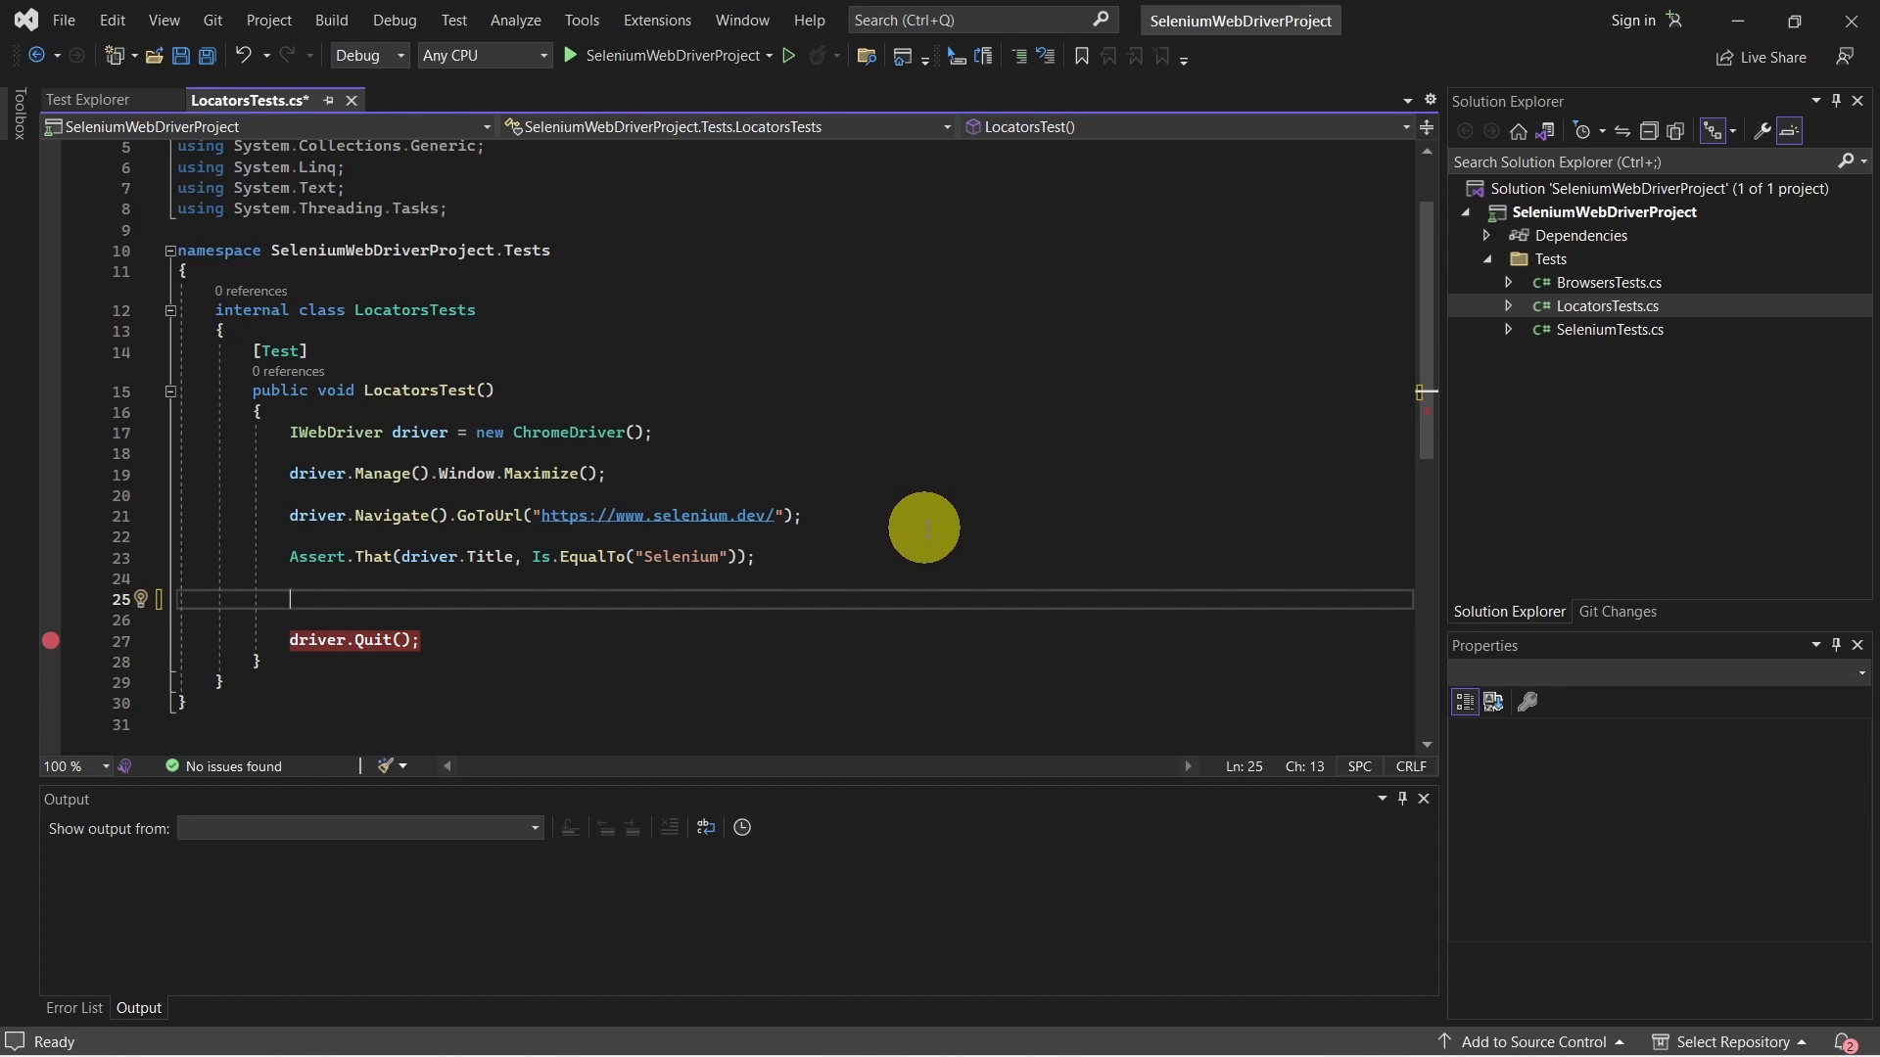
Save LocatorsTests.cs.
key(ctrl+s)
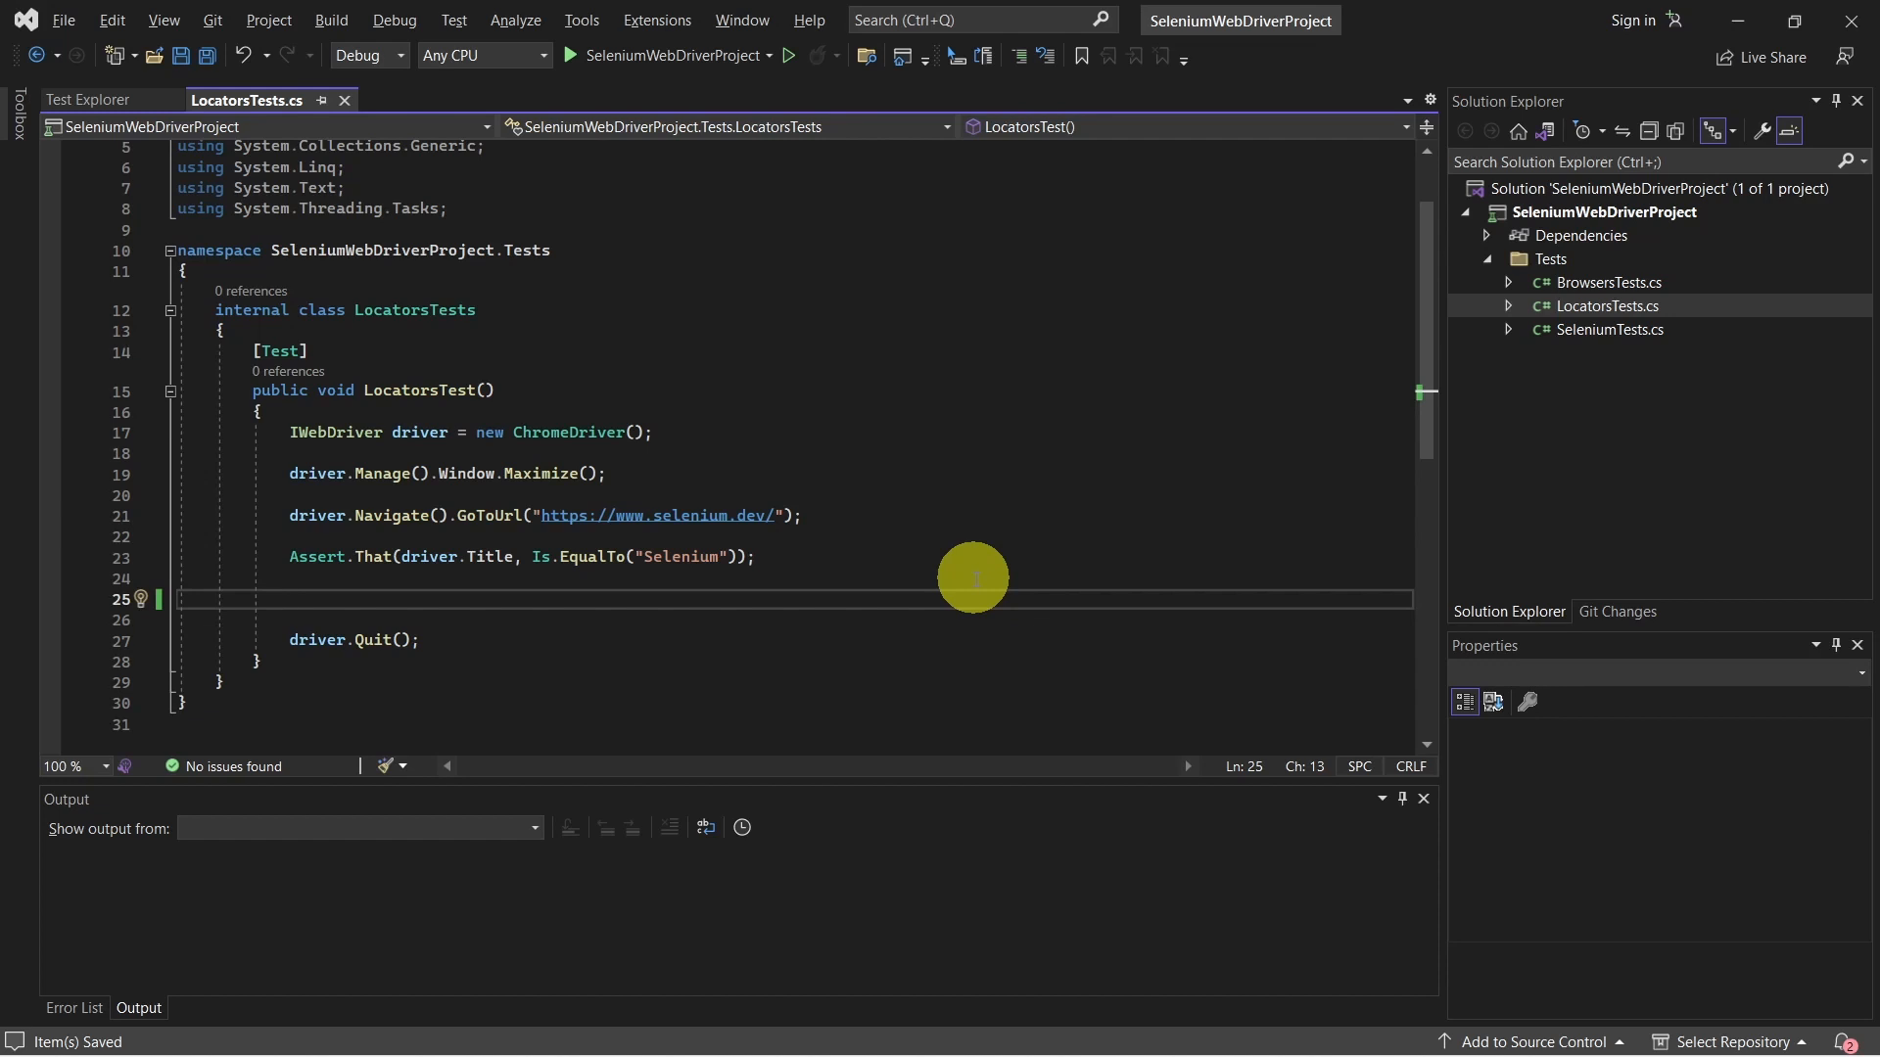
mouse_move(538, 388)
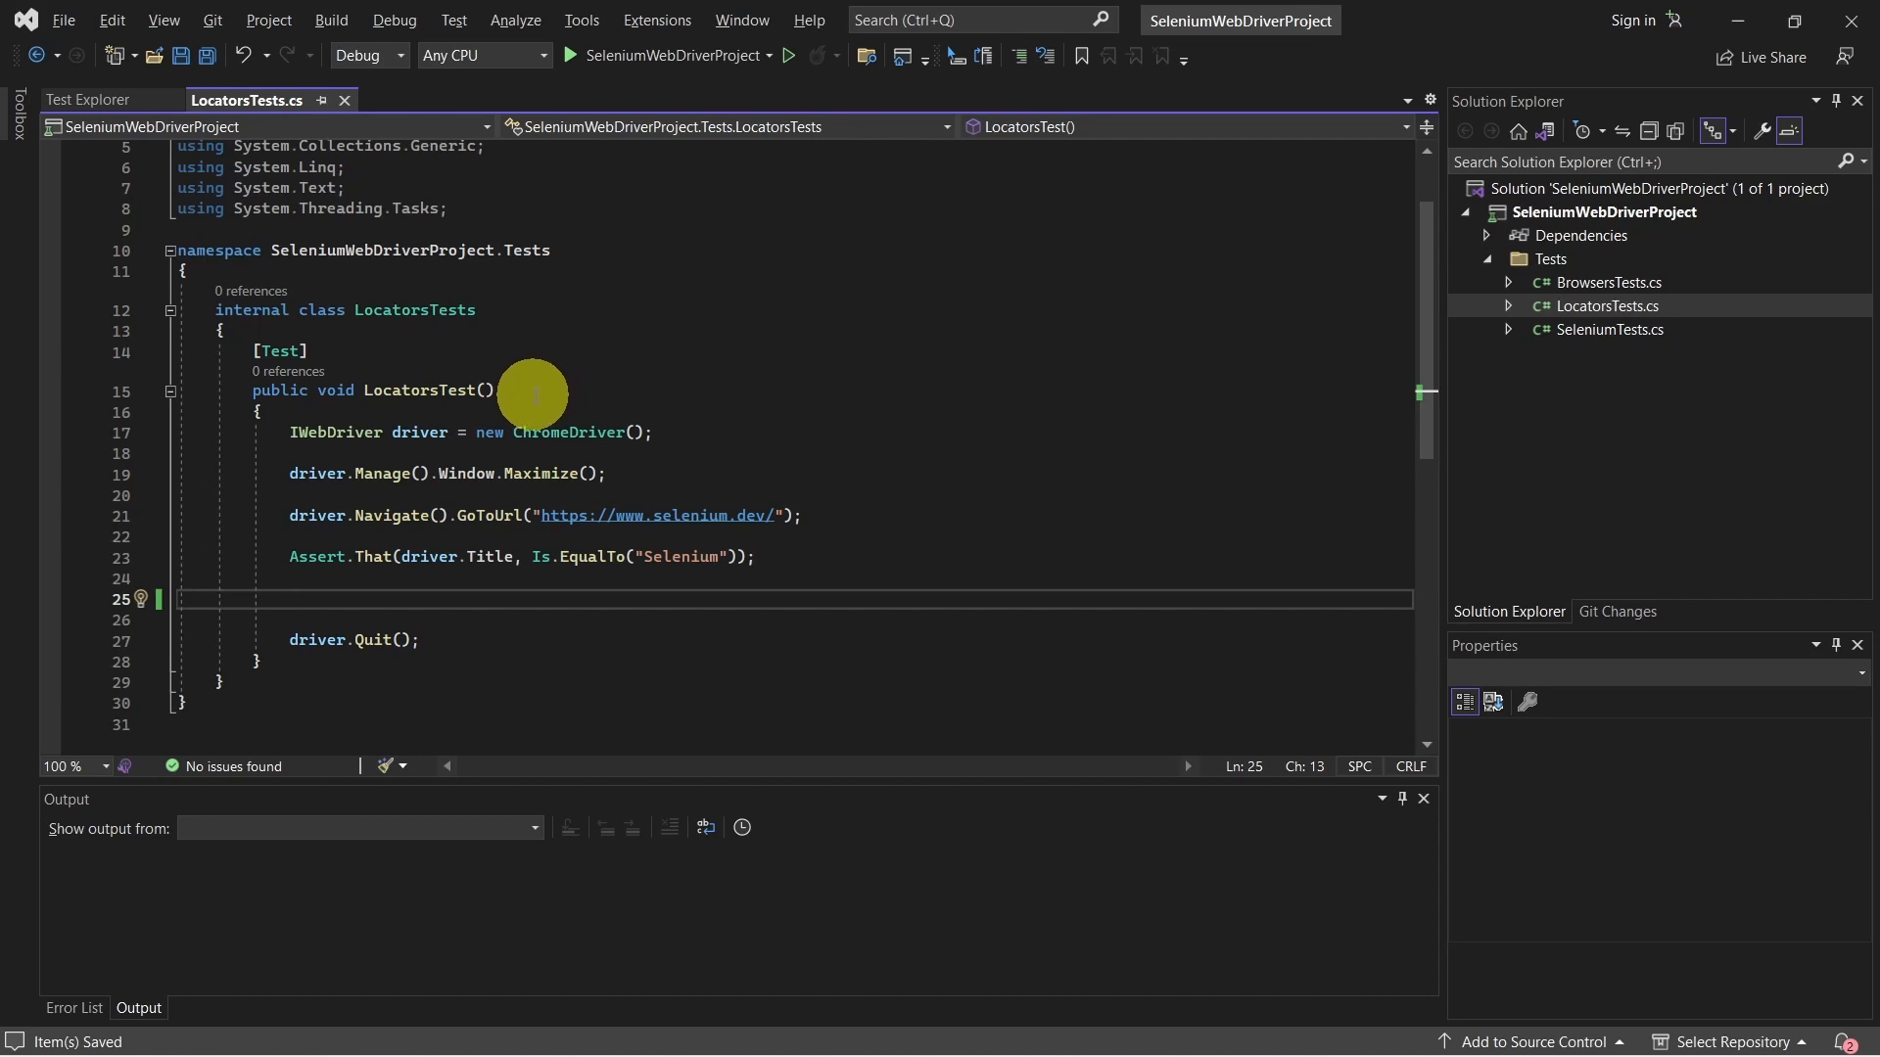
mouse_move(683, 430)
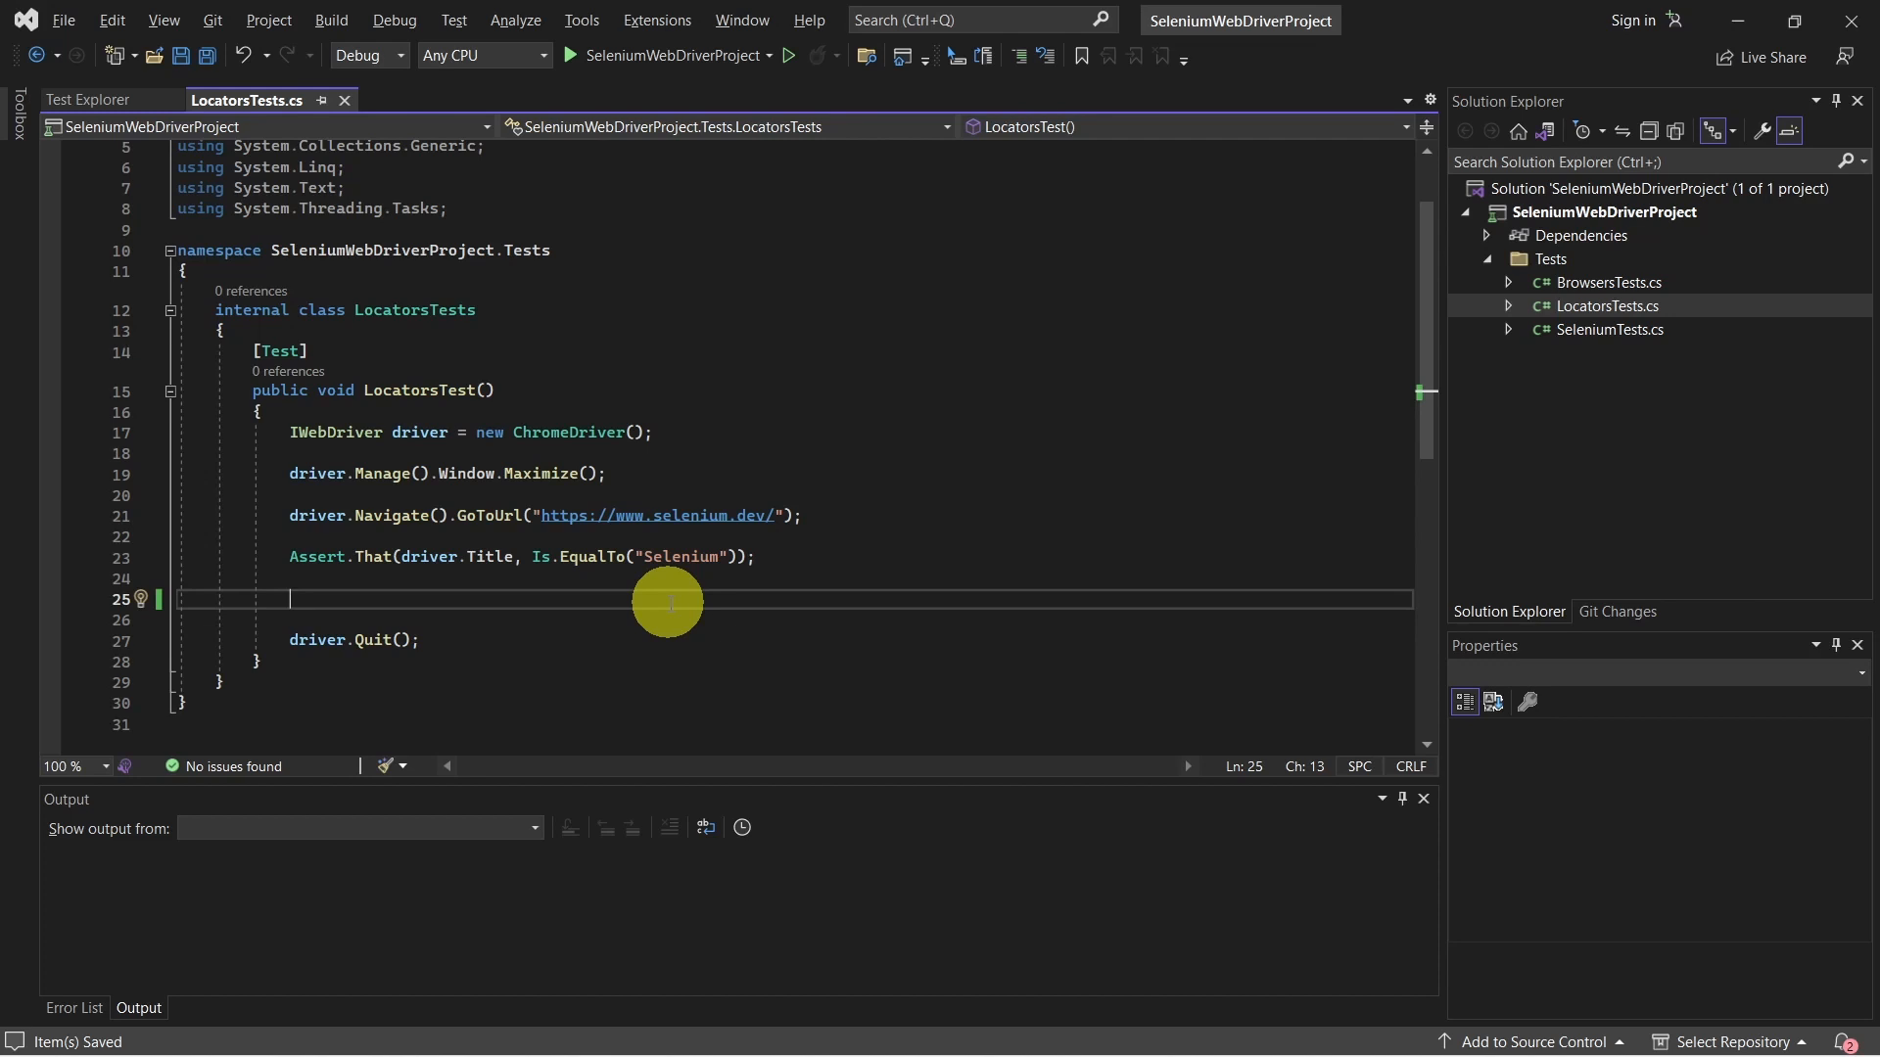
Add a //class name comment and classNameValidator finding the DocSearch element by class name, Displayed.
text(//)
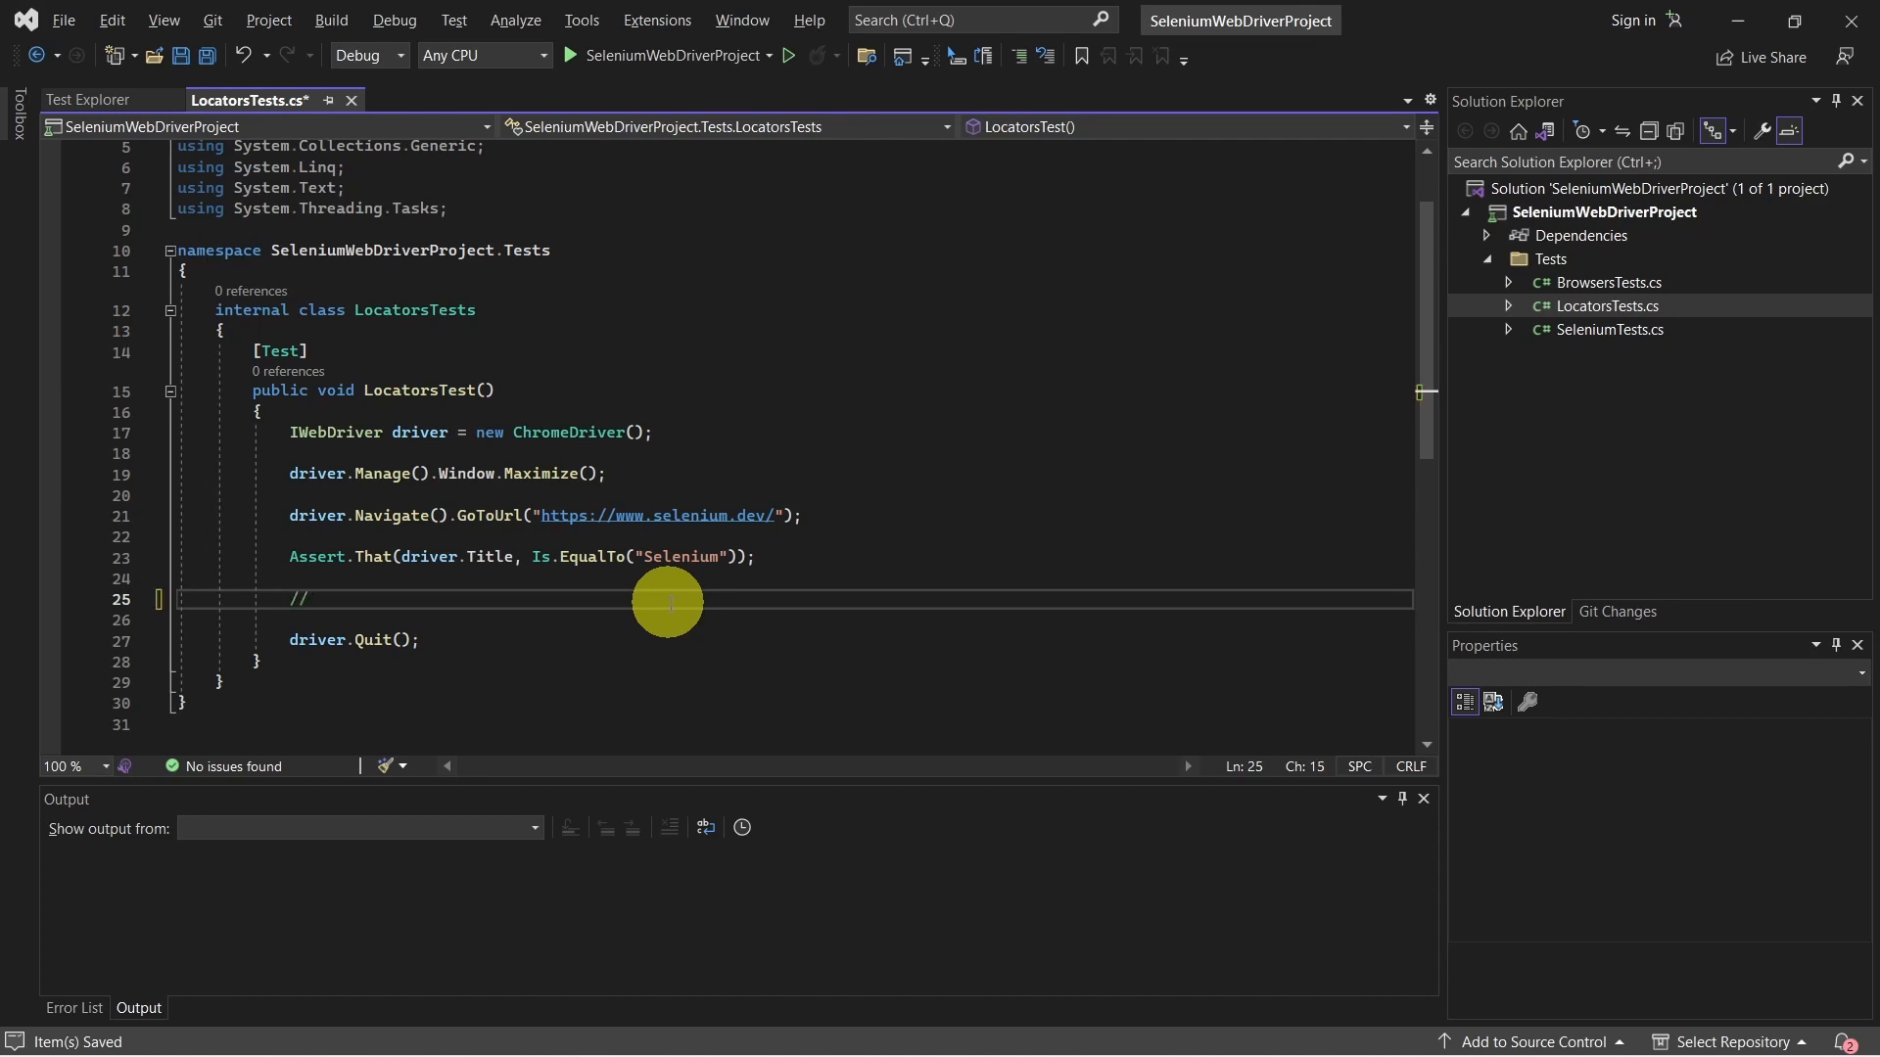
text(class name)
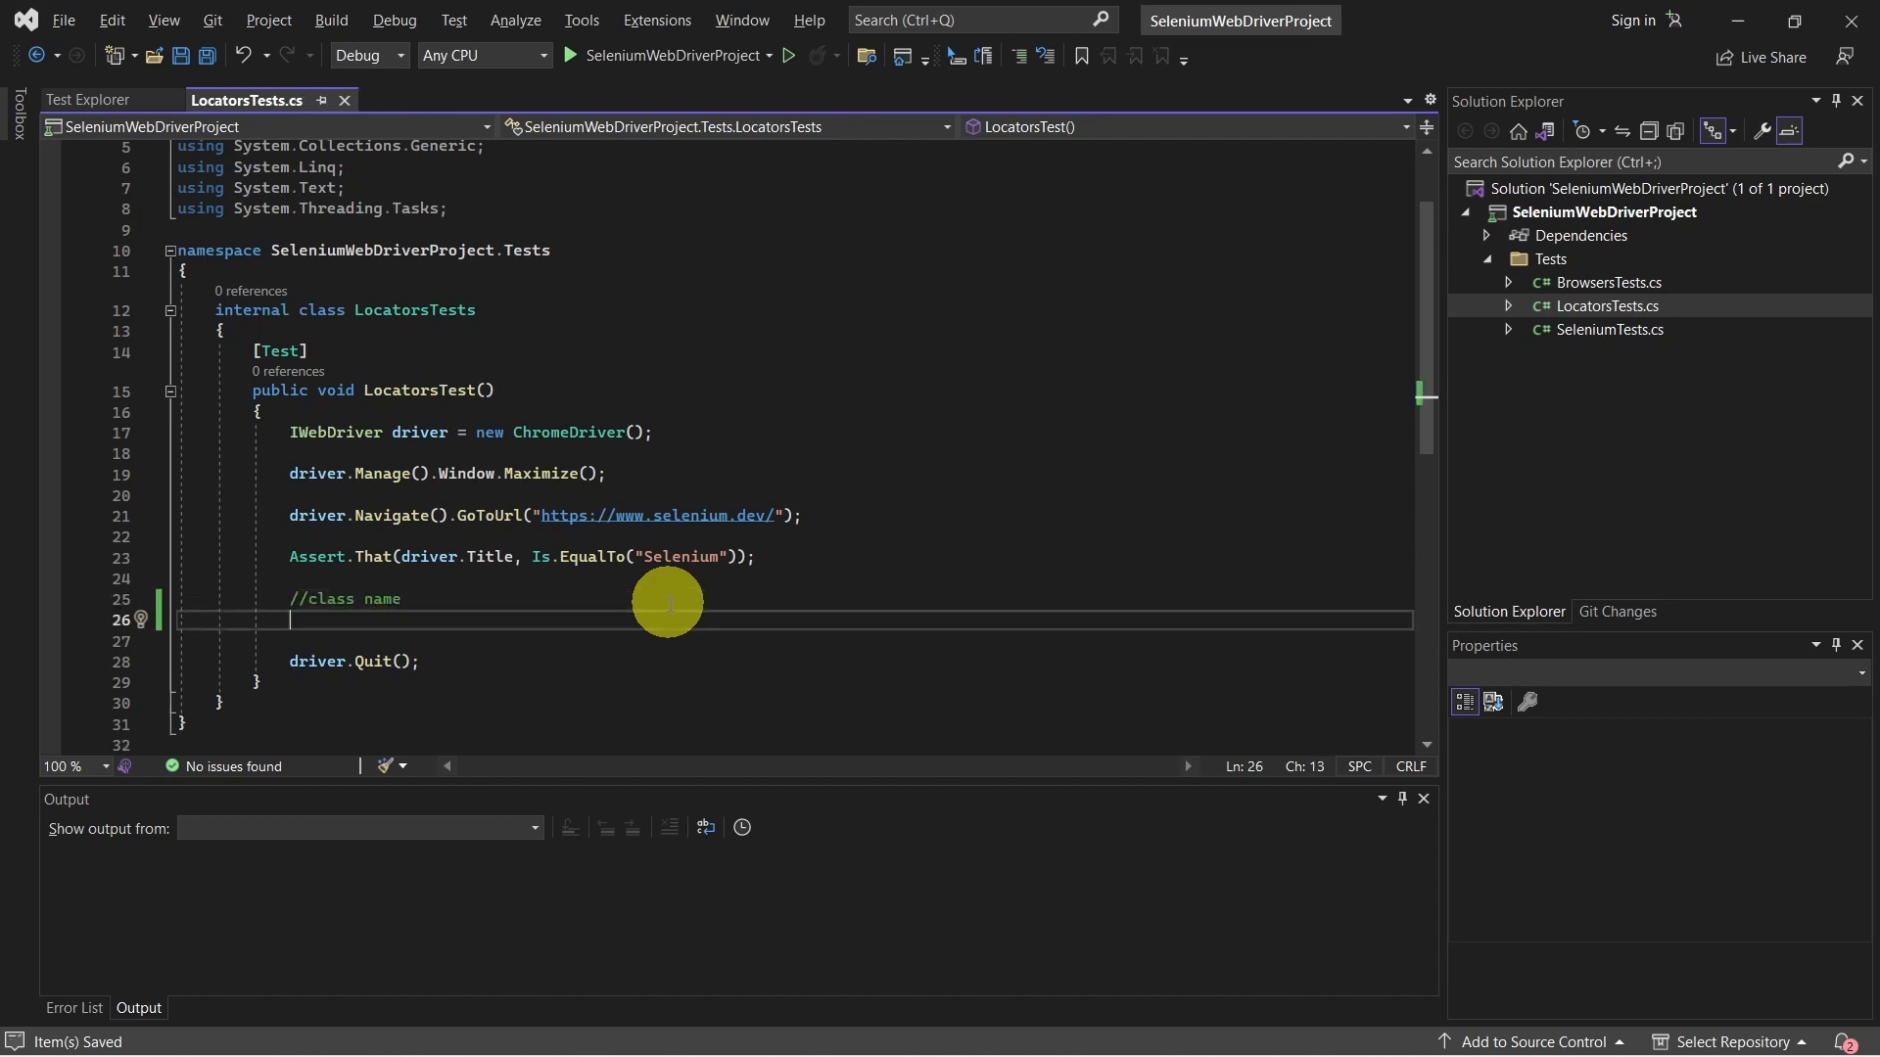
text(var classNam)
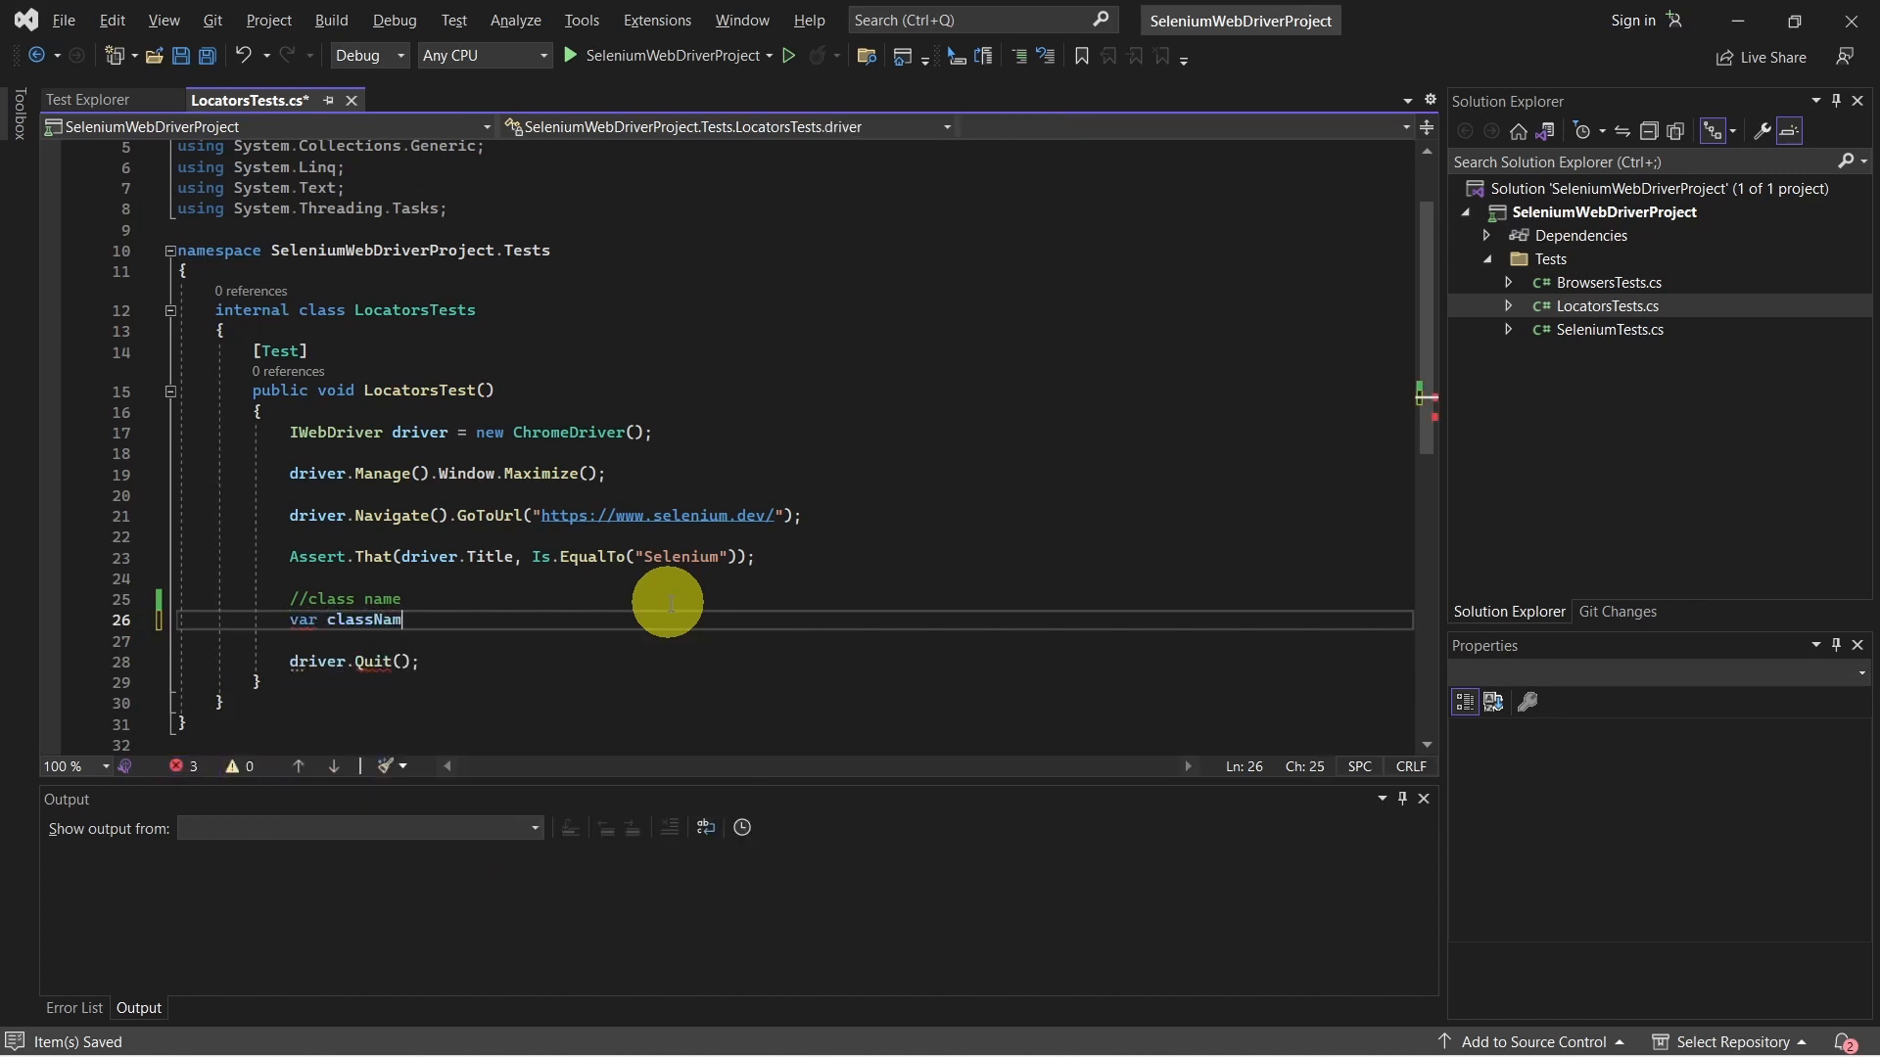
text(eV)
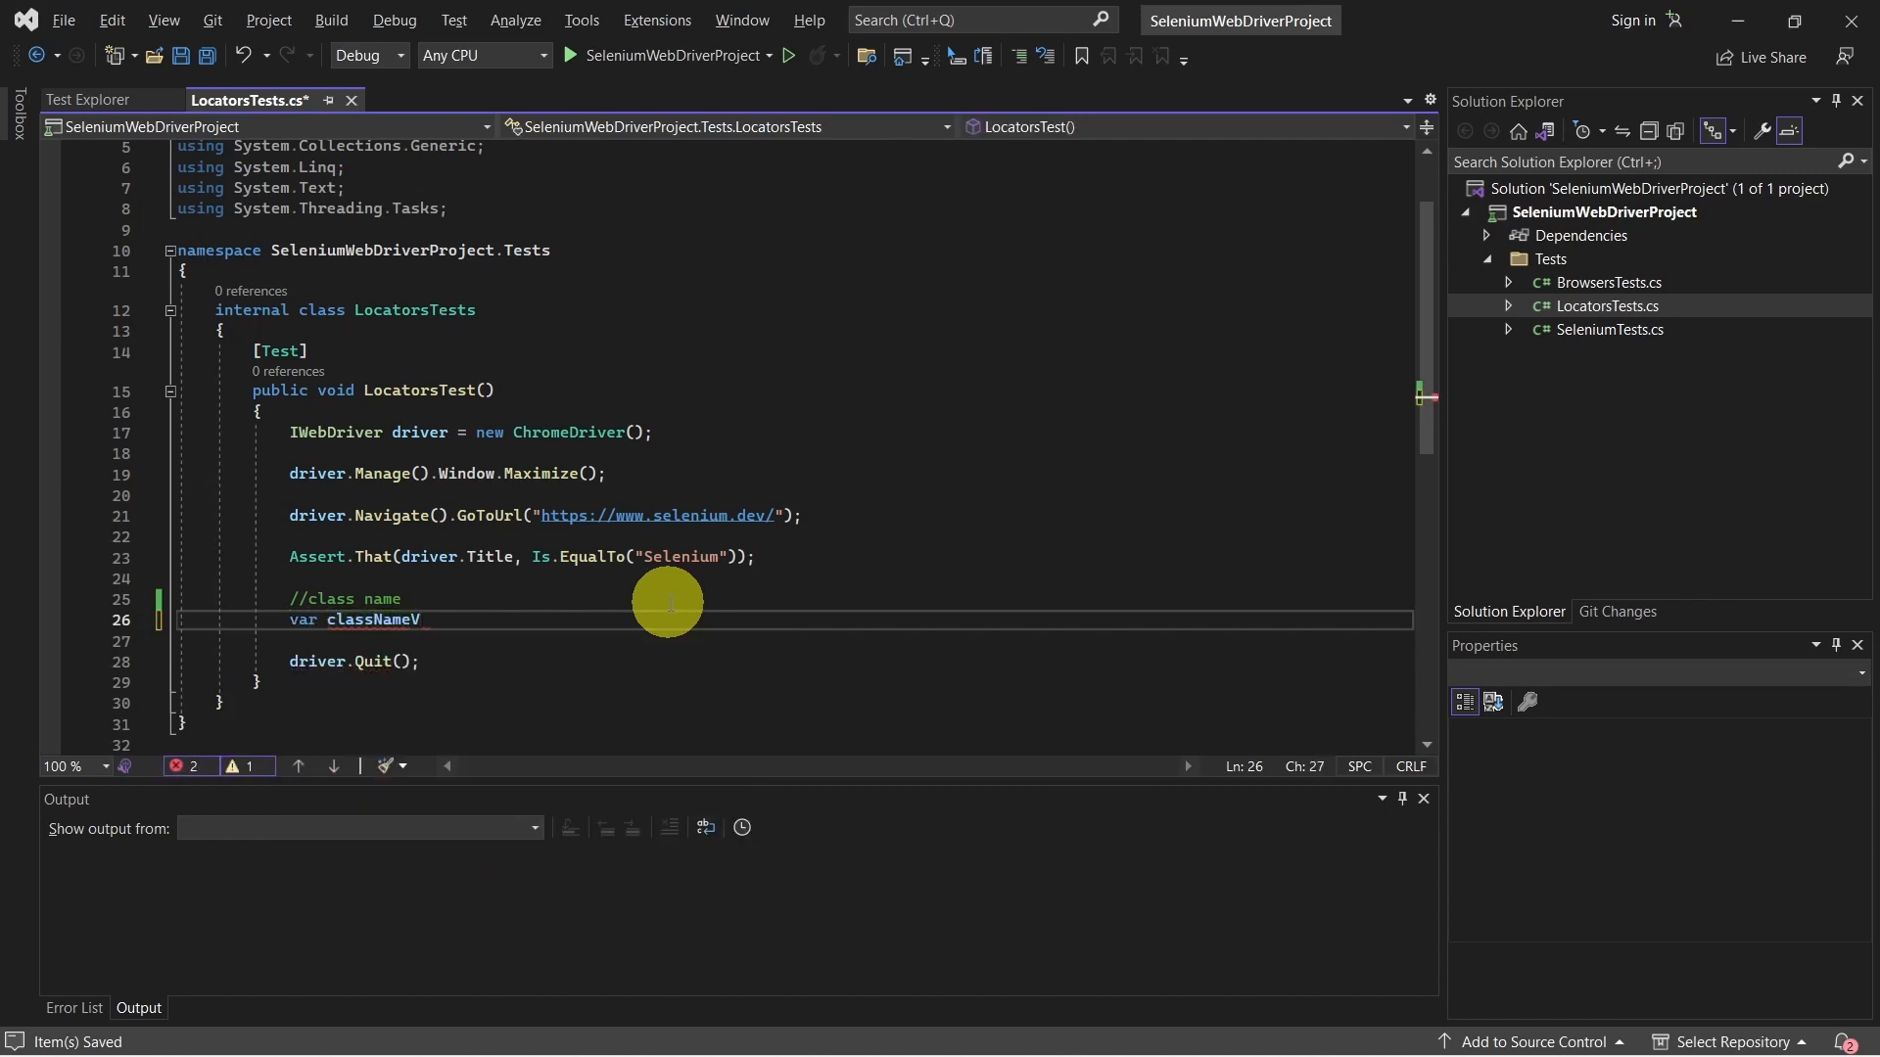
text(alidator =)
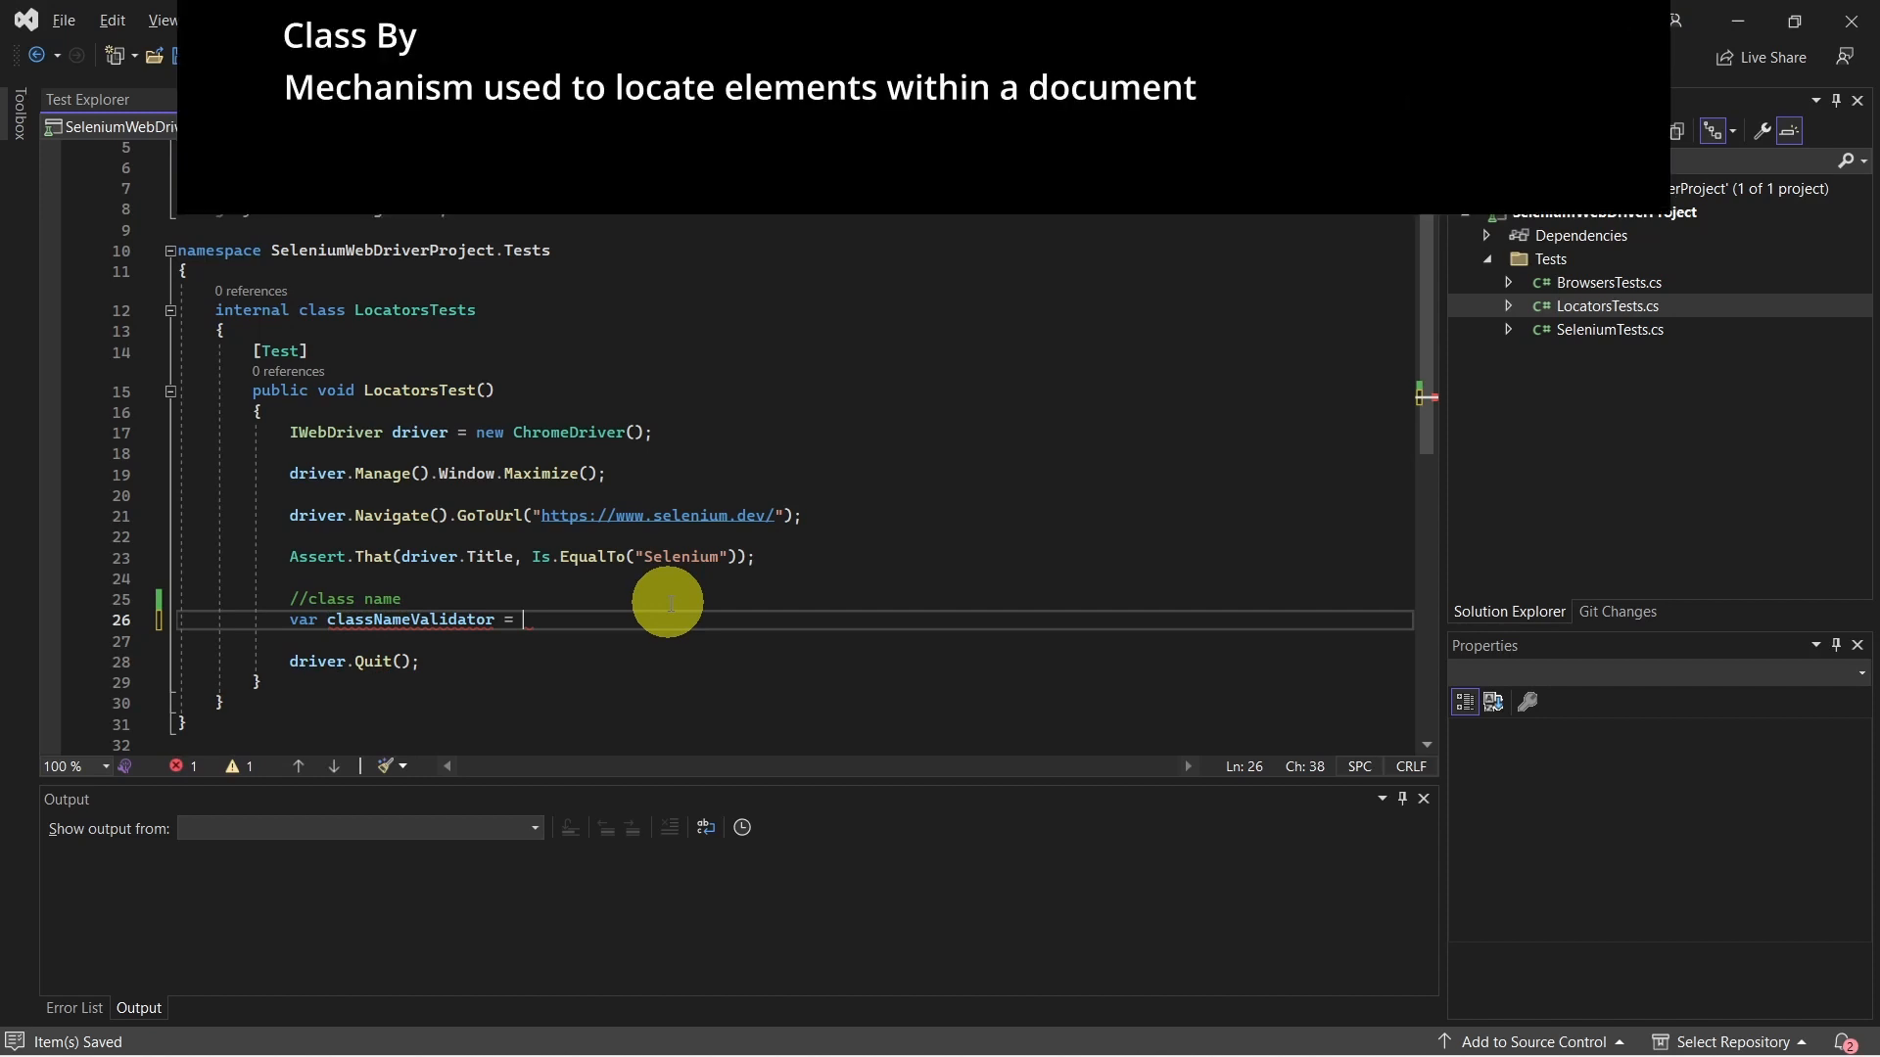
text(driver)
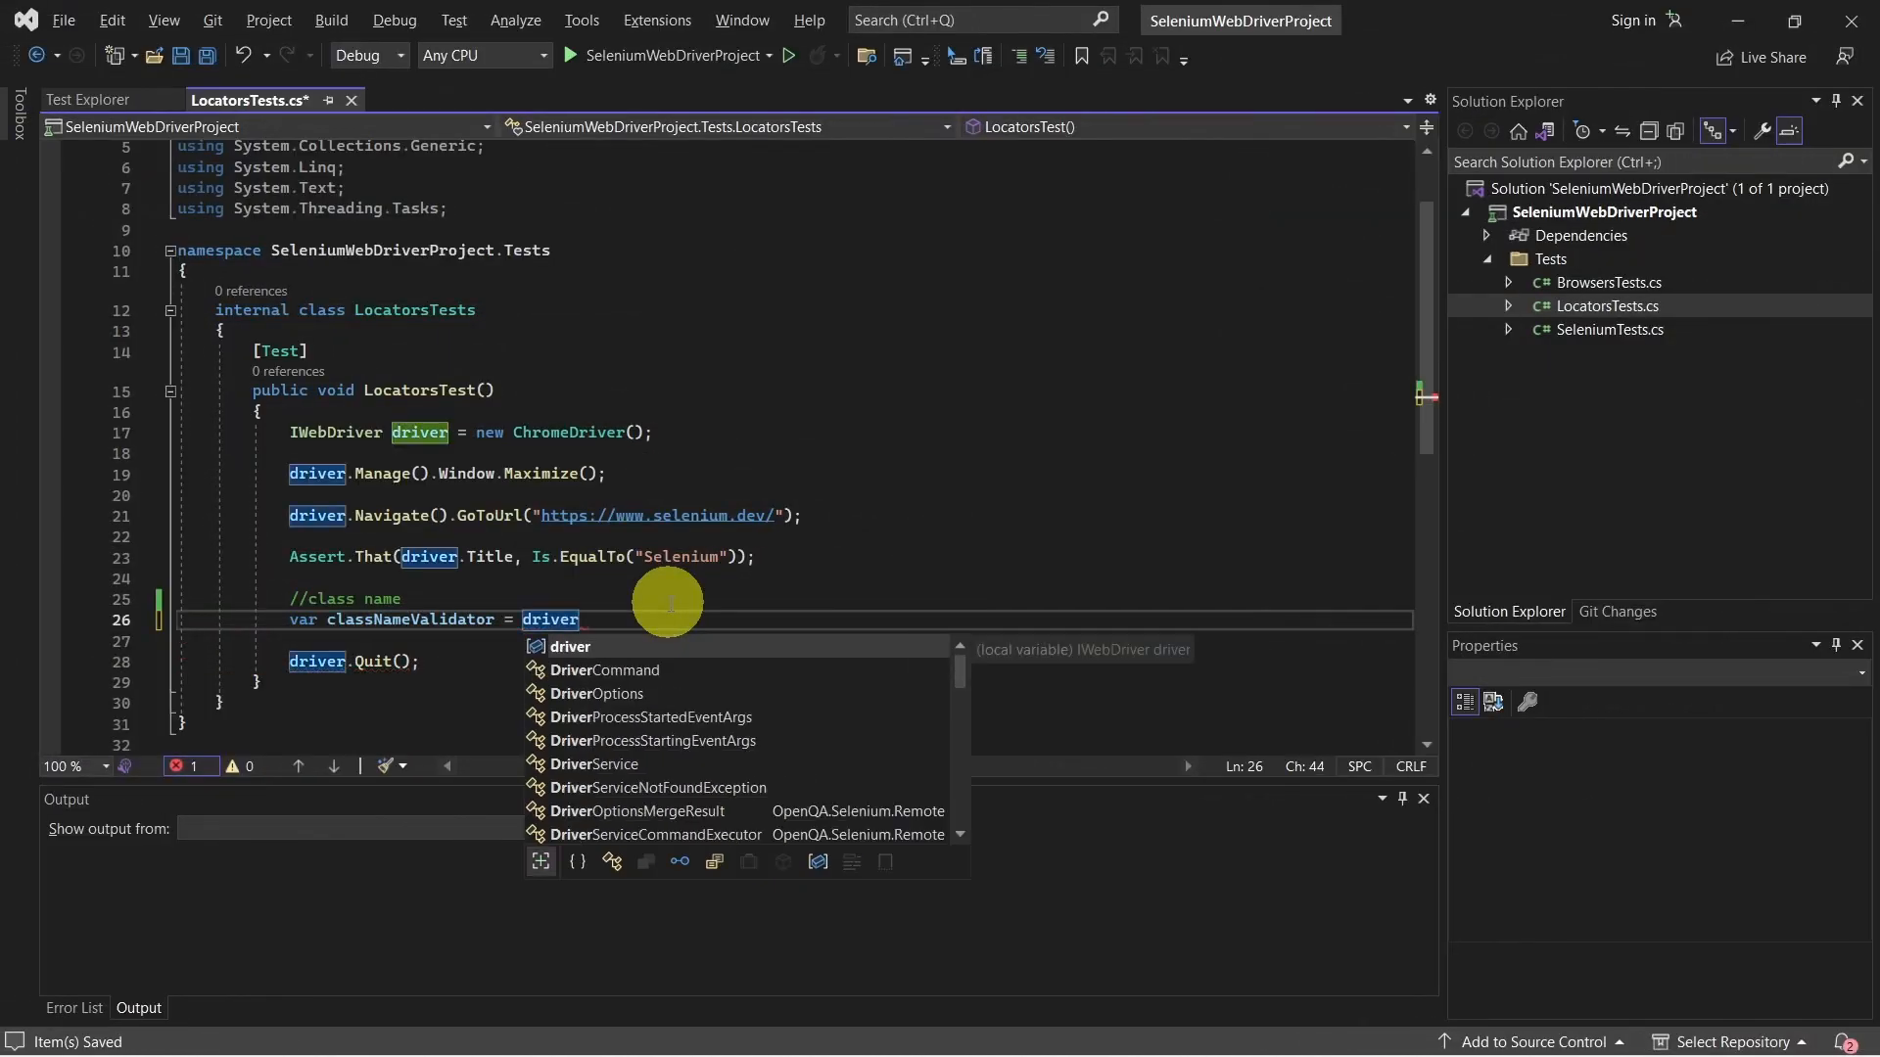
text(.Fine)
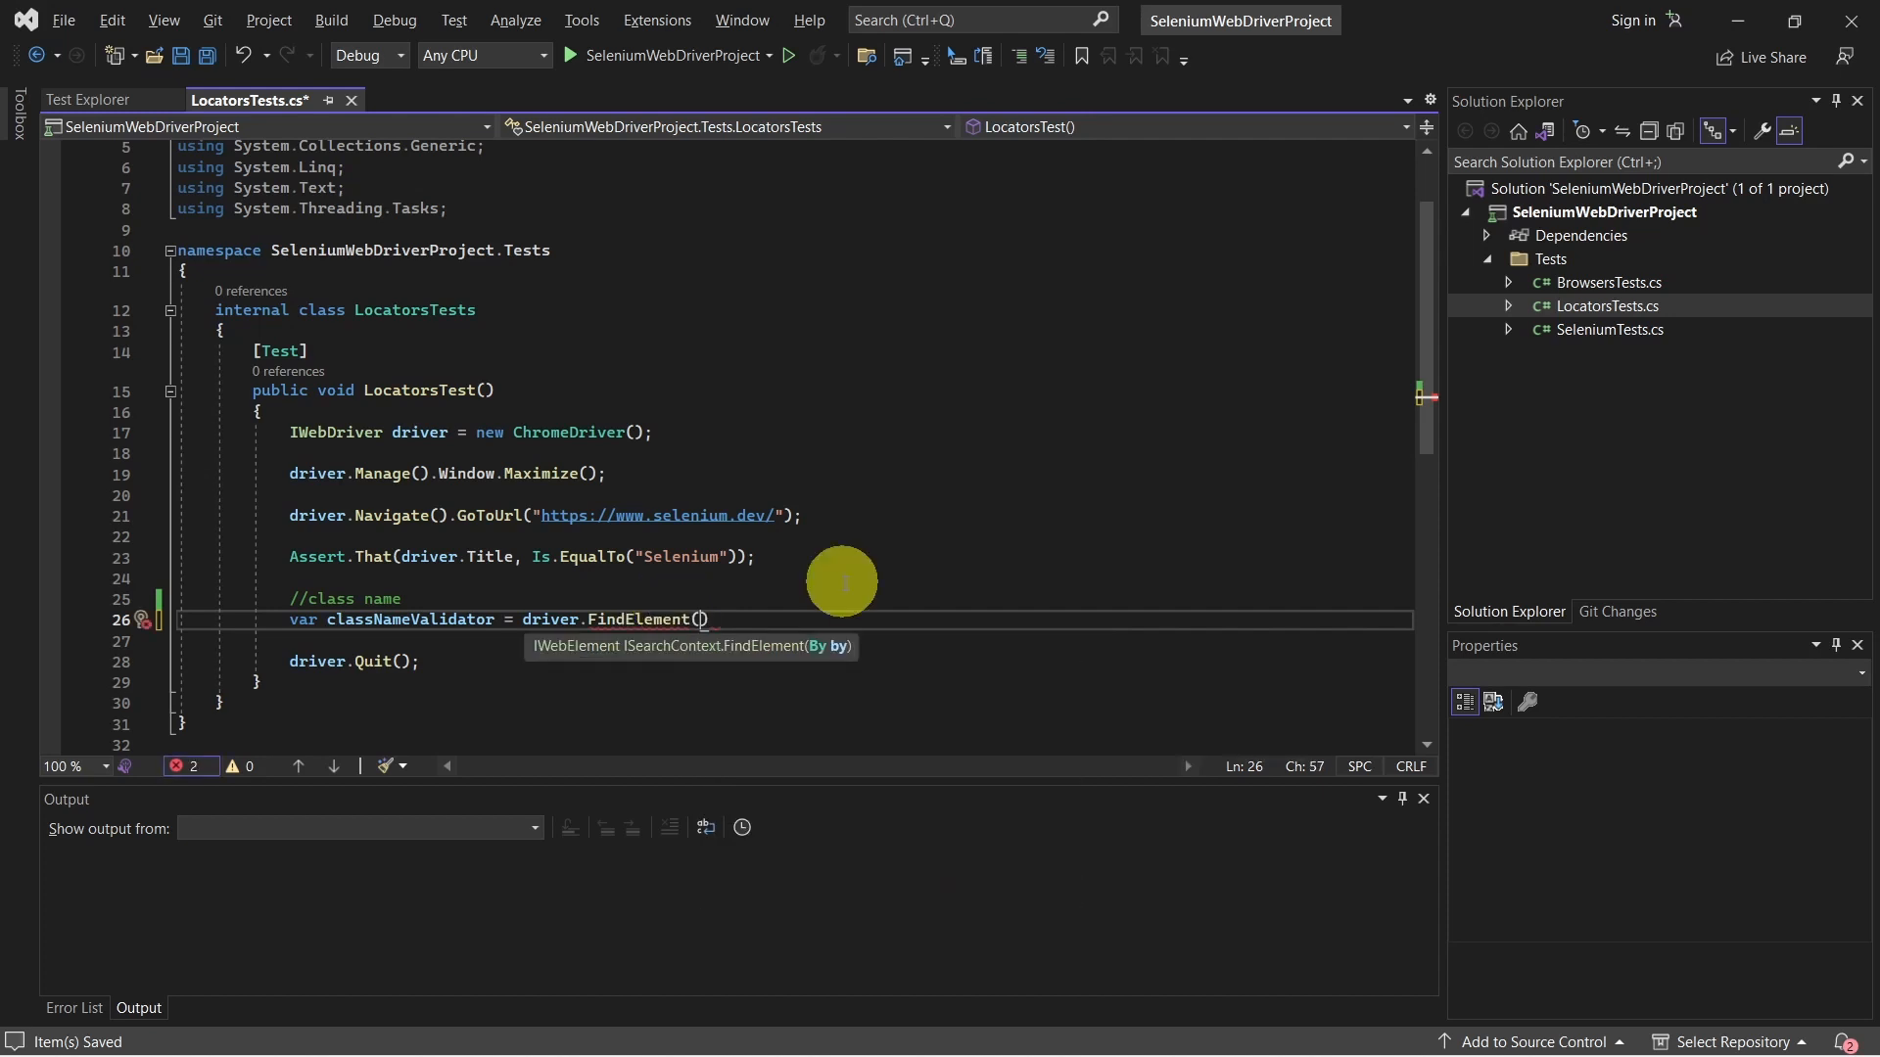
text(By.)
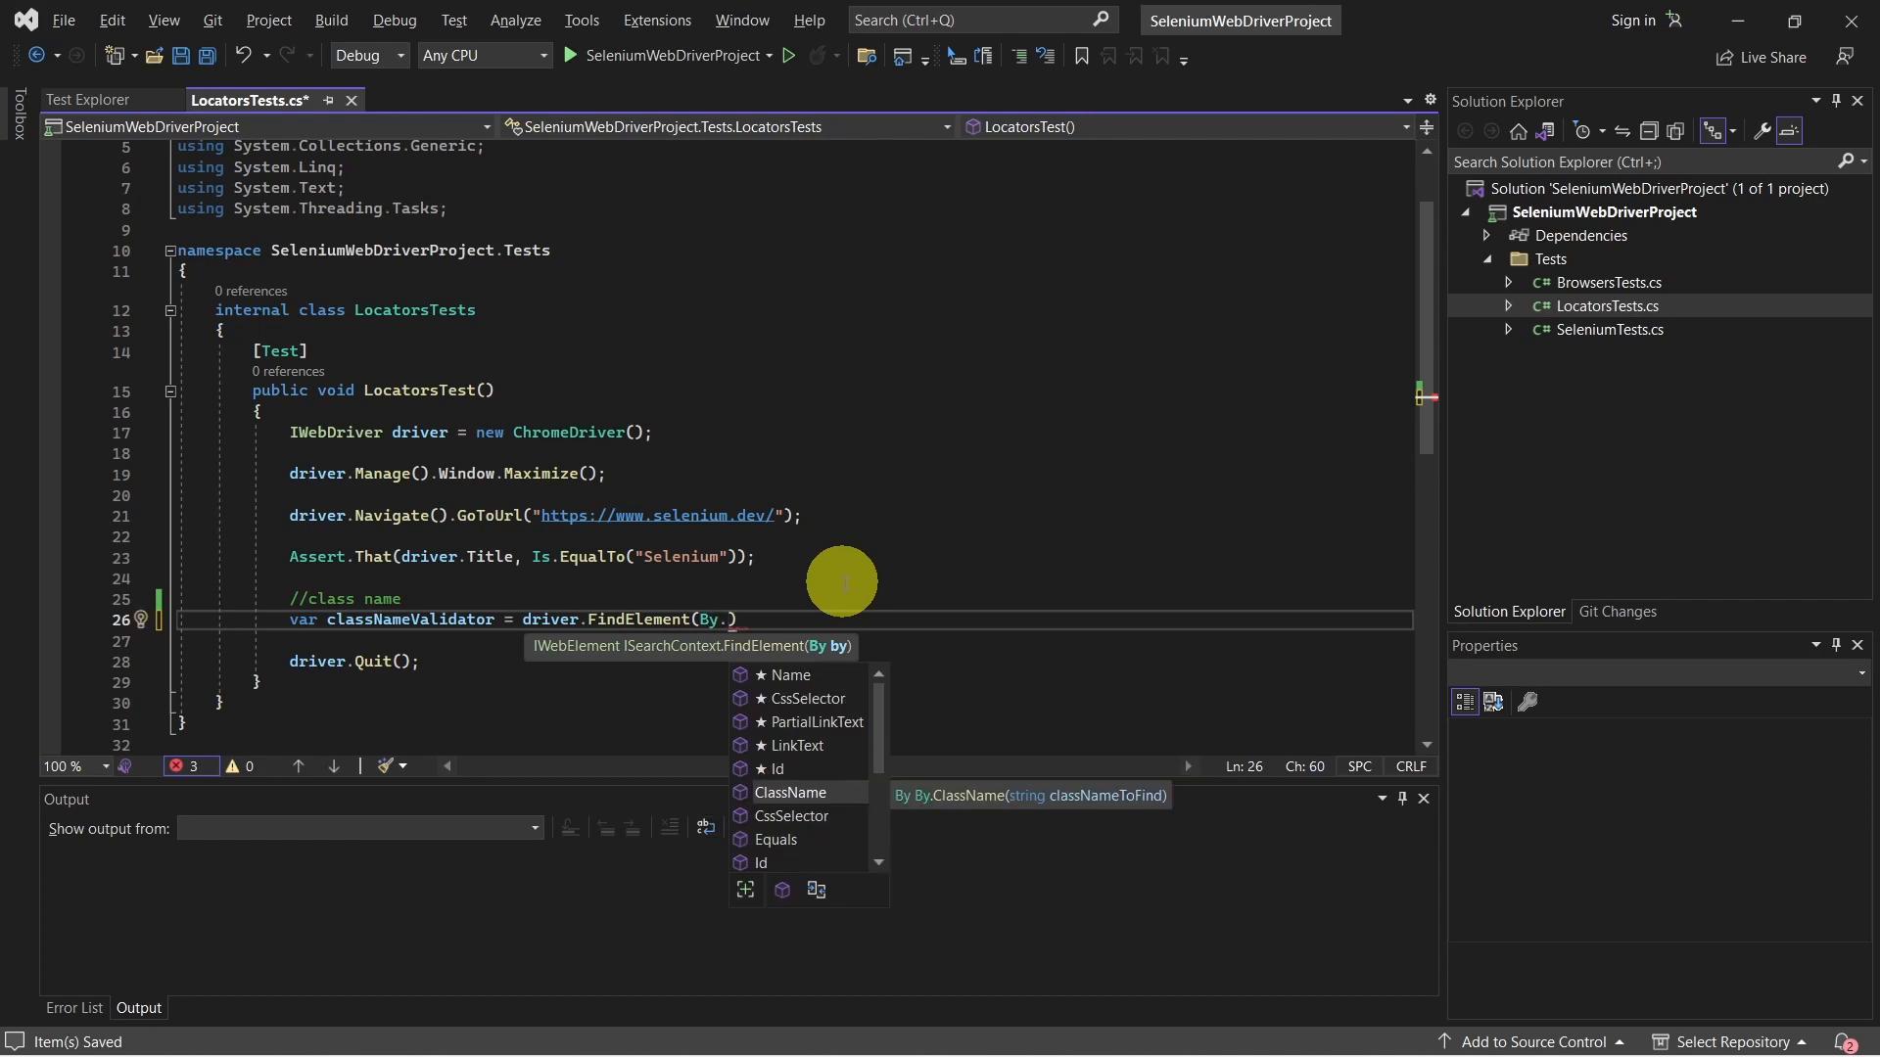
double_click(789, 793)
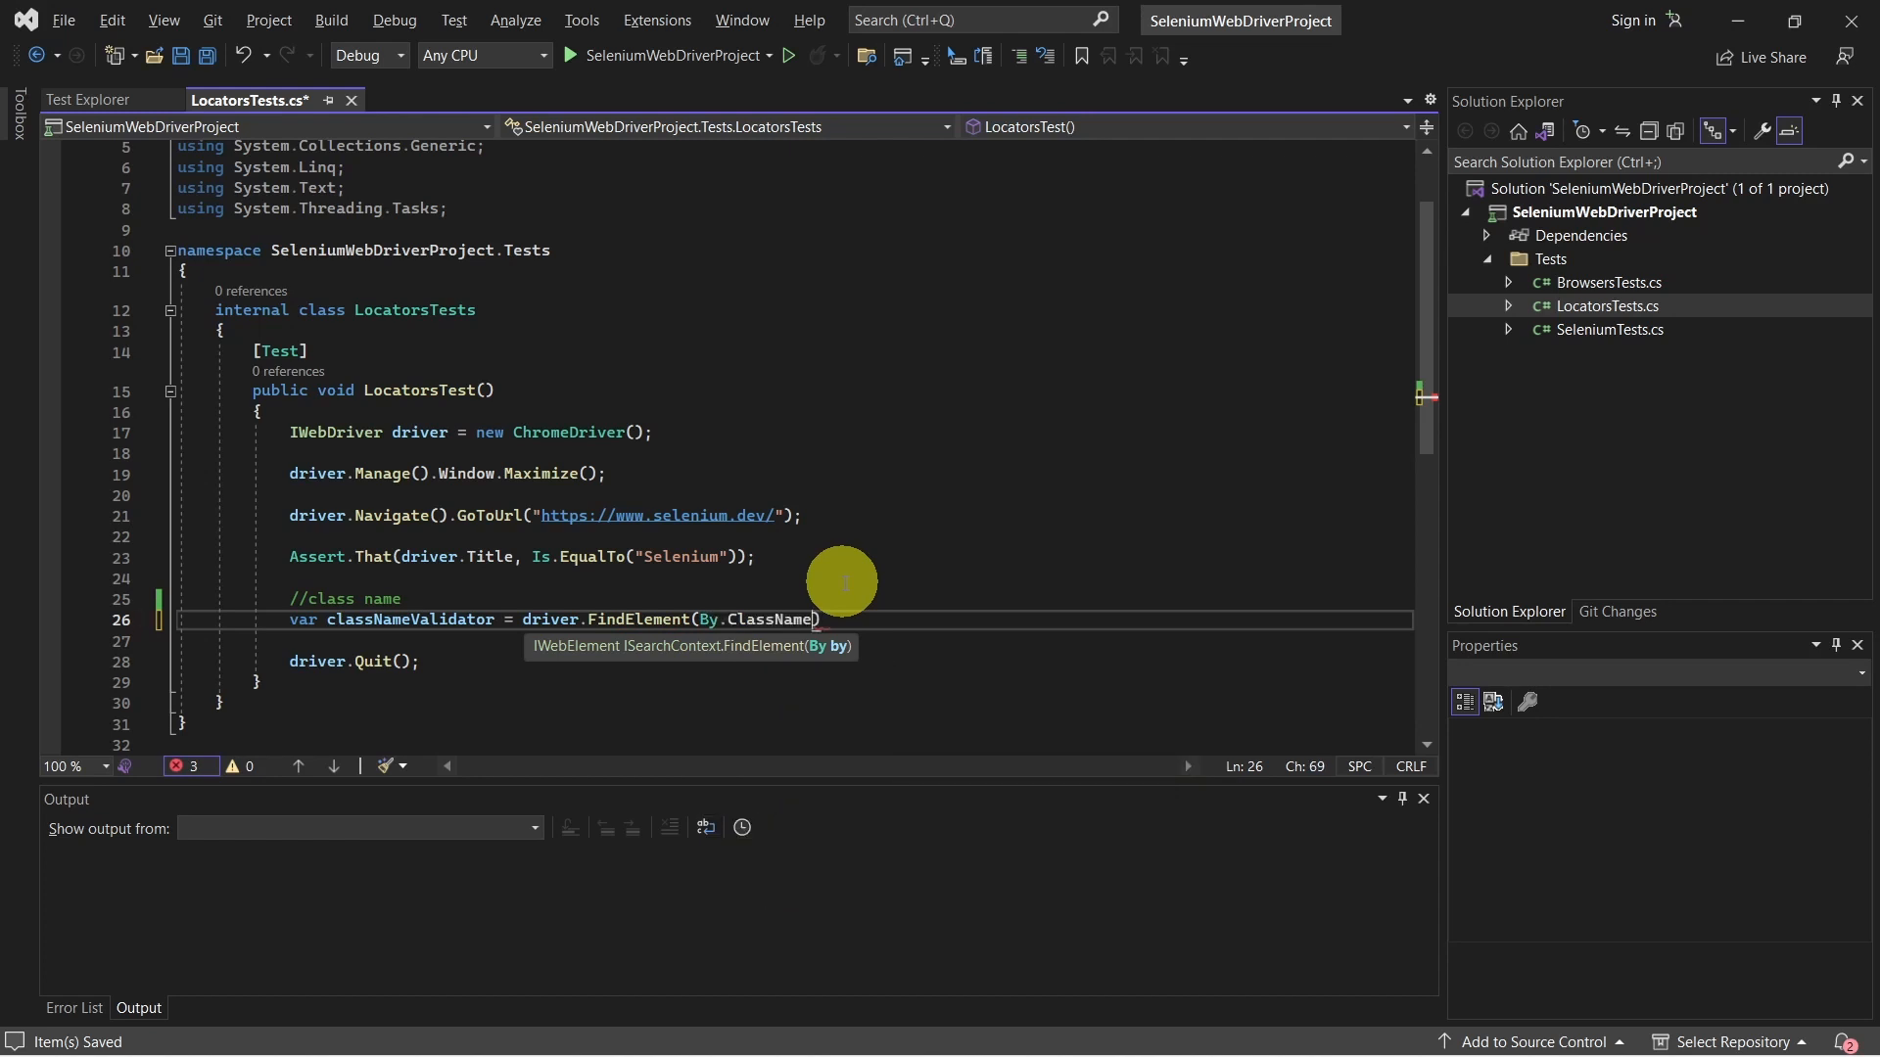
text(())
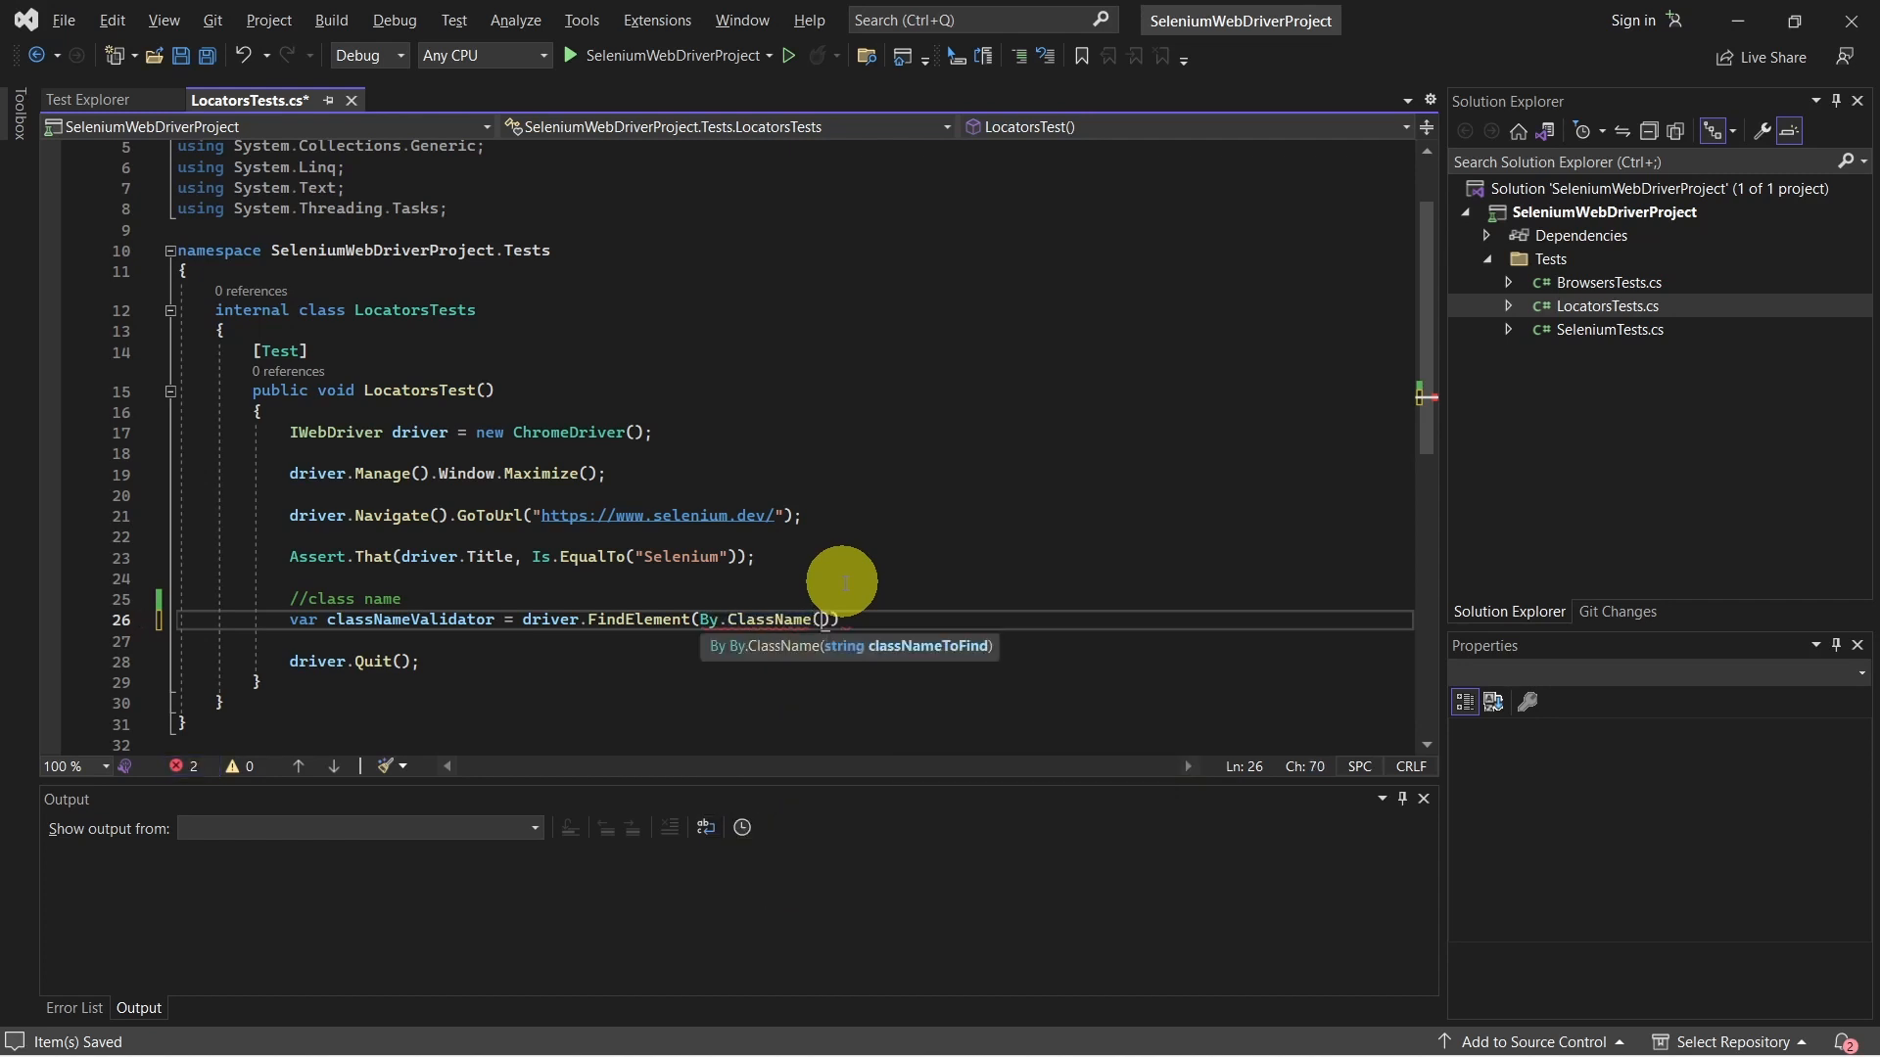
text(")
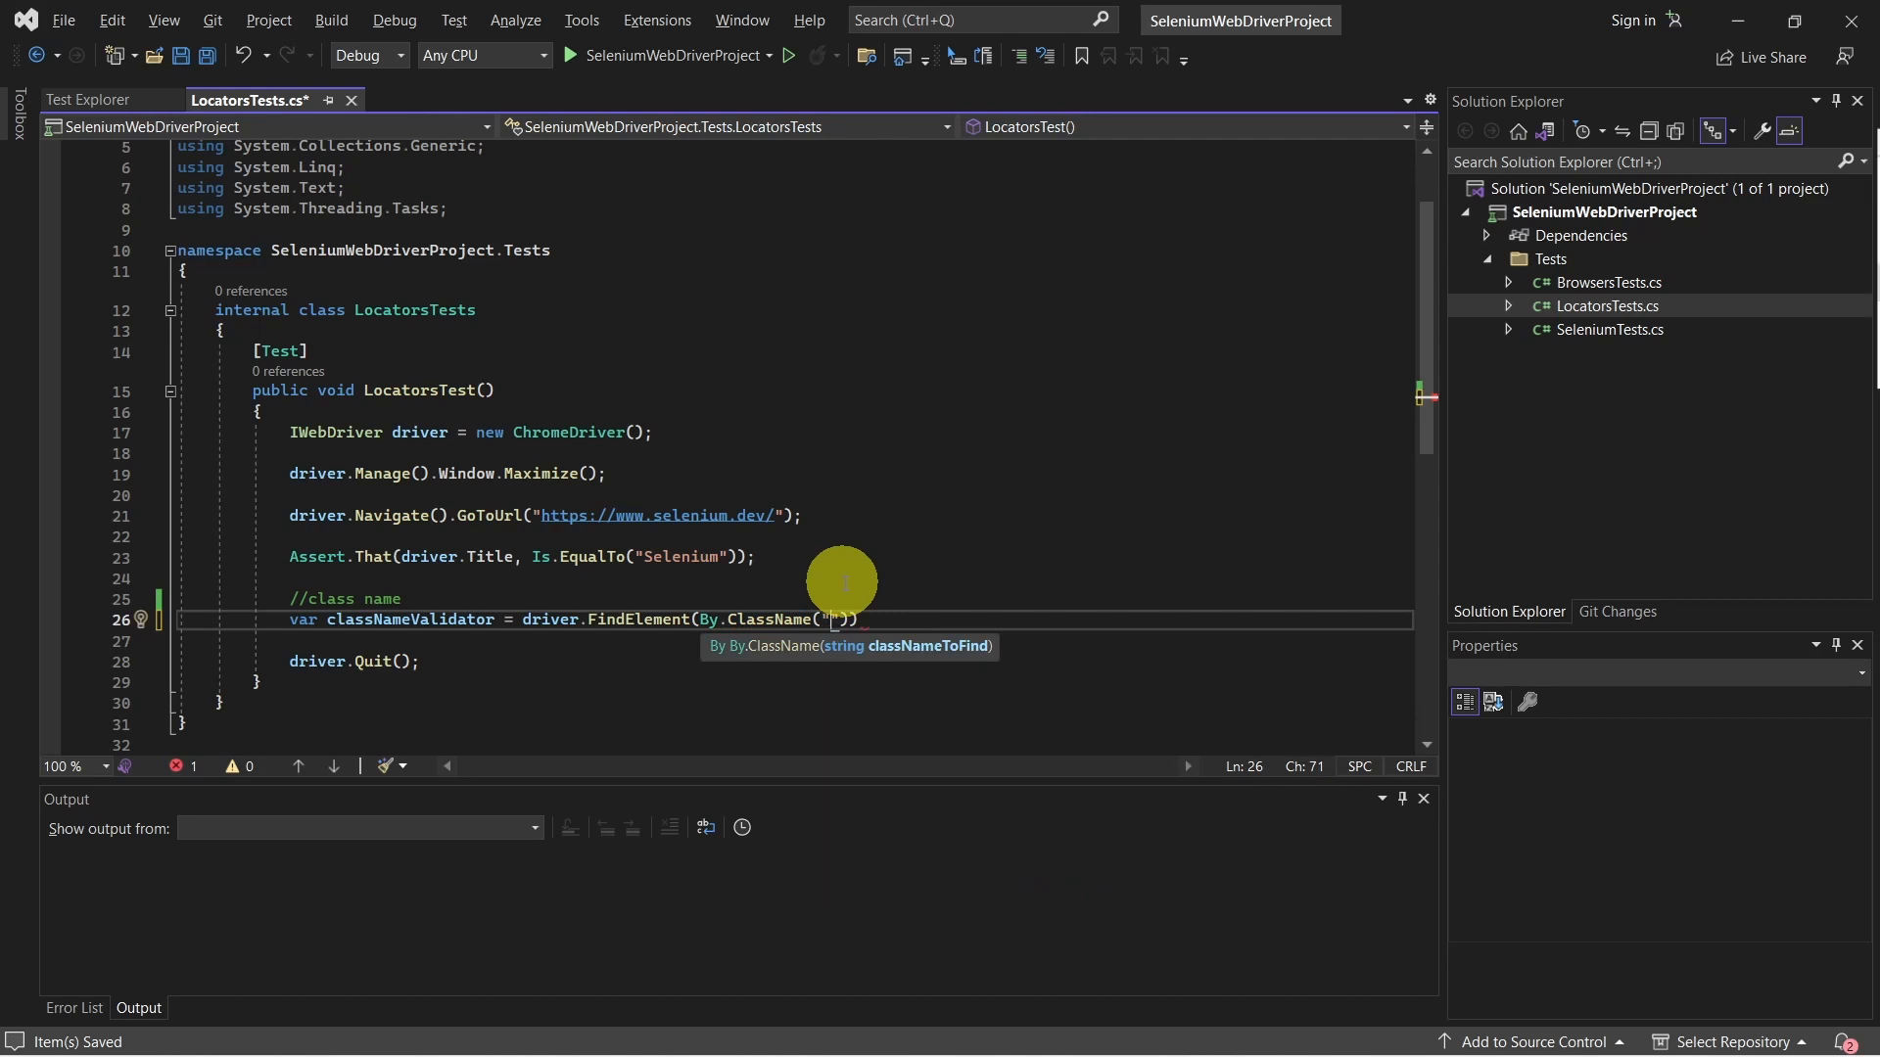
text(DocSearch)
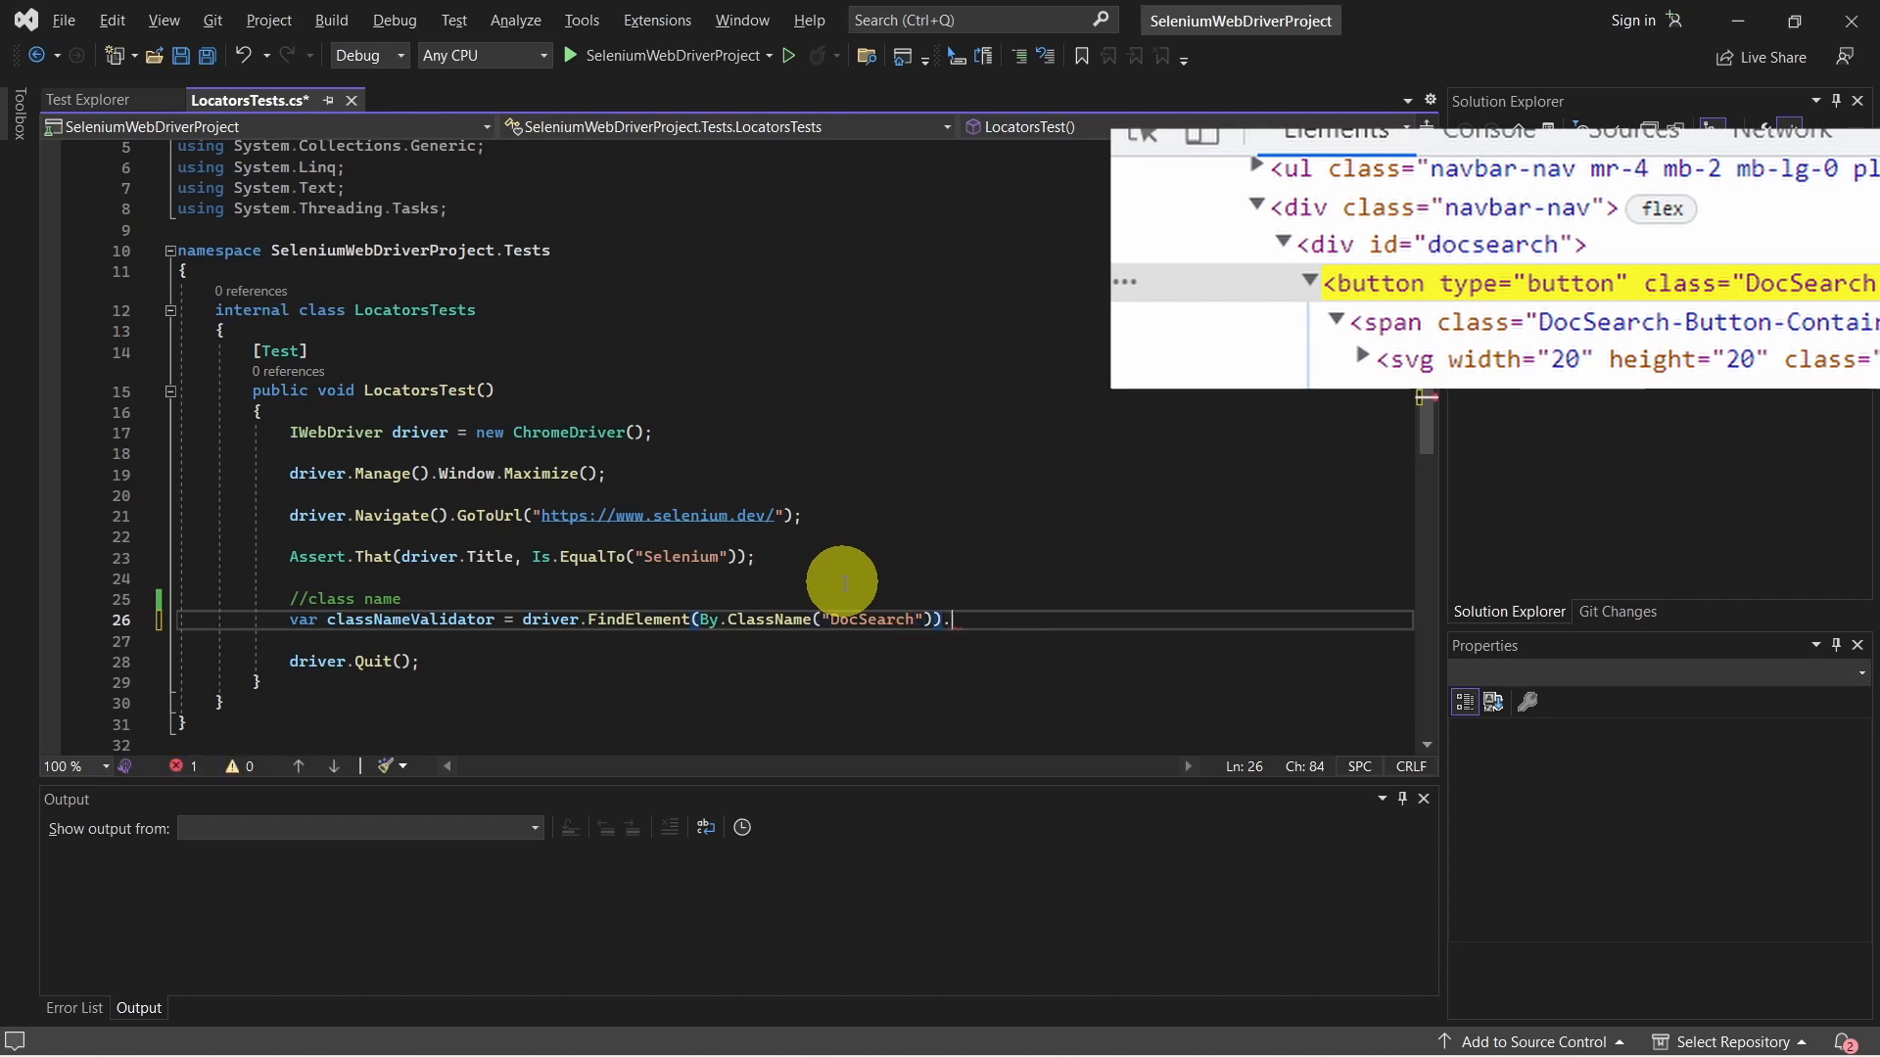
text(.)
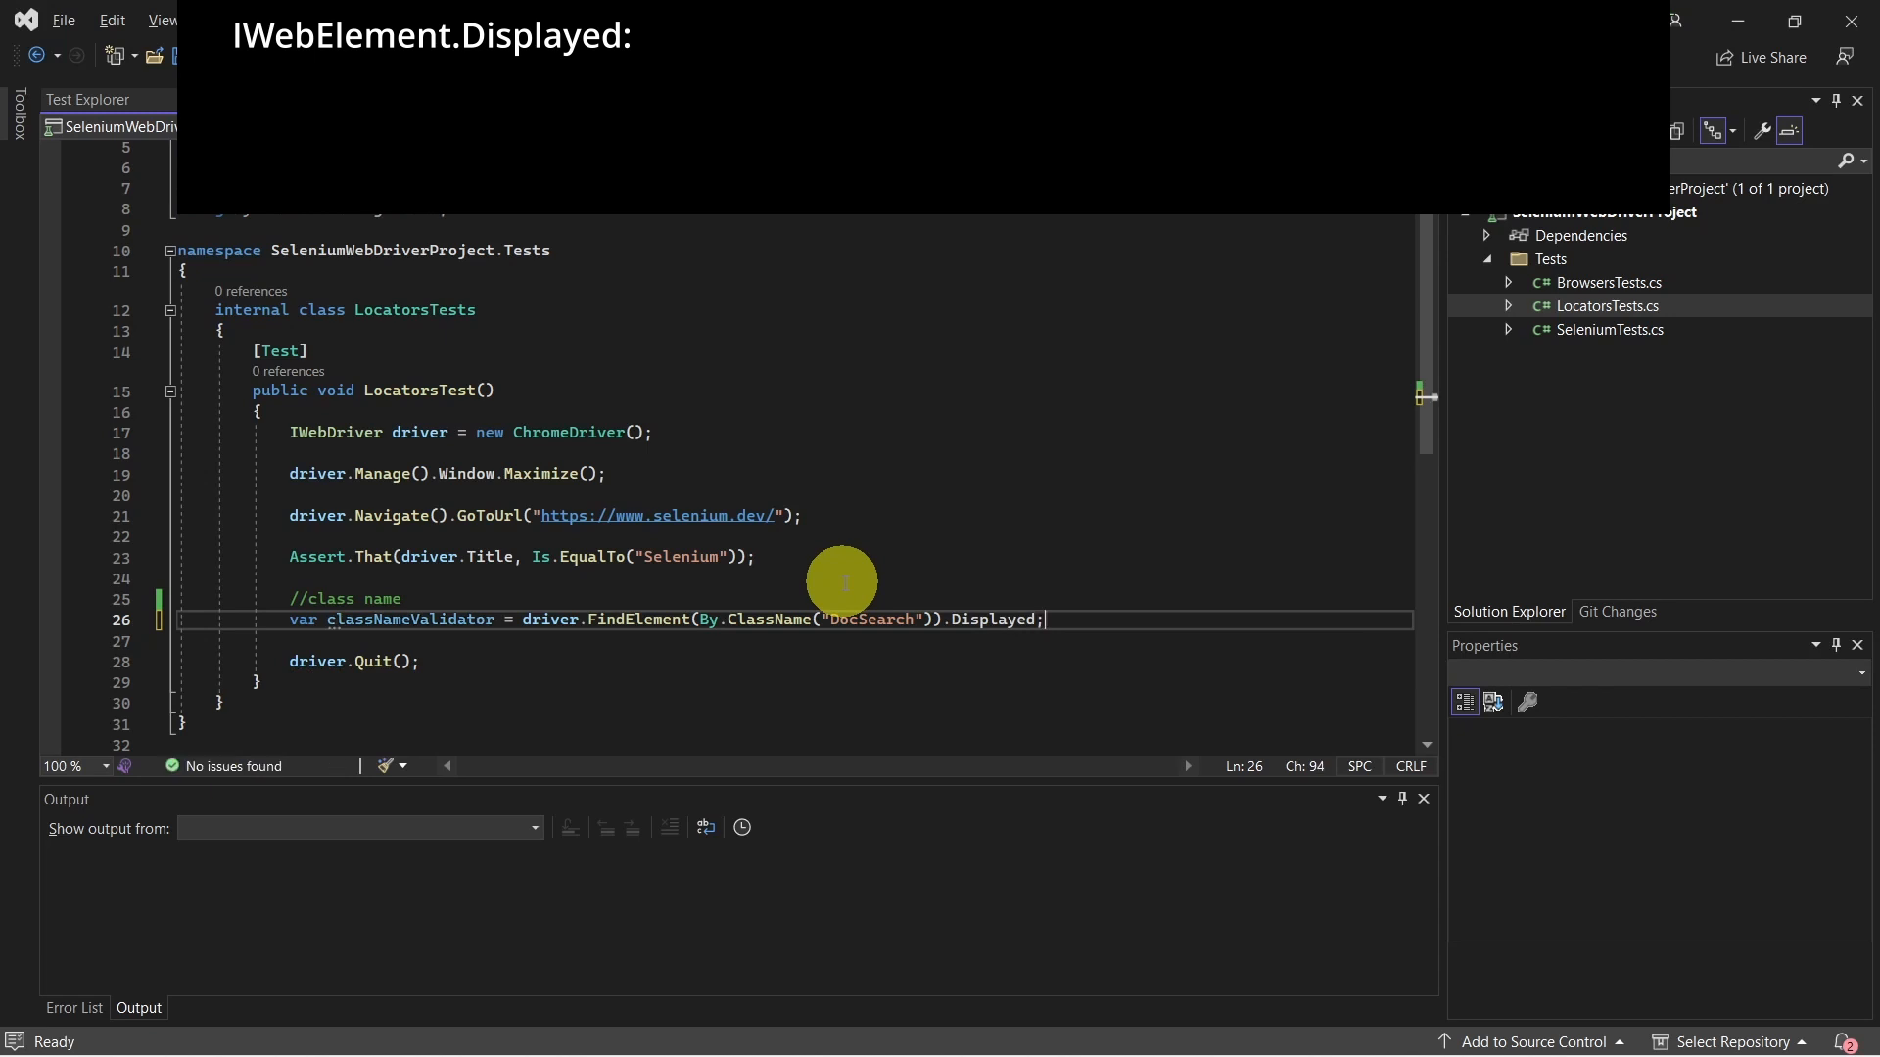
Assert that classNameValidator Is.EqualTo(true).
text(Assert)
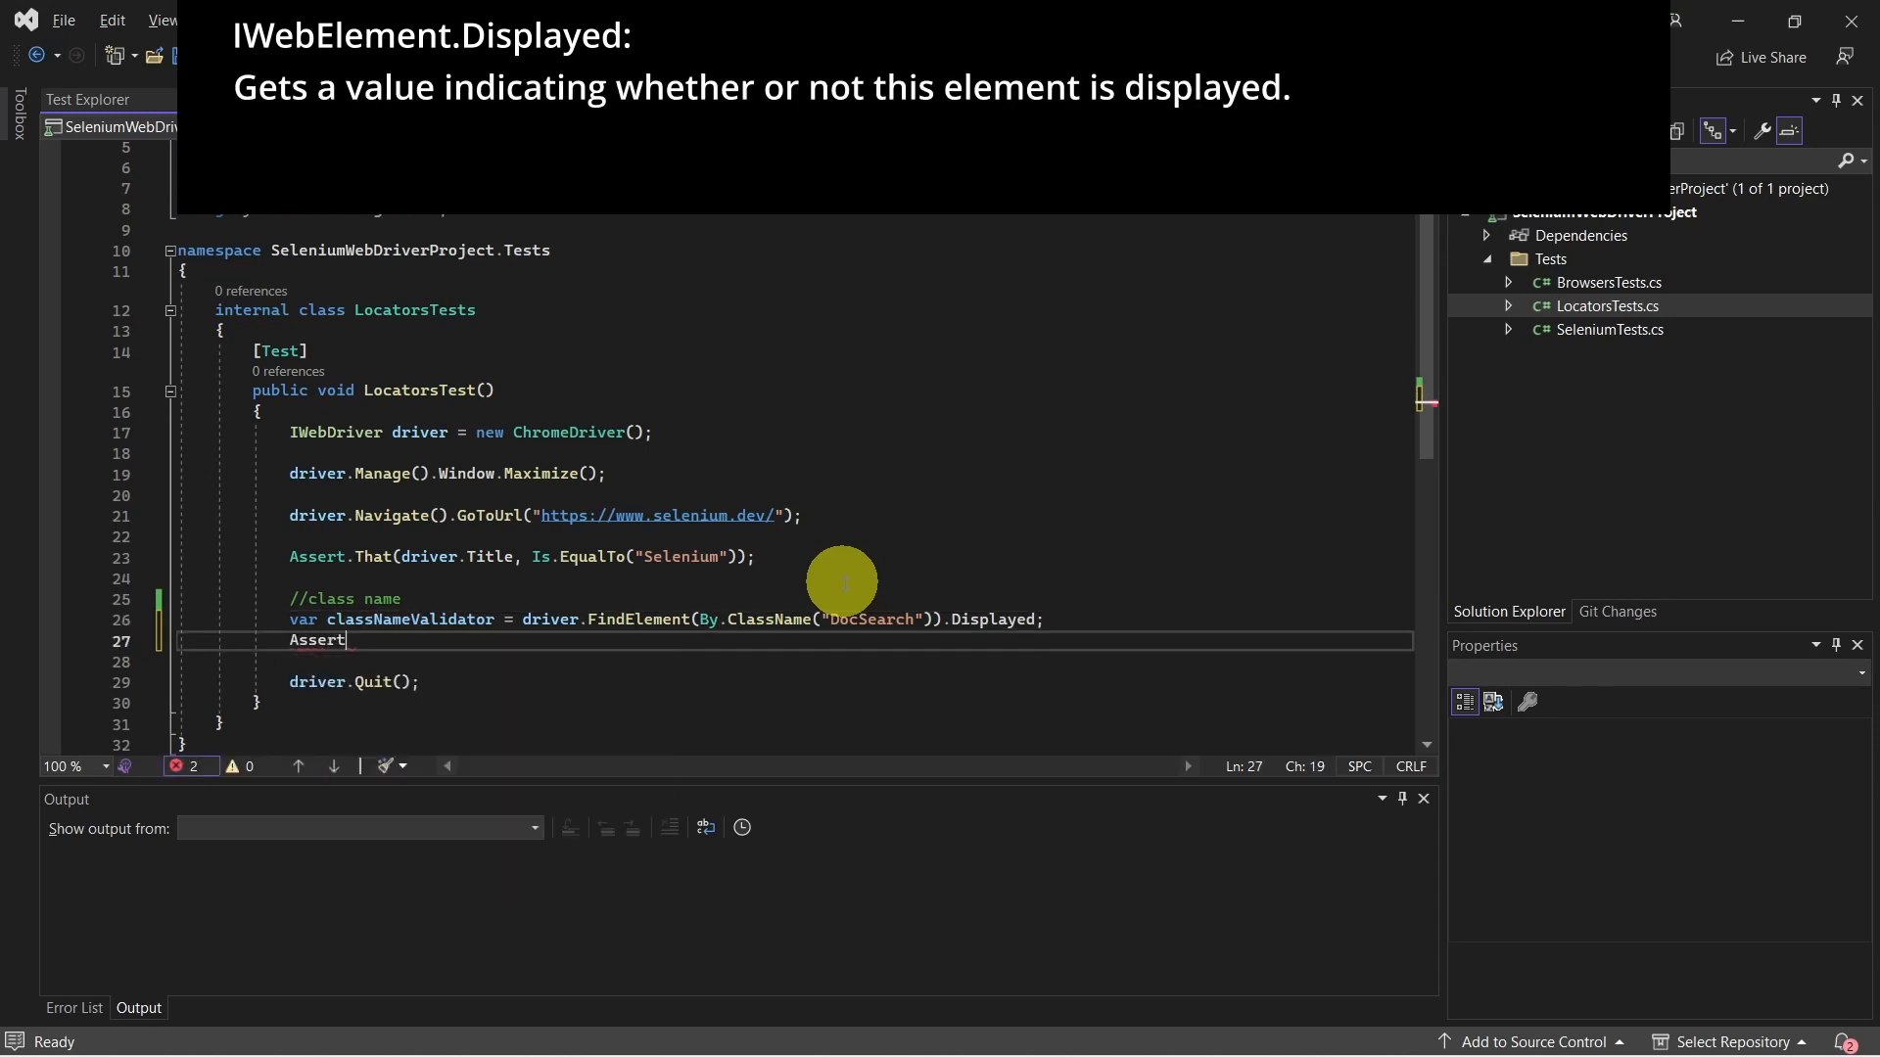
text(.That()
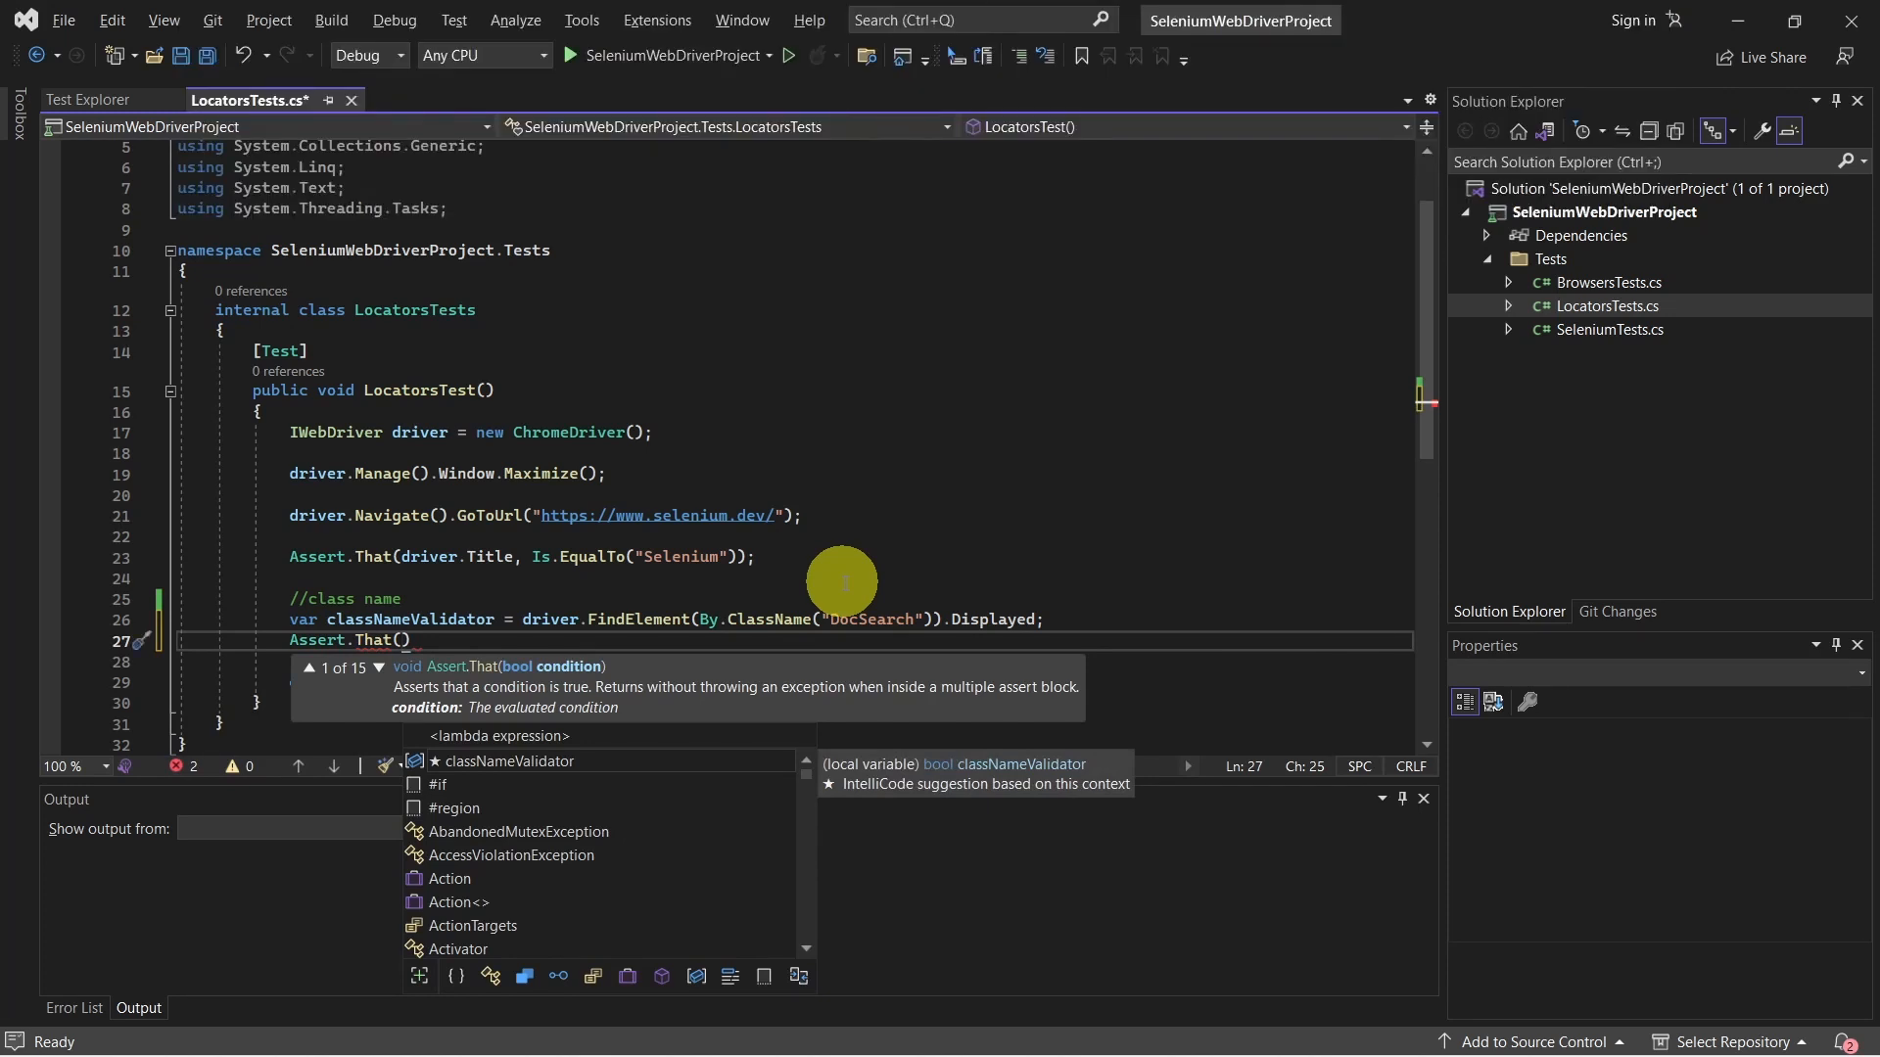
text(classNameValidator,)
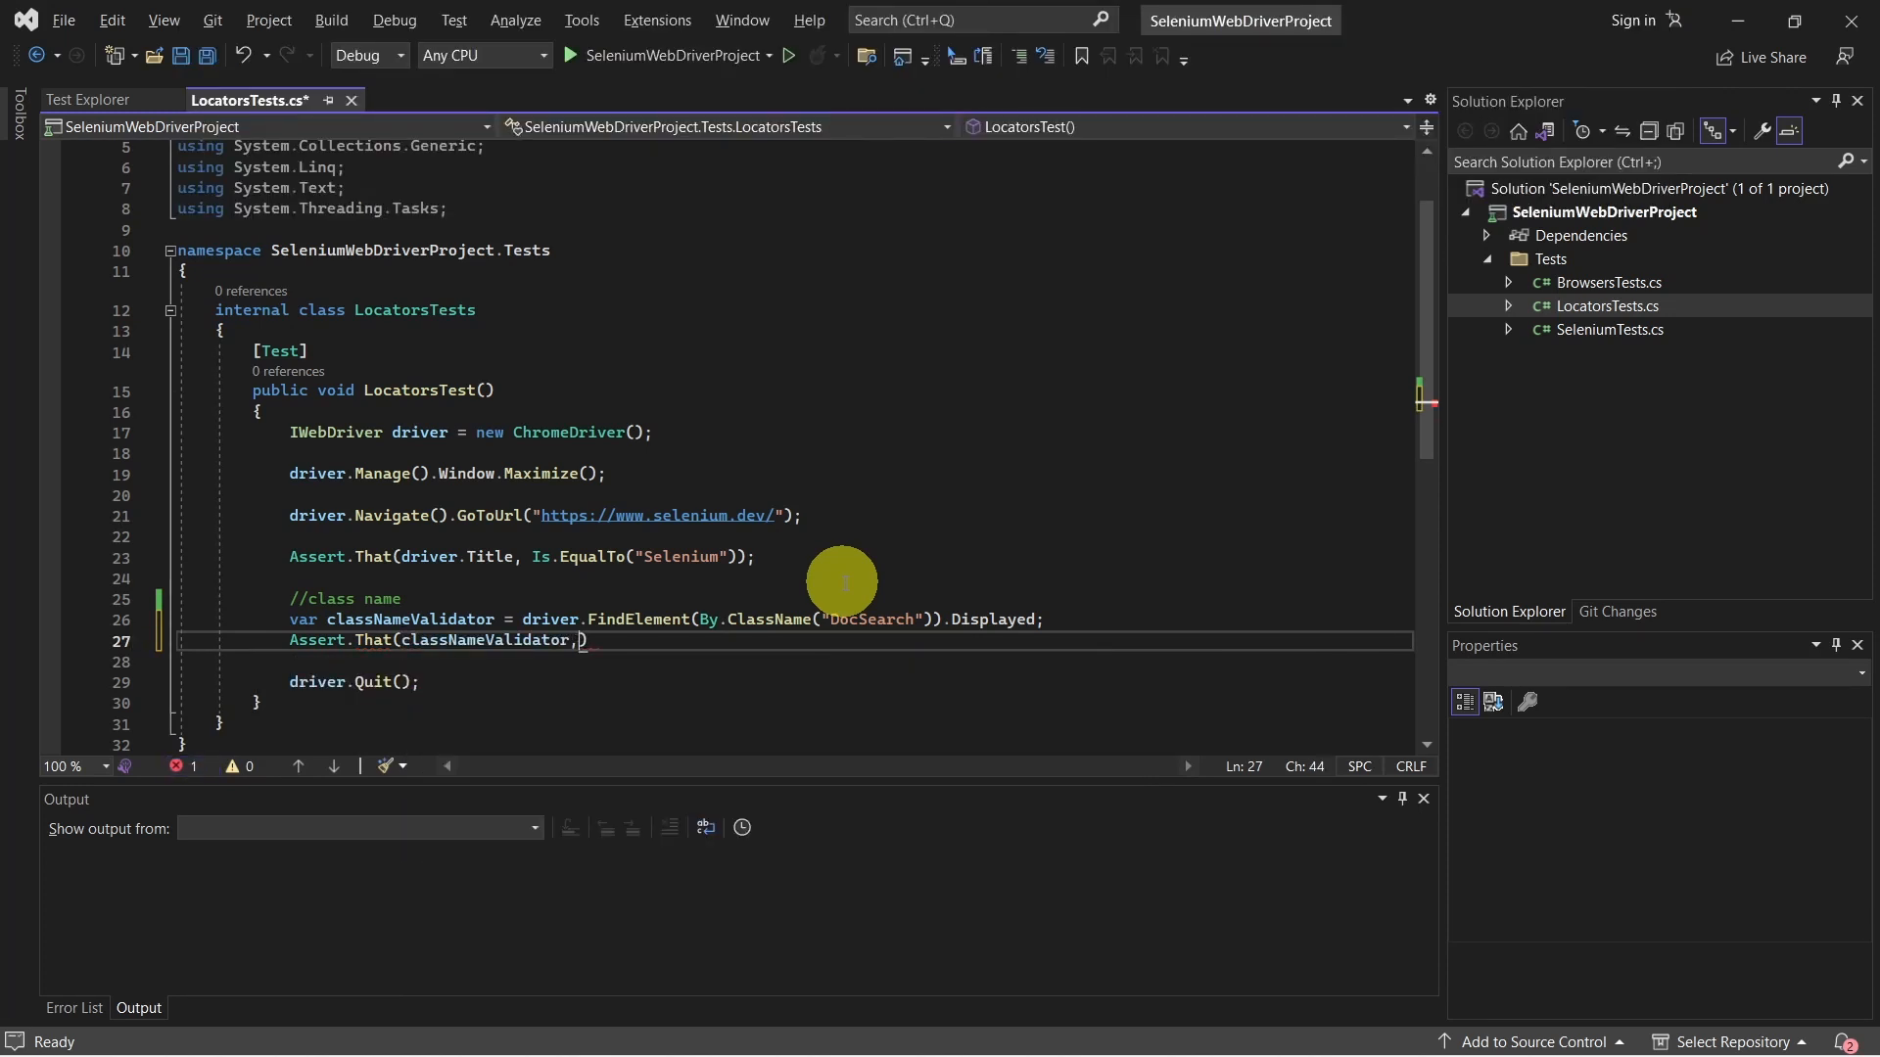
text(Is.equalTo(true)
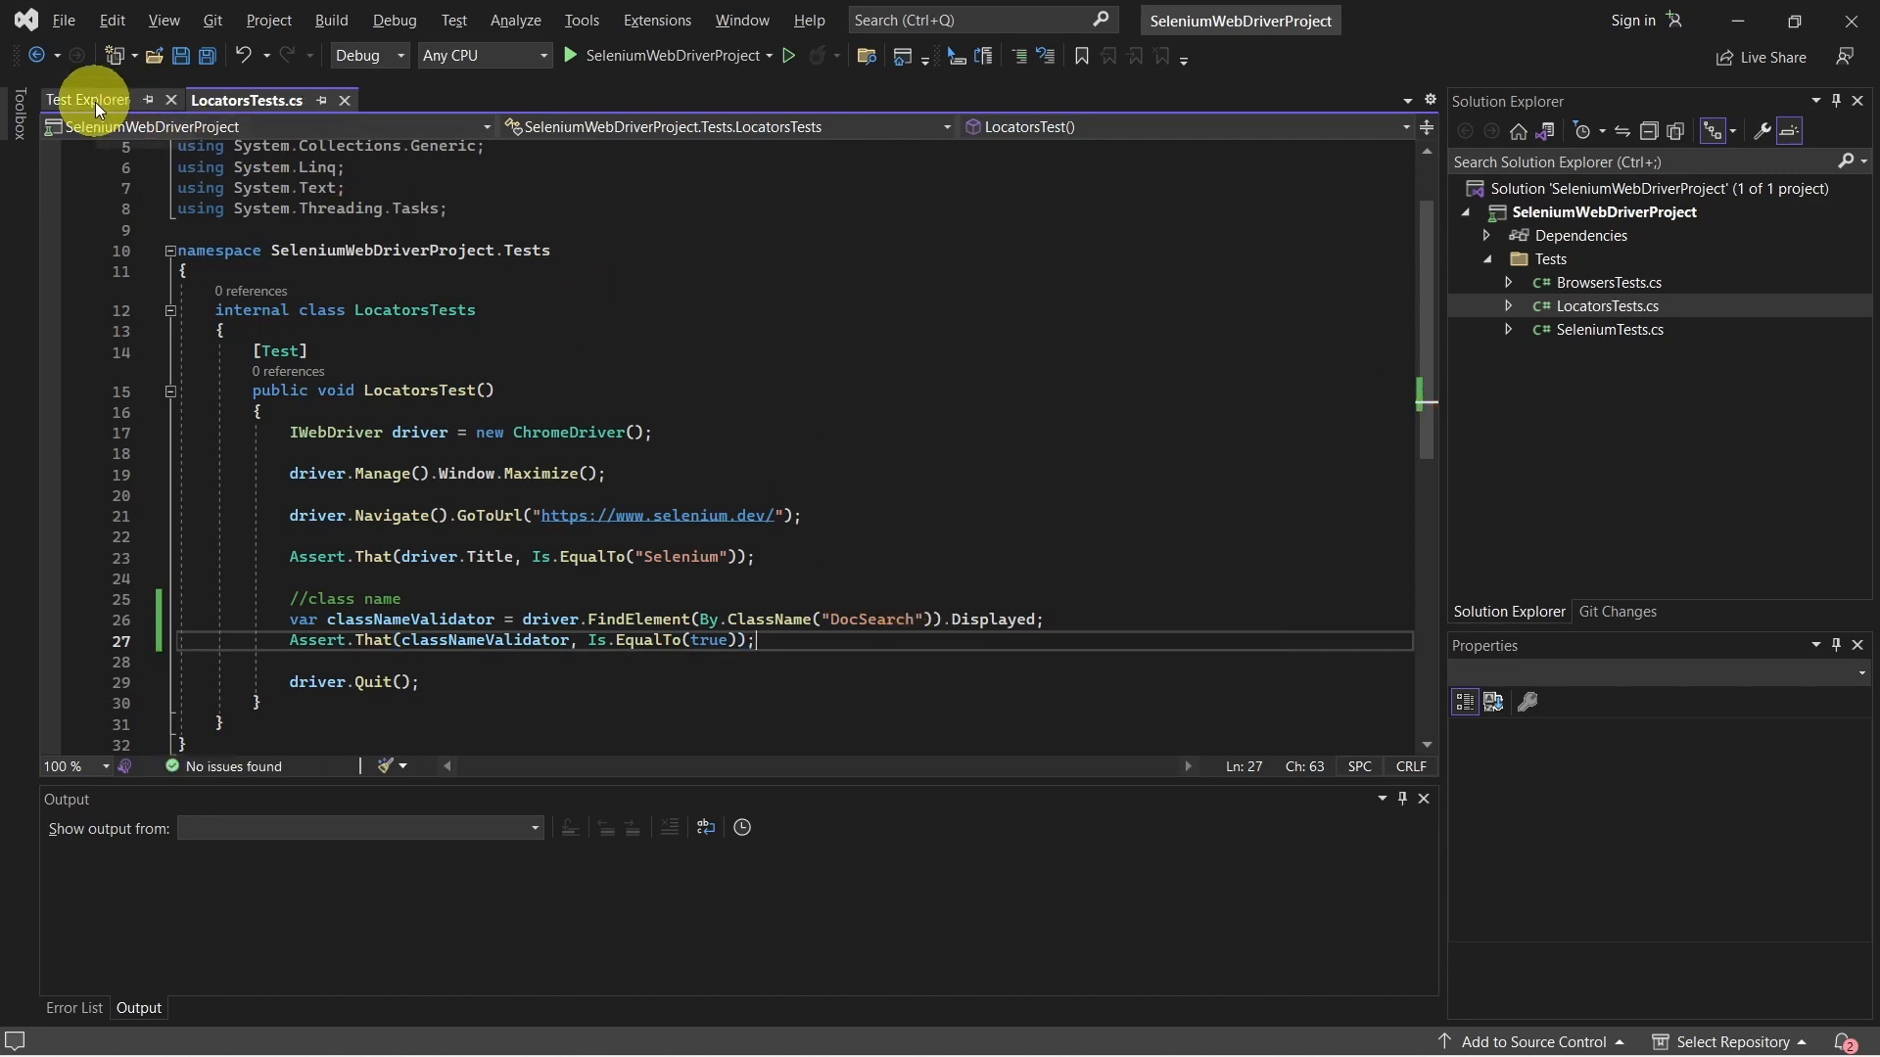
Show the Test Explorer list and select LocatorsTest under LocatorsTests.
click(84, 98)
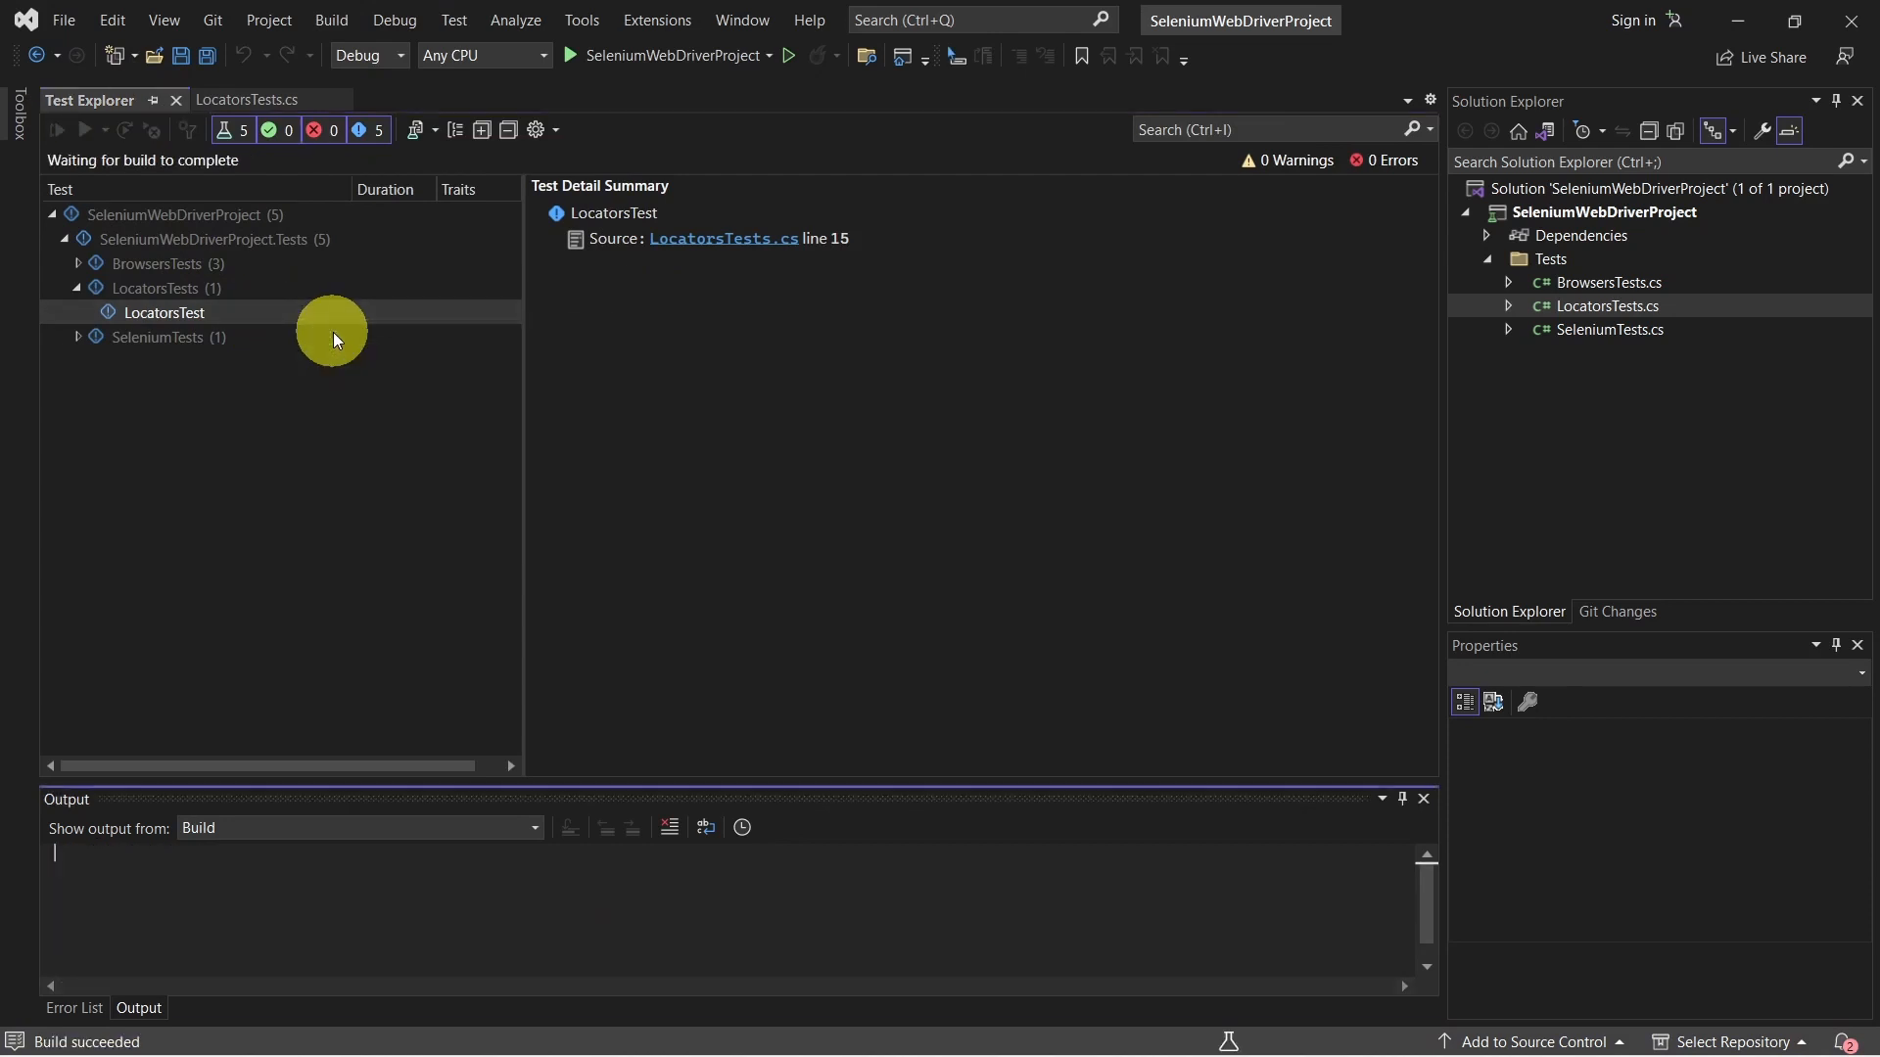
click(55, 129)
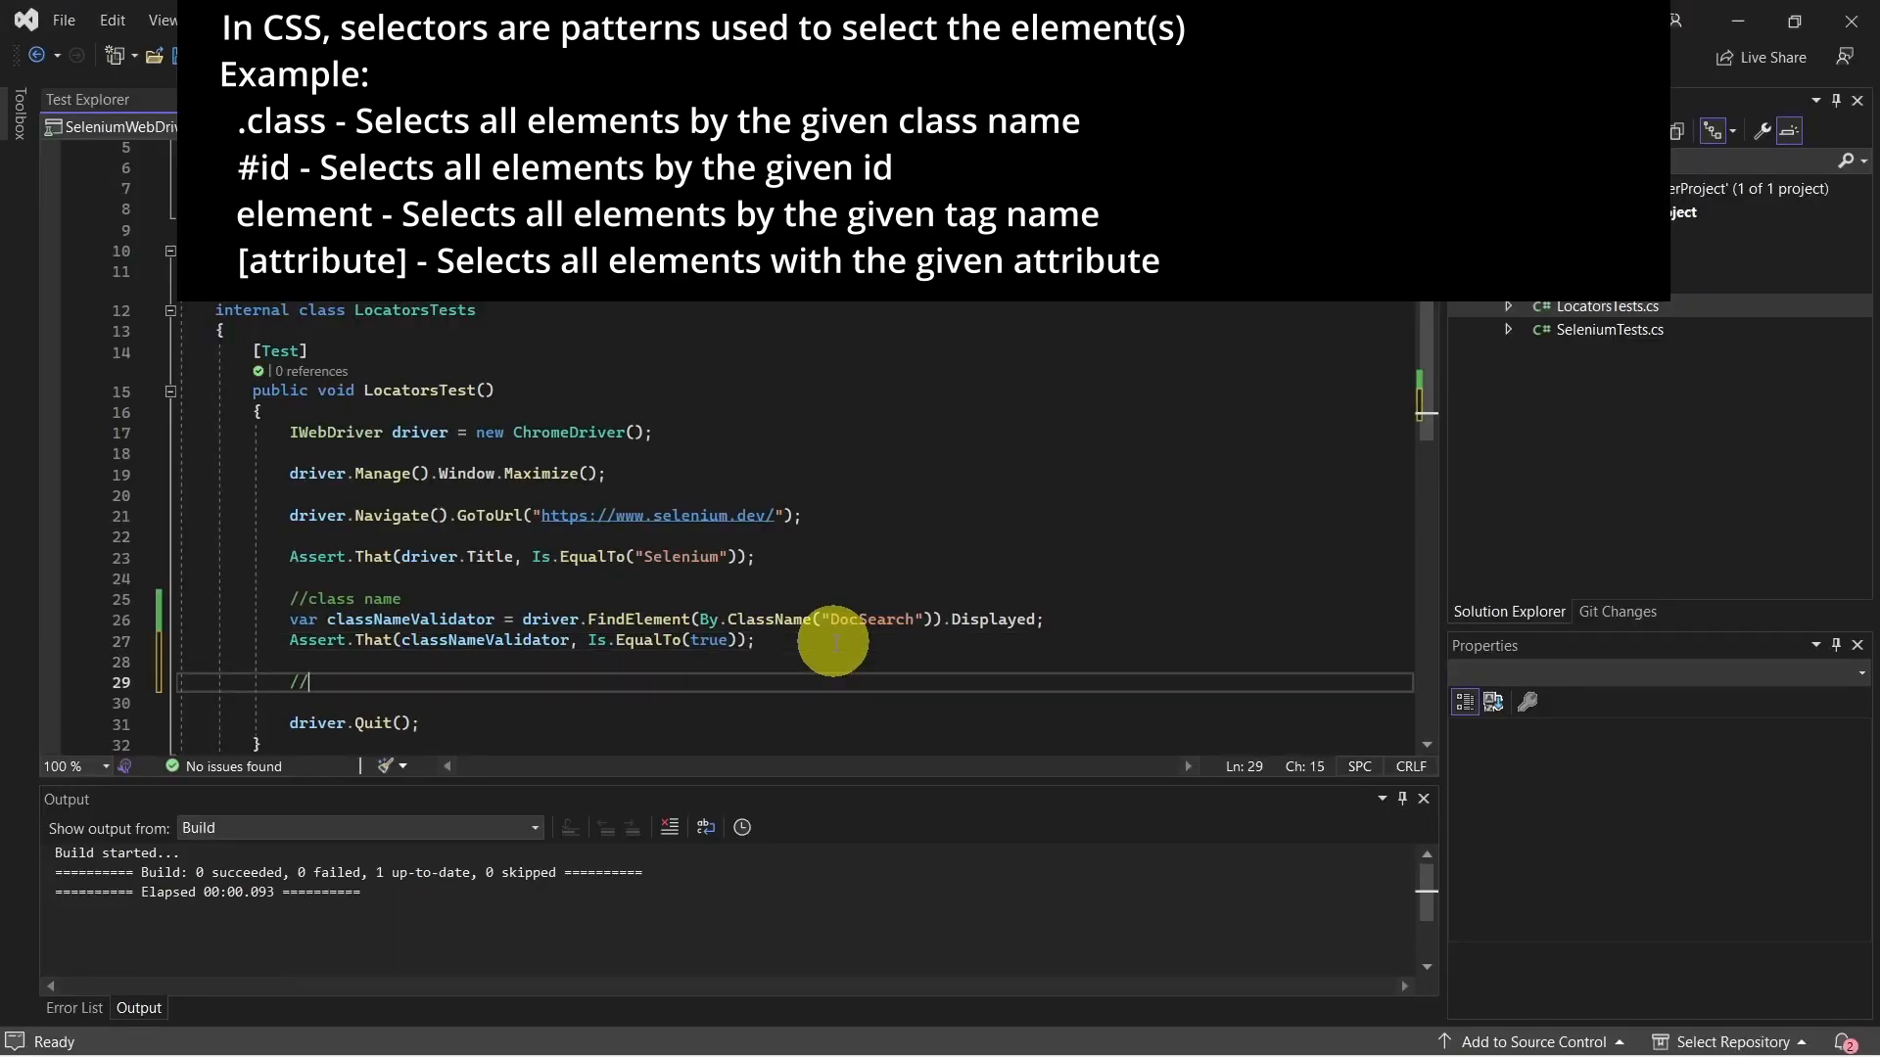
Add a //css selector comment and cssSelectorValidator finding .DocSearch by CSS selector, Displayed.
text(css selector)
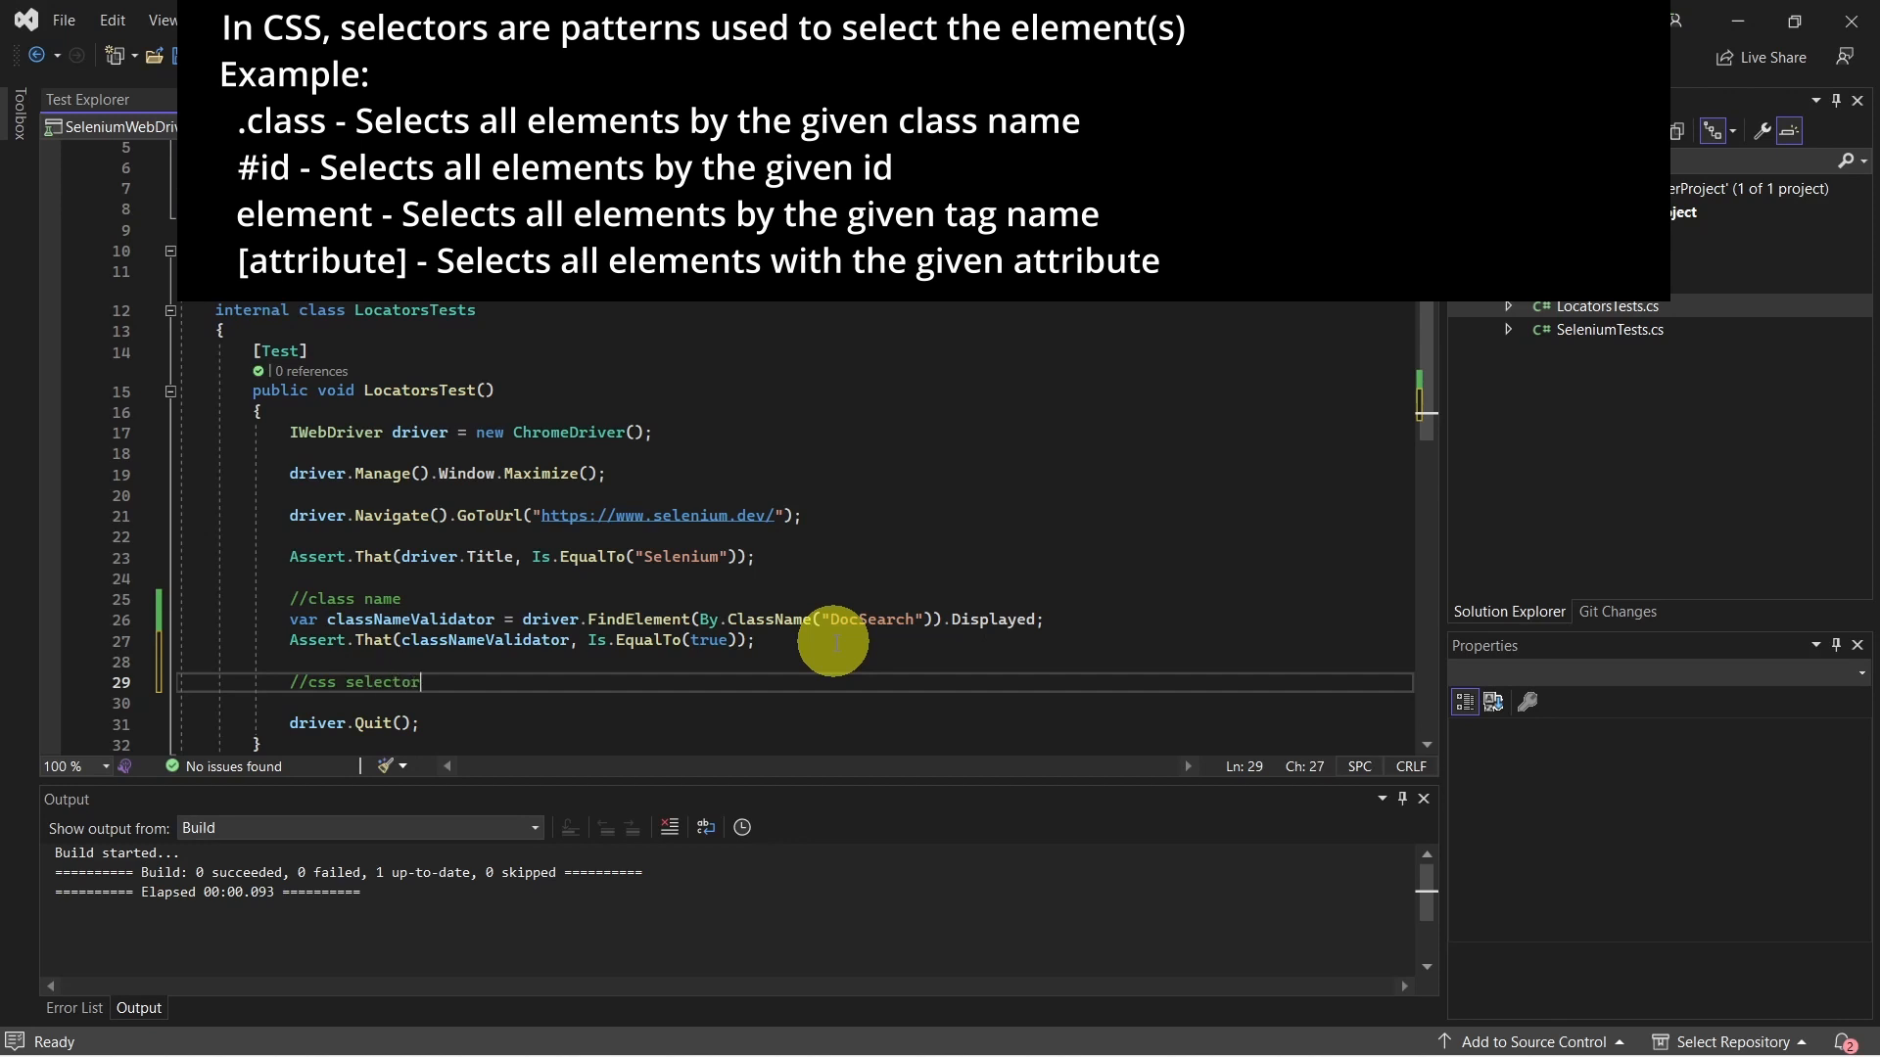
text(var cssSelectorValidator = drive)
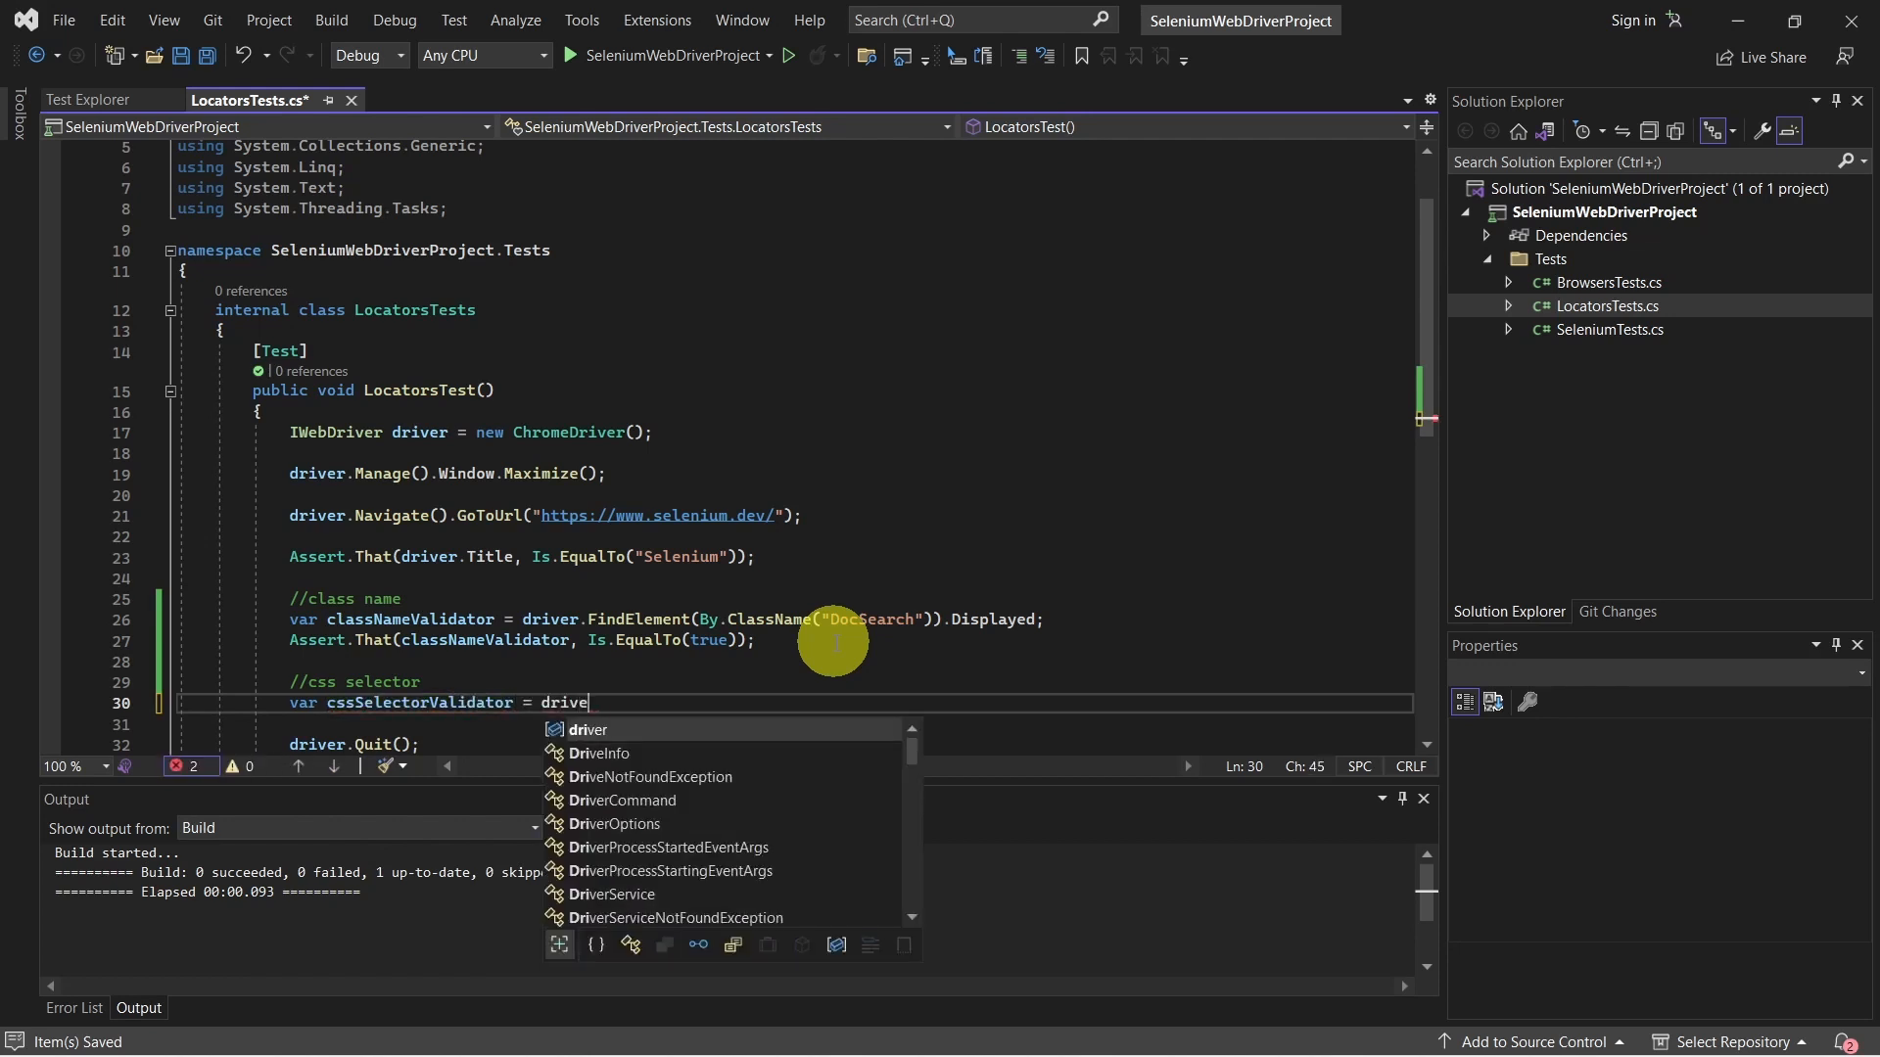
text(r.FindElement)
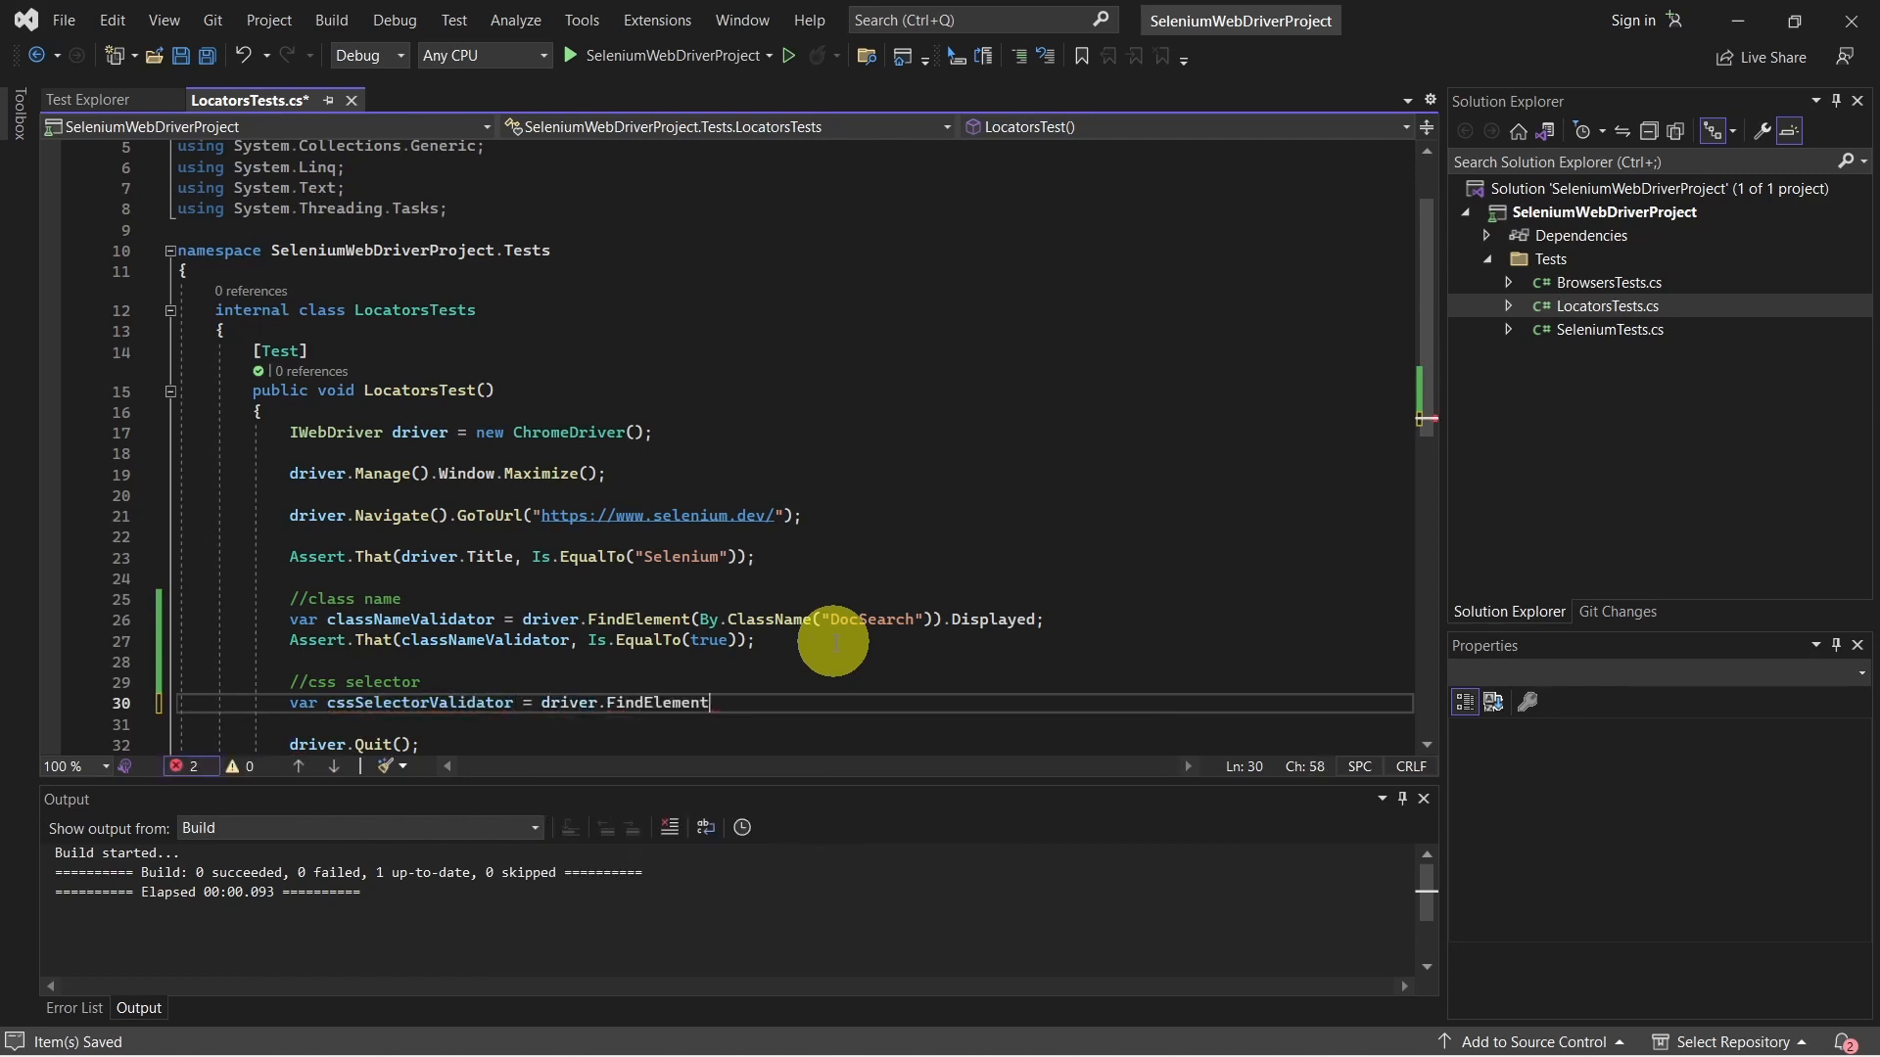
text((By.)
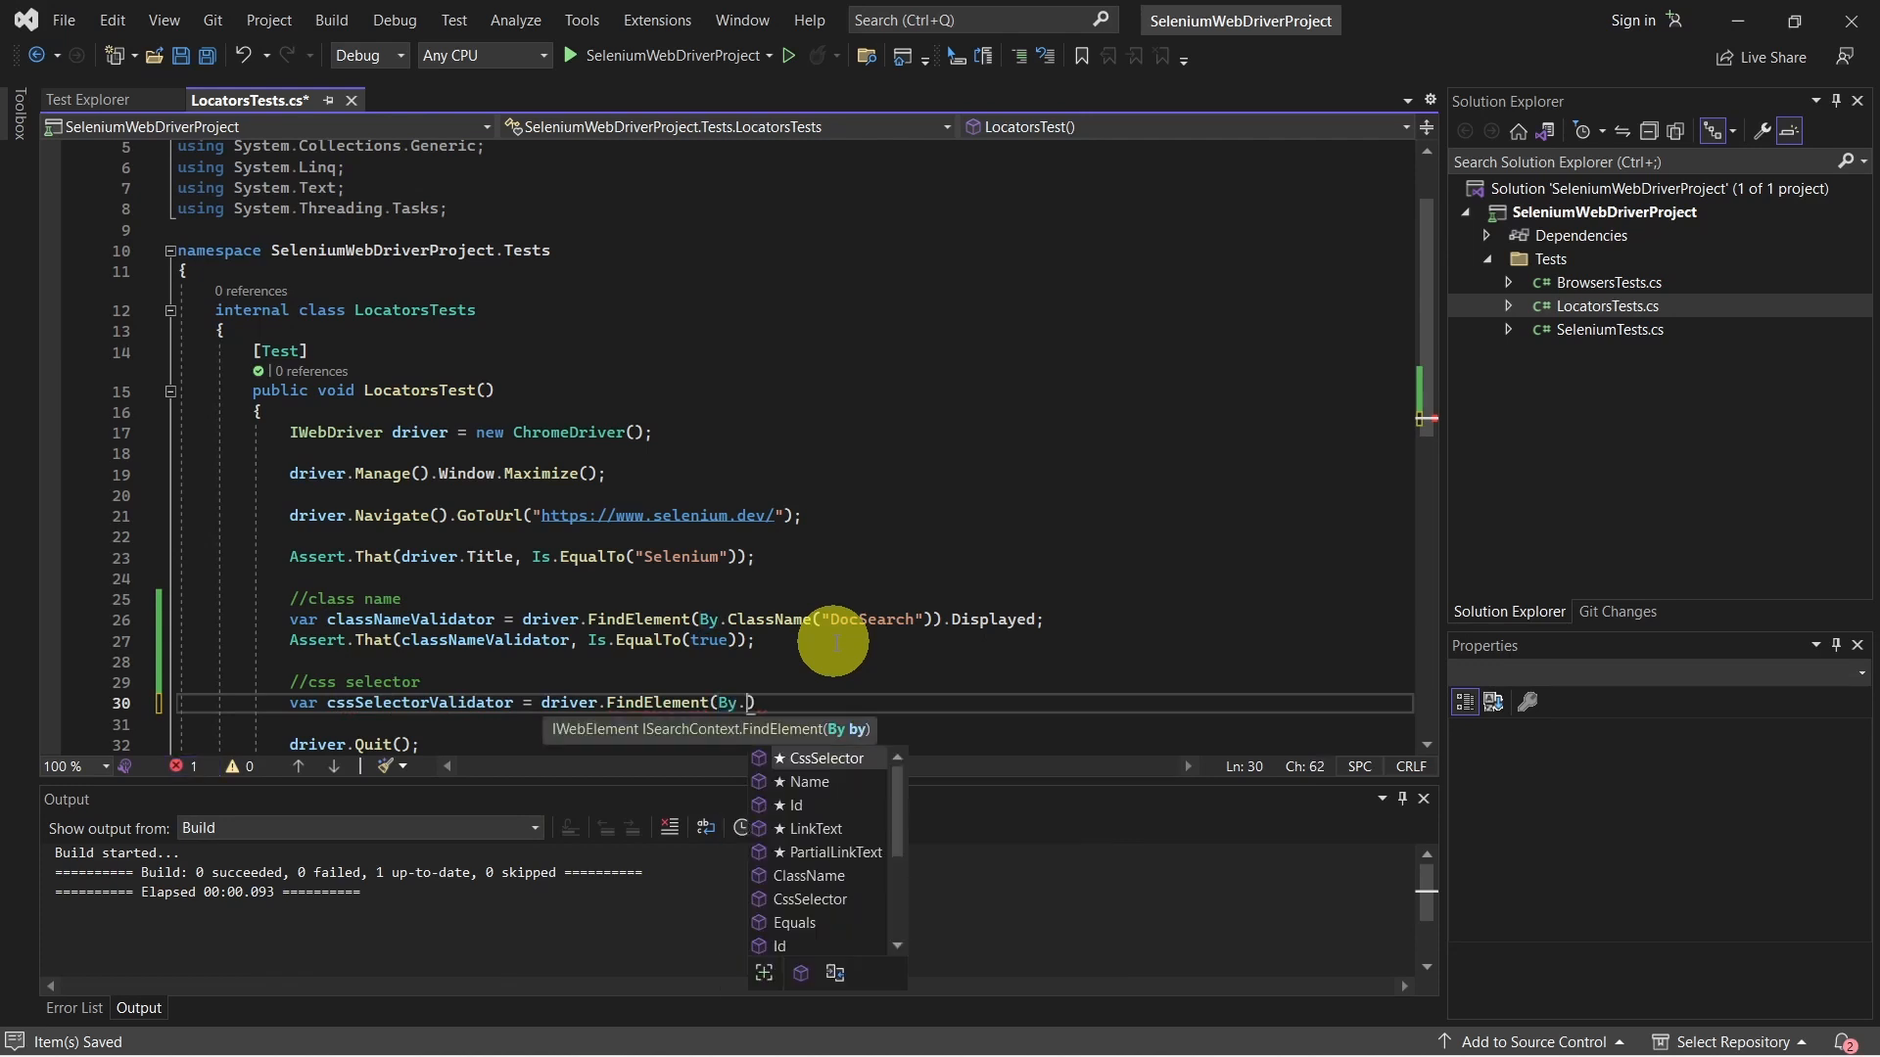
text(CssSelector(".DocSearch)
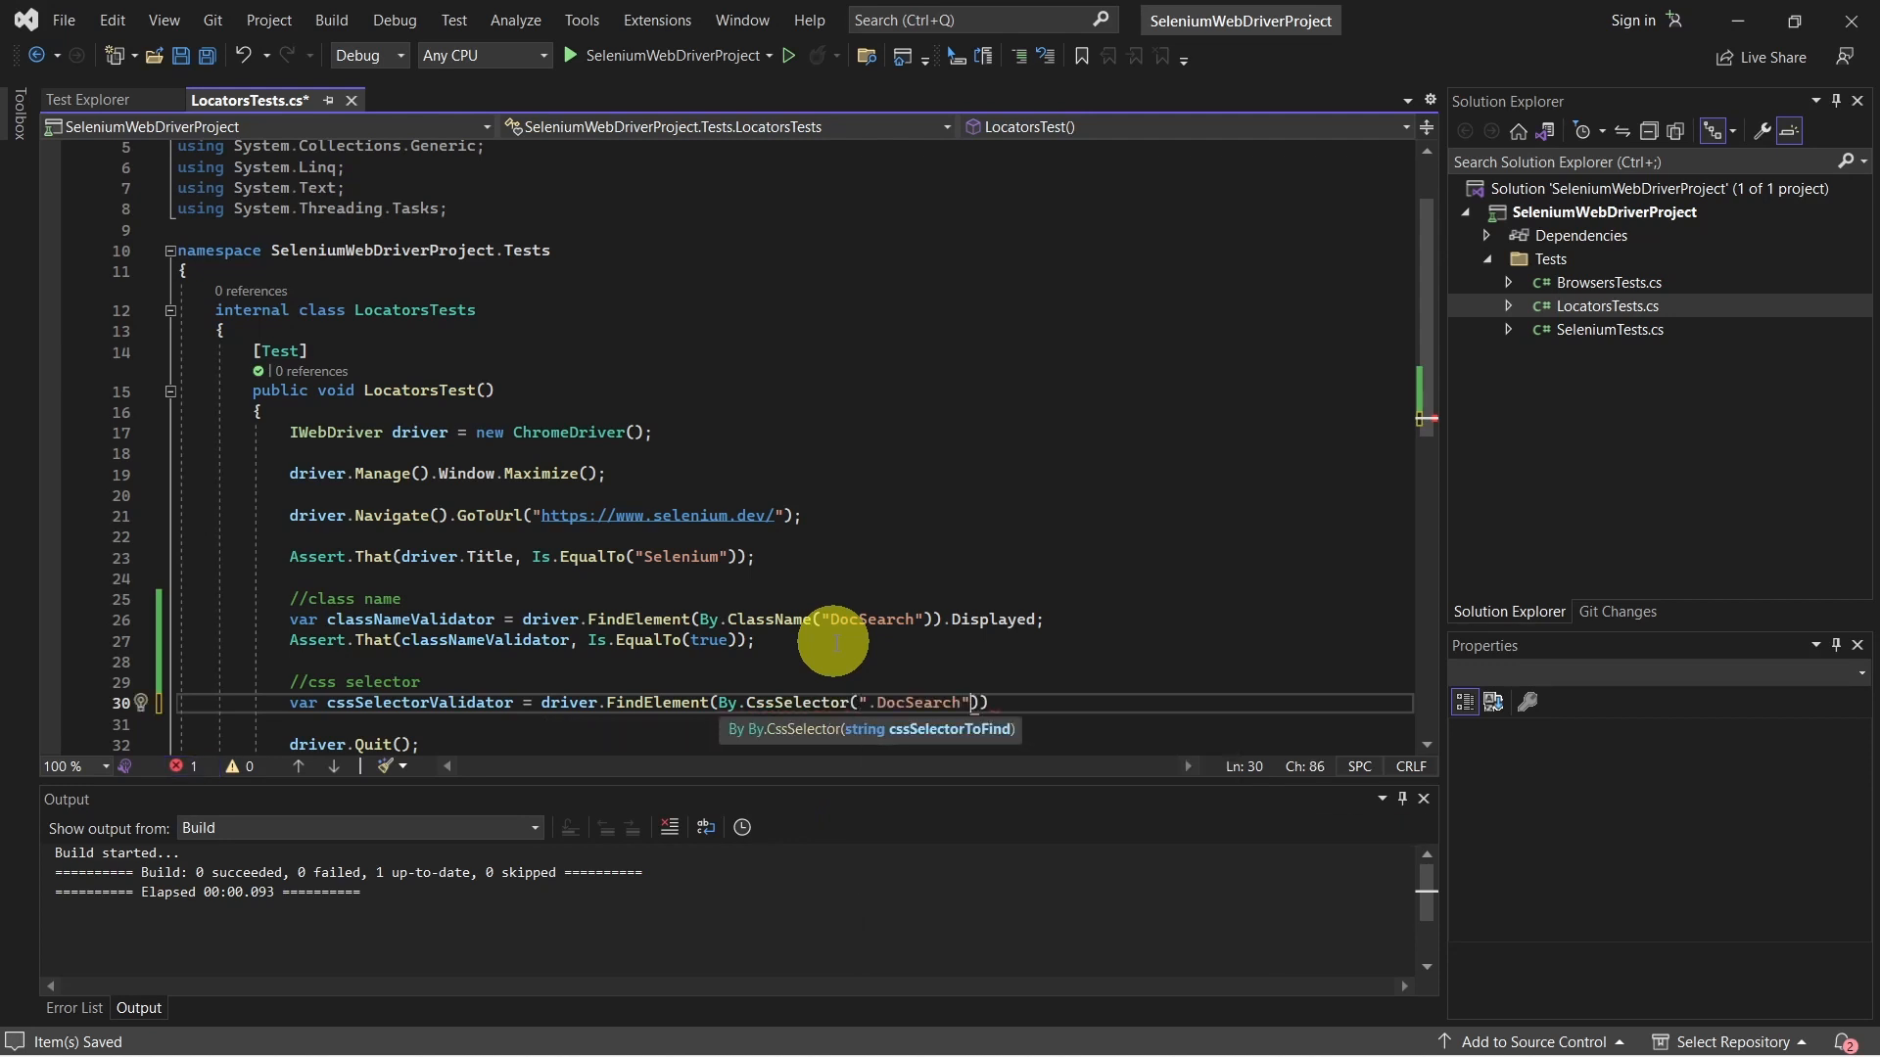
text(.)
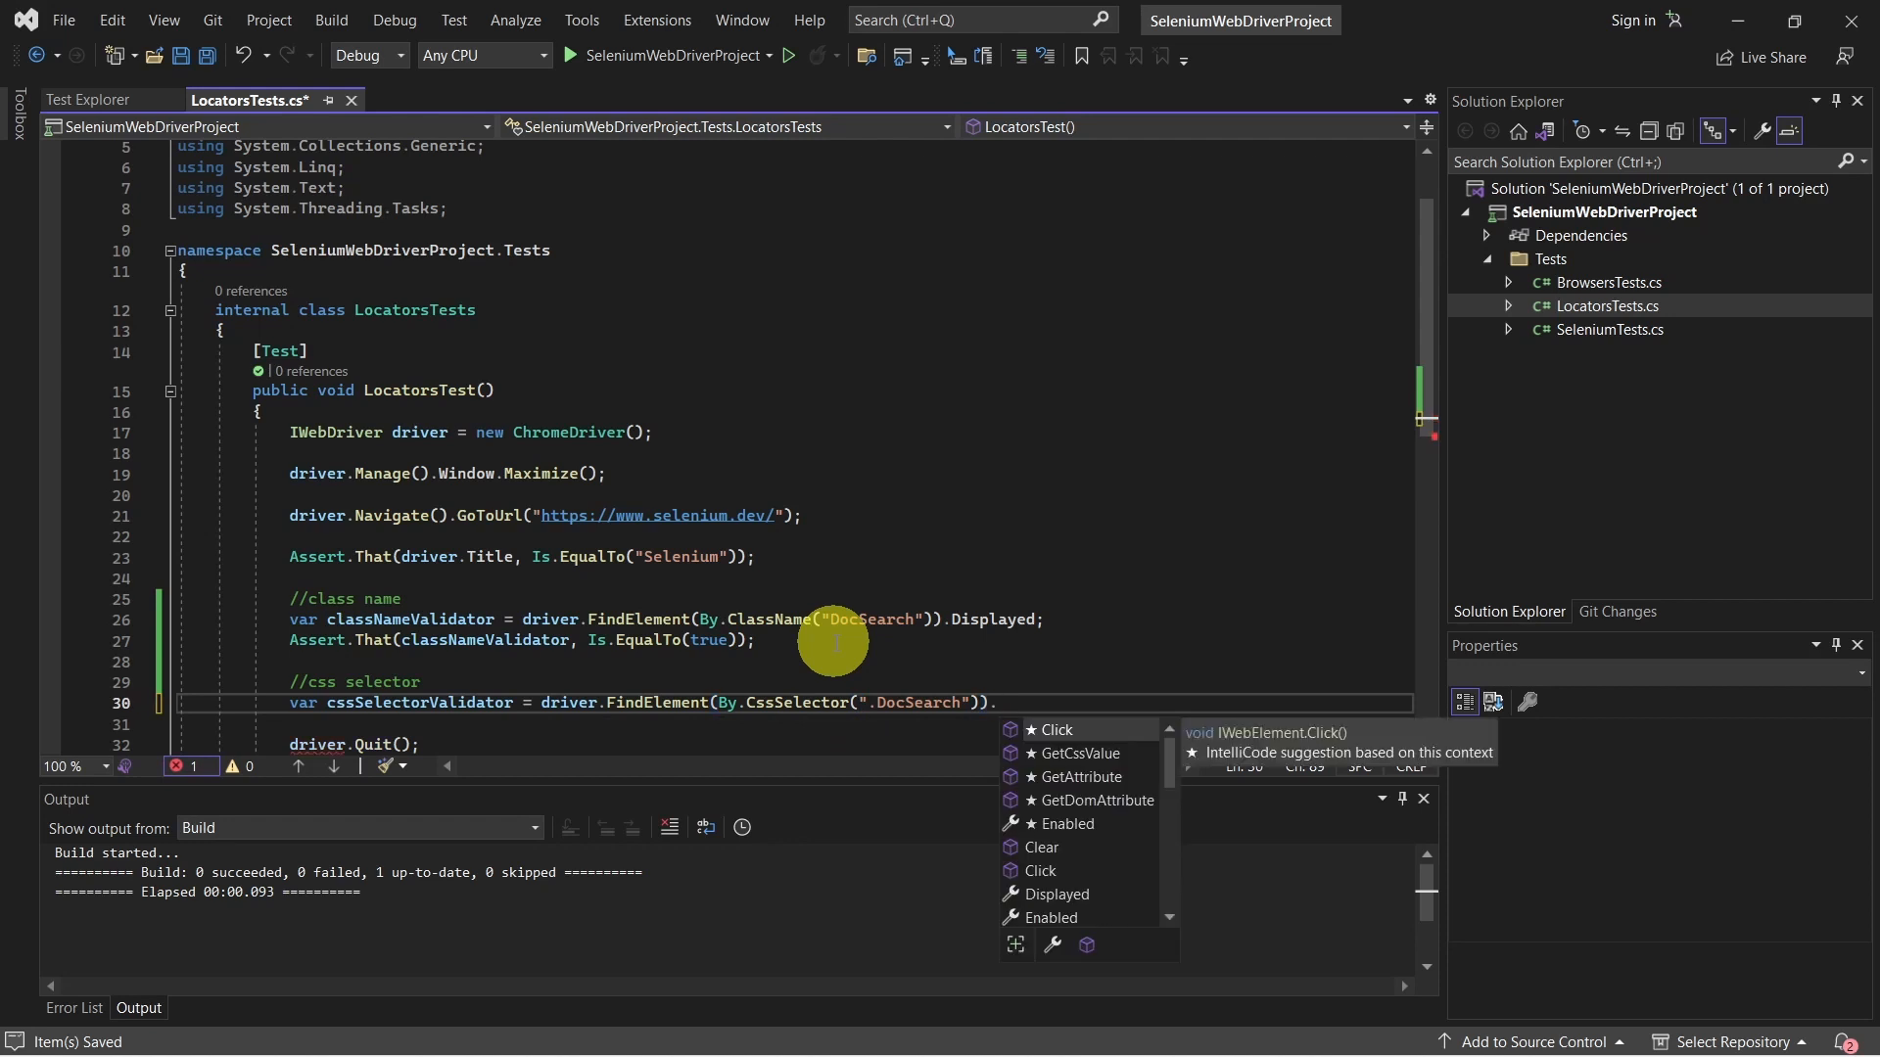
text(Displayed;)
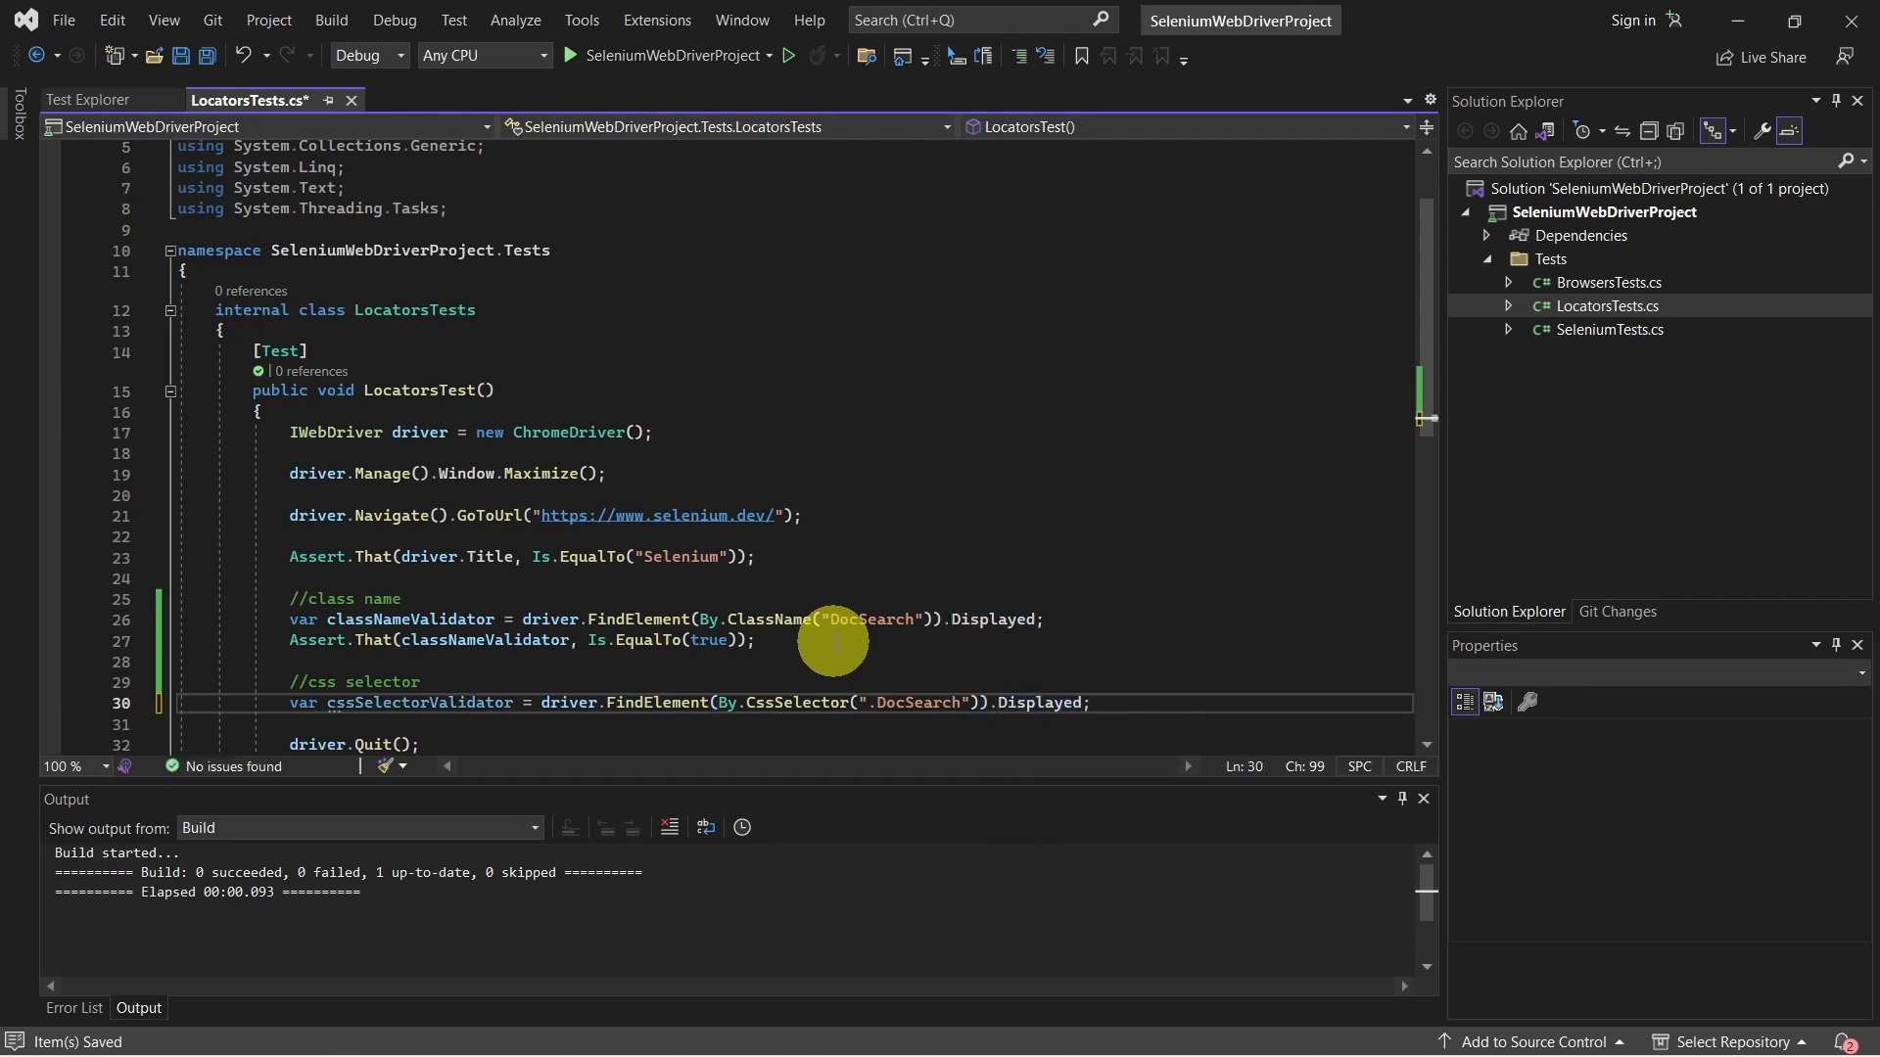
Assert that cssSelectorValidator Is.EqualTo(true).
text(Ass)
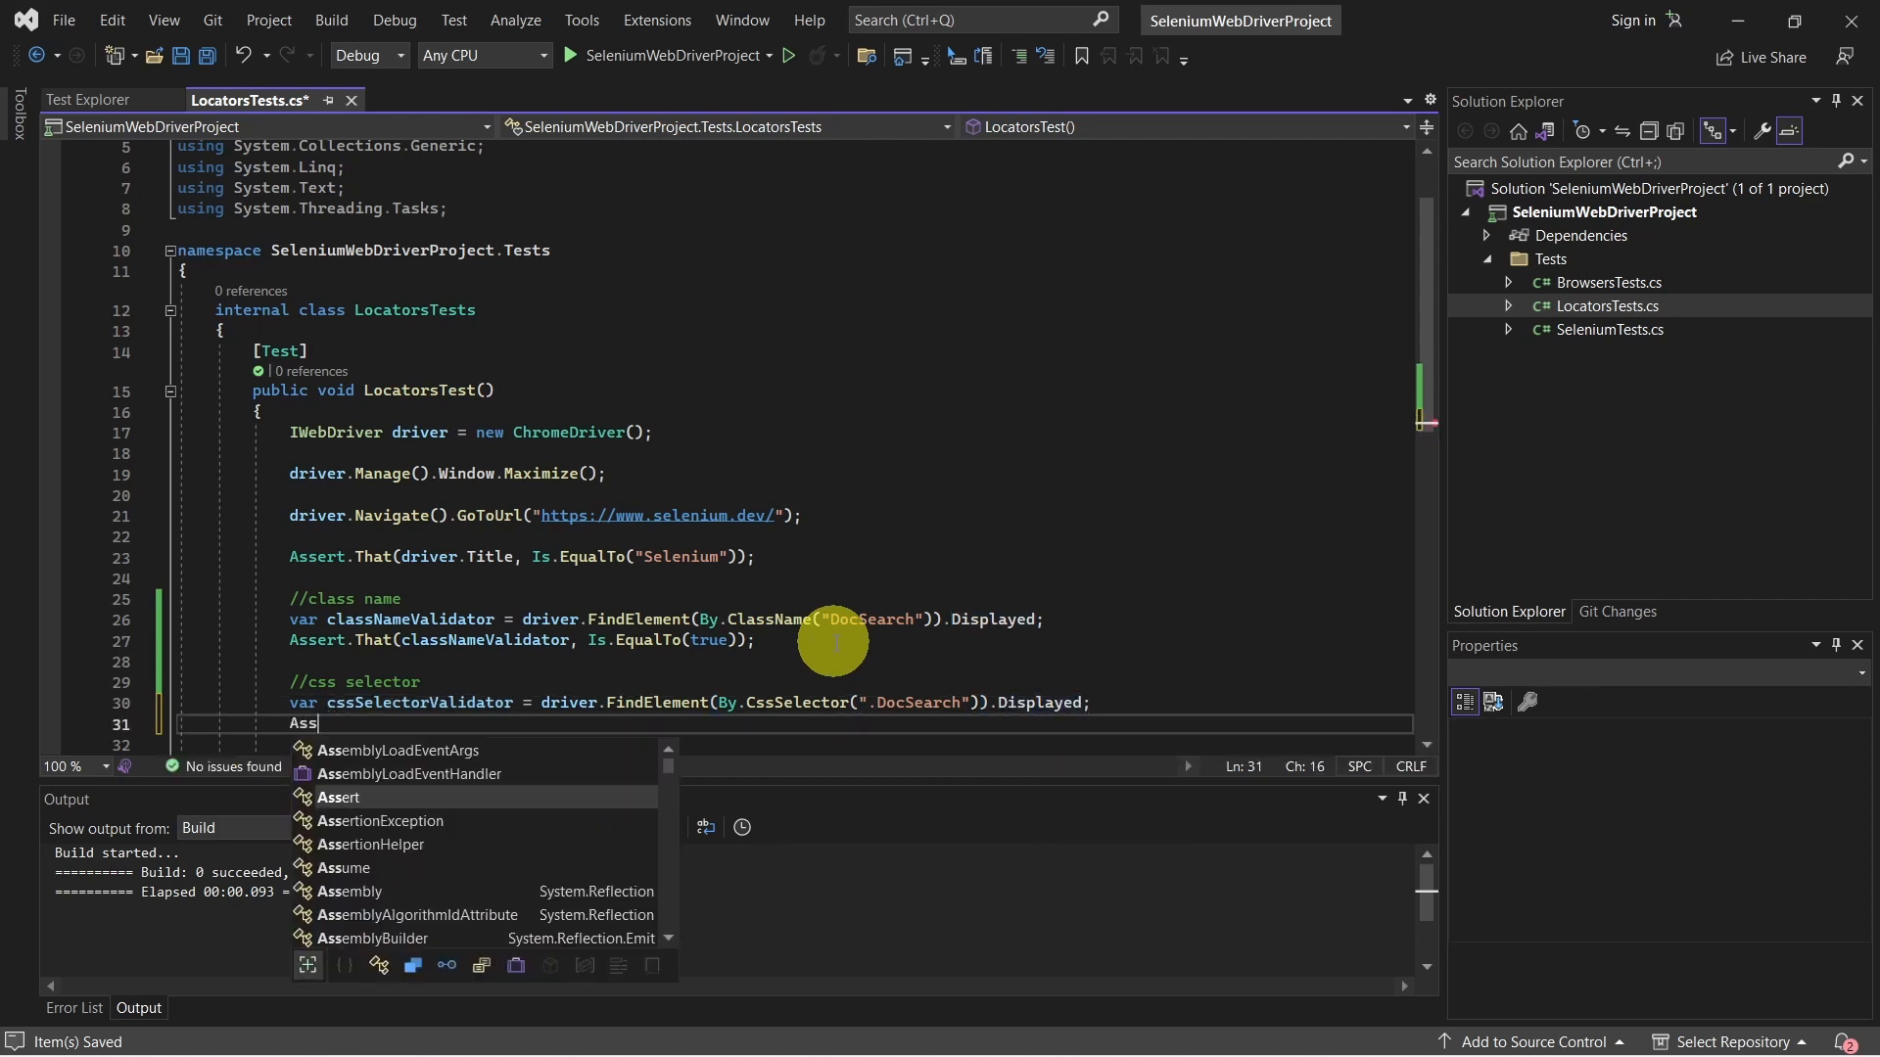
text(ert.th)
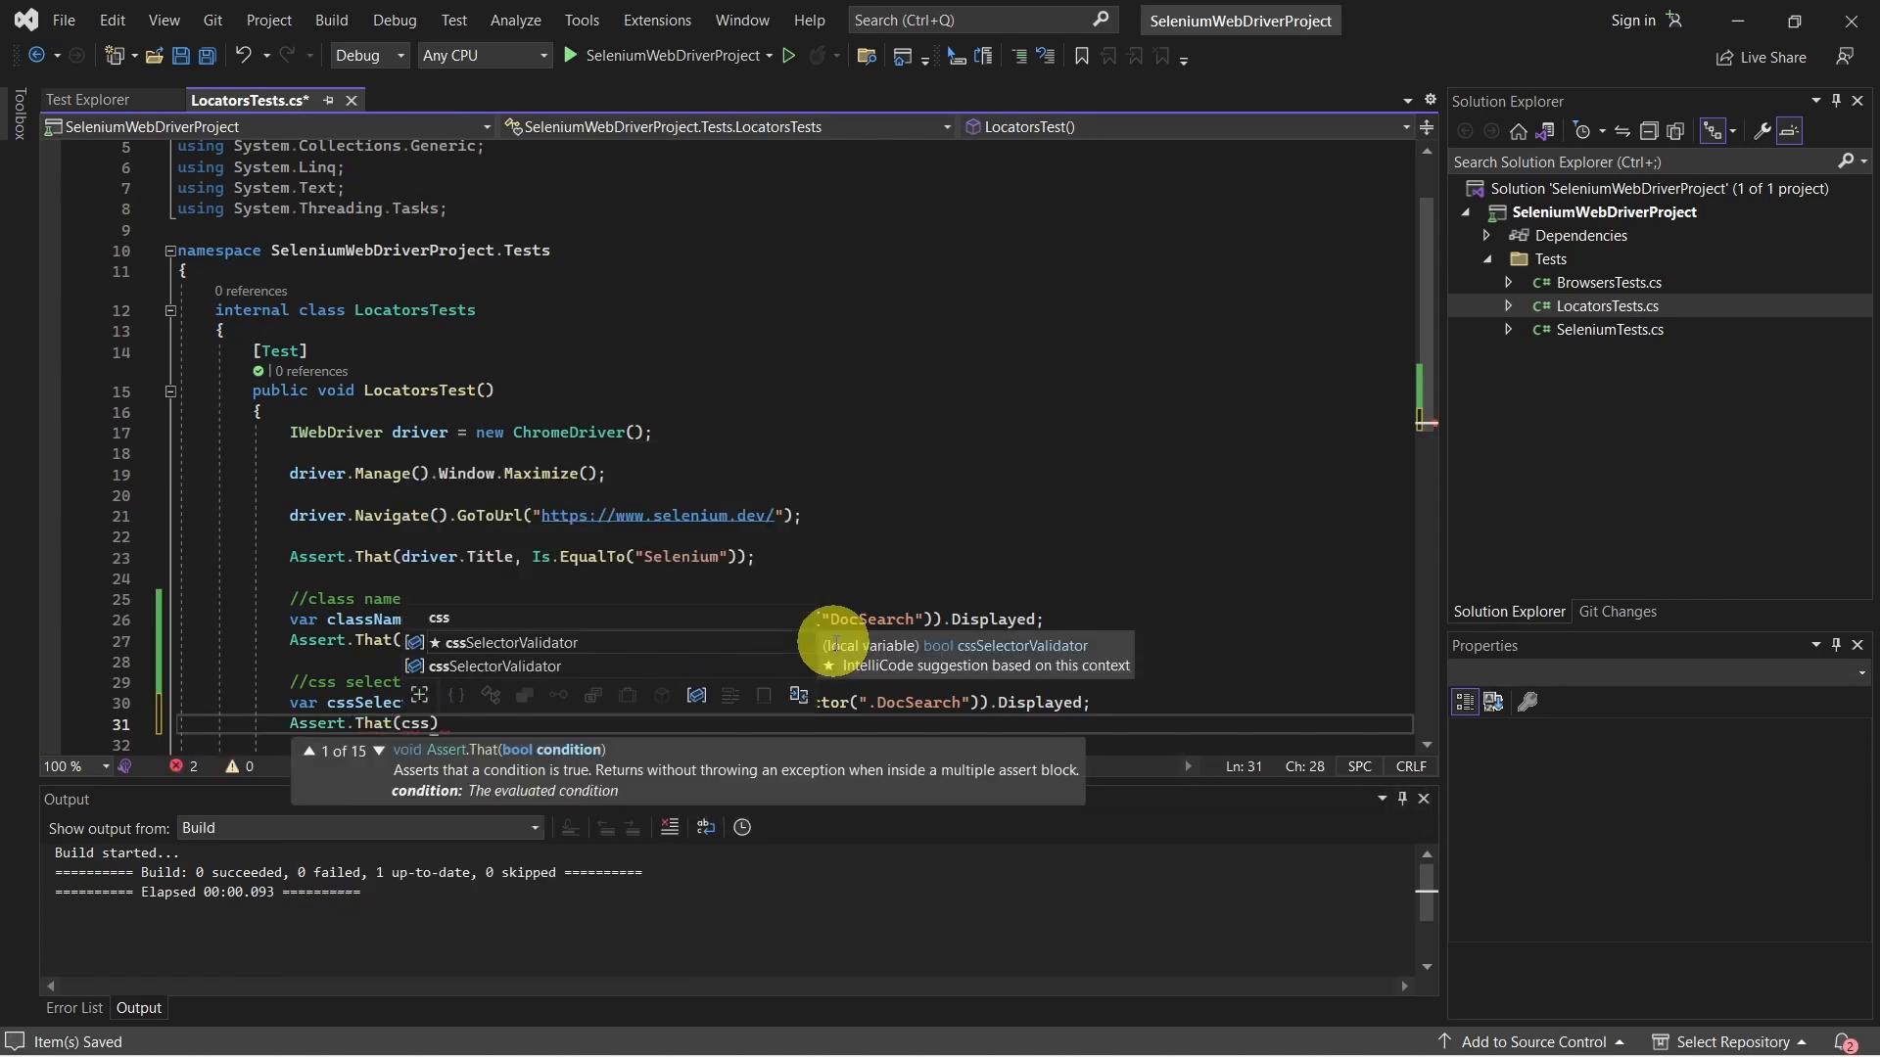
text(cssSelectorValidator, Is.EqualTo(true)
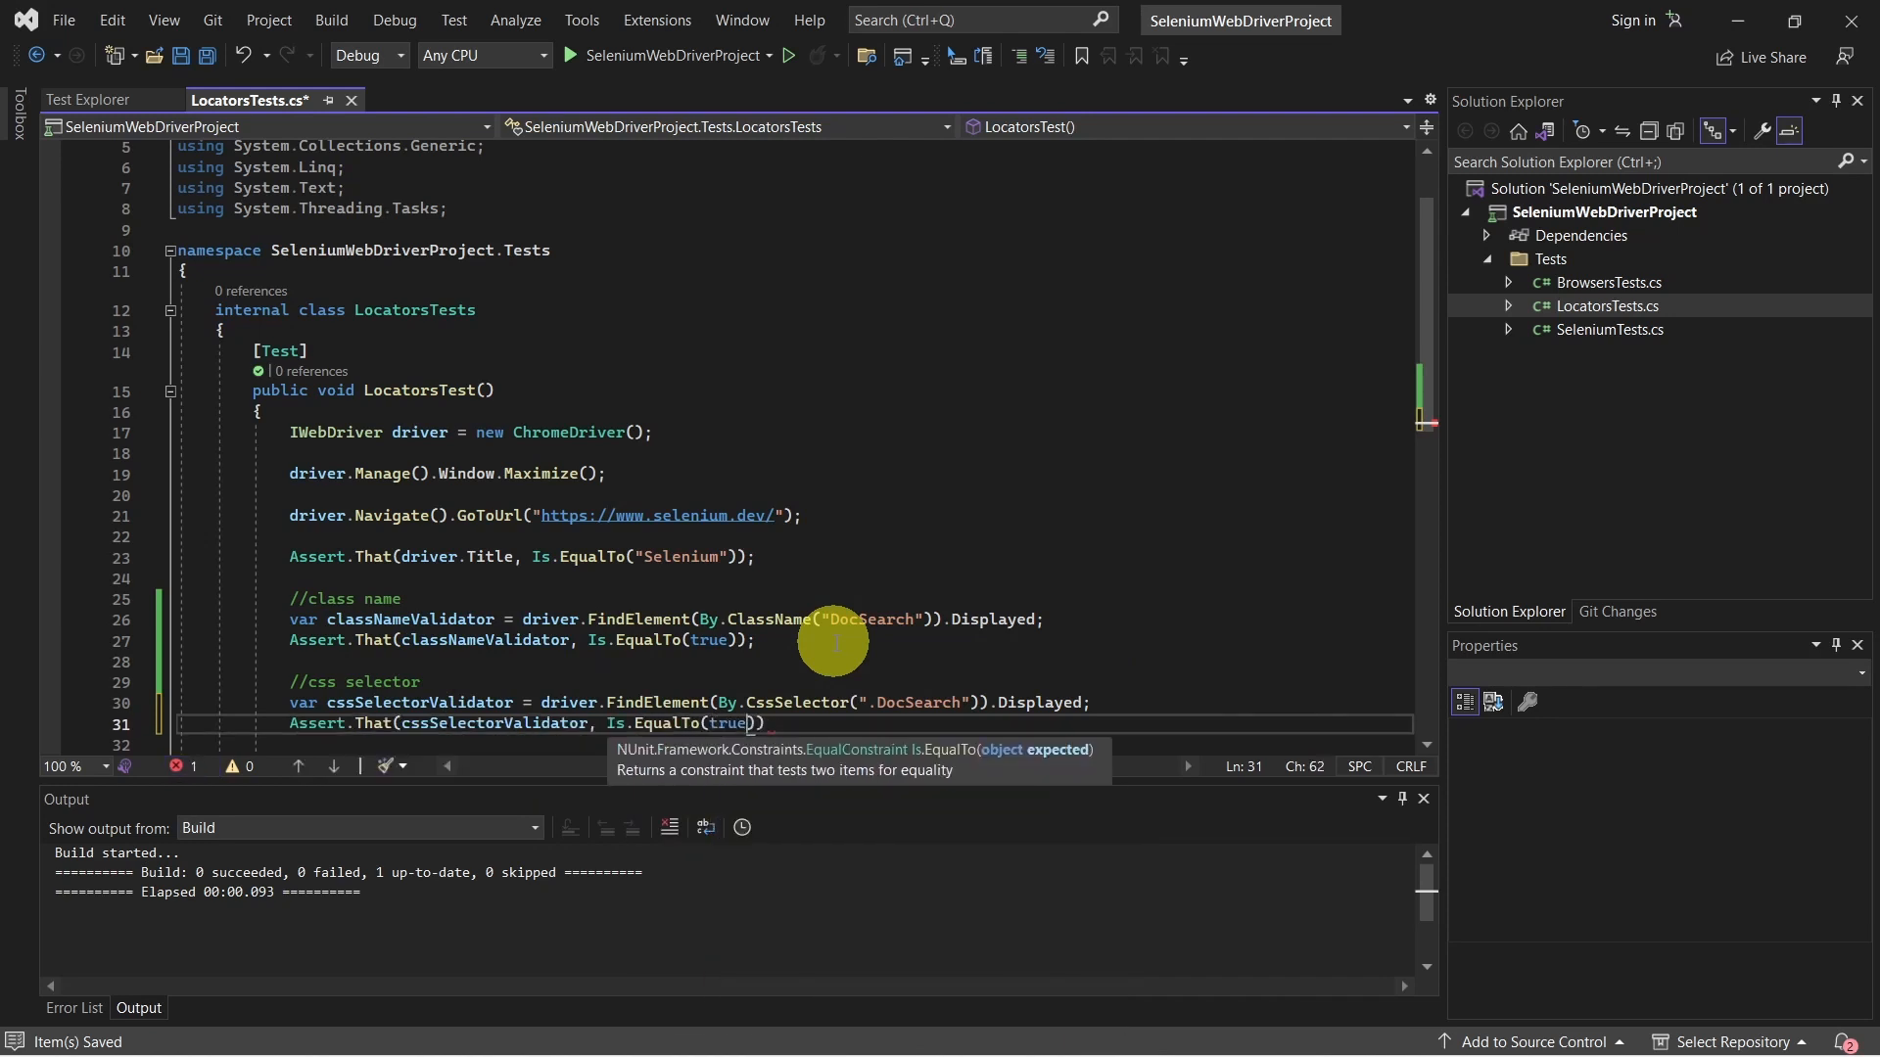
text();)
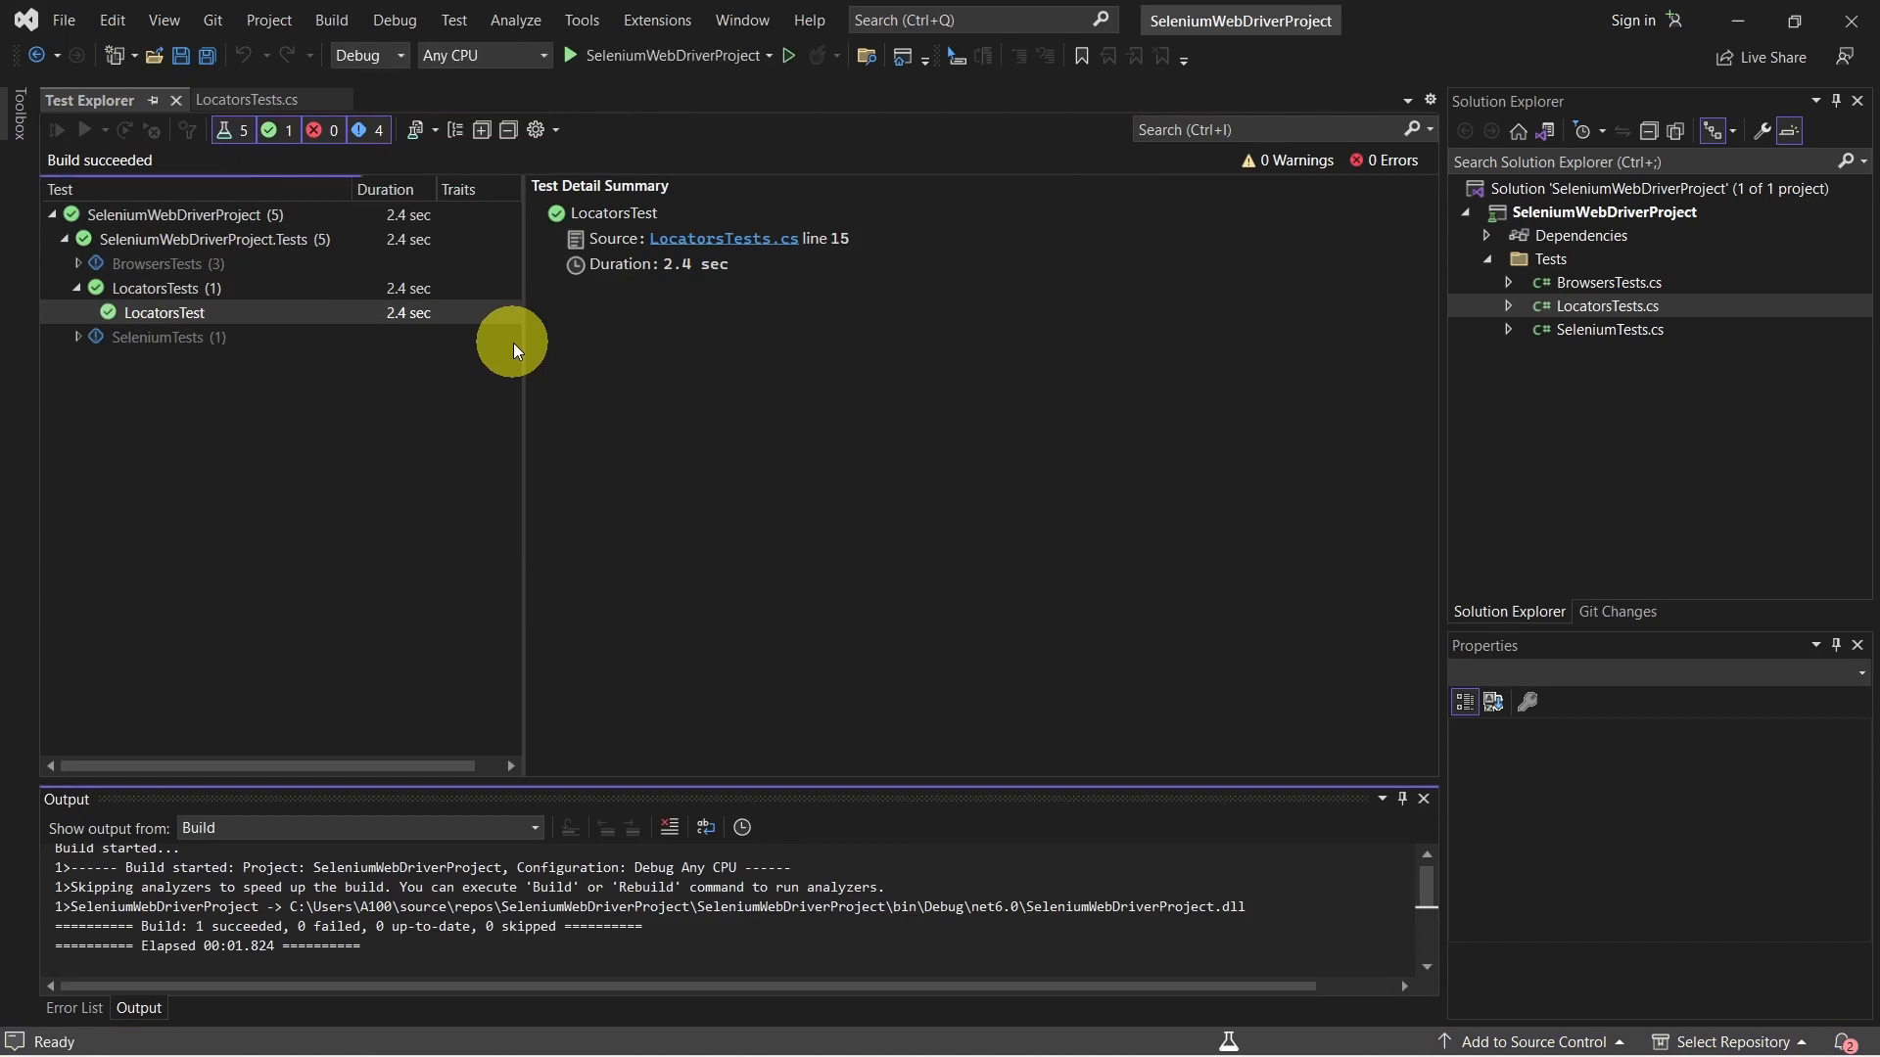
Run LocatorsTest from Test Explorer and confirm it passes.
click(55, 129)
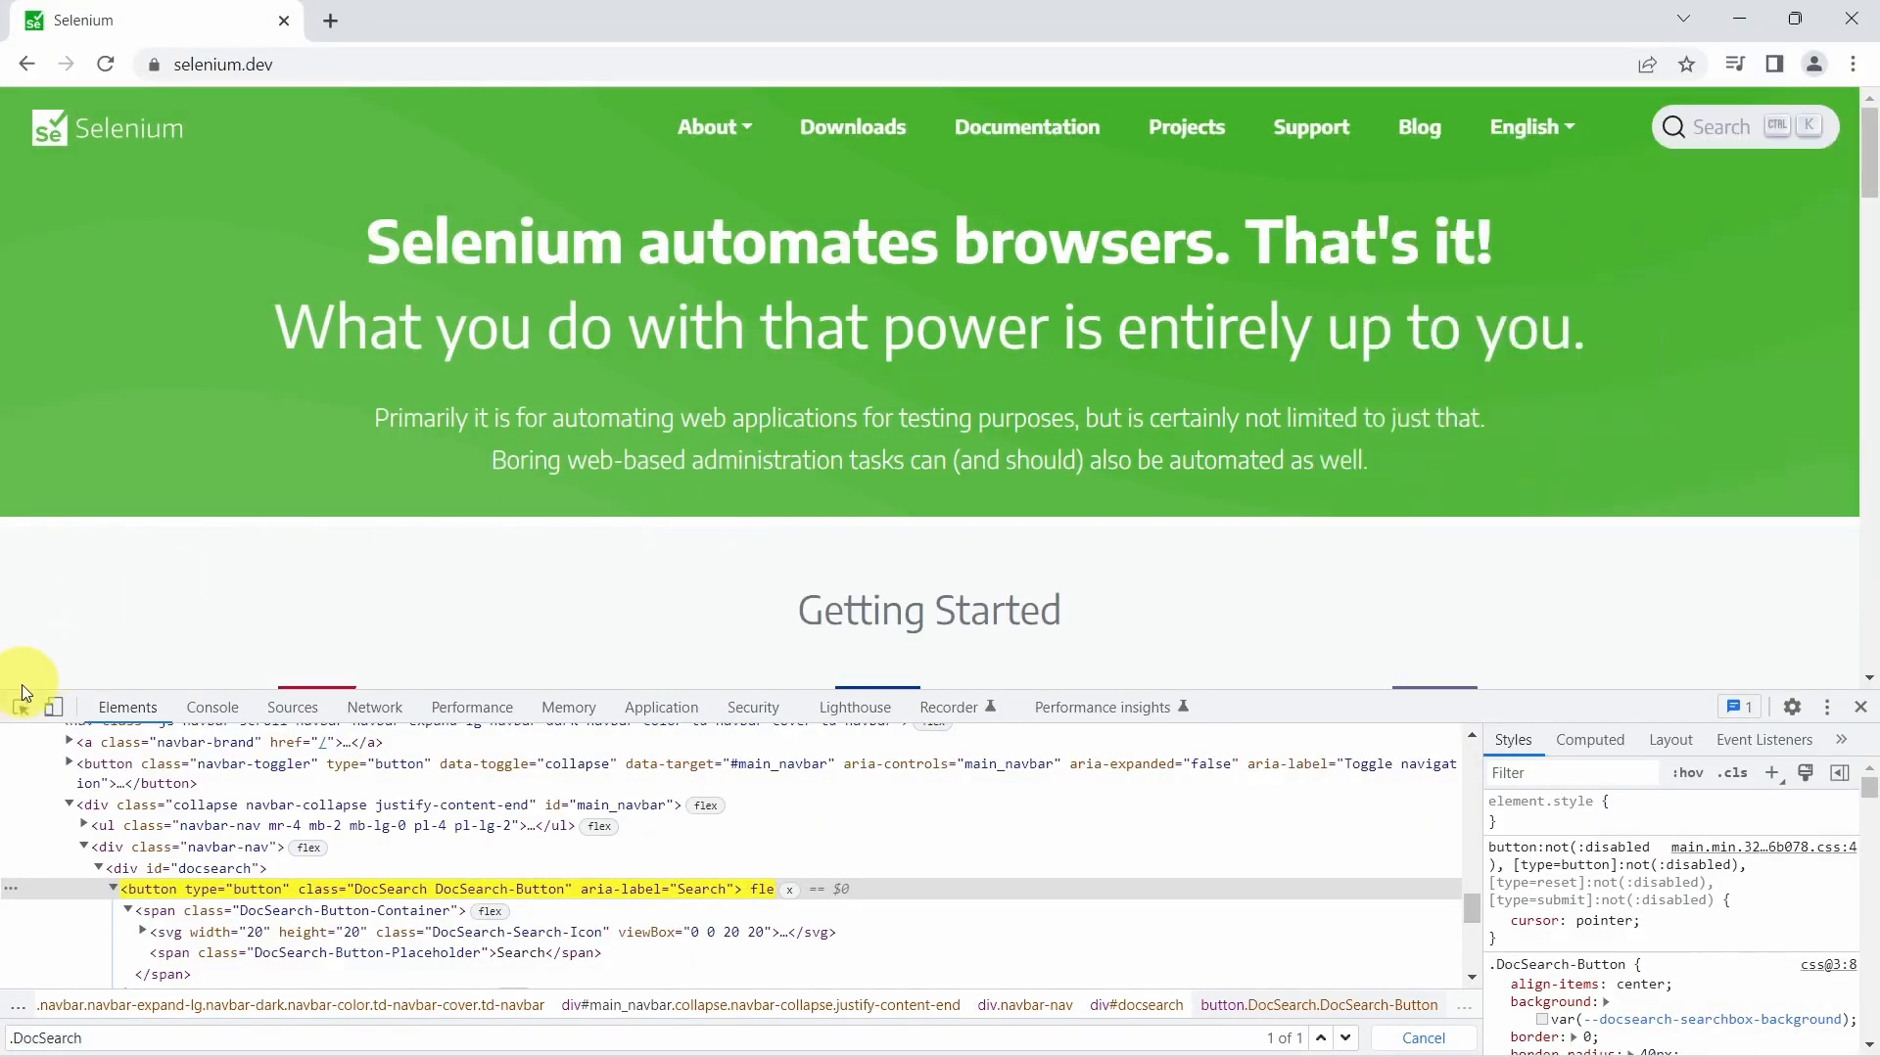
mouse_move(20, 706)
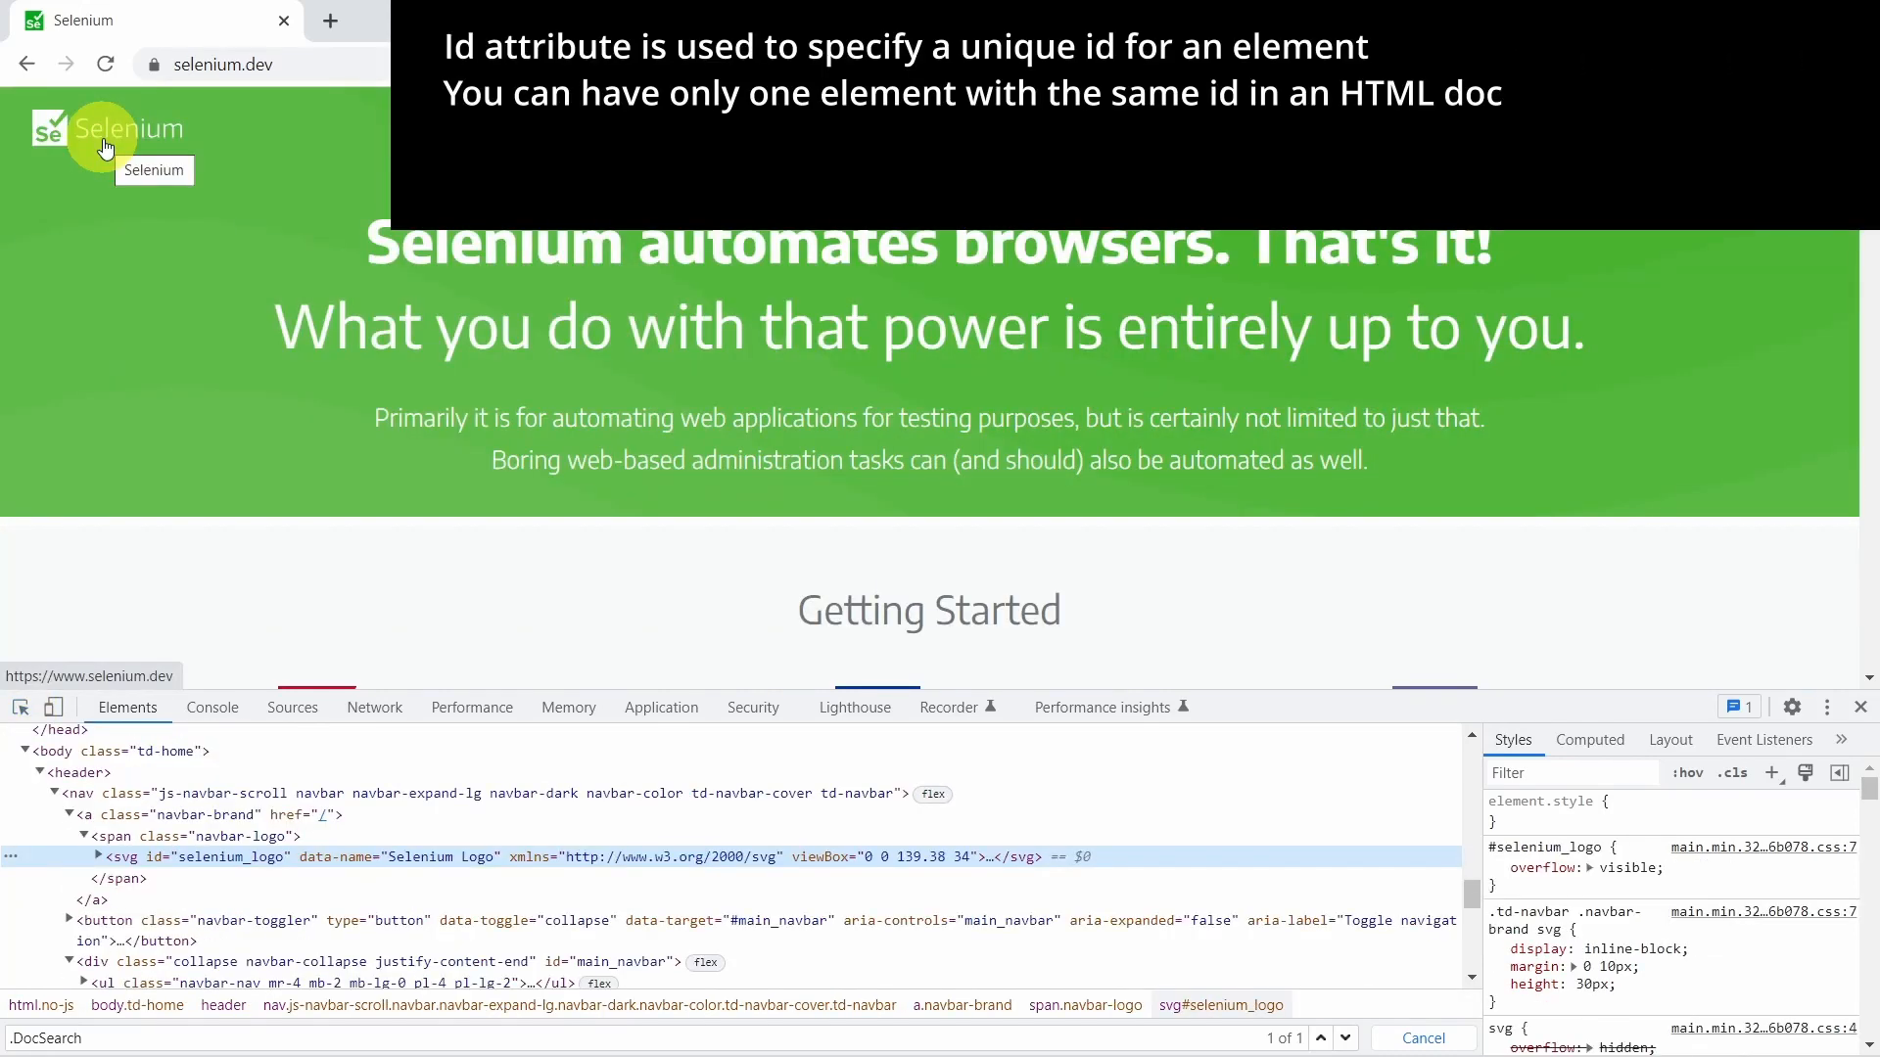
mouse_move(147, 229)
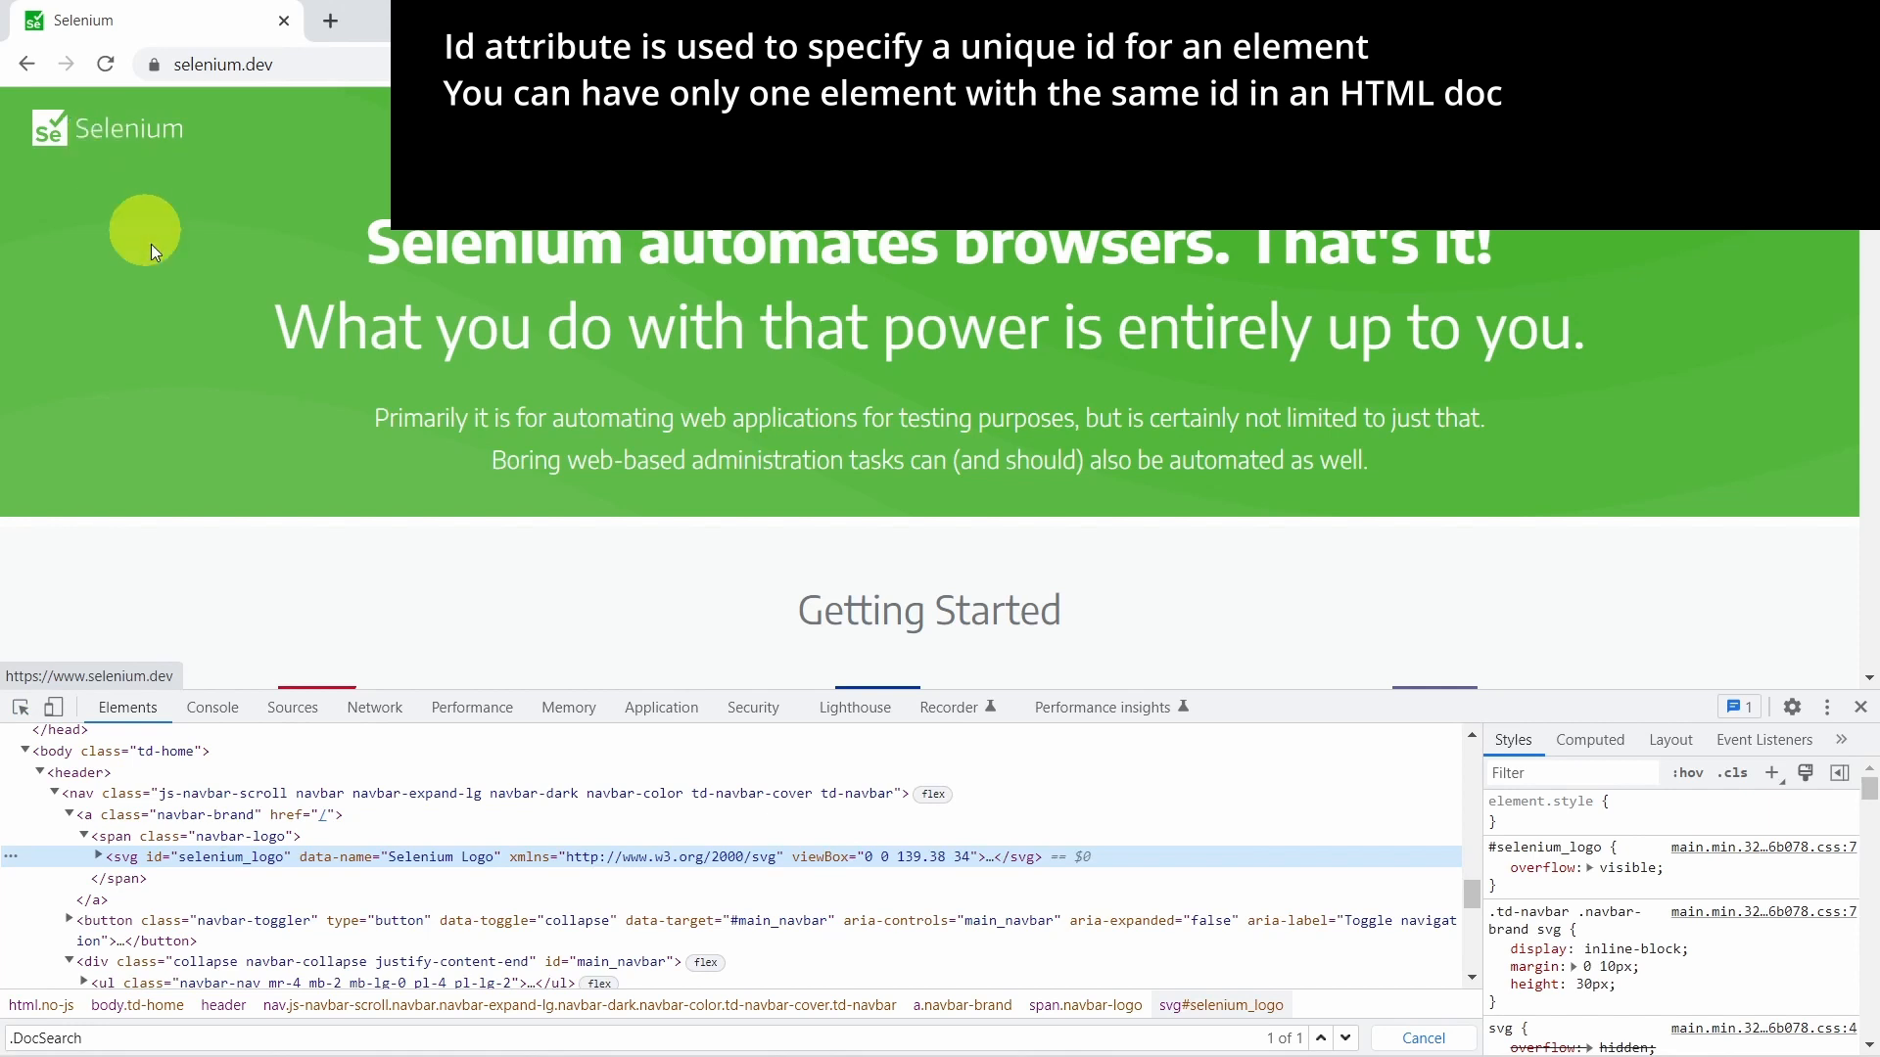
mouse_move(150, 856)
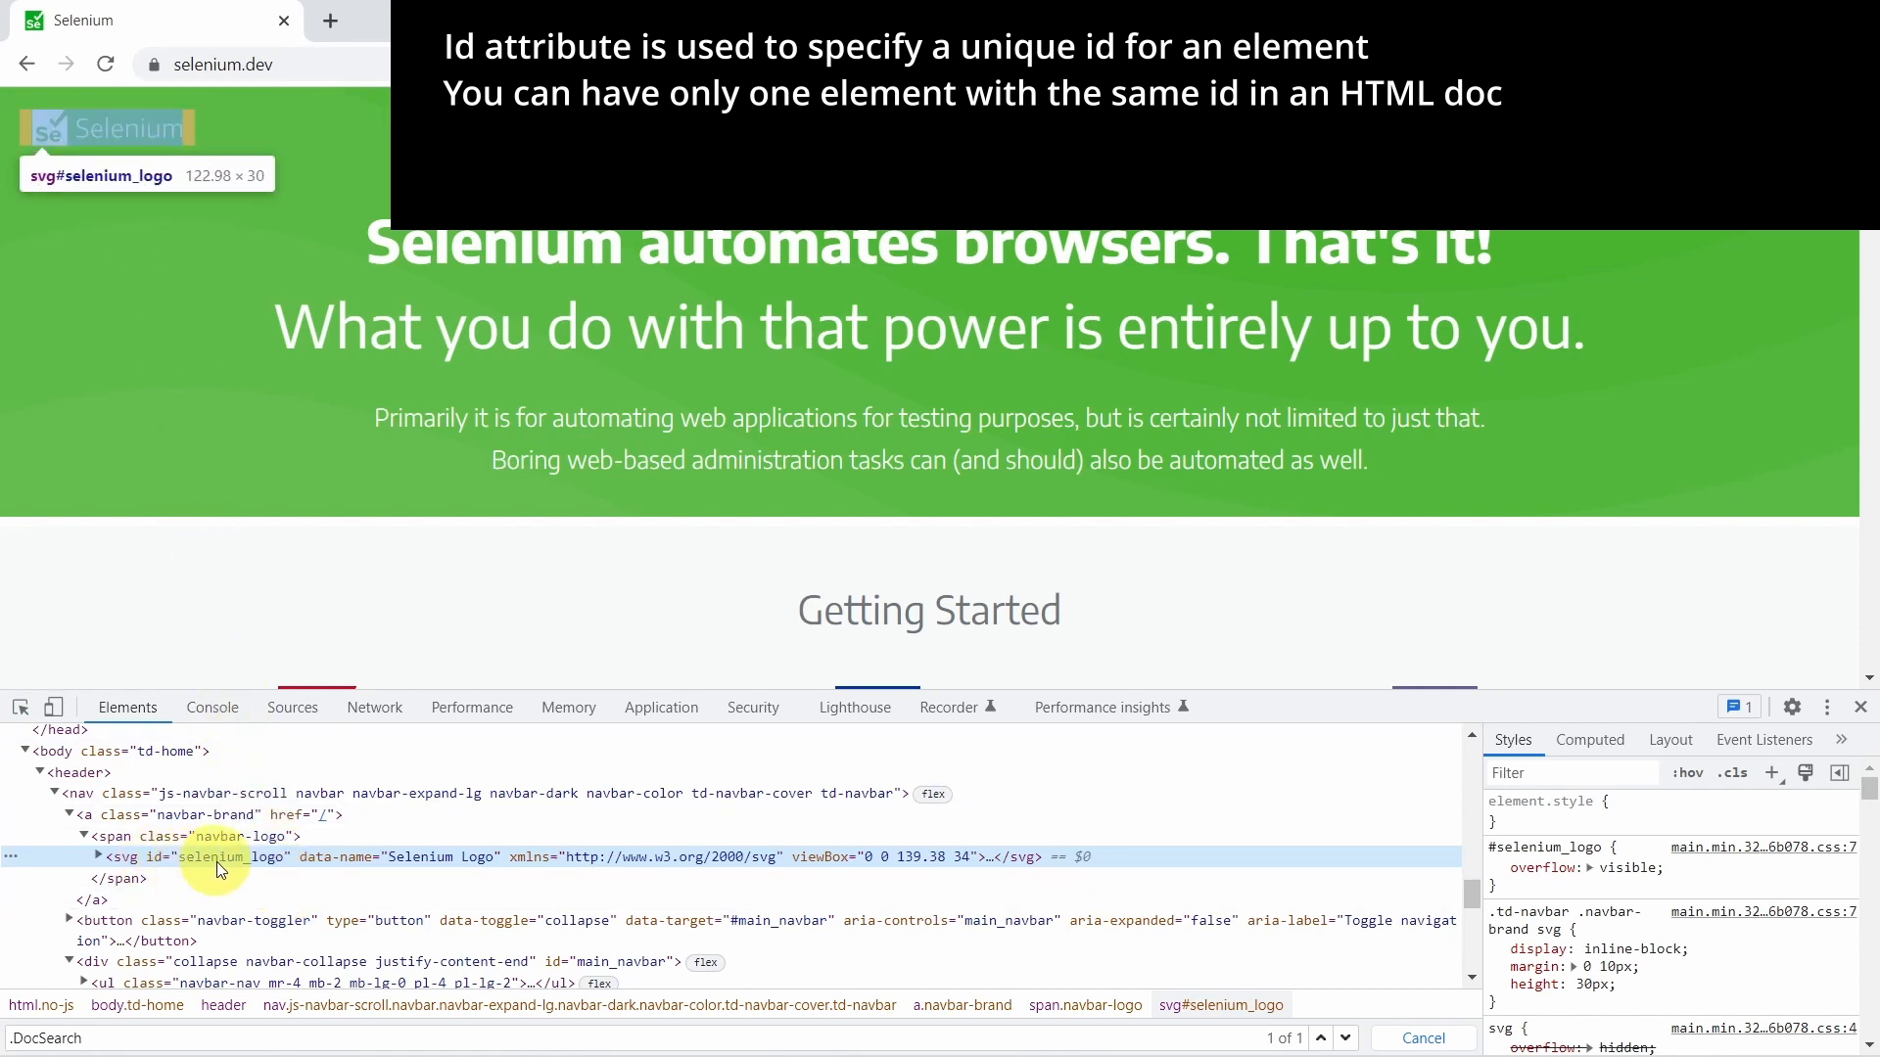
mouse_move(237, 864)
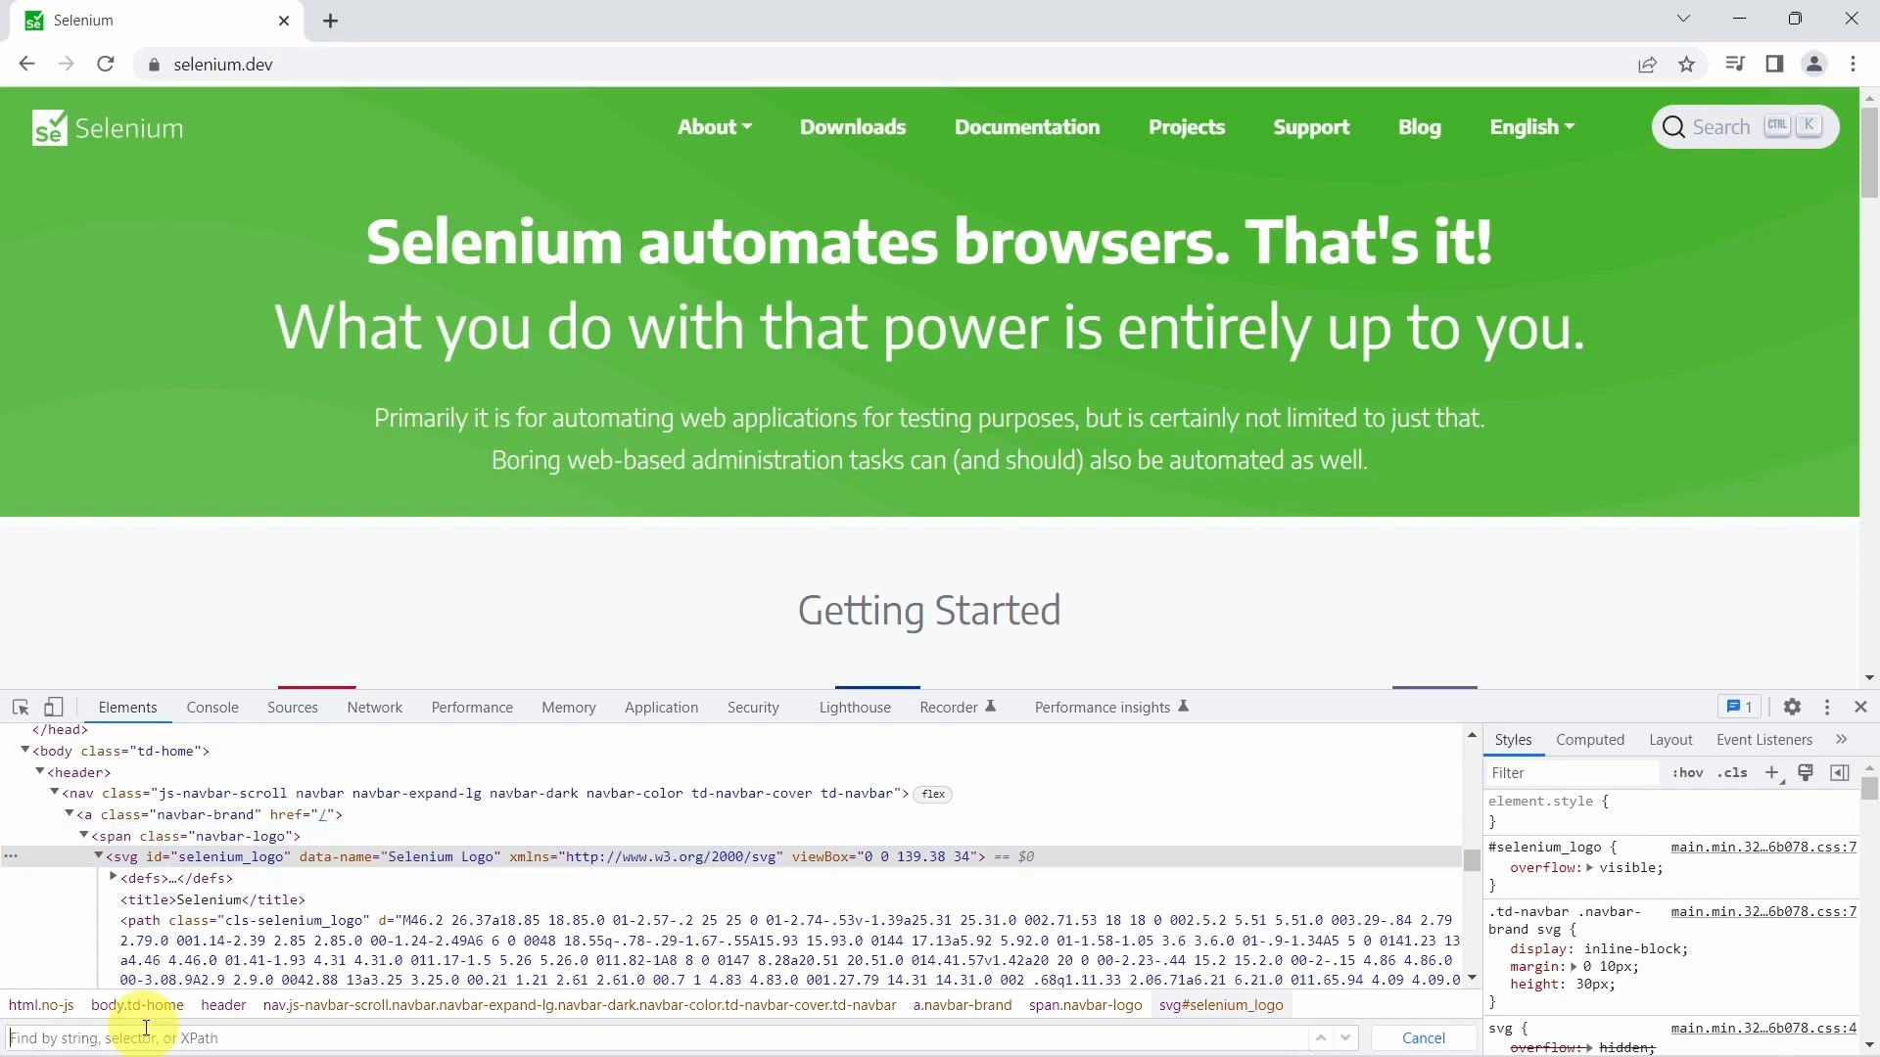
mouse_move(270, 858)
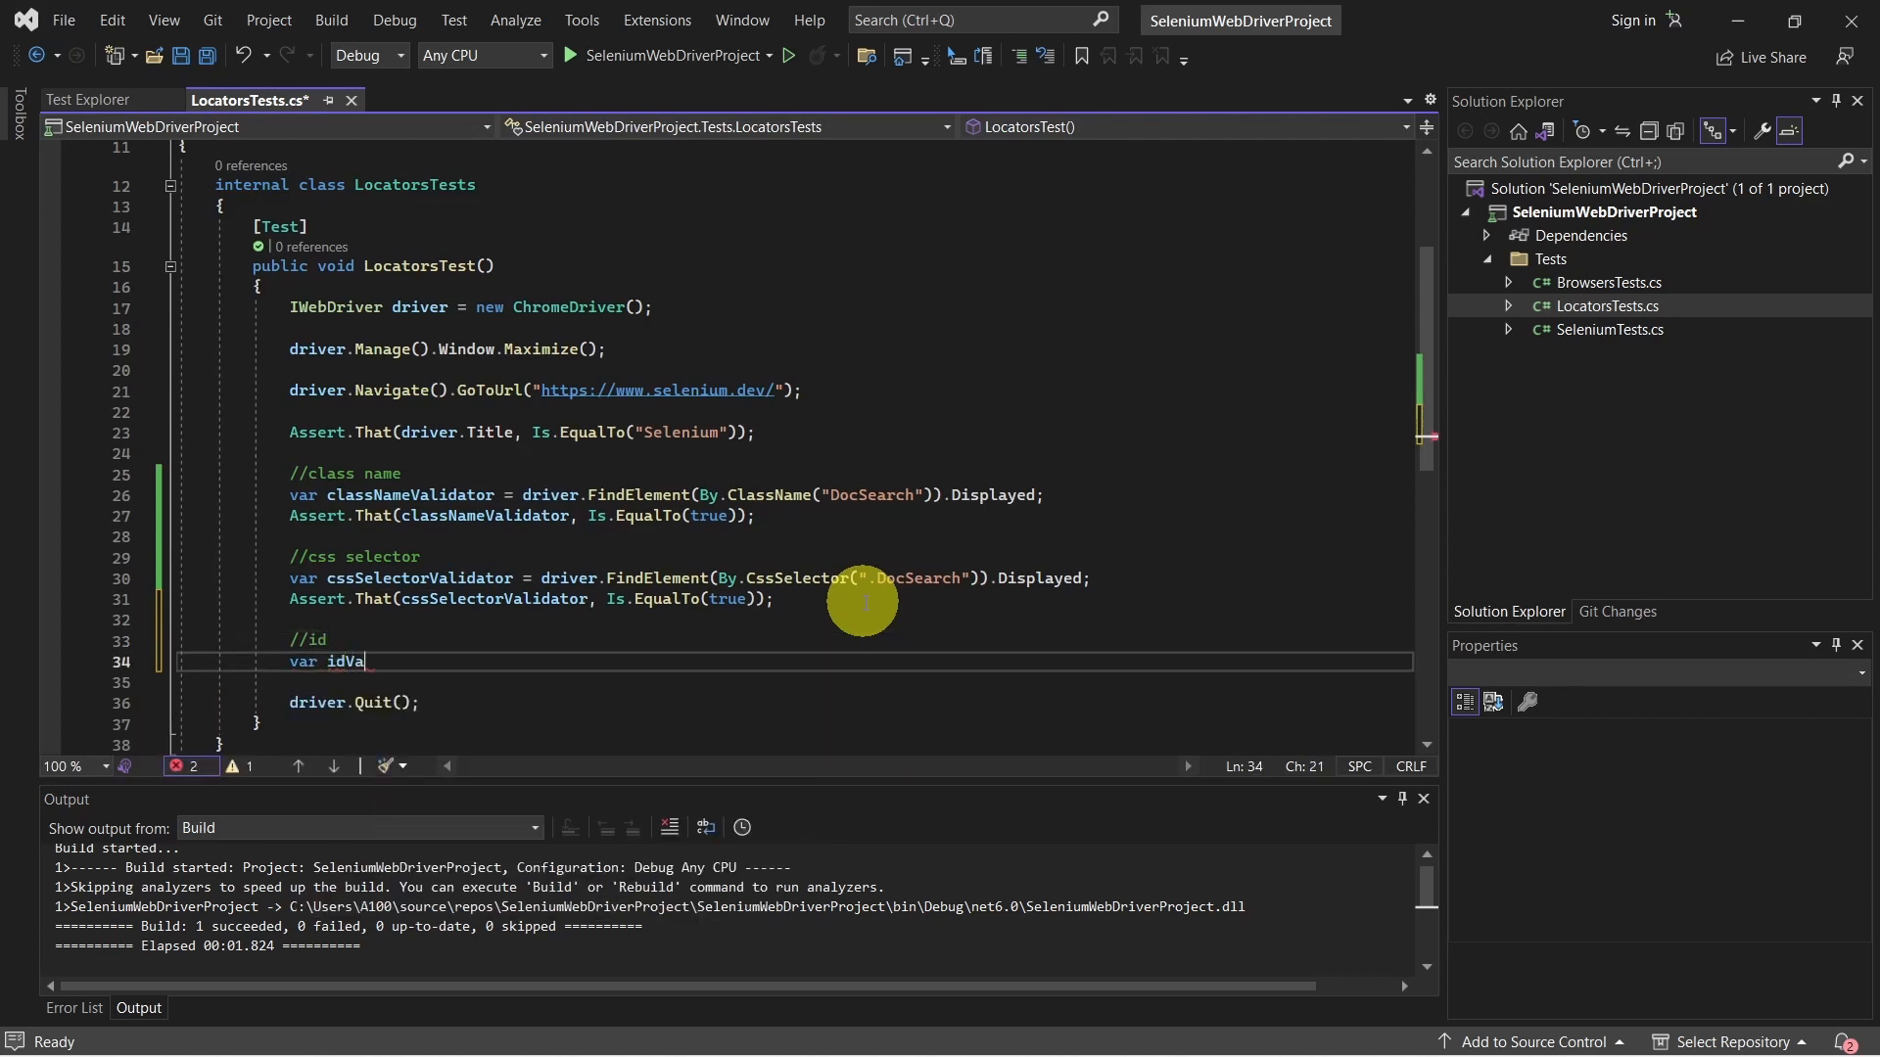
Add idValidator finding selenium_logo by id, Displayed, and assert it Is.EqualTo(true).
text(lidator =)
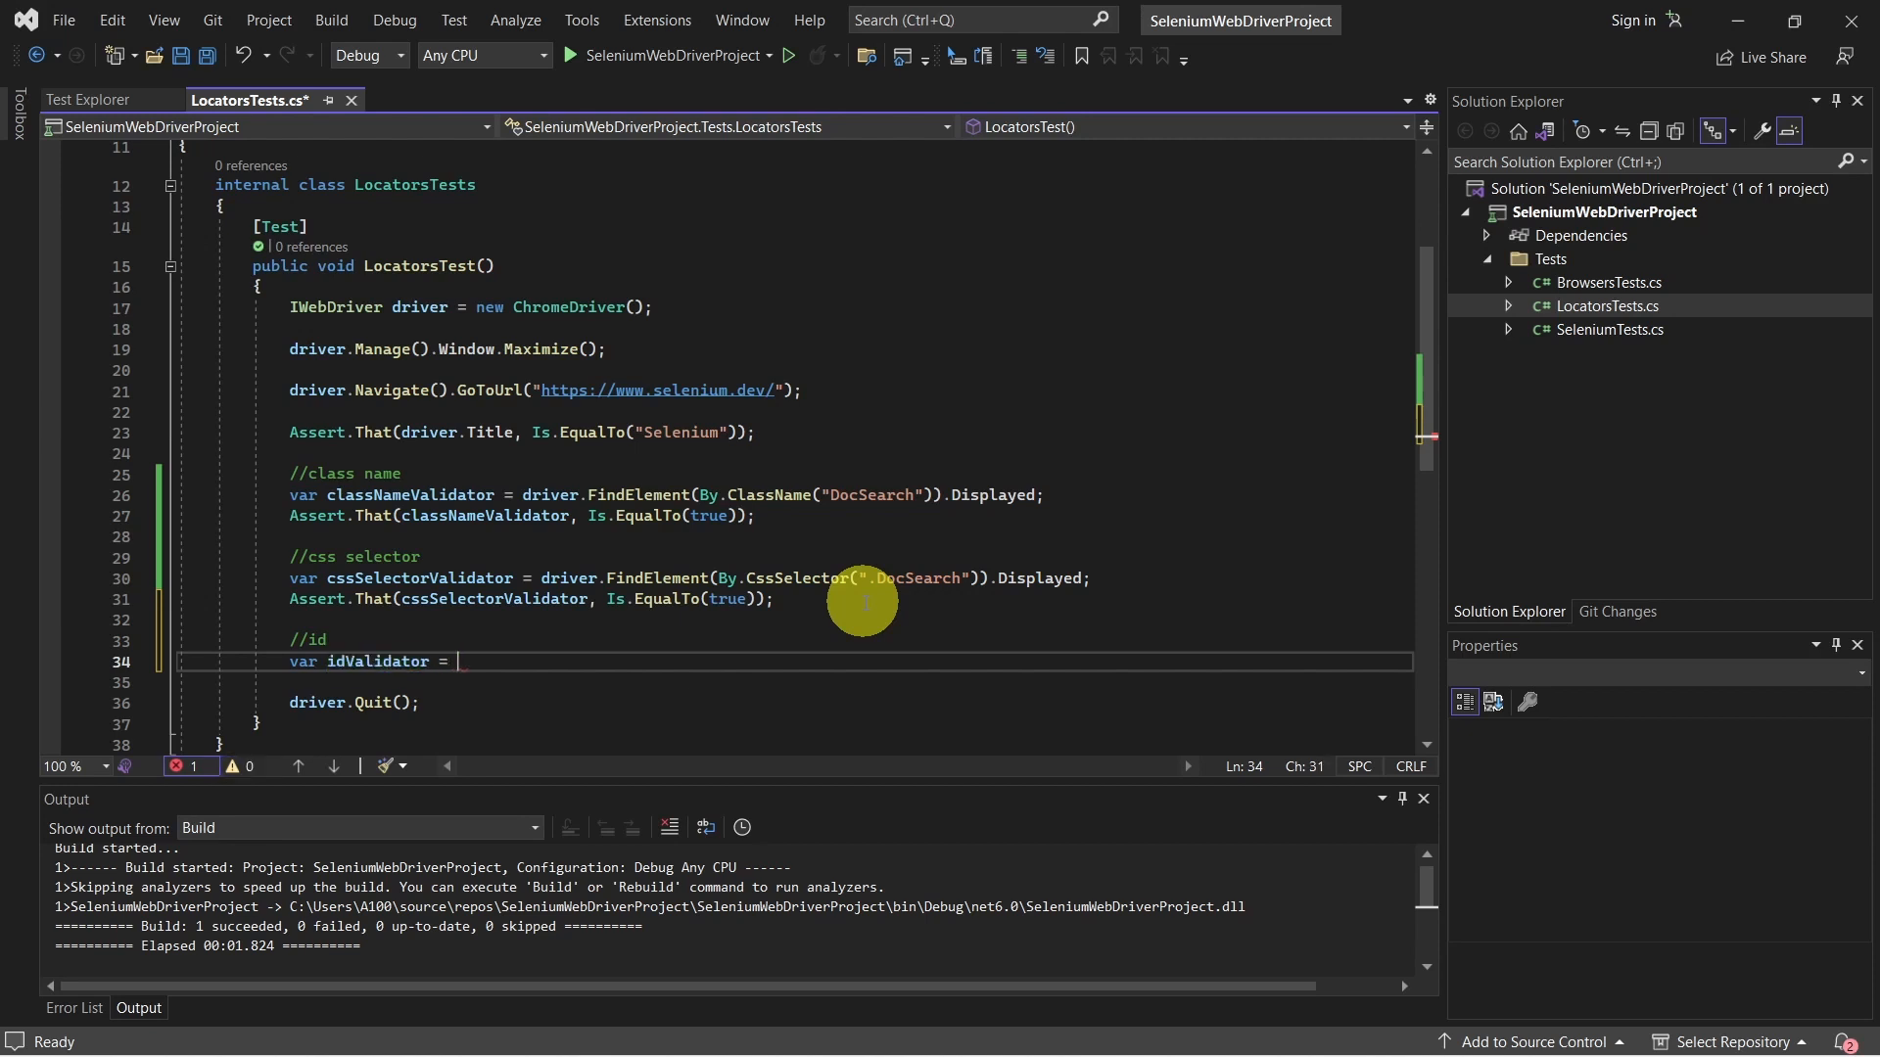
text(driver.Fin)
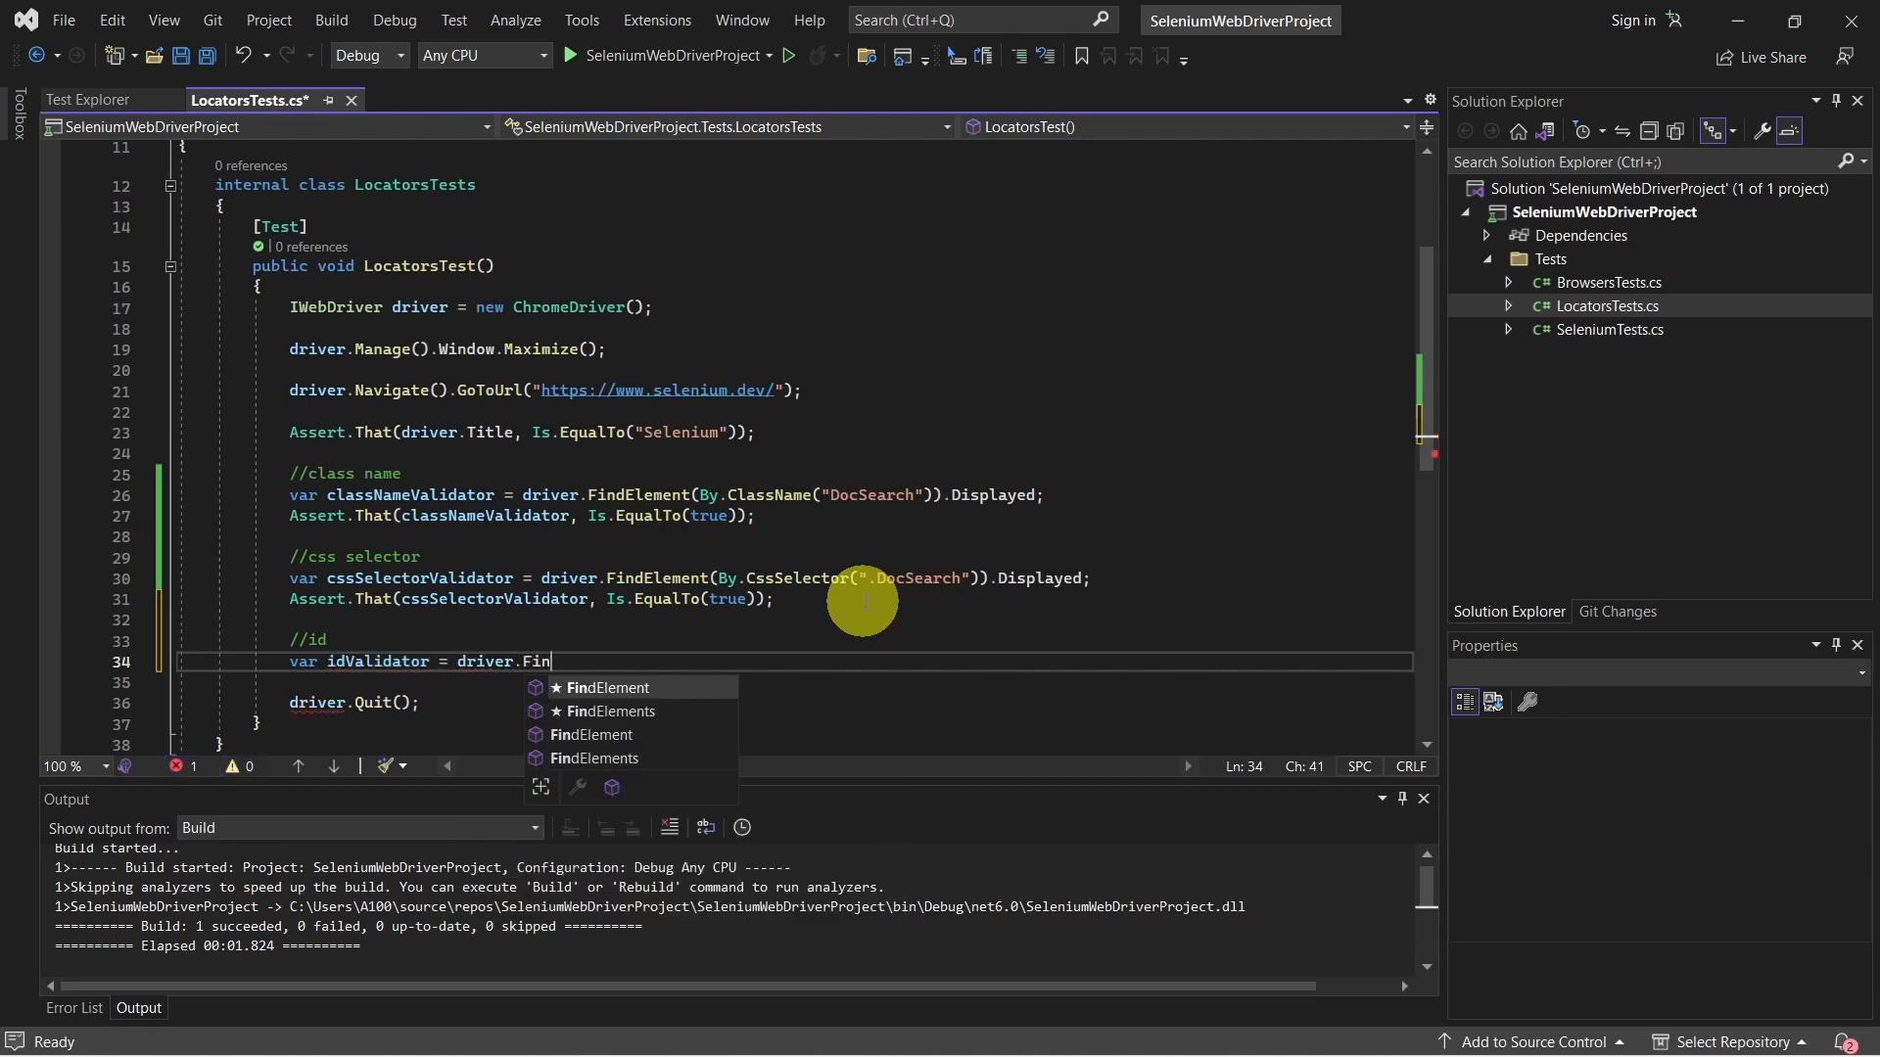
text(dElement(By.Id("selenium)
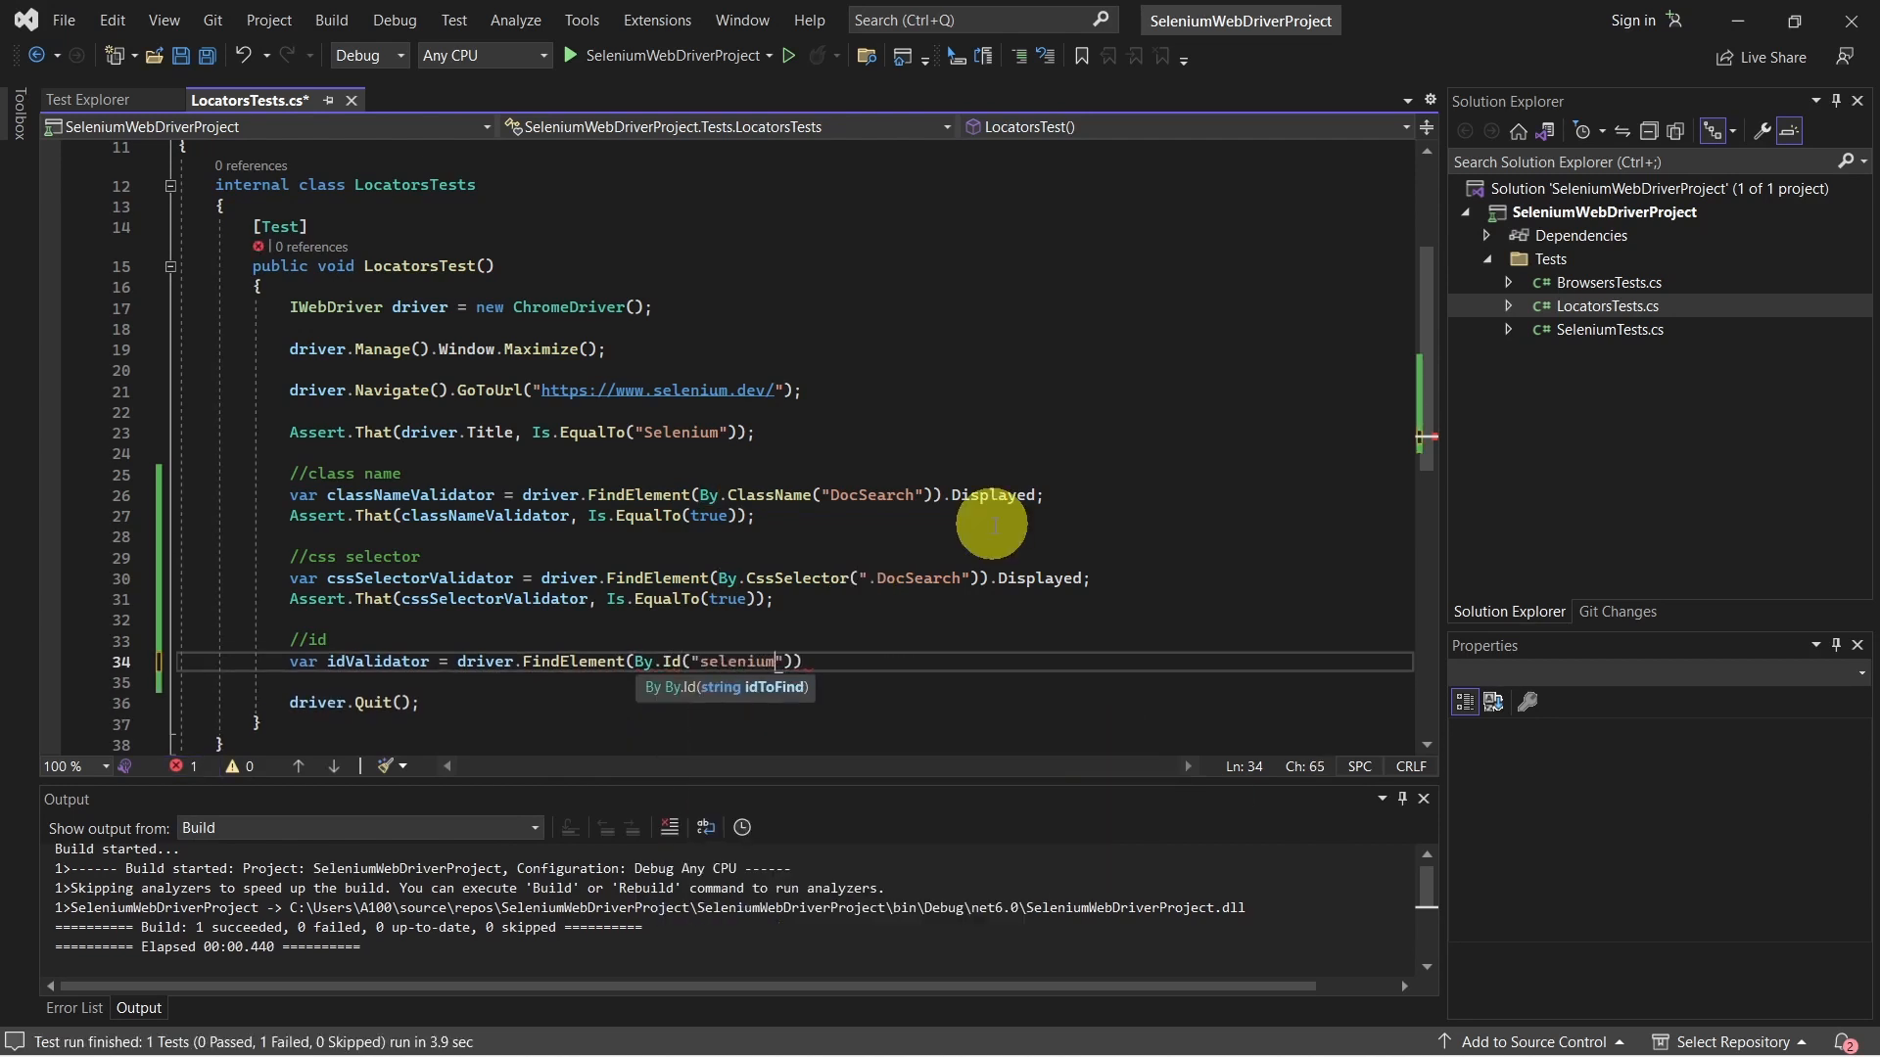
text(_logo)
text(Assert)
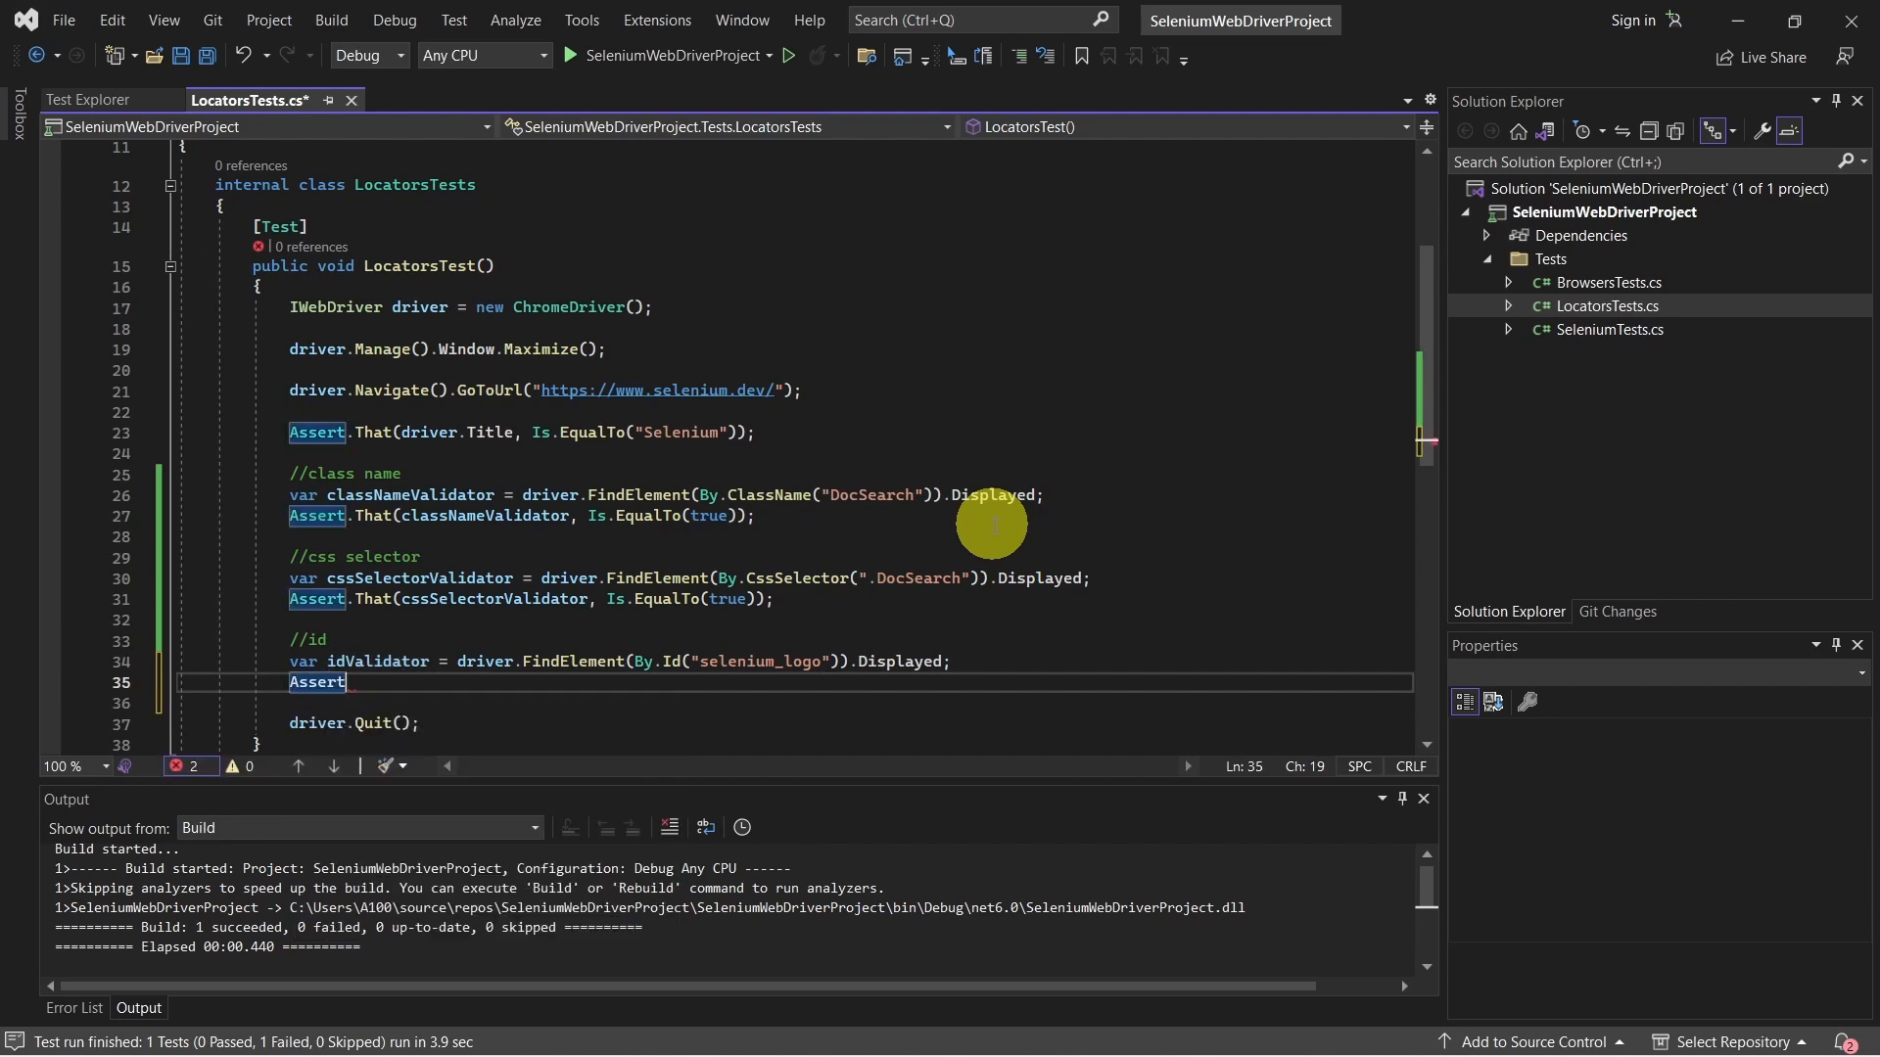
text(.That(!idValidator, Is.EqualTo(true));)
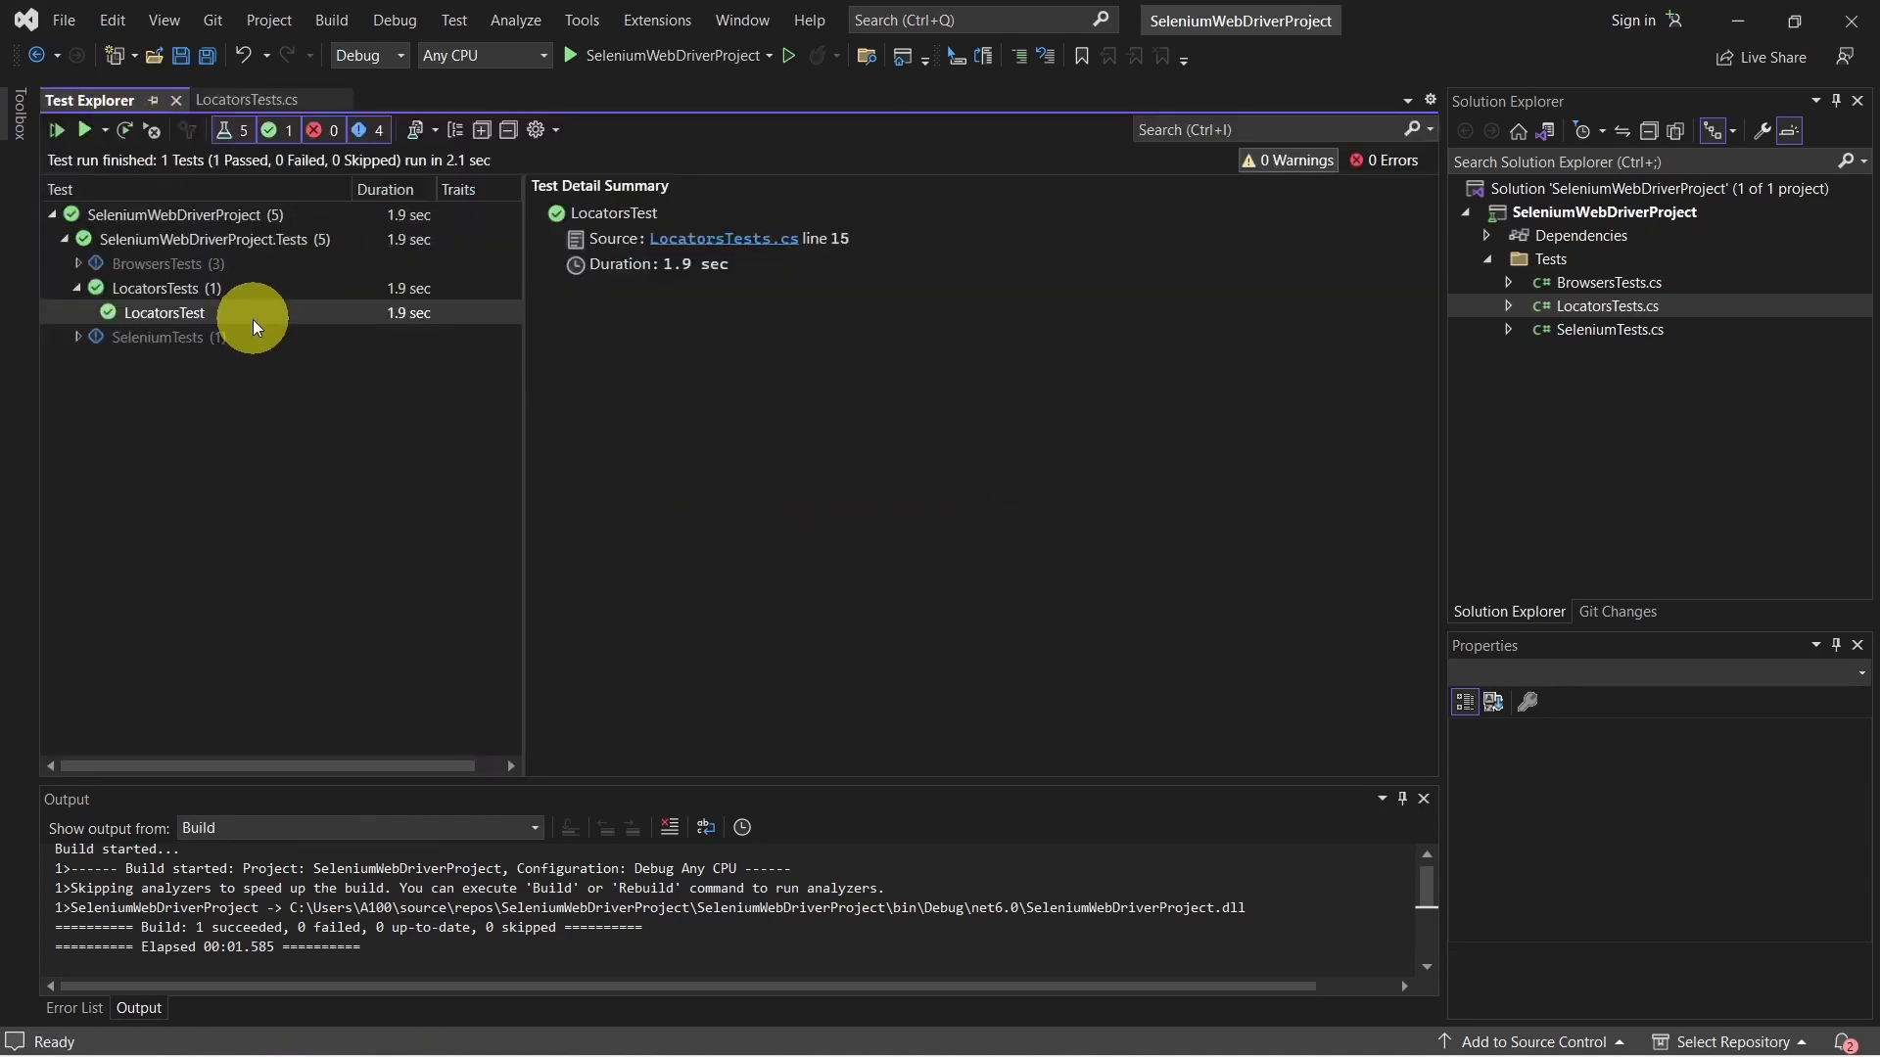
Run LocatorsTest again and confirm it passes with the id check.
click(57, 130)
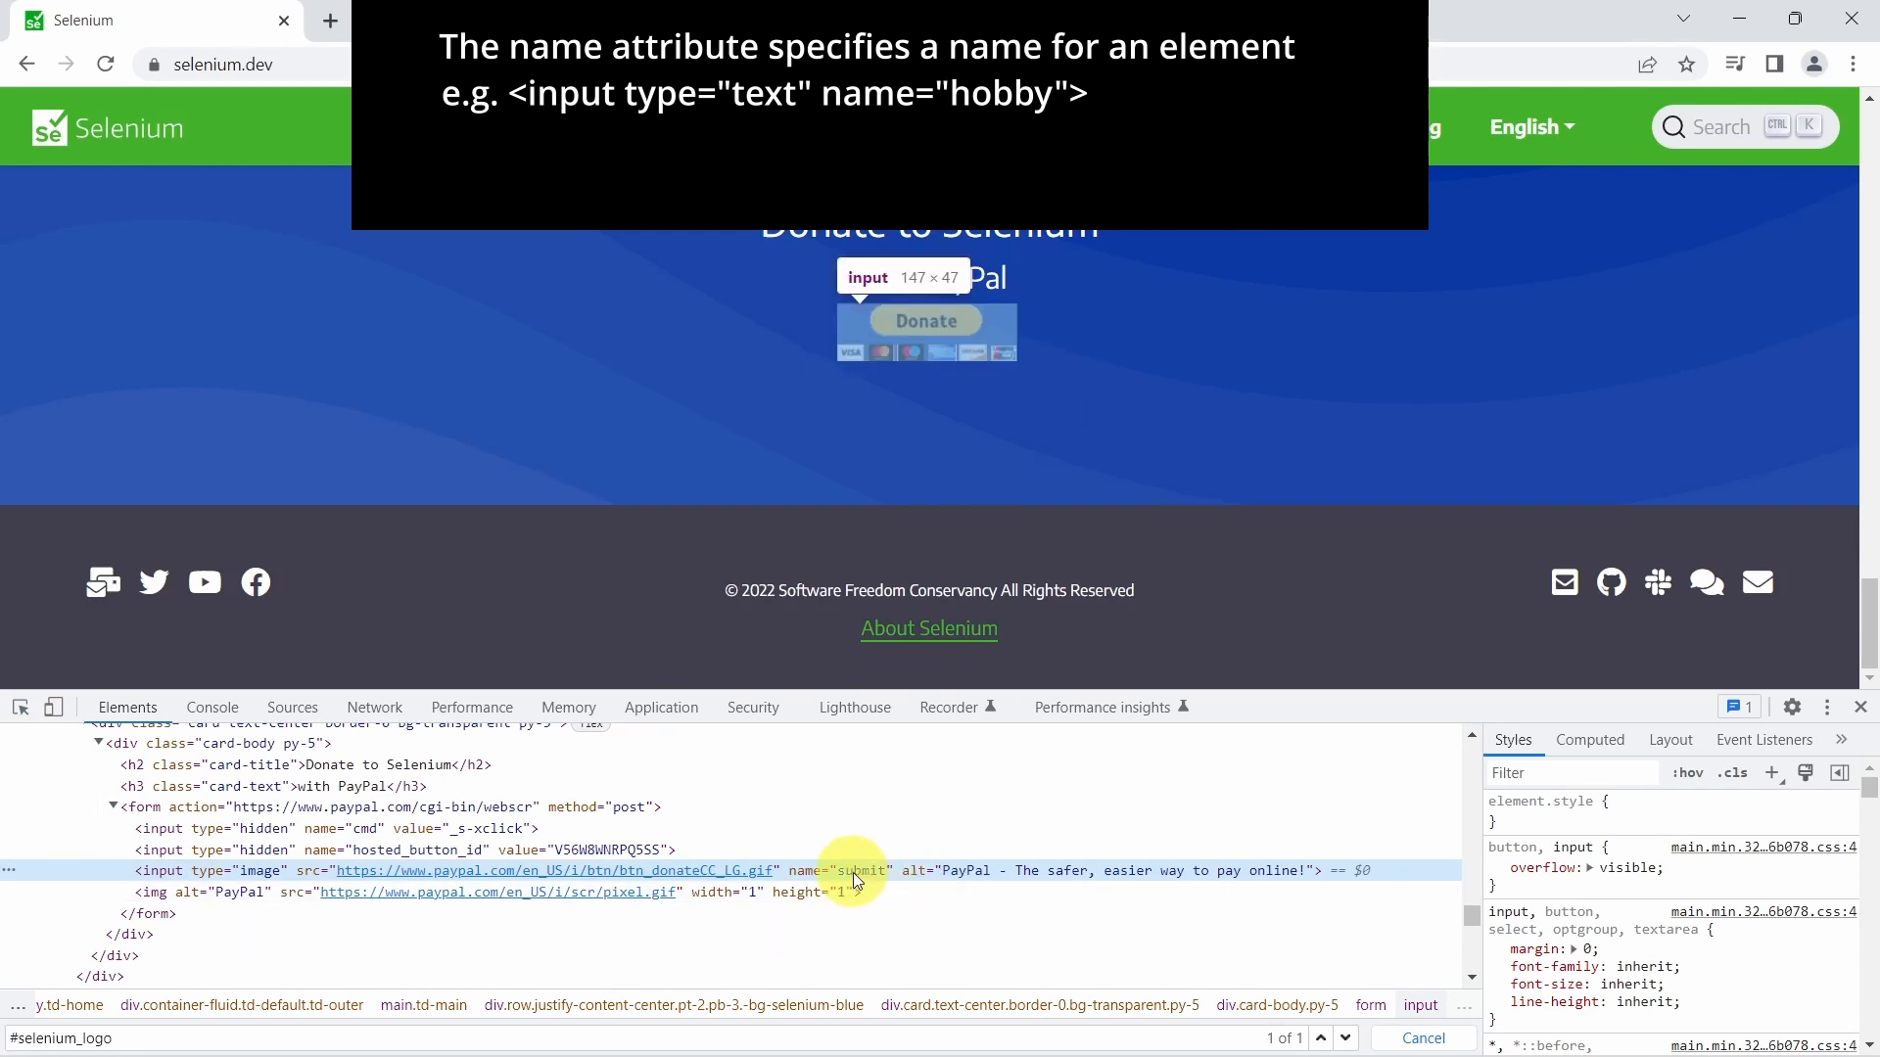
mouse_move(366, 889)
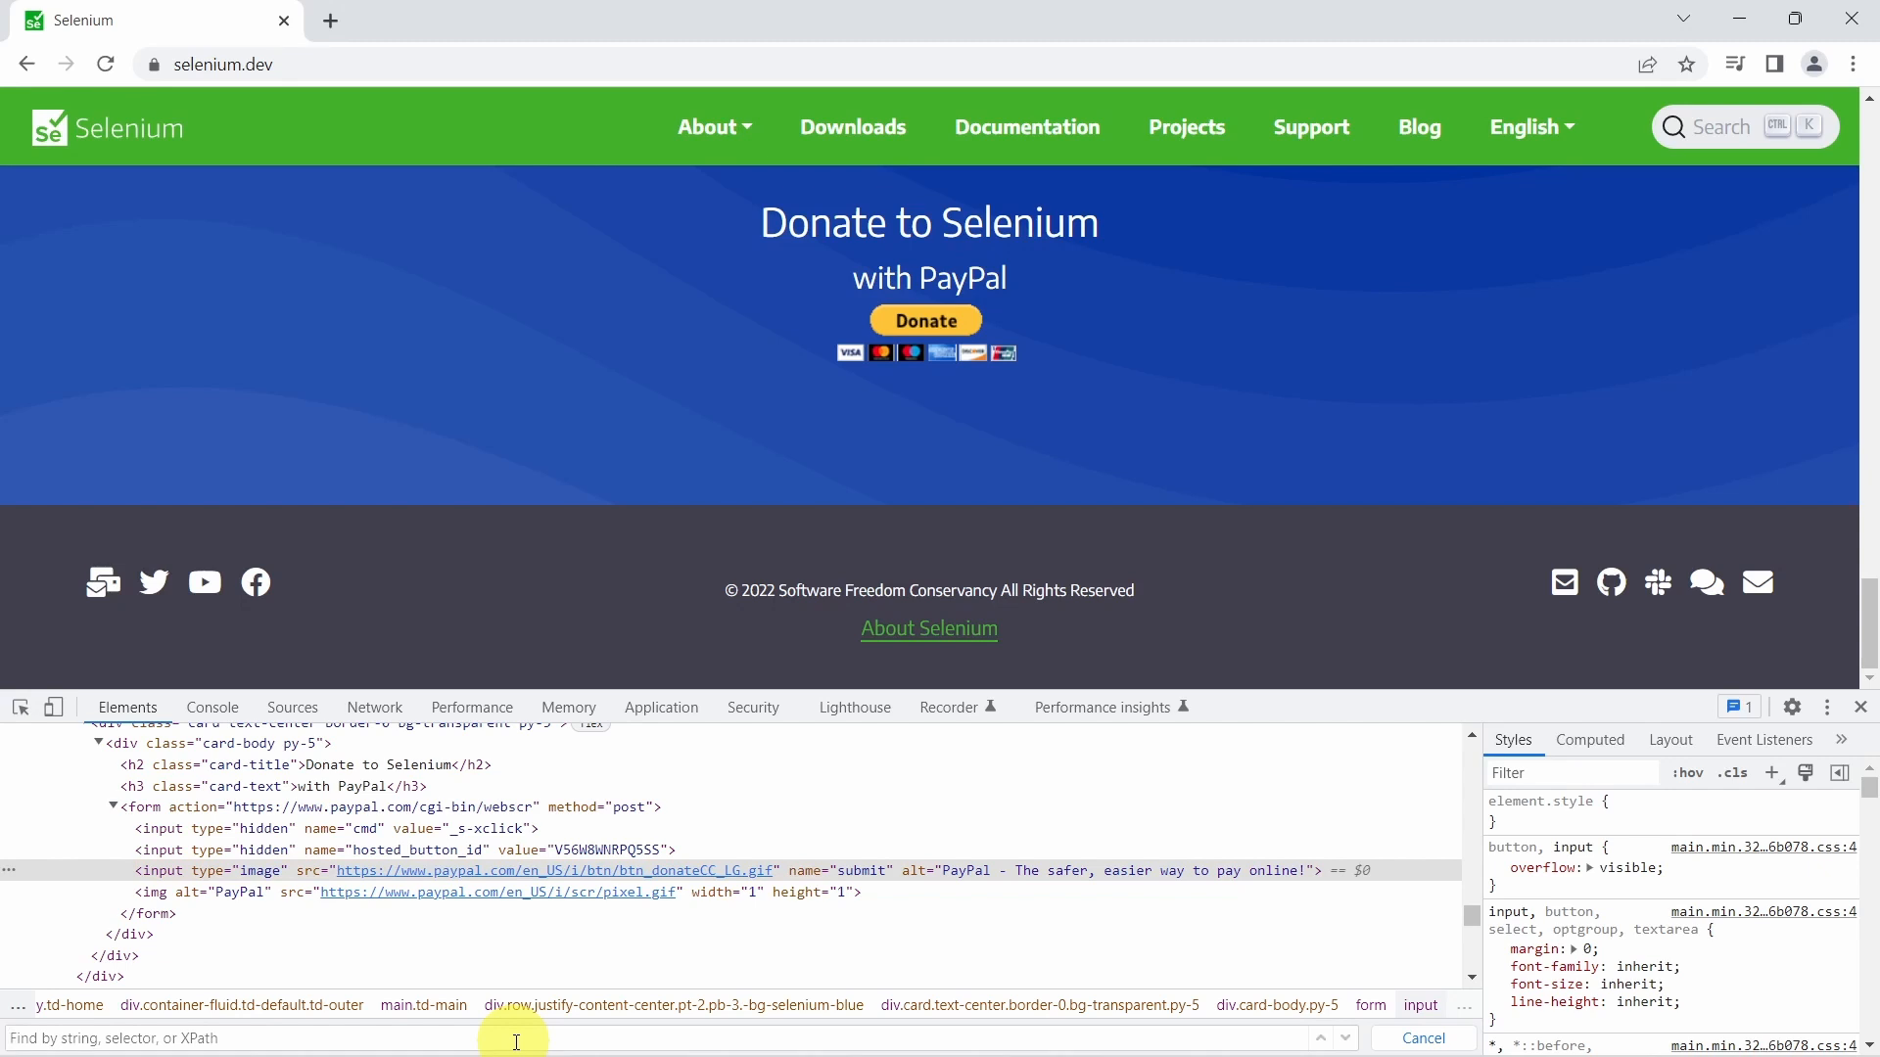
Begin a //name comment below the id assertion for the next locator check.
text(name)
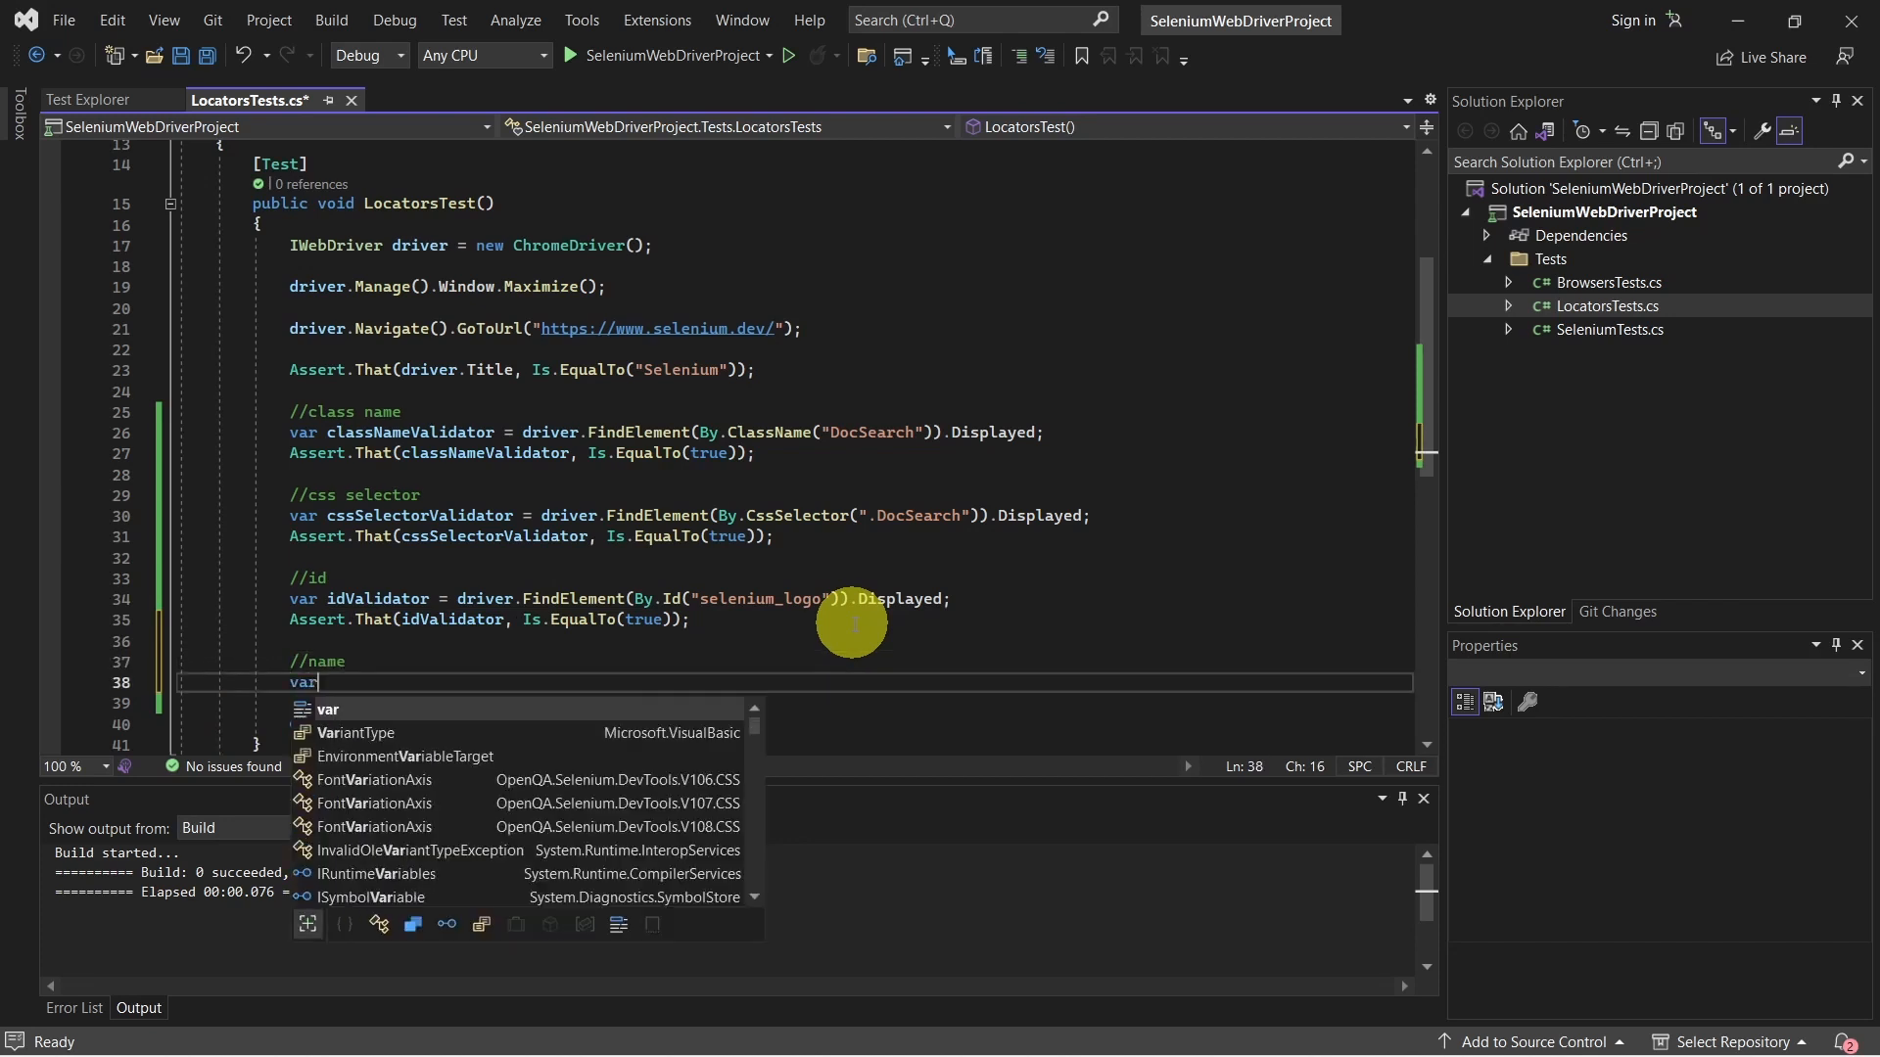
Add var nameVlidator = driver.FindElement(By.Name("submit")).Displayed; to the test.
text(nameVl)
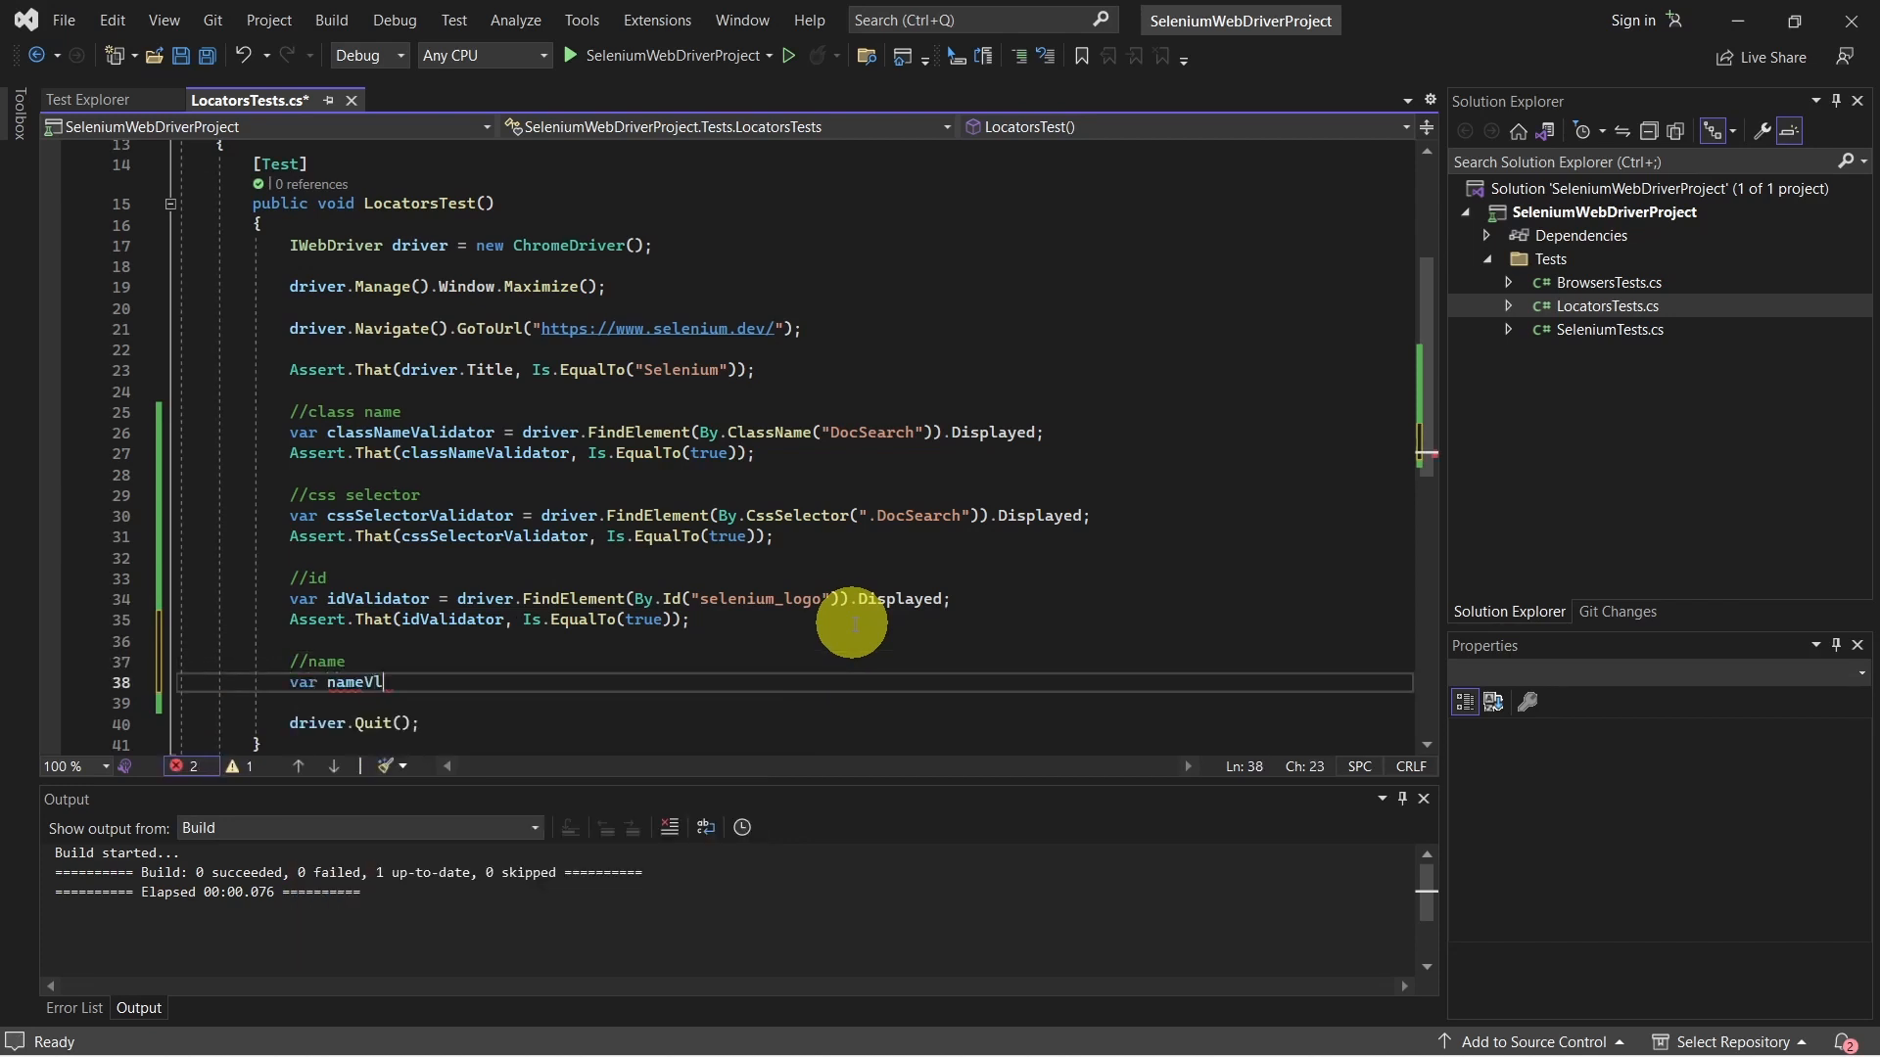
text(idator)
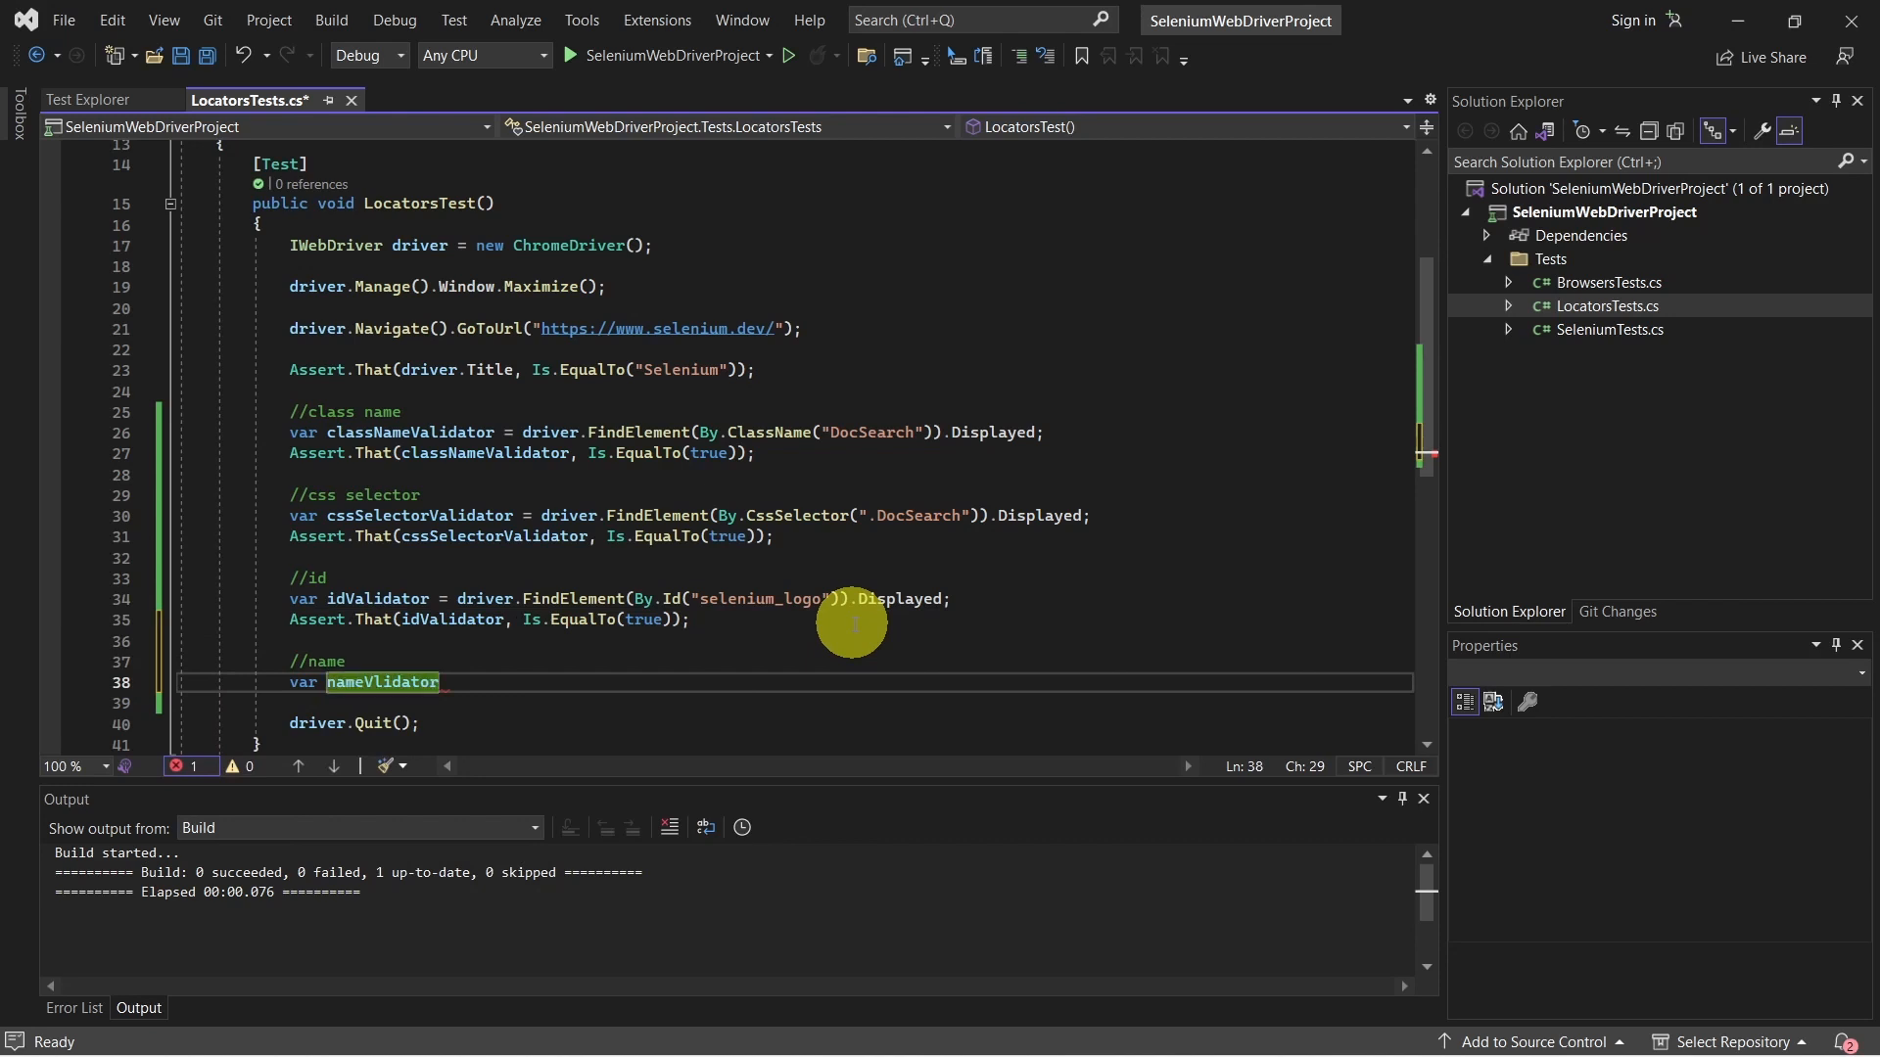
text(= driver)
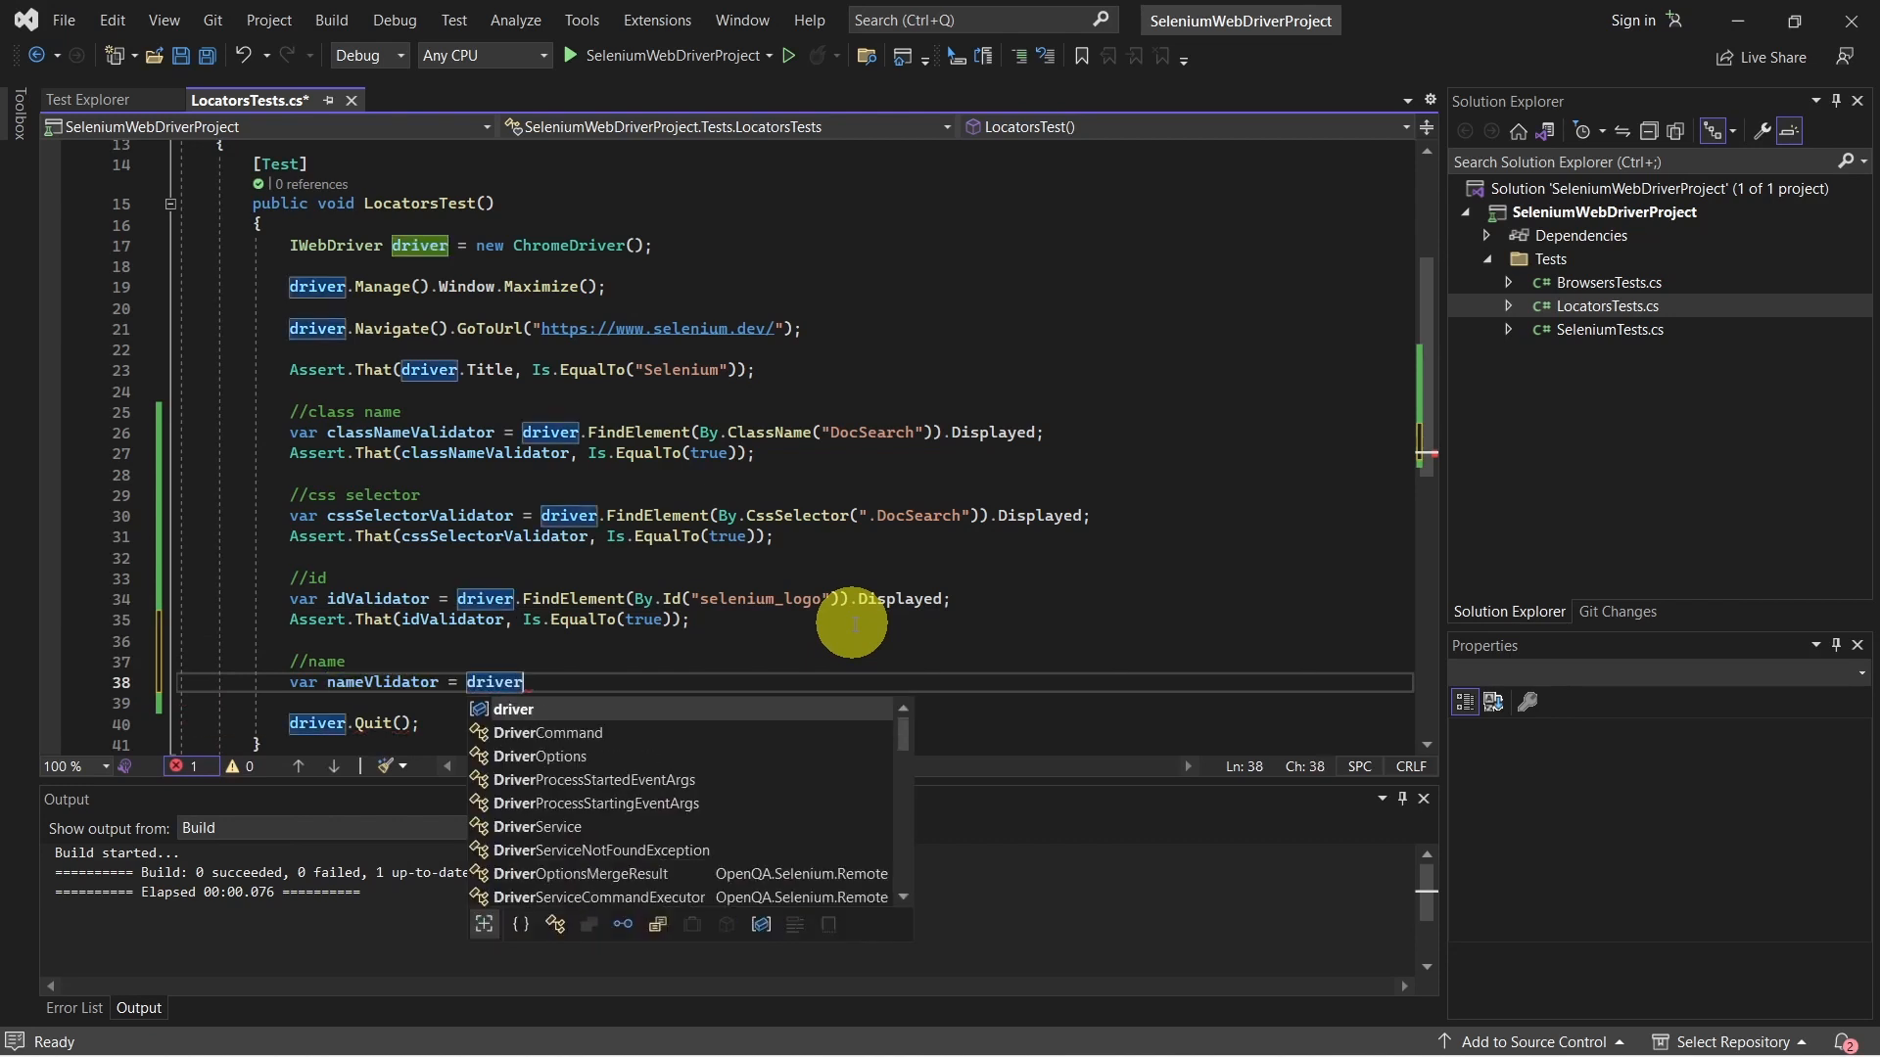
text(.FindElement)
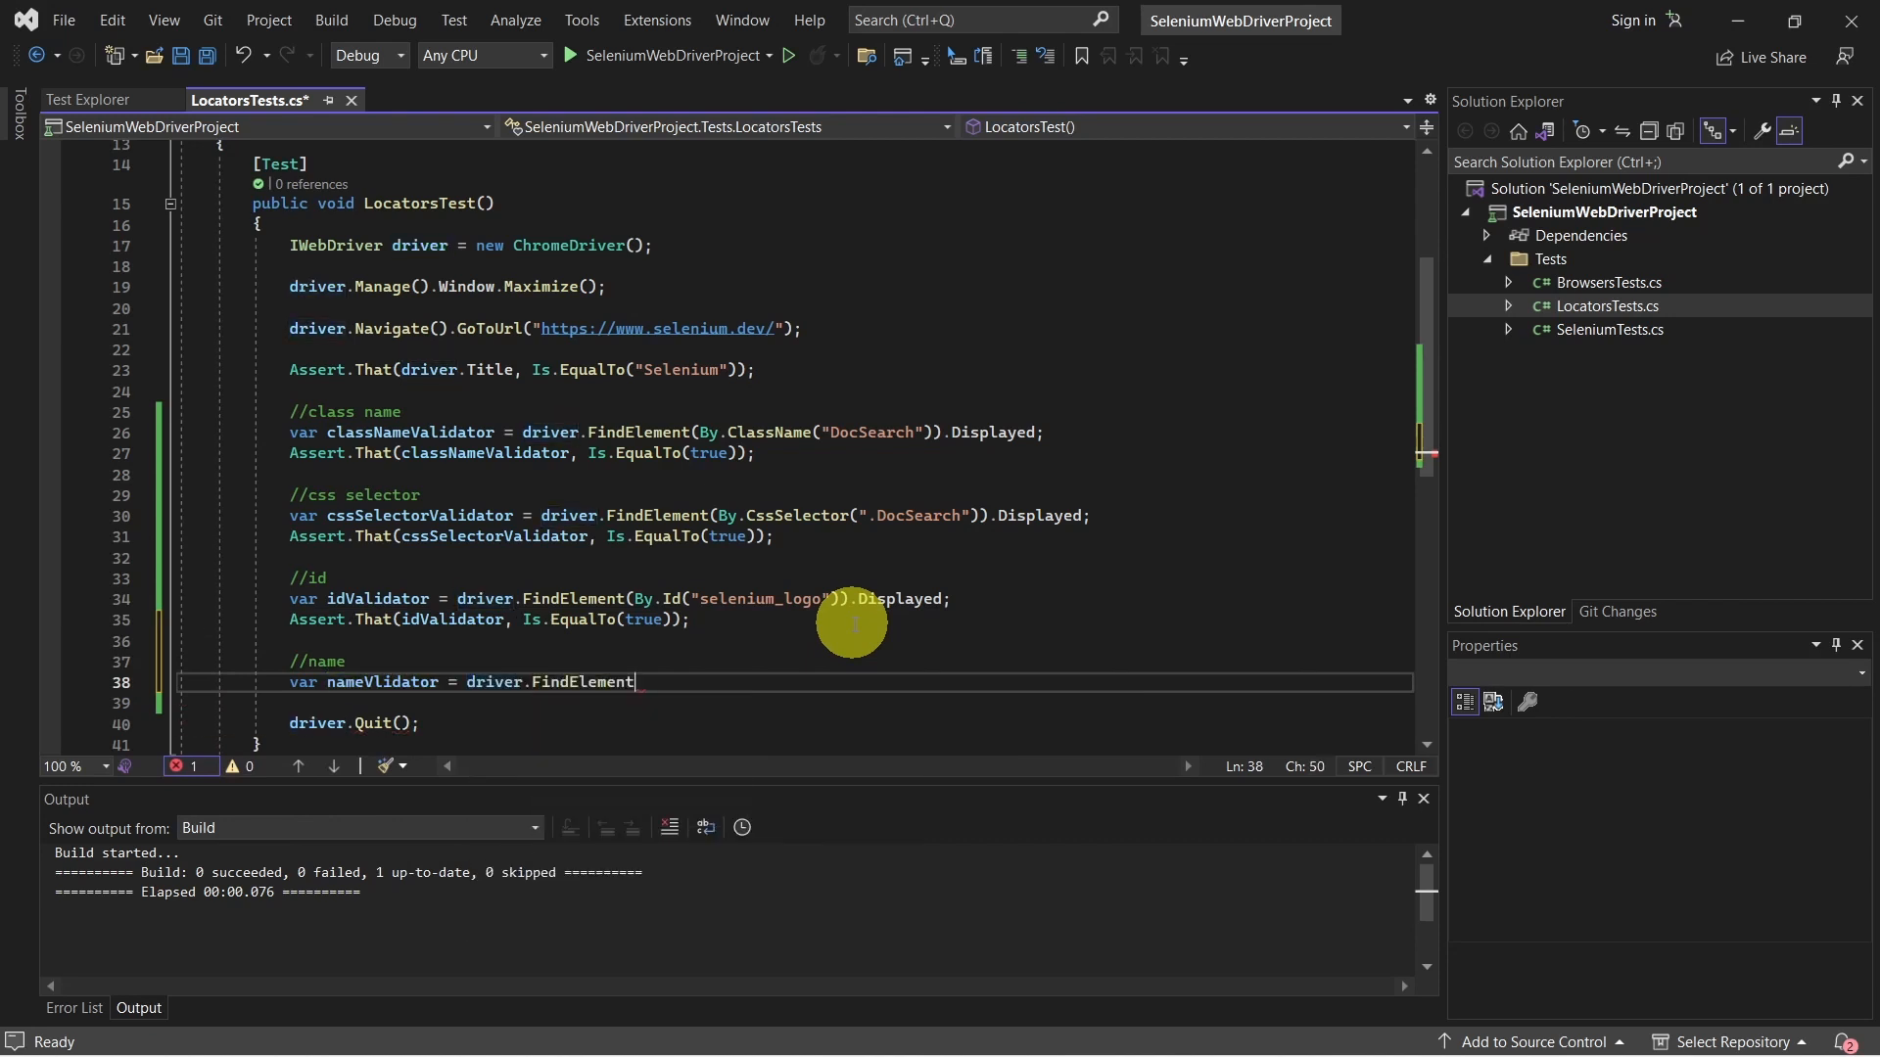
text((By.Name("s)
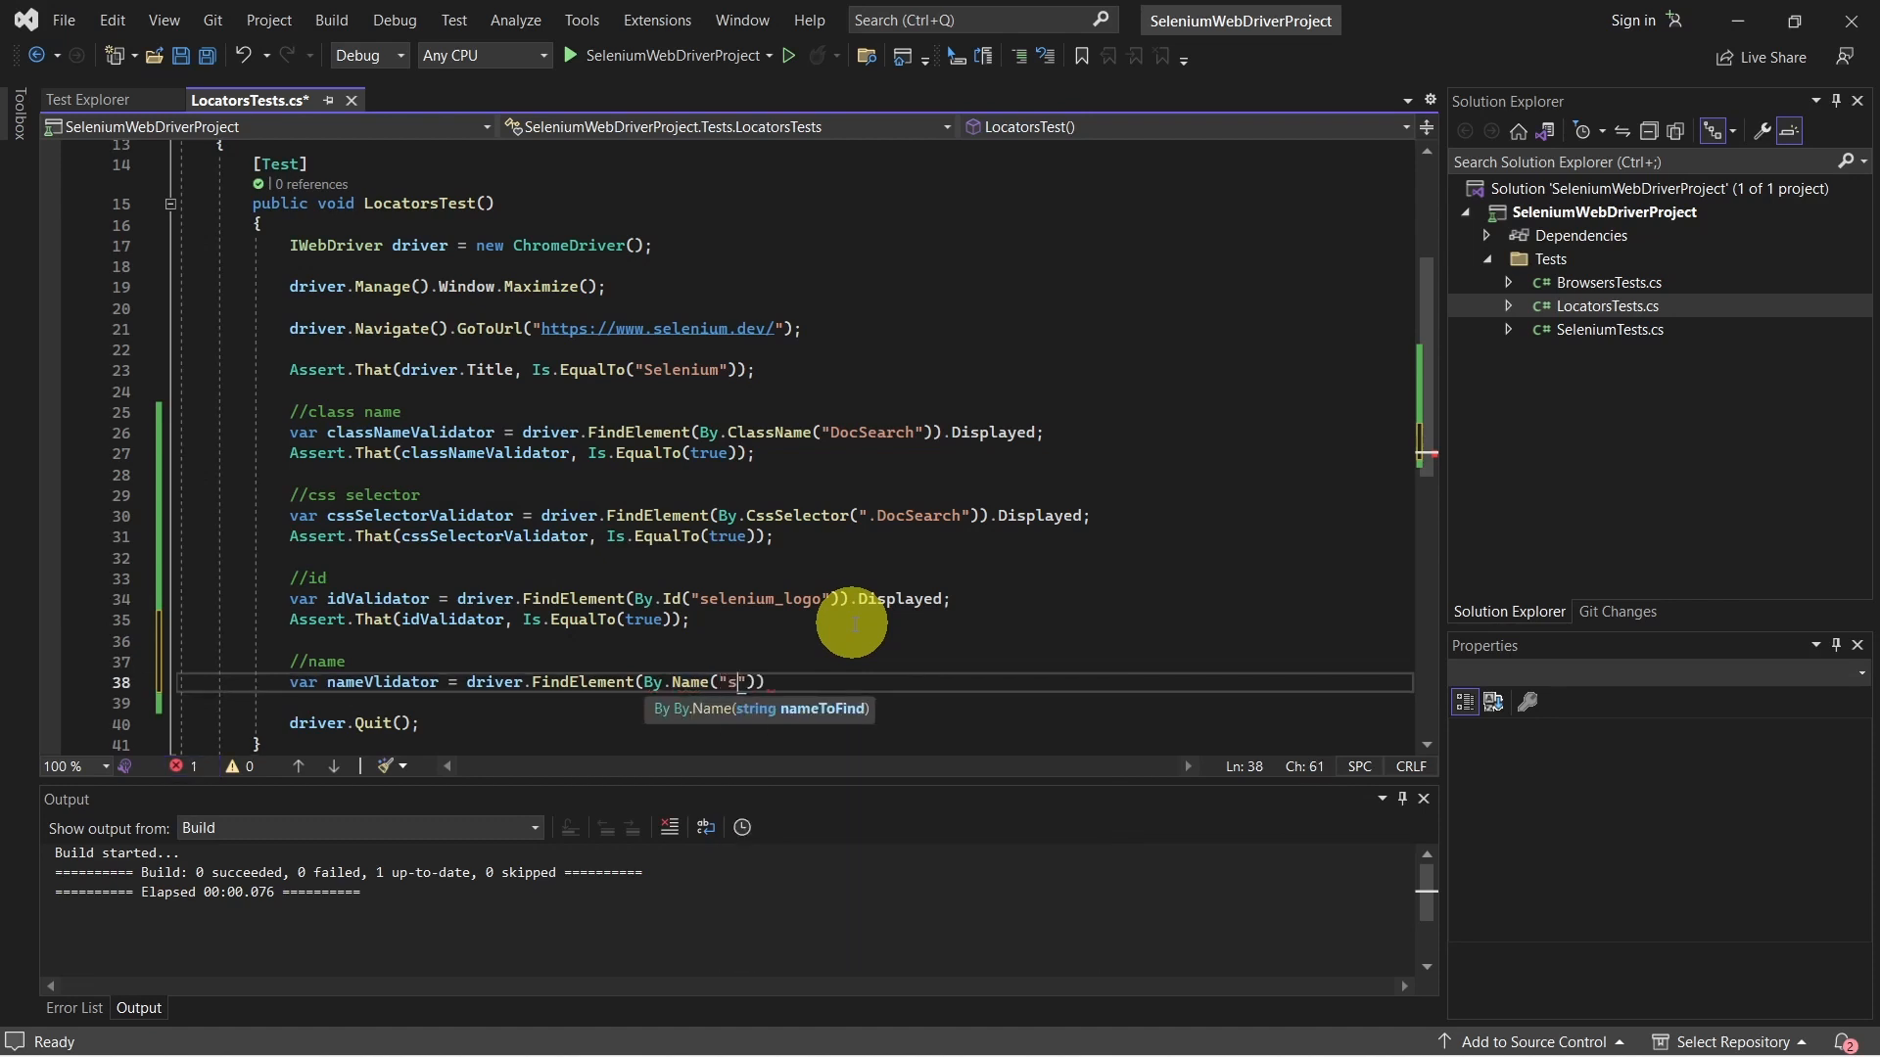
text(ubmit)
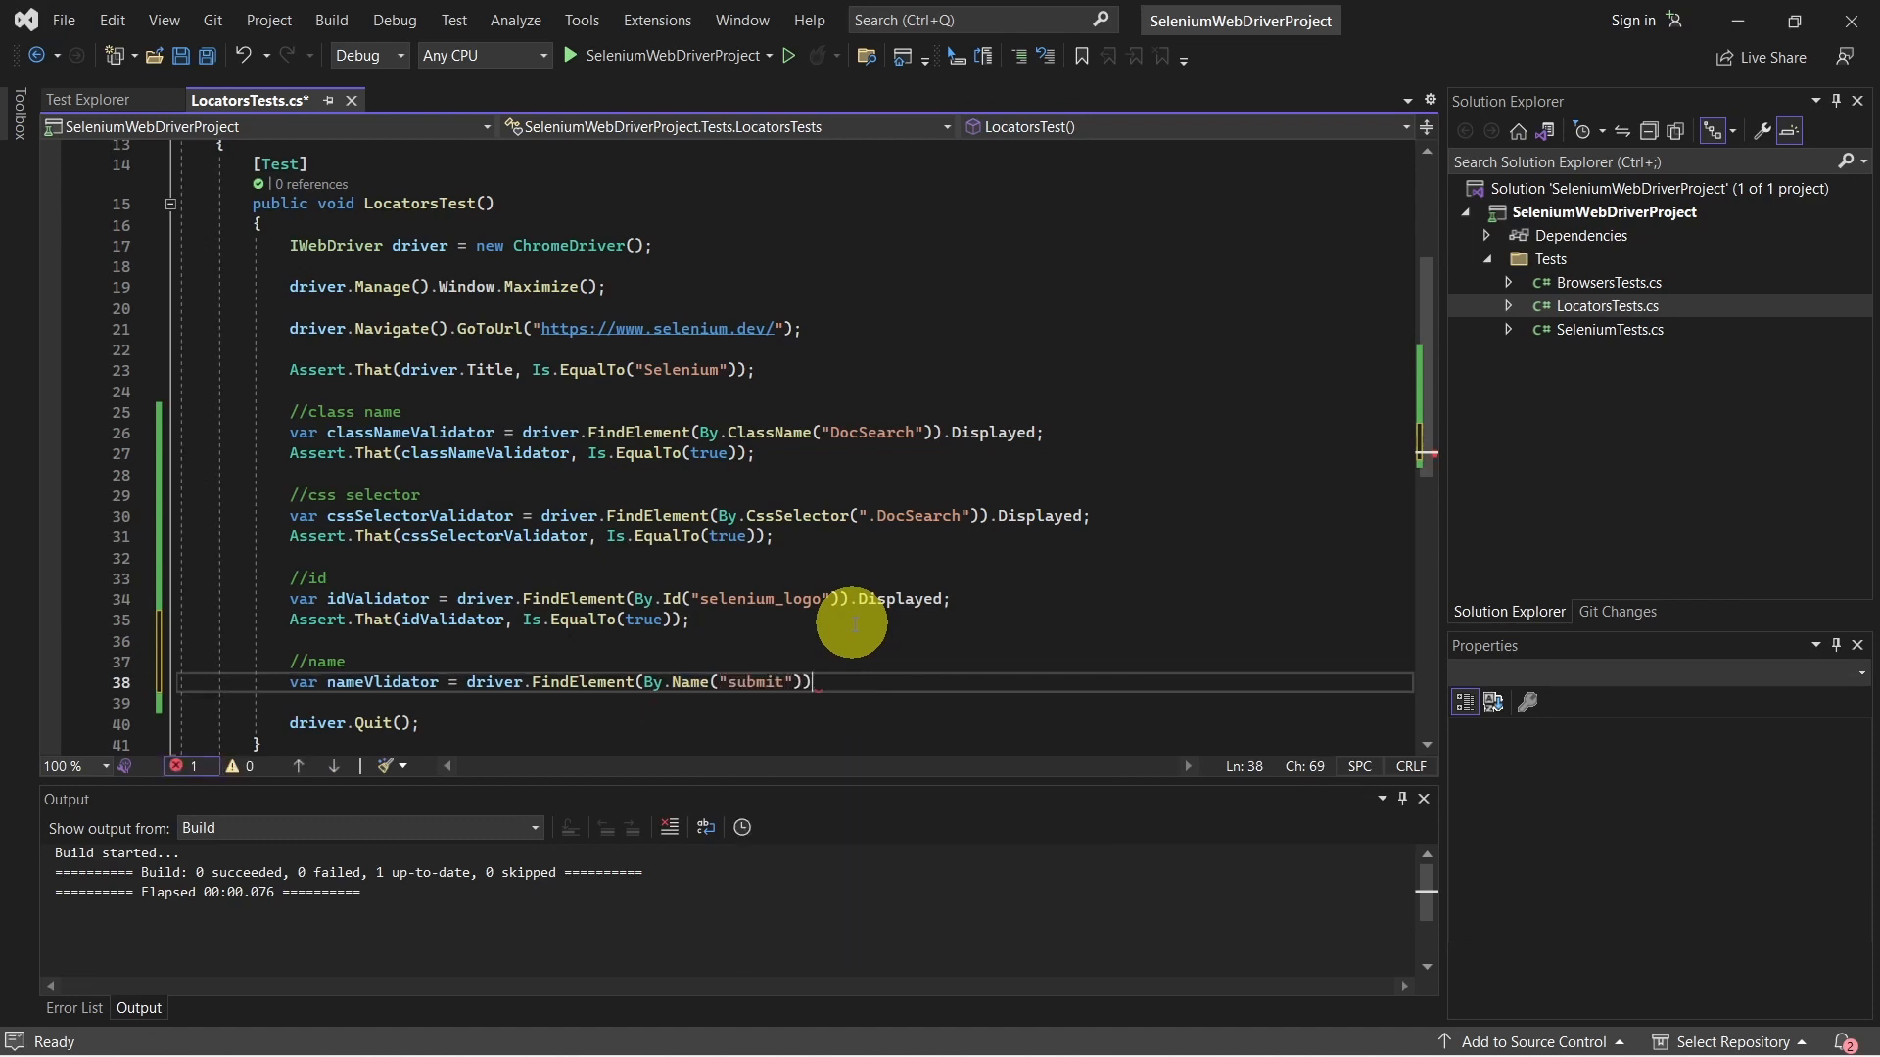
text(.)
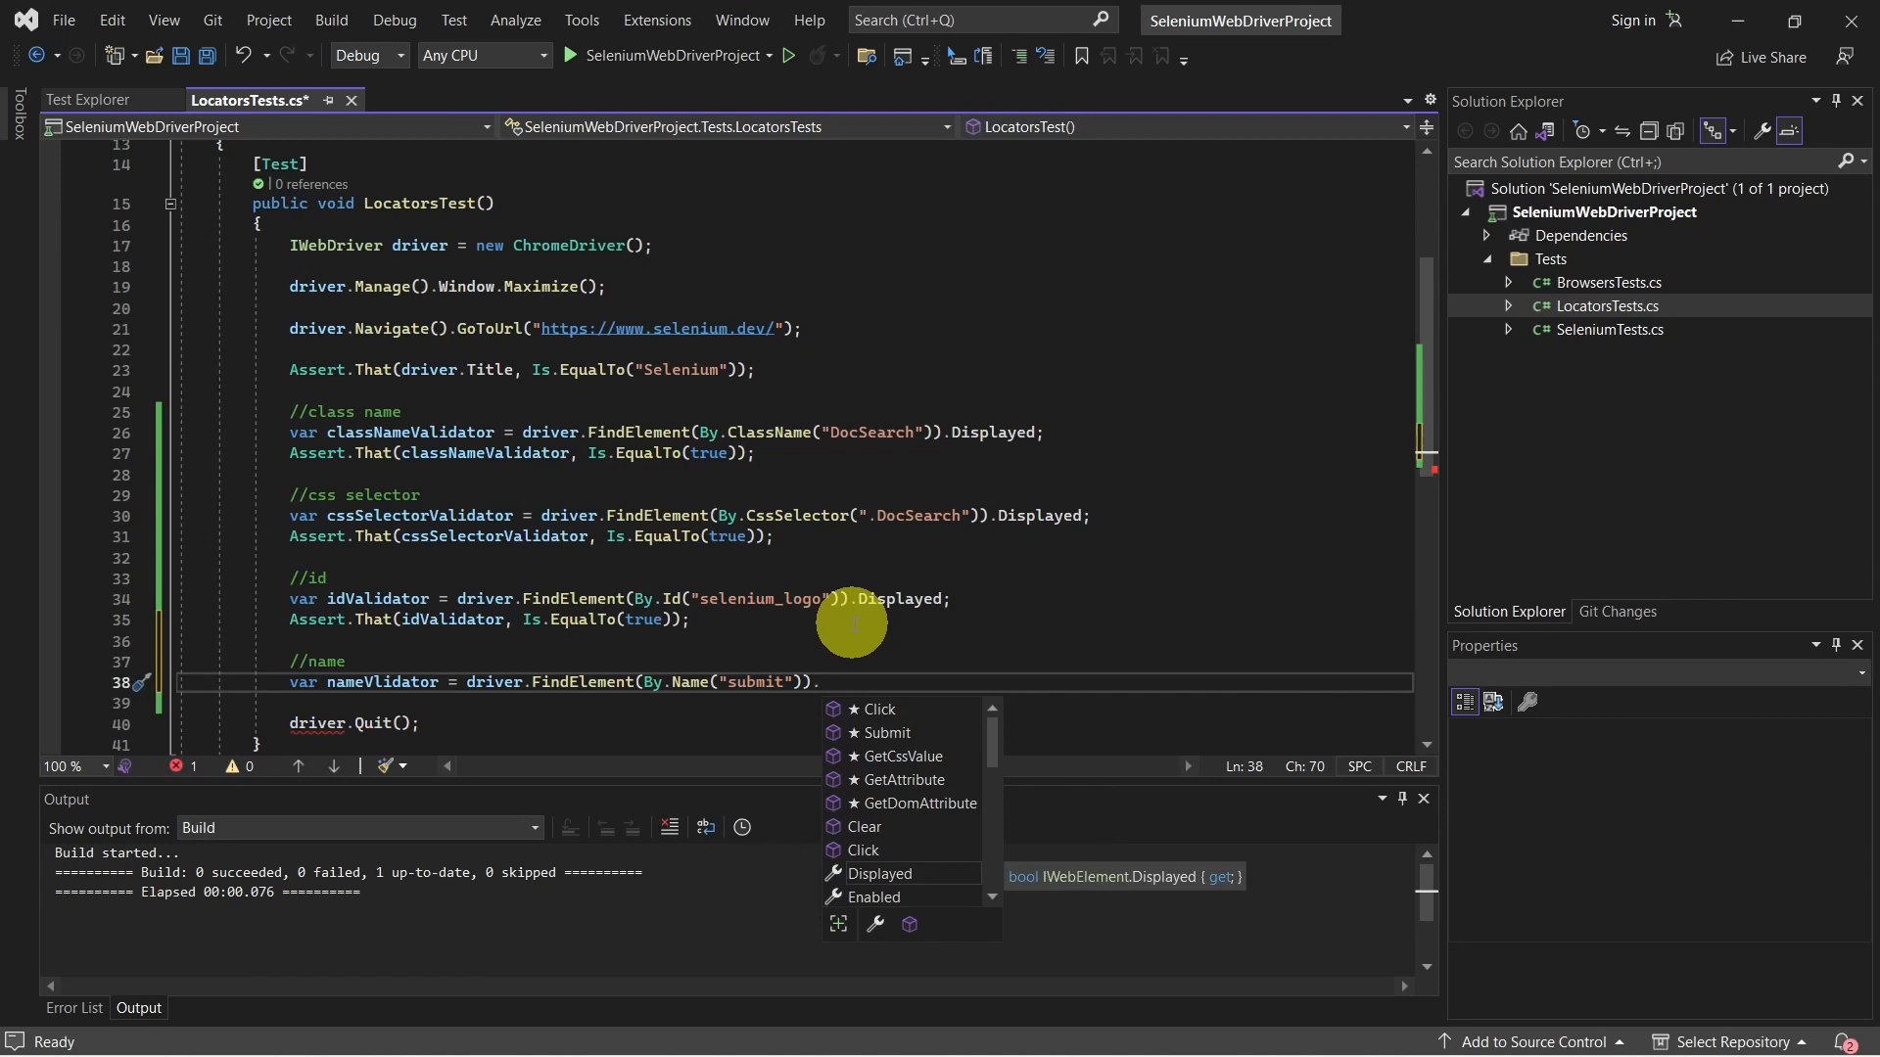
text(Displayed;)
click(795, 703)
text(Assert)
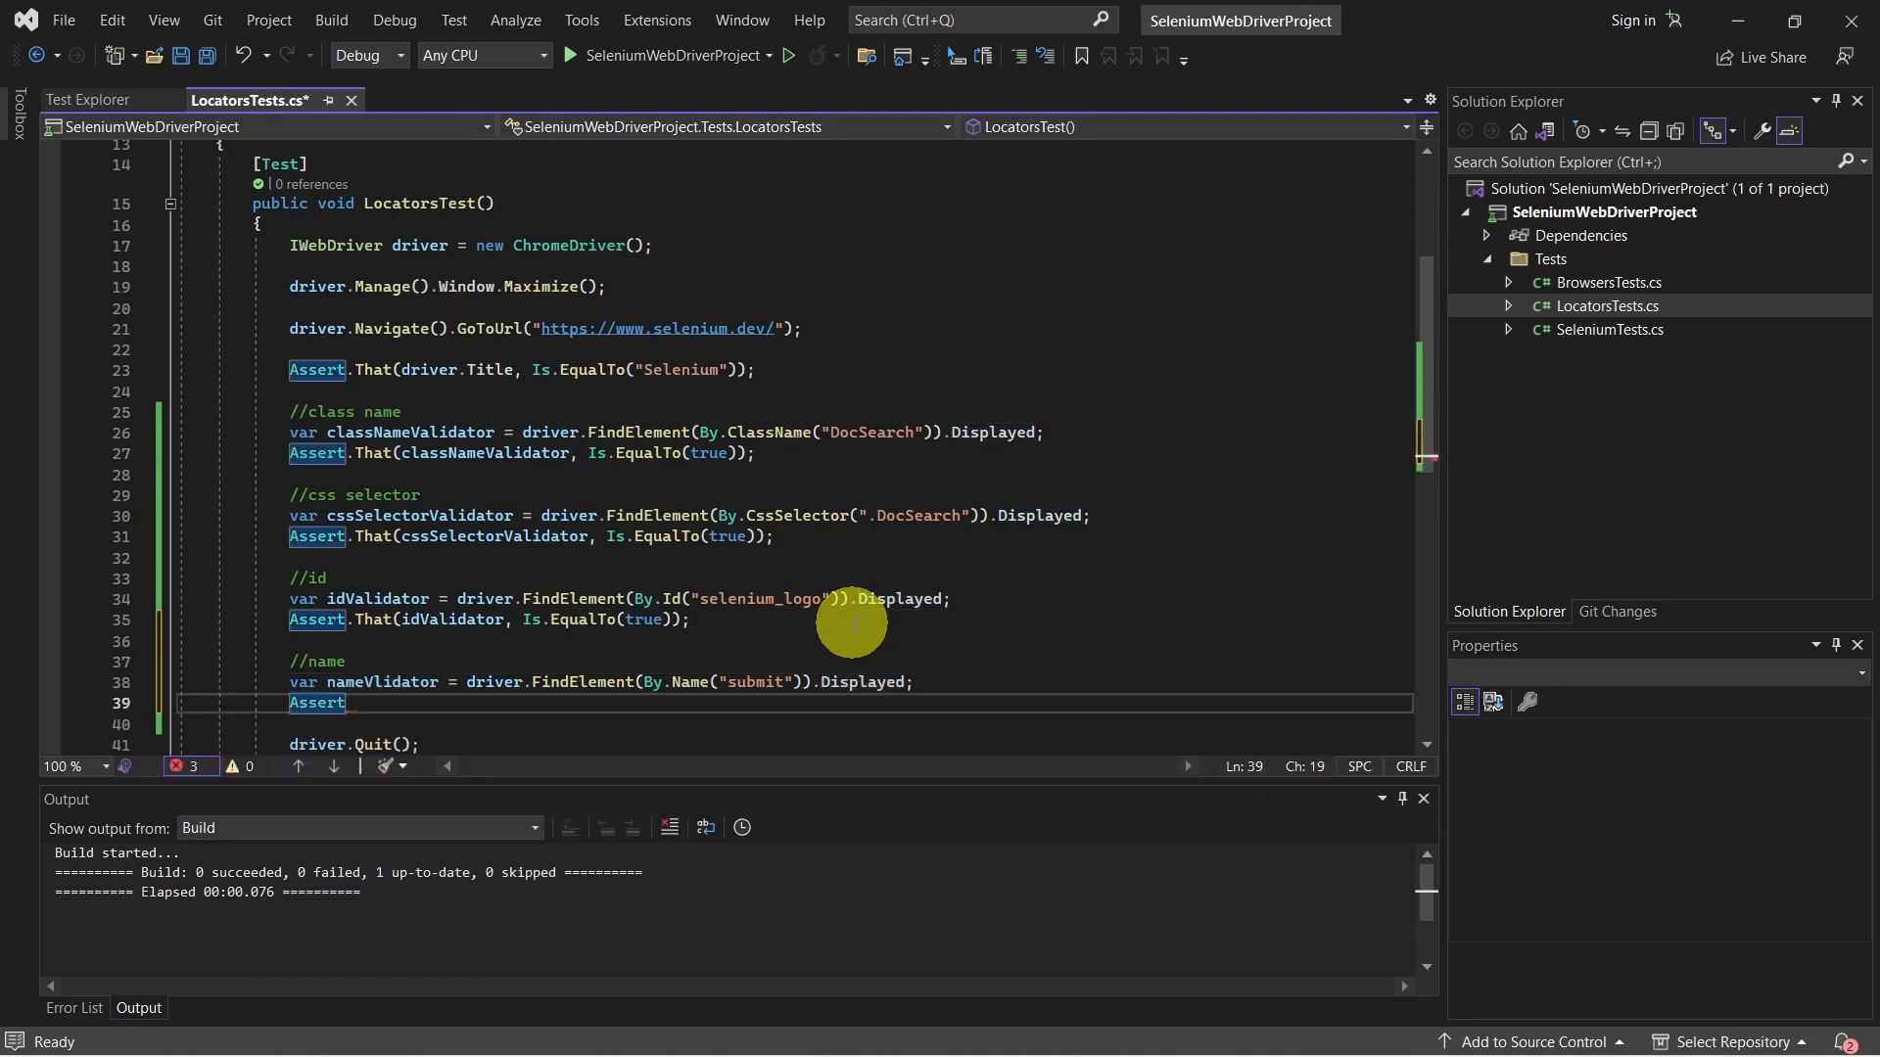
Assert nameVlidator Is.EqualTo(true) and save LocatorsTests.cs.
text(.That)
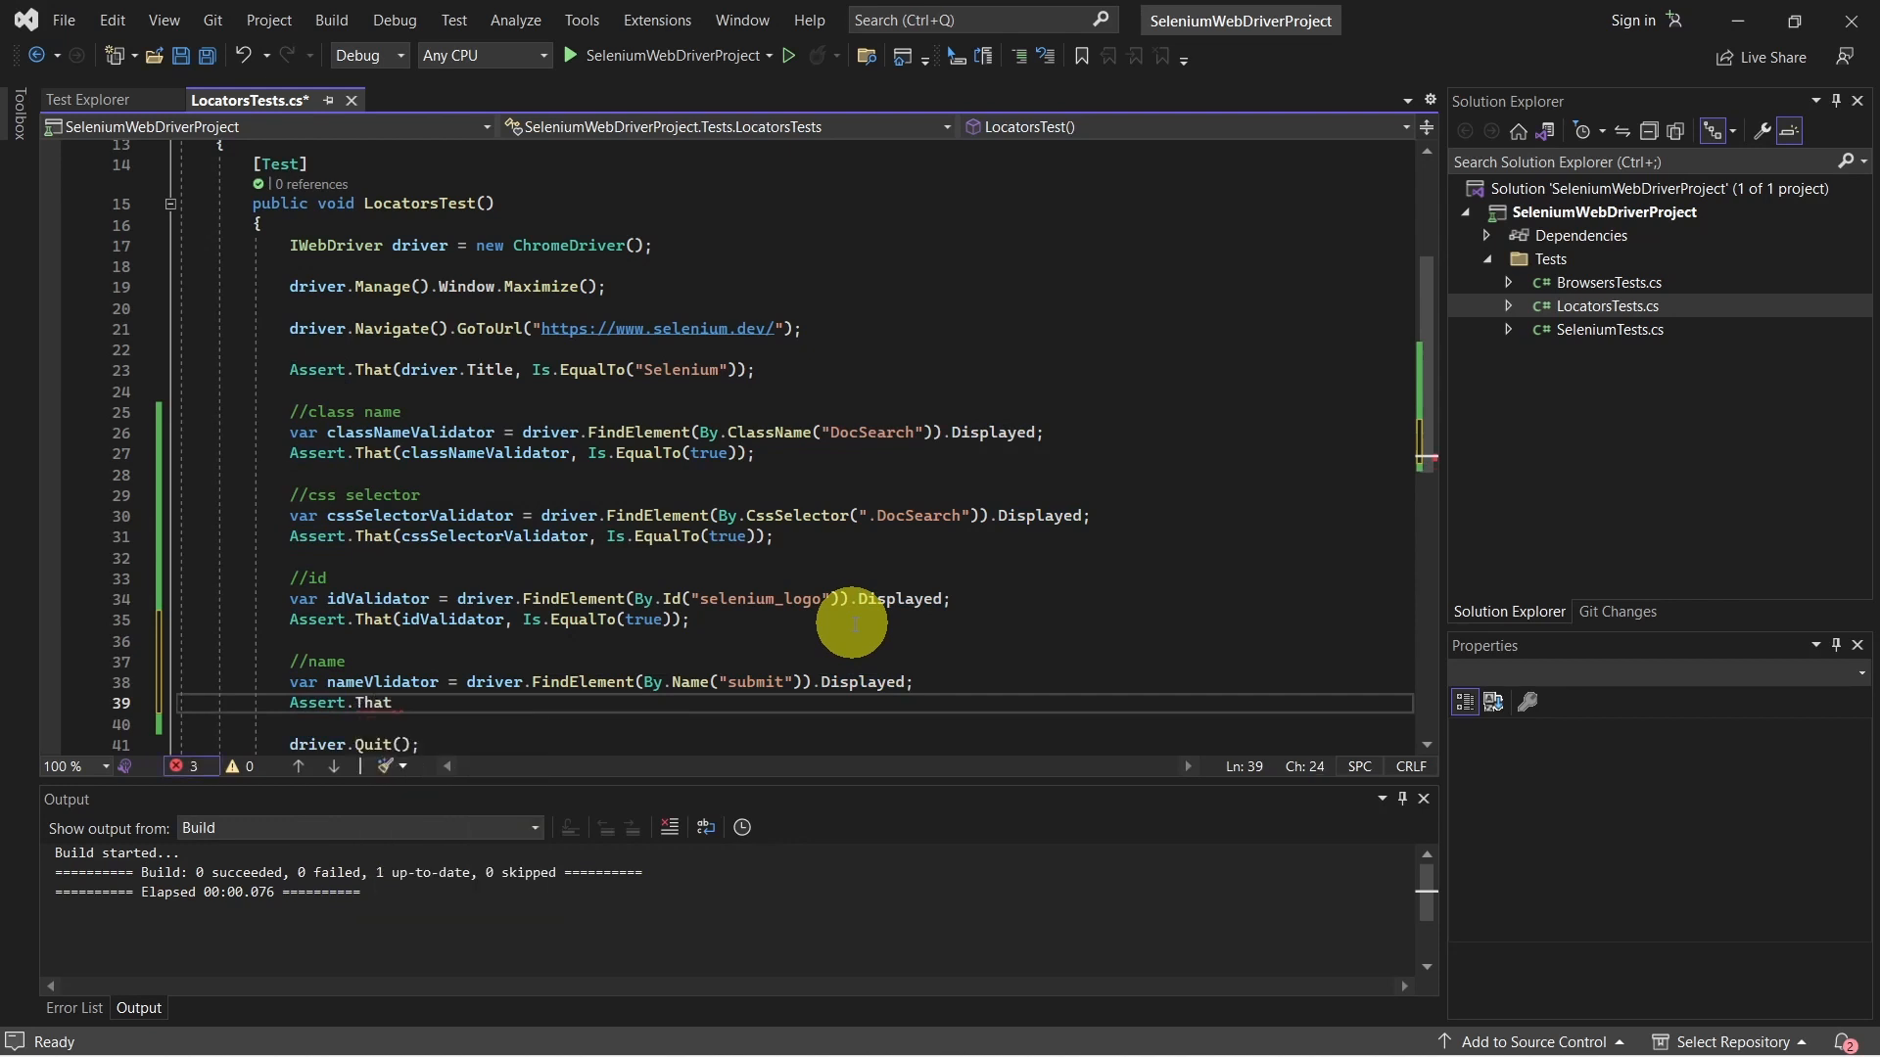
text((nameVlidator, Is.EqualTo(true));)
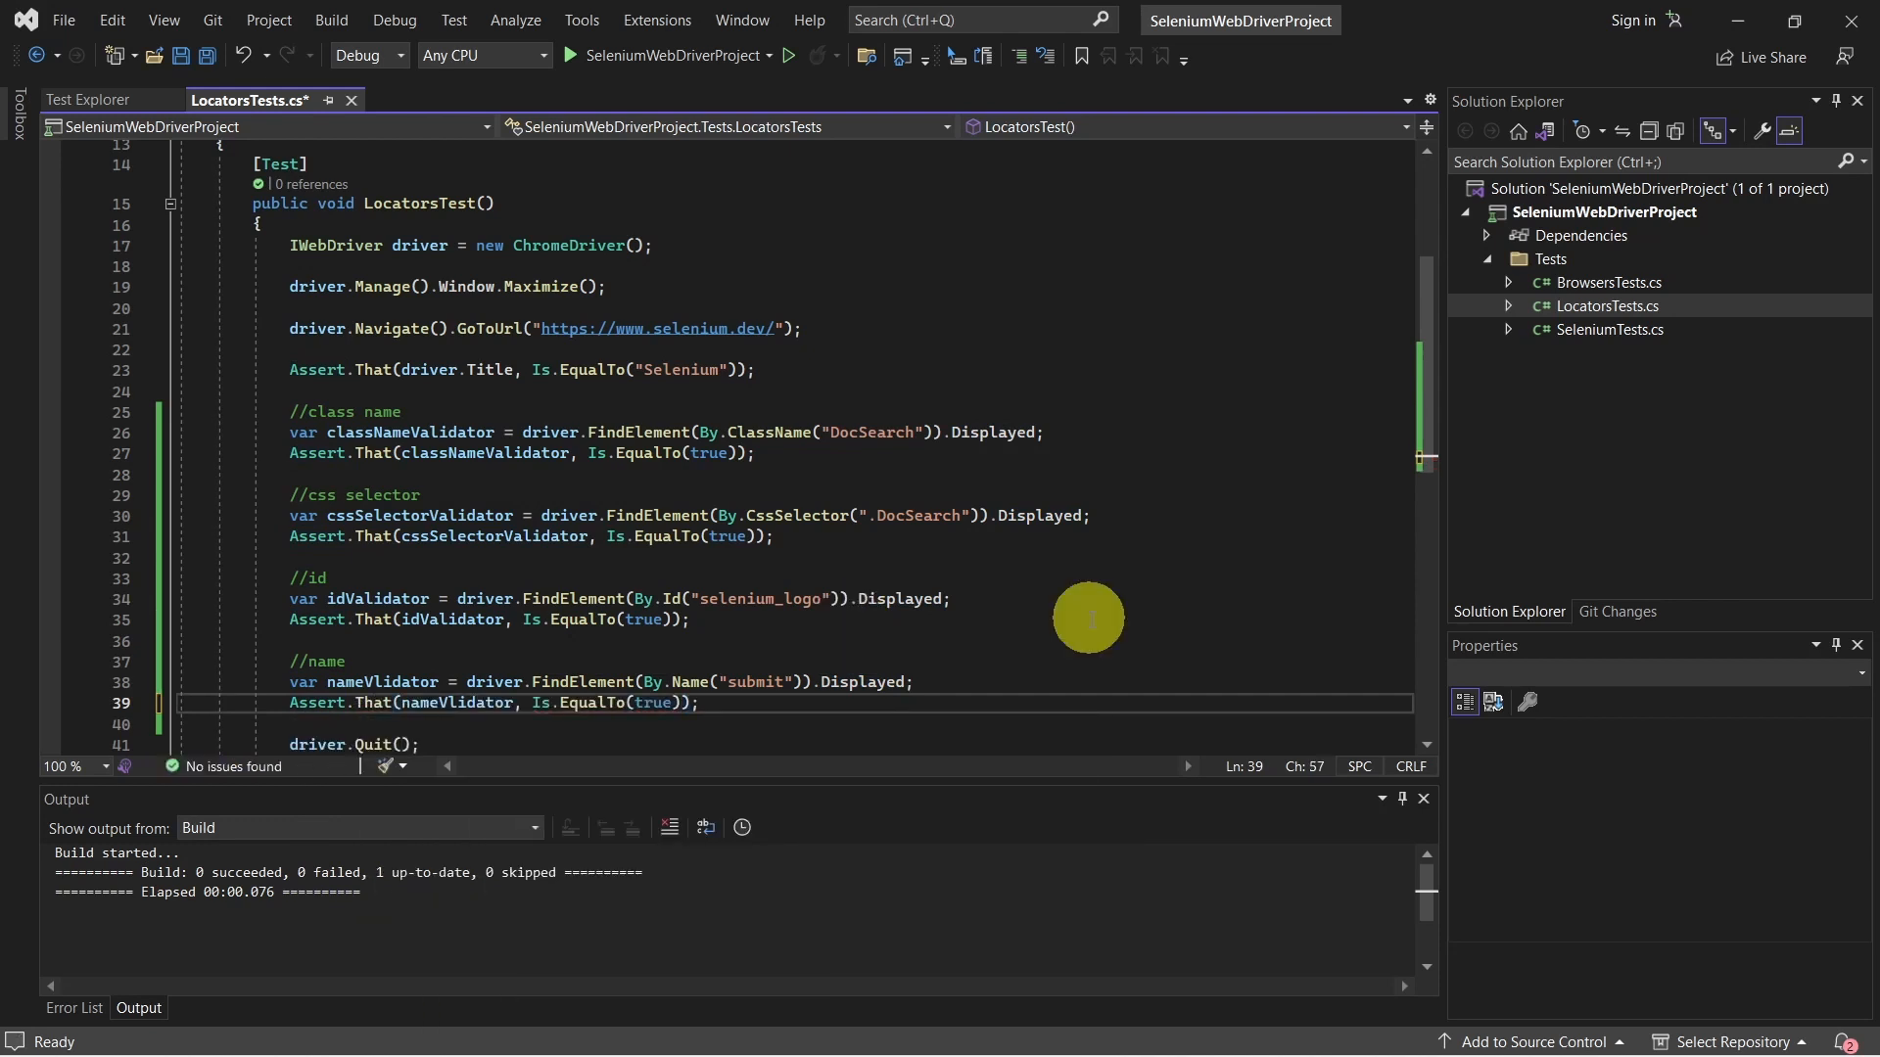
key(ctrl+s)
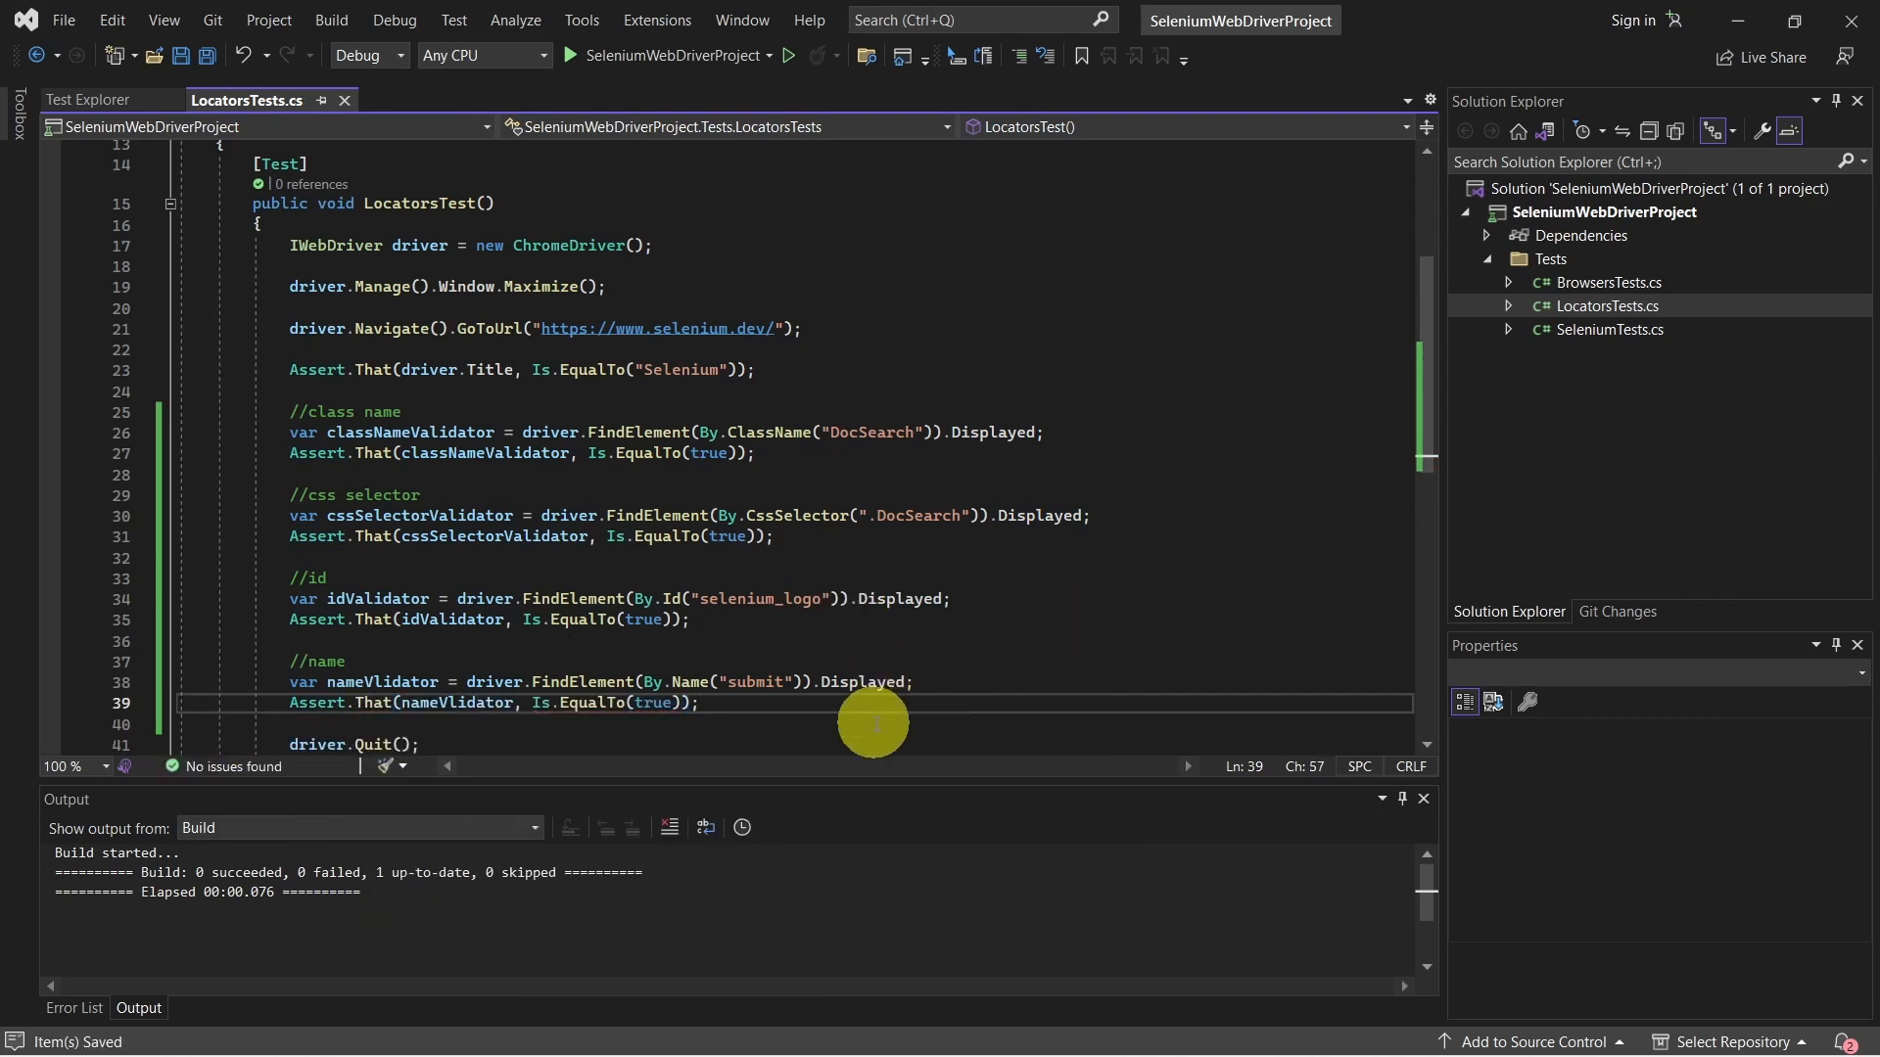
mouse_move(734, 710)
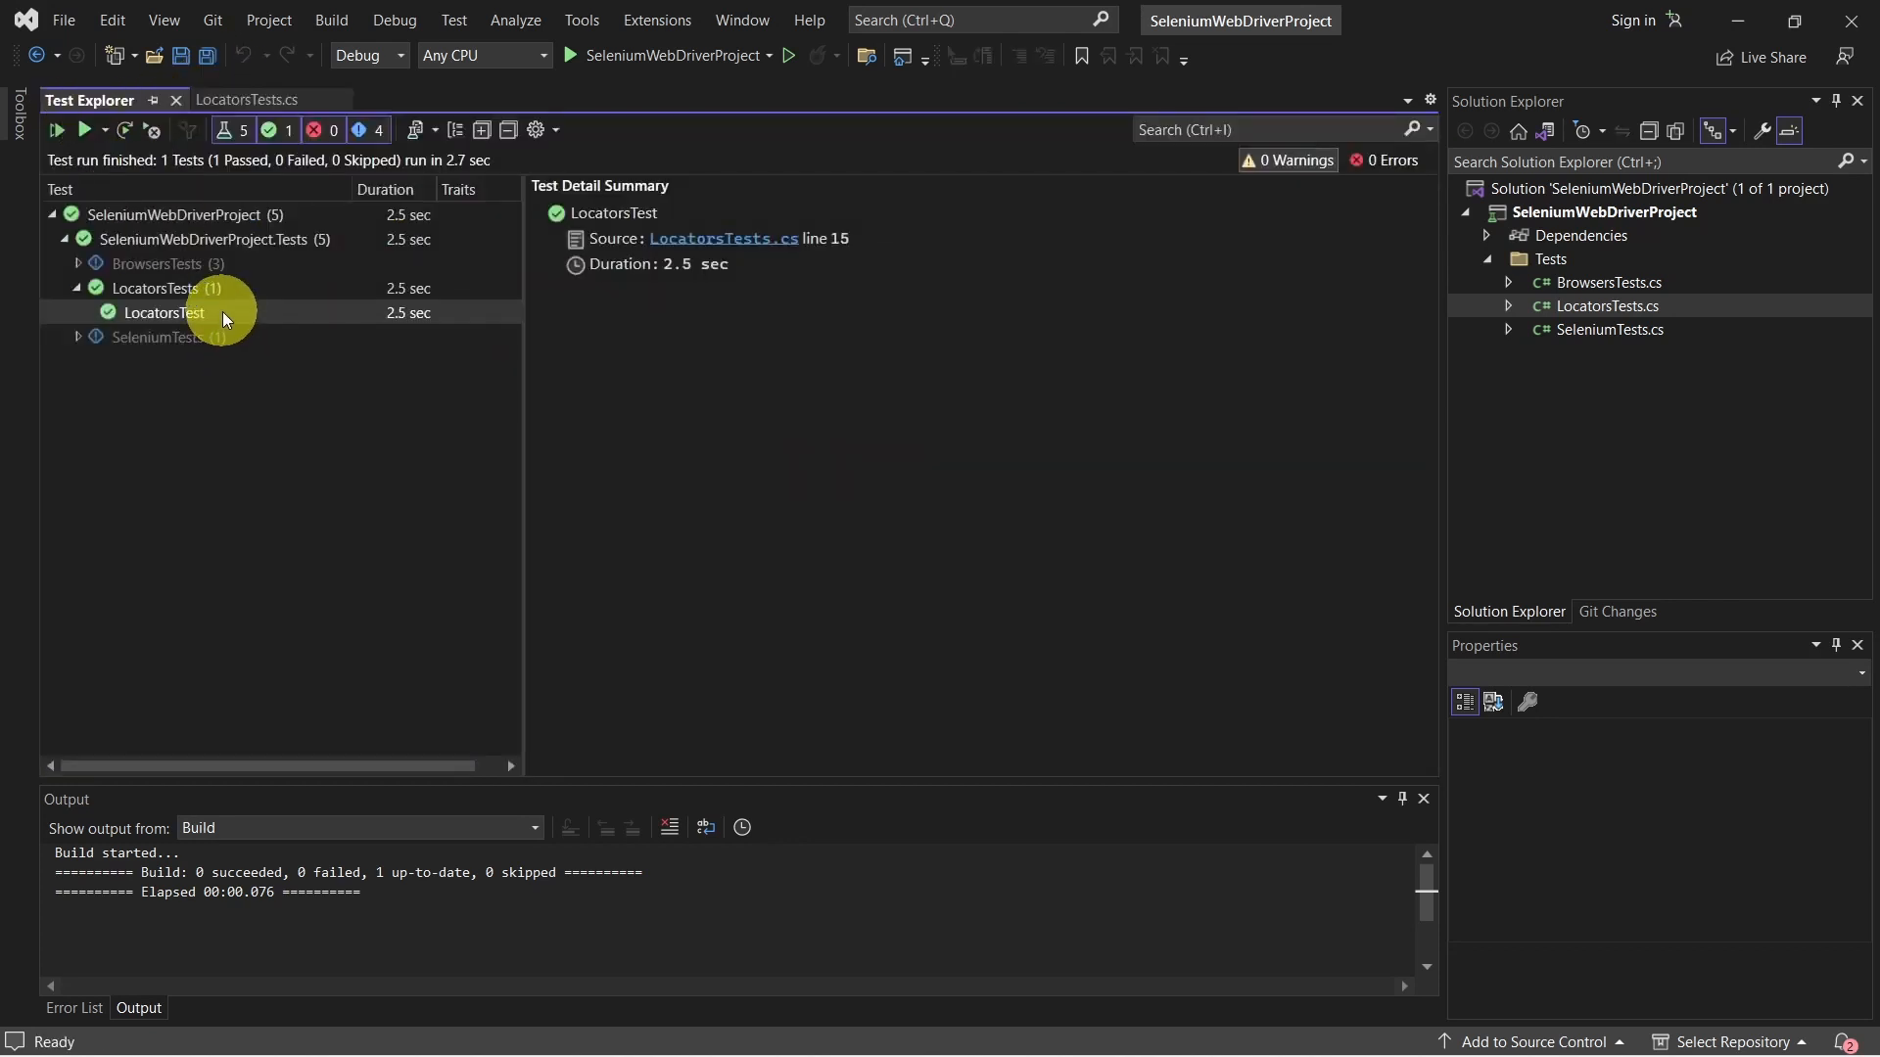
View the passed LocatorsTest result in Test Explorer.
click(57, 129)
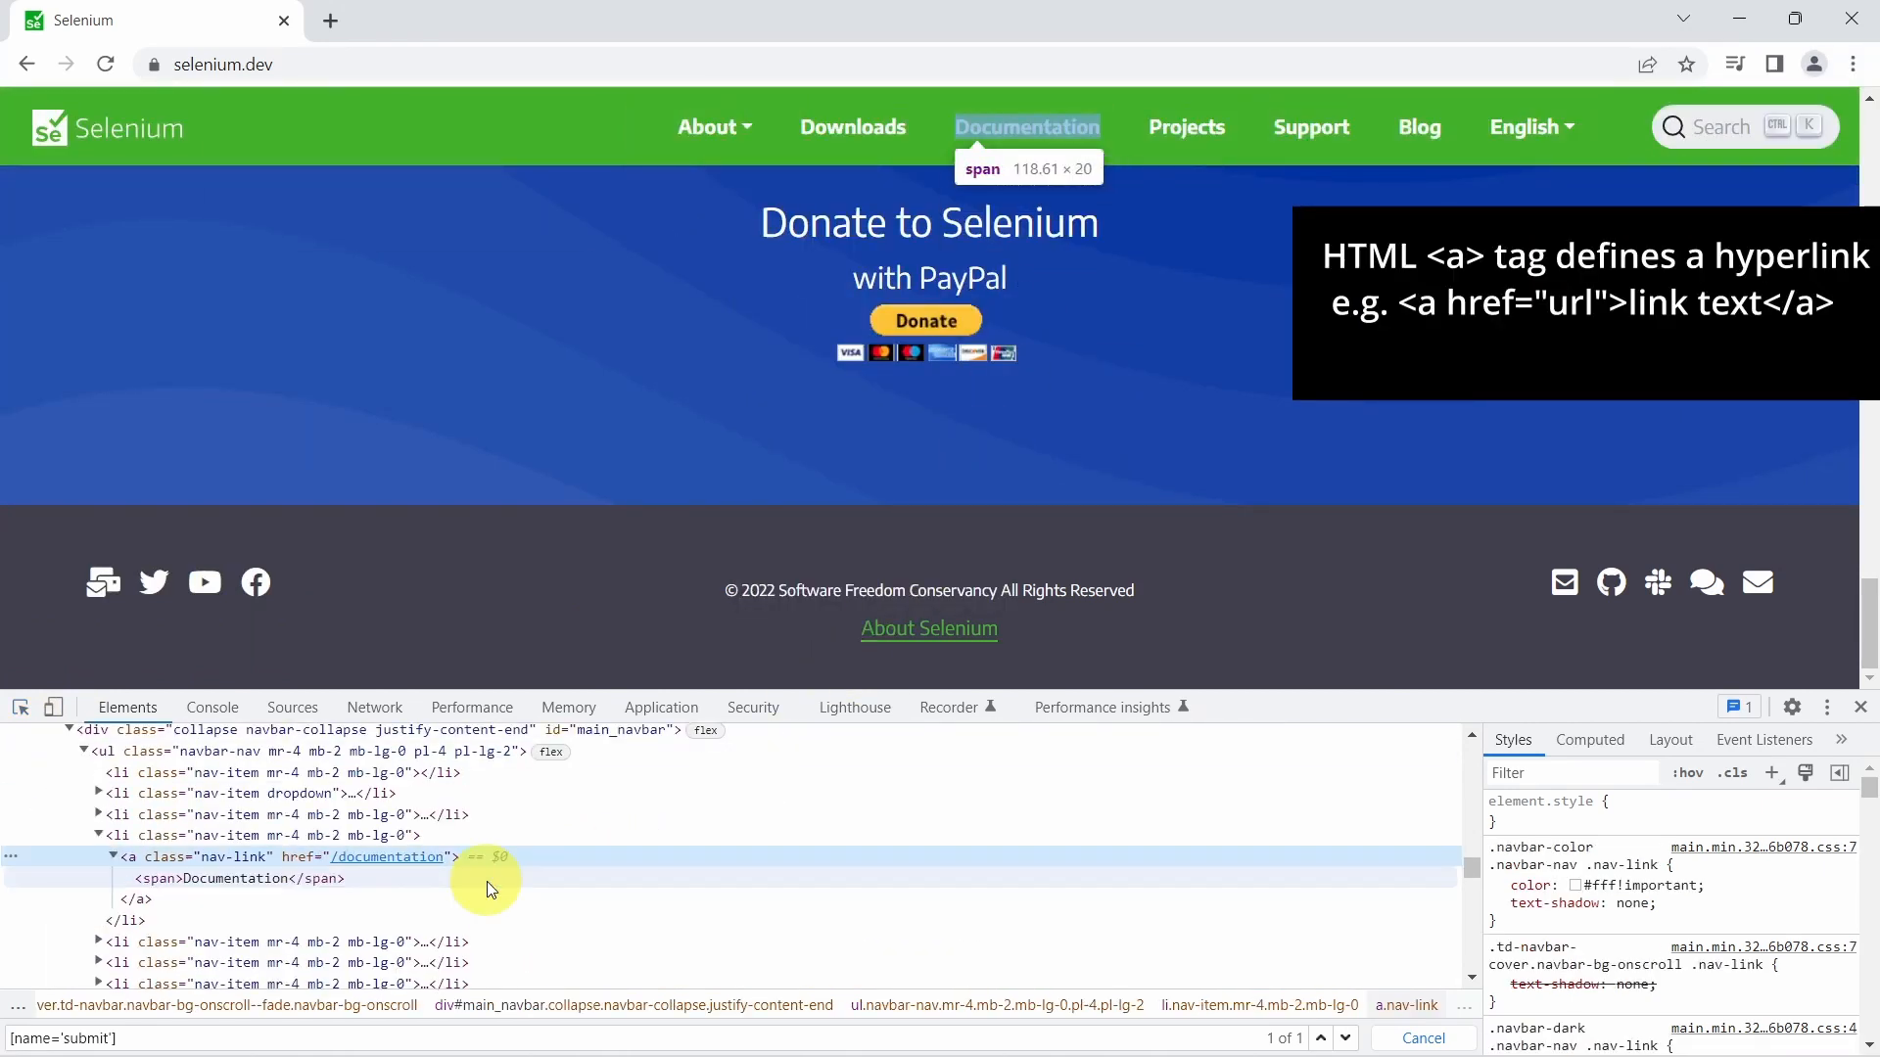
Select the Documentation nav-link anchor node in the DevTools Elements panel.
click(231, 877)
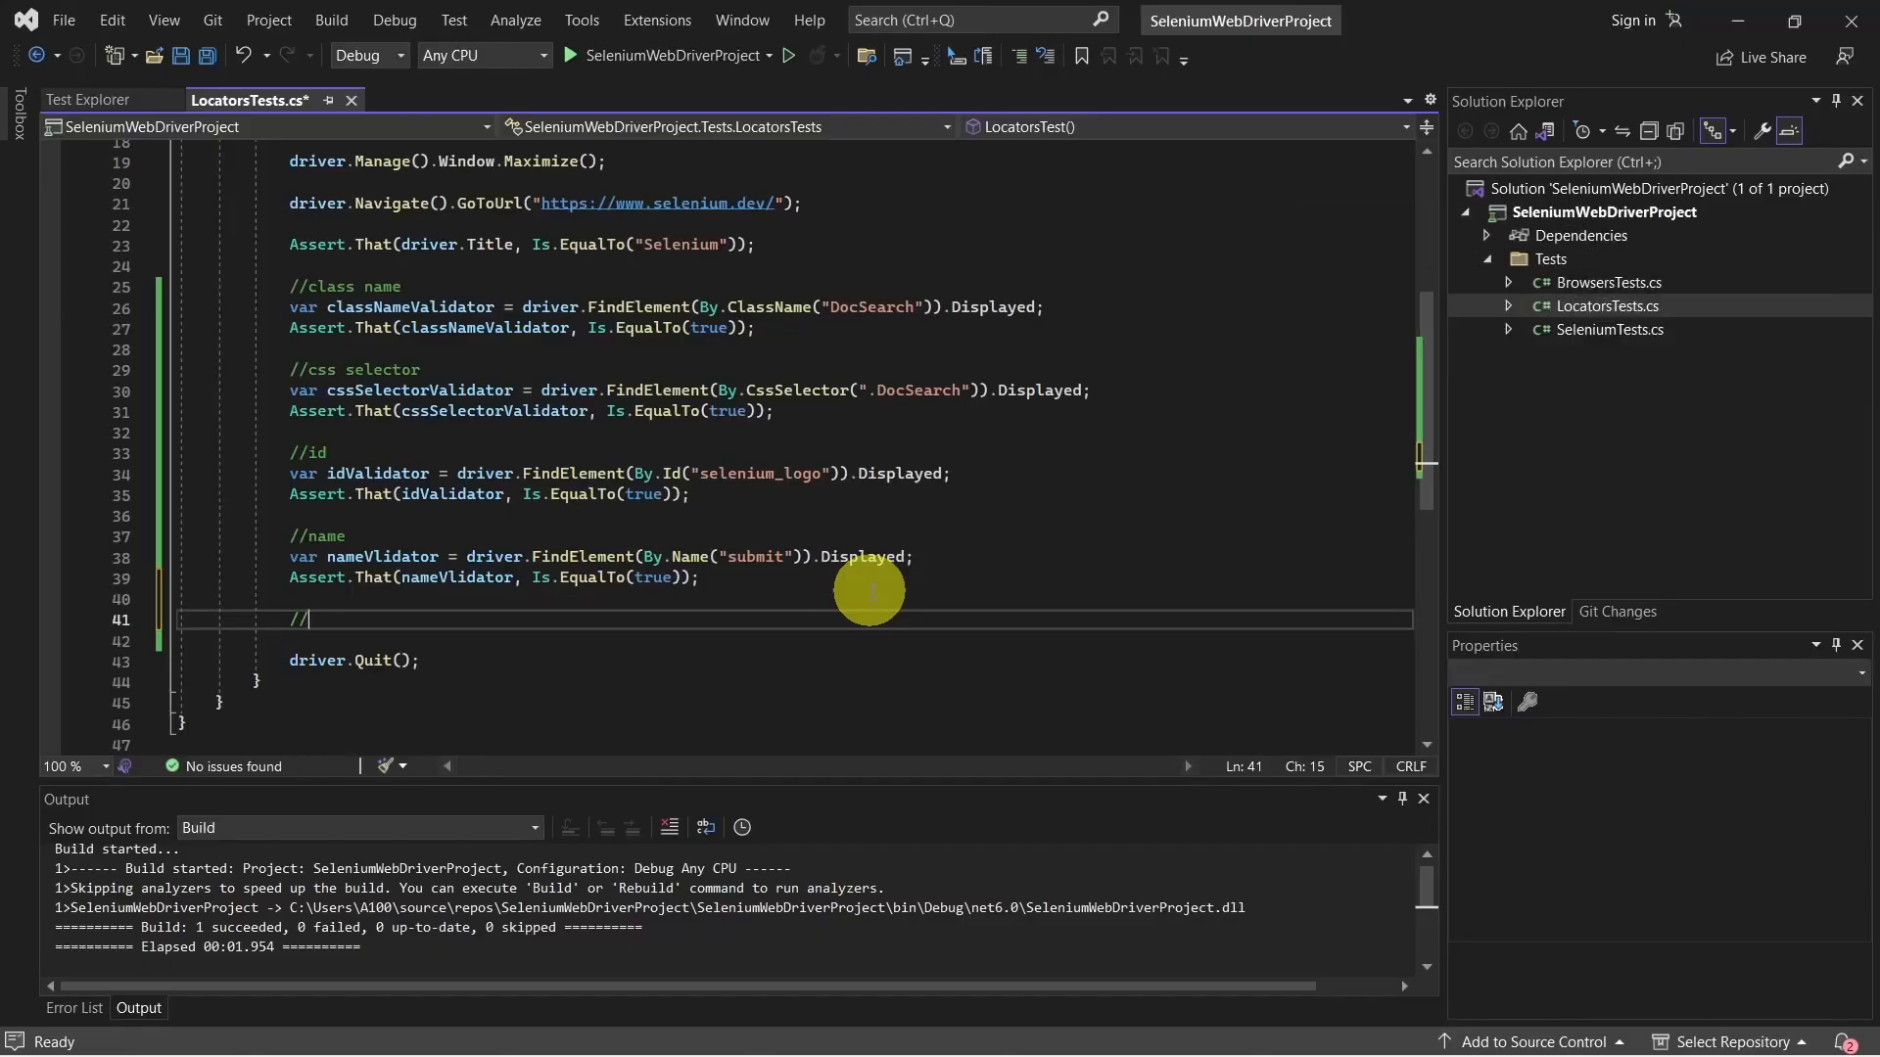
Add //link text comment and var linkTextValidator = driver.FindElement(By.LinkText("Documentation")).Displayed;.
text(link text)
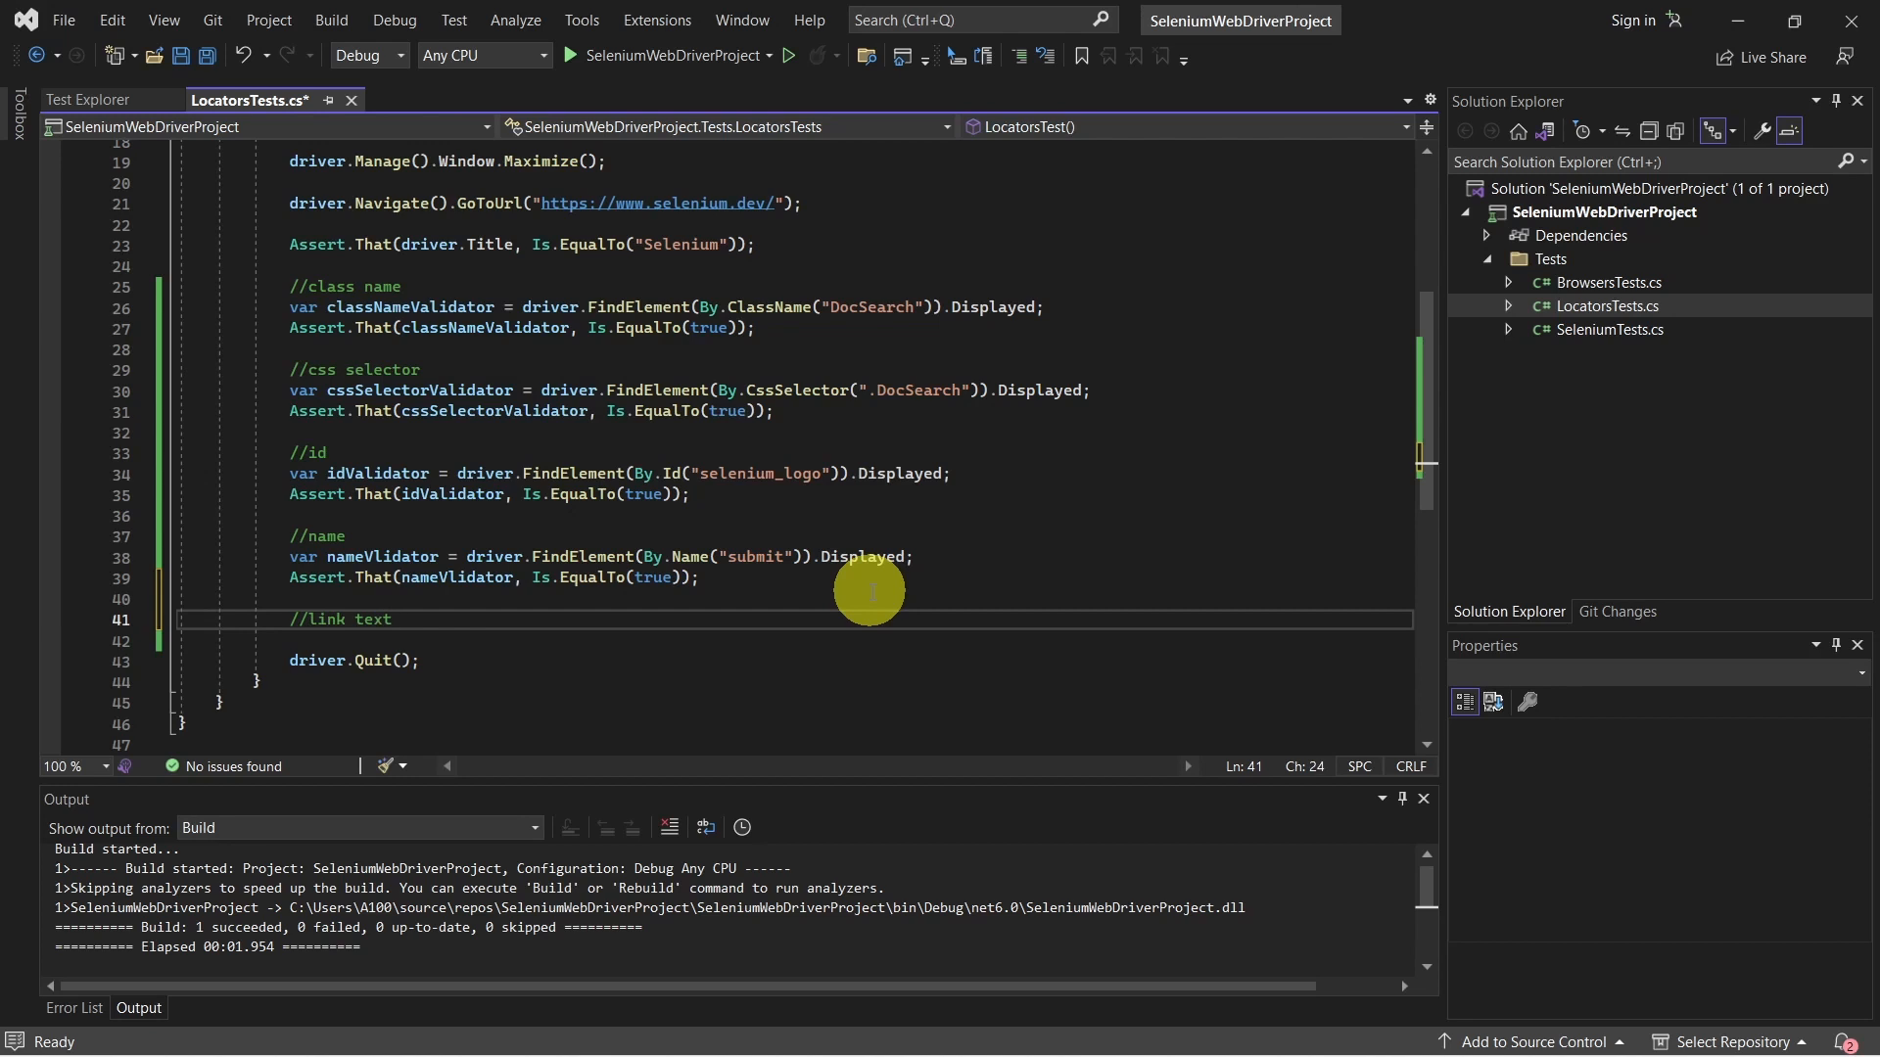
text(var li)
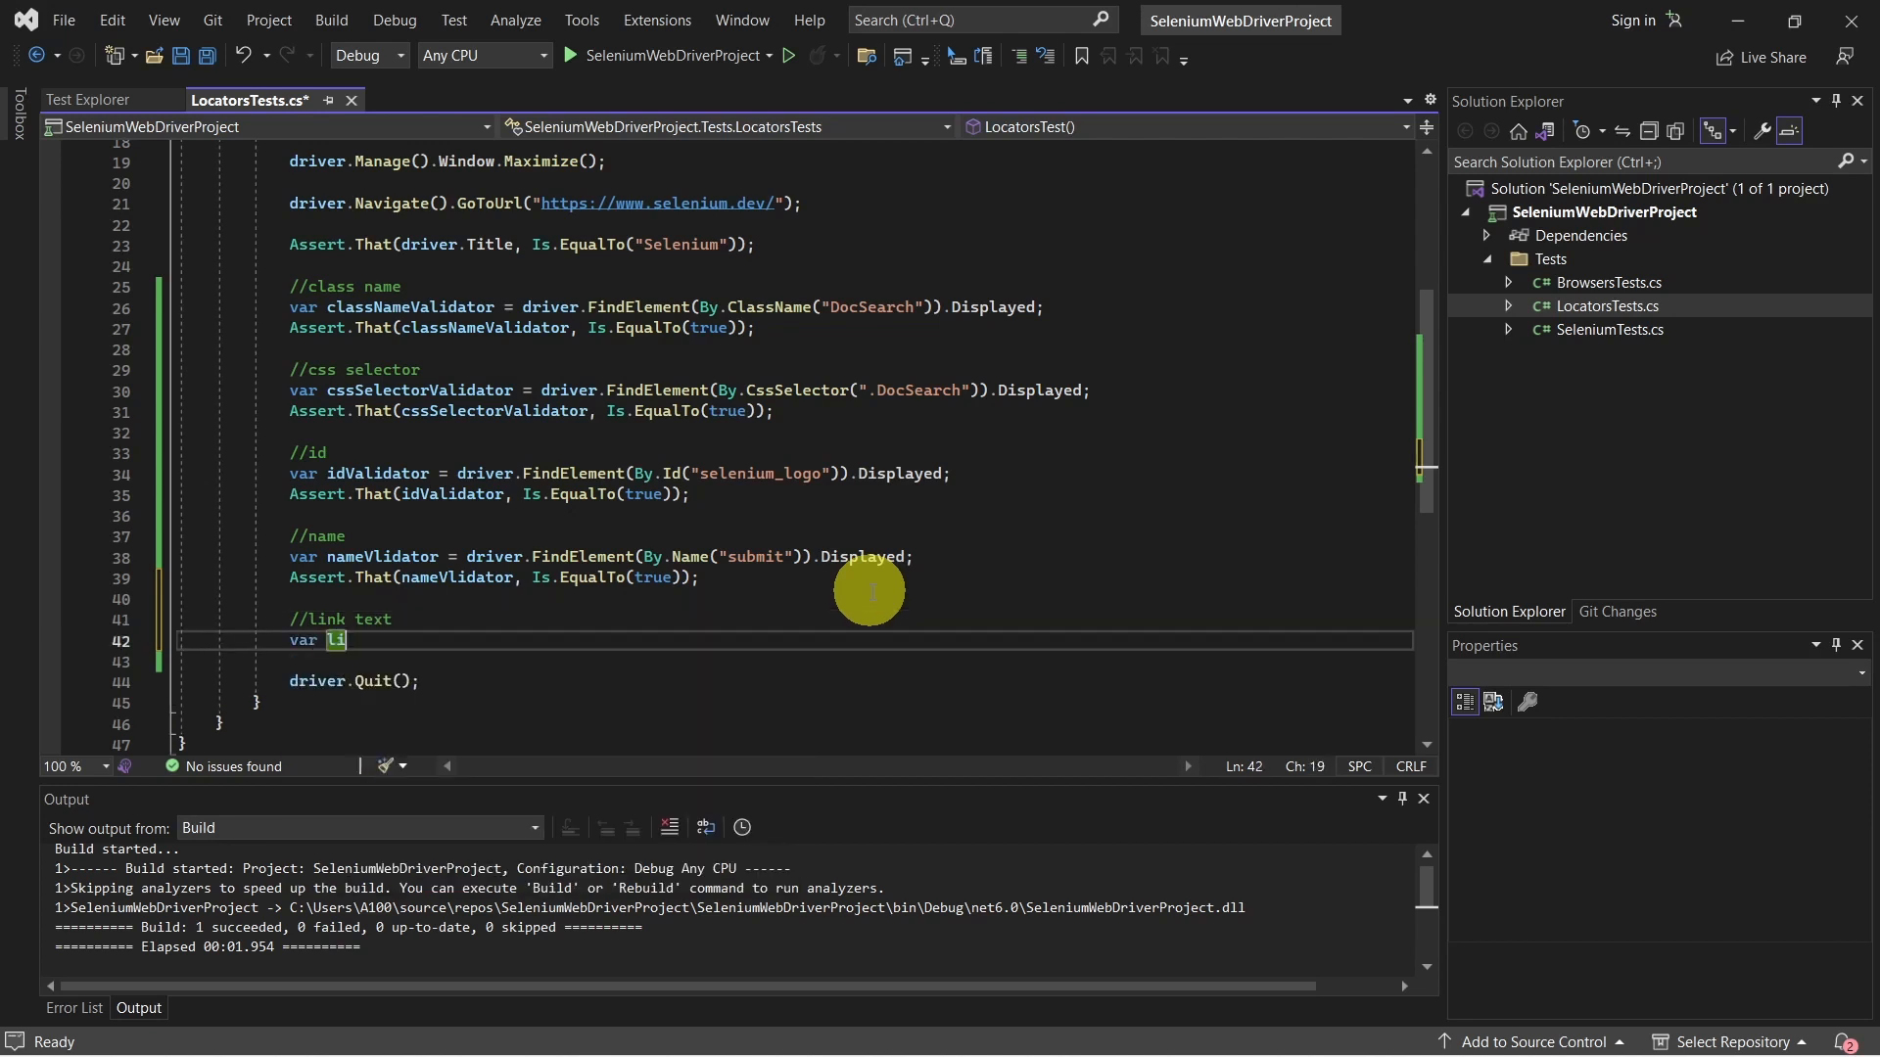
text(linkTextVa)
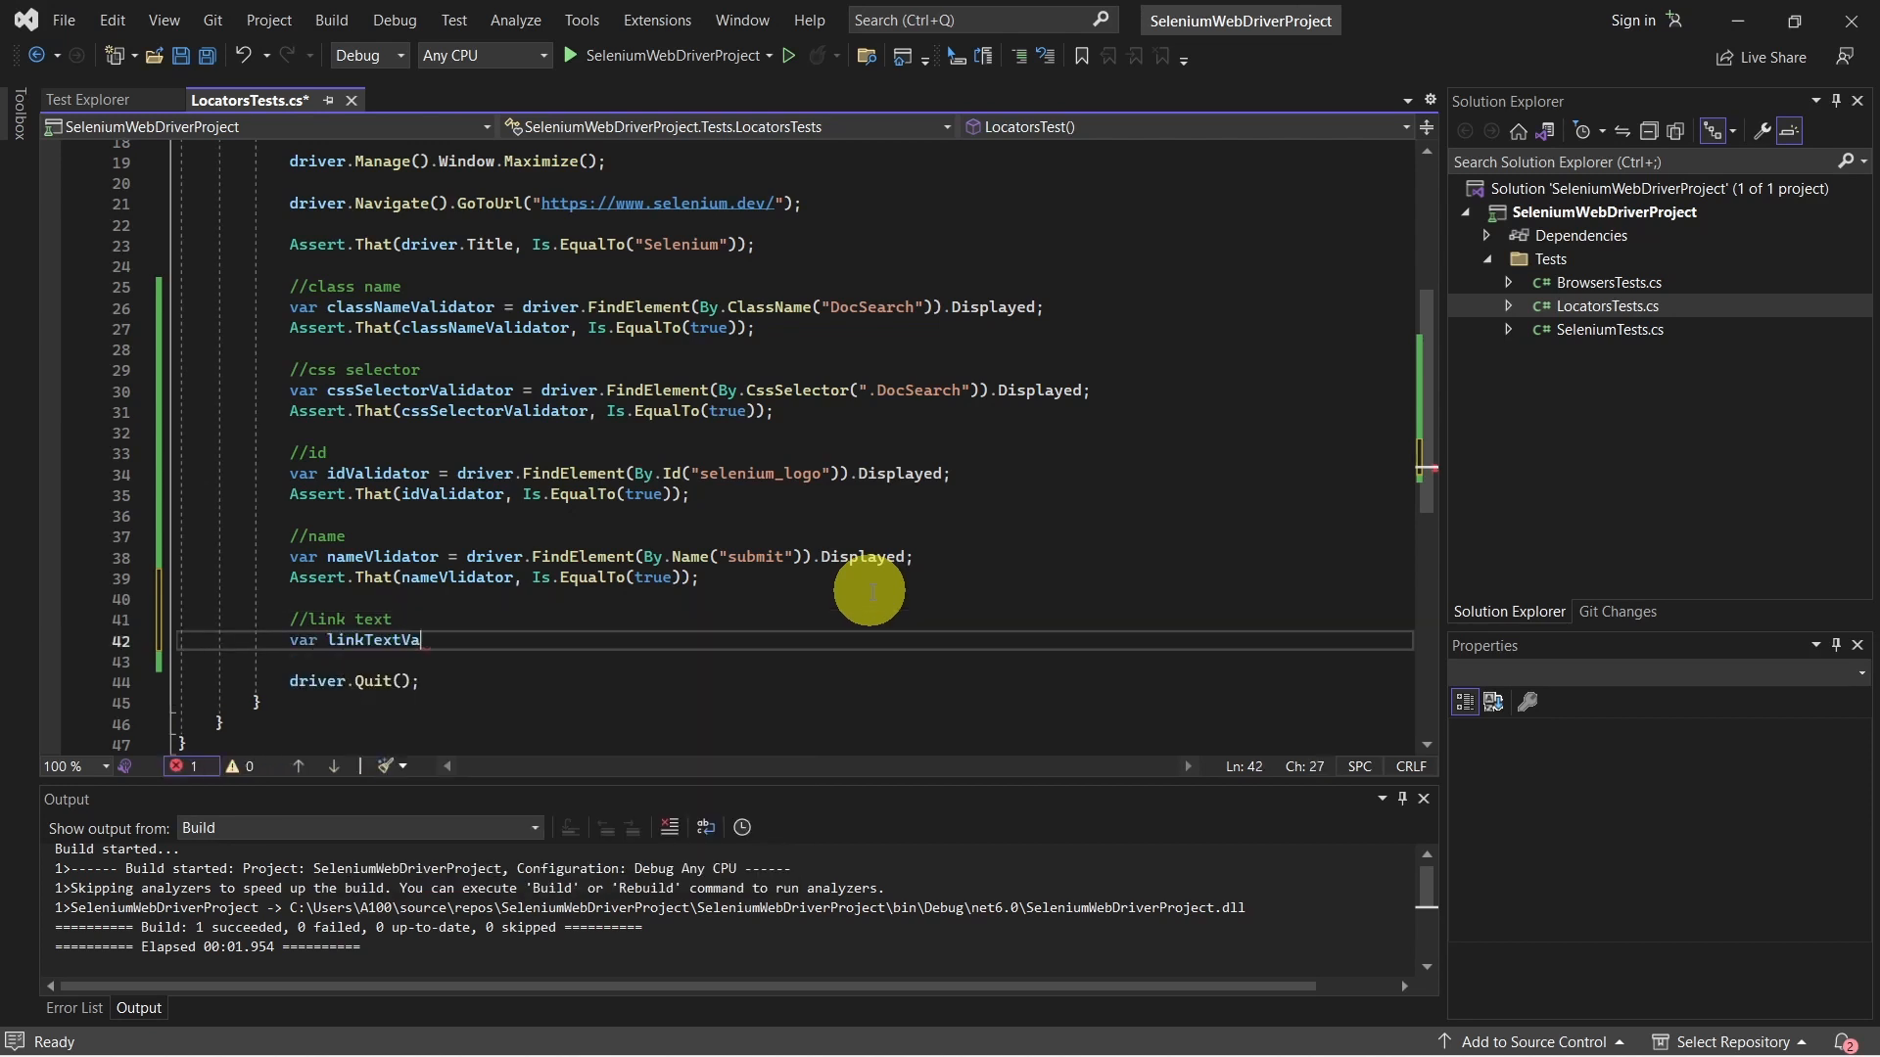
text(lidator =)
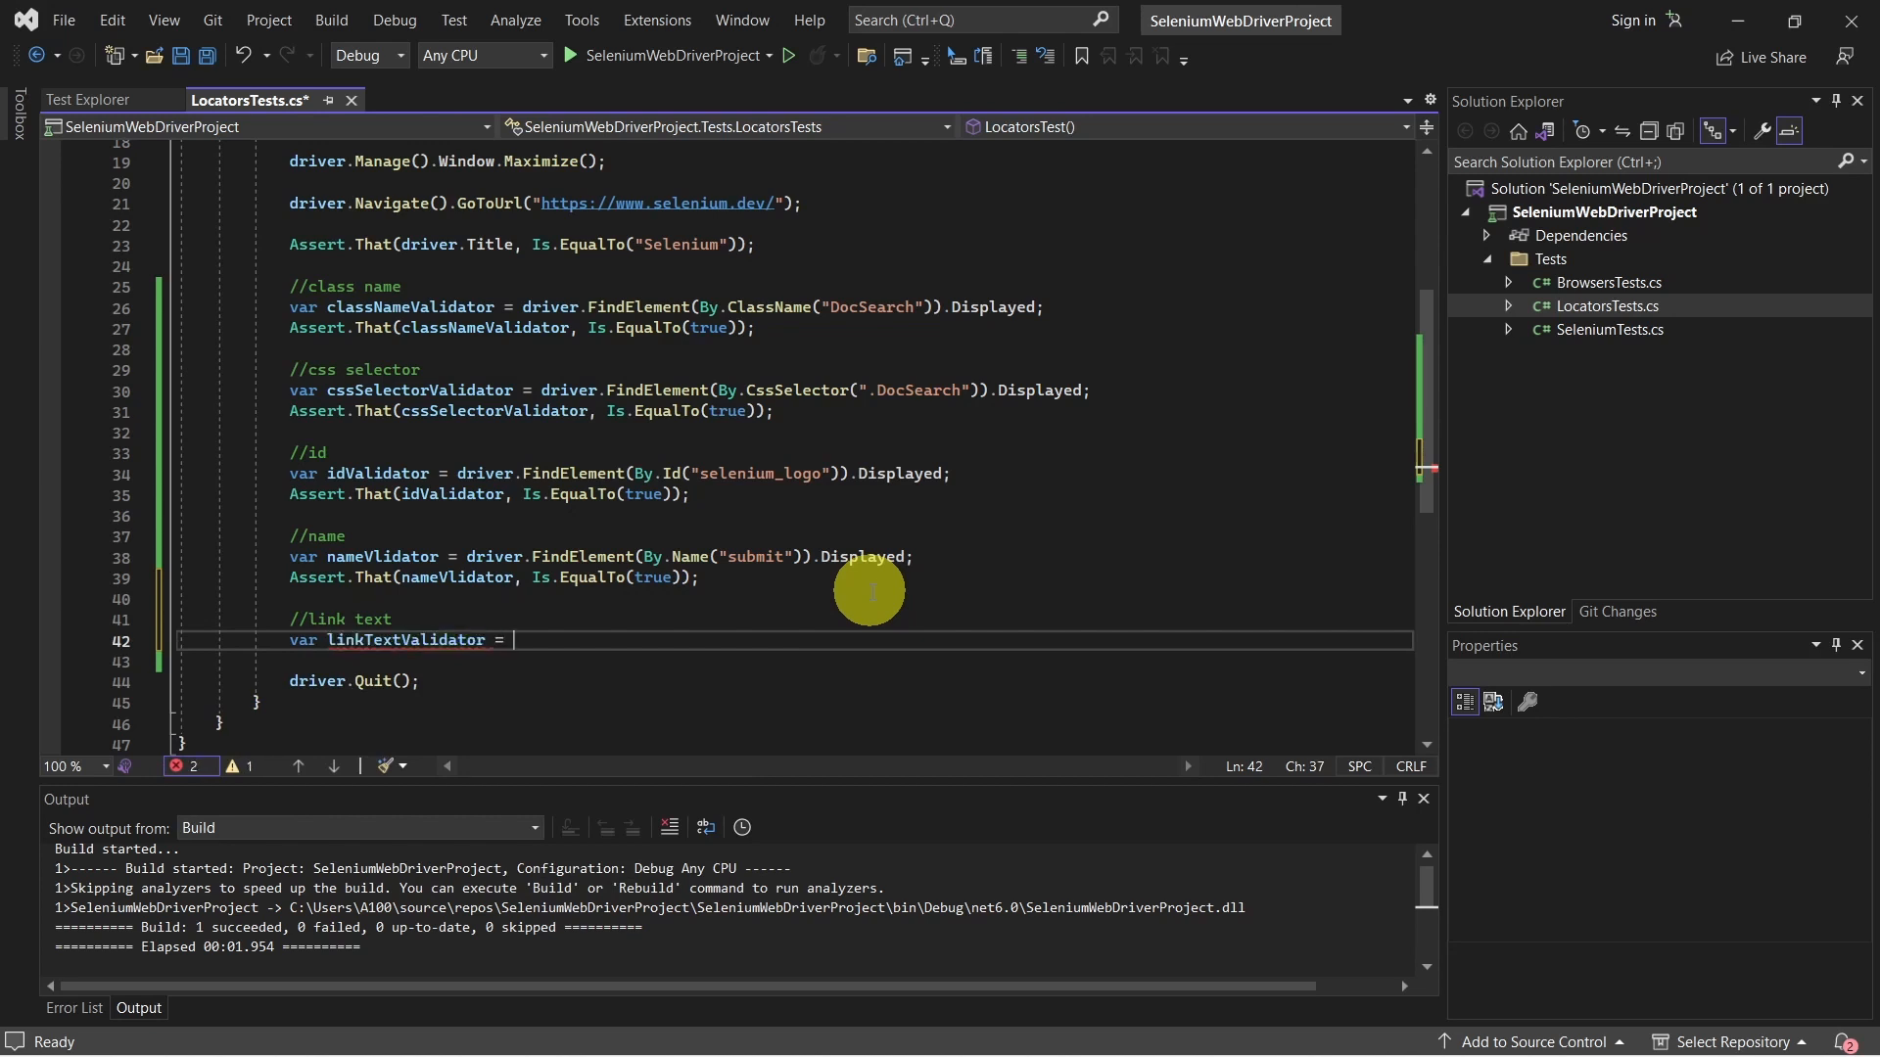
text(driver.Fi)
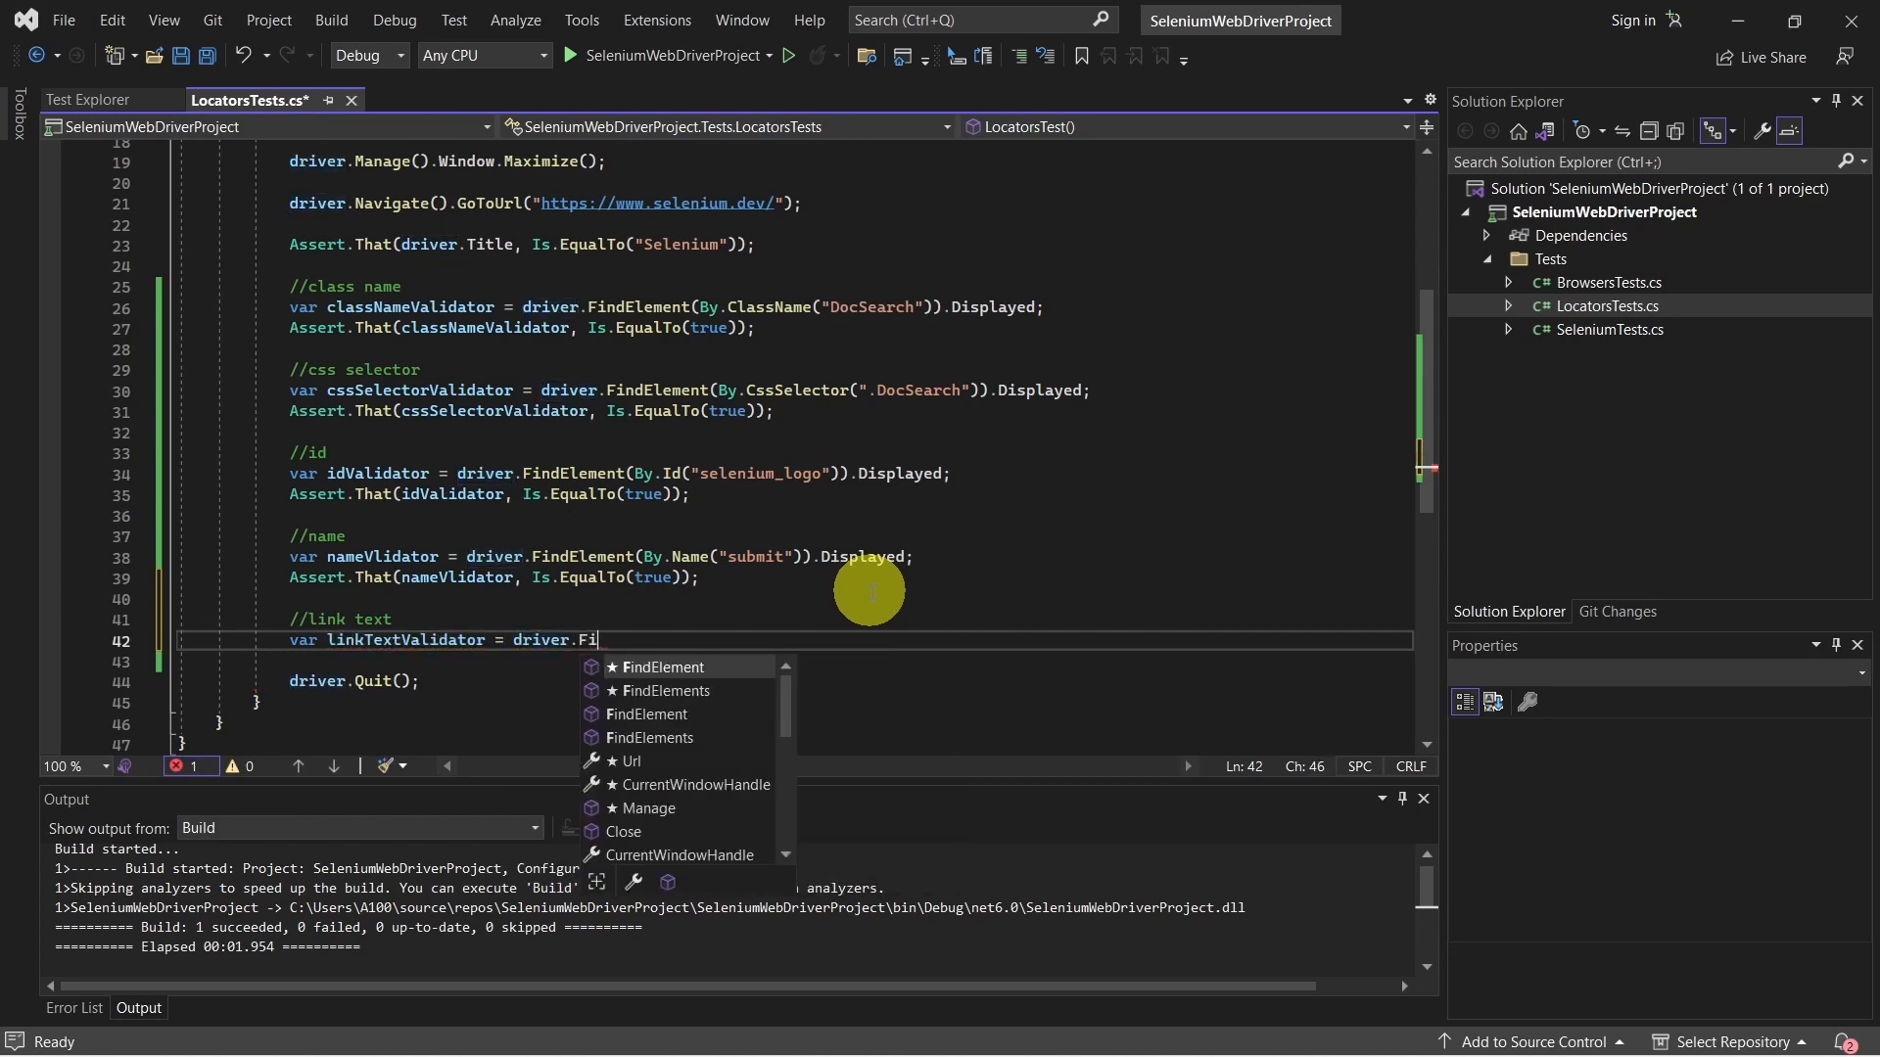
text(ndElement()
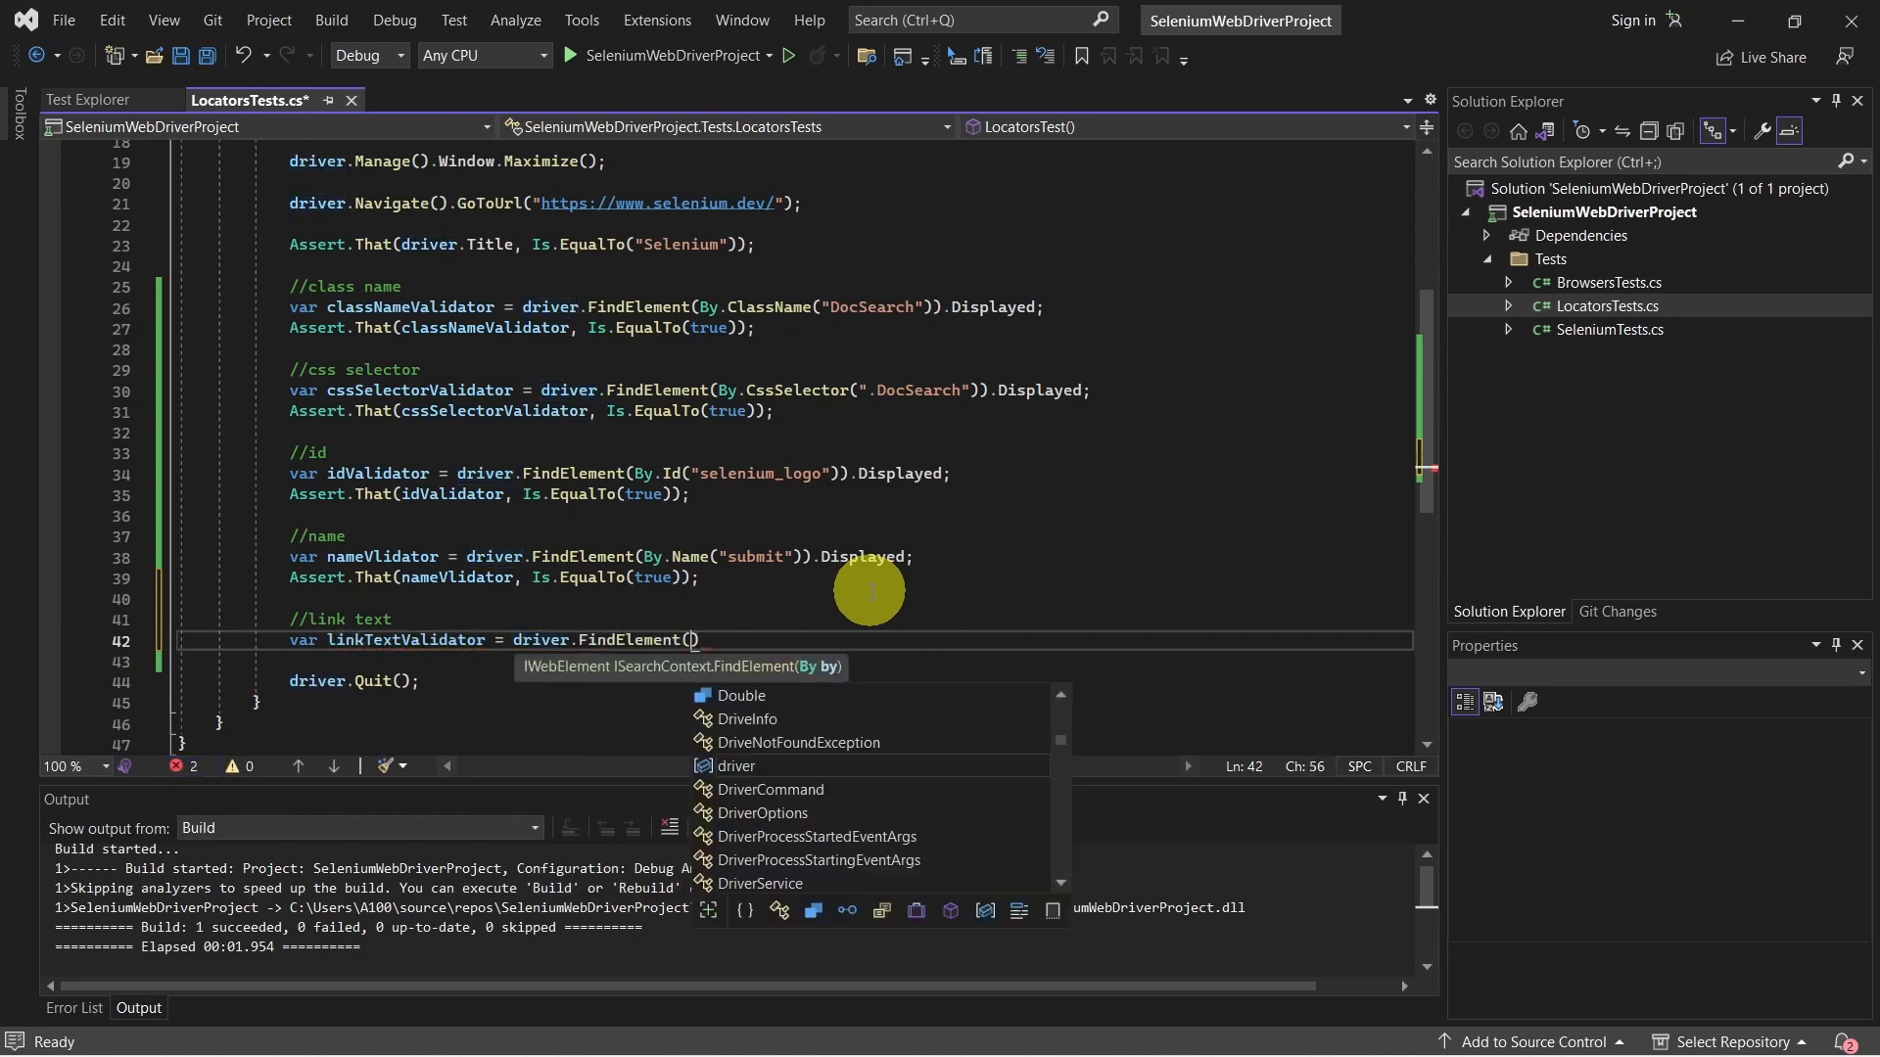
text(By.LinkText("Documentation)
text(Asser)
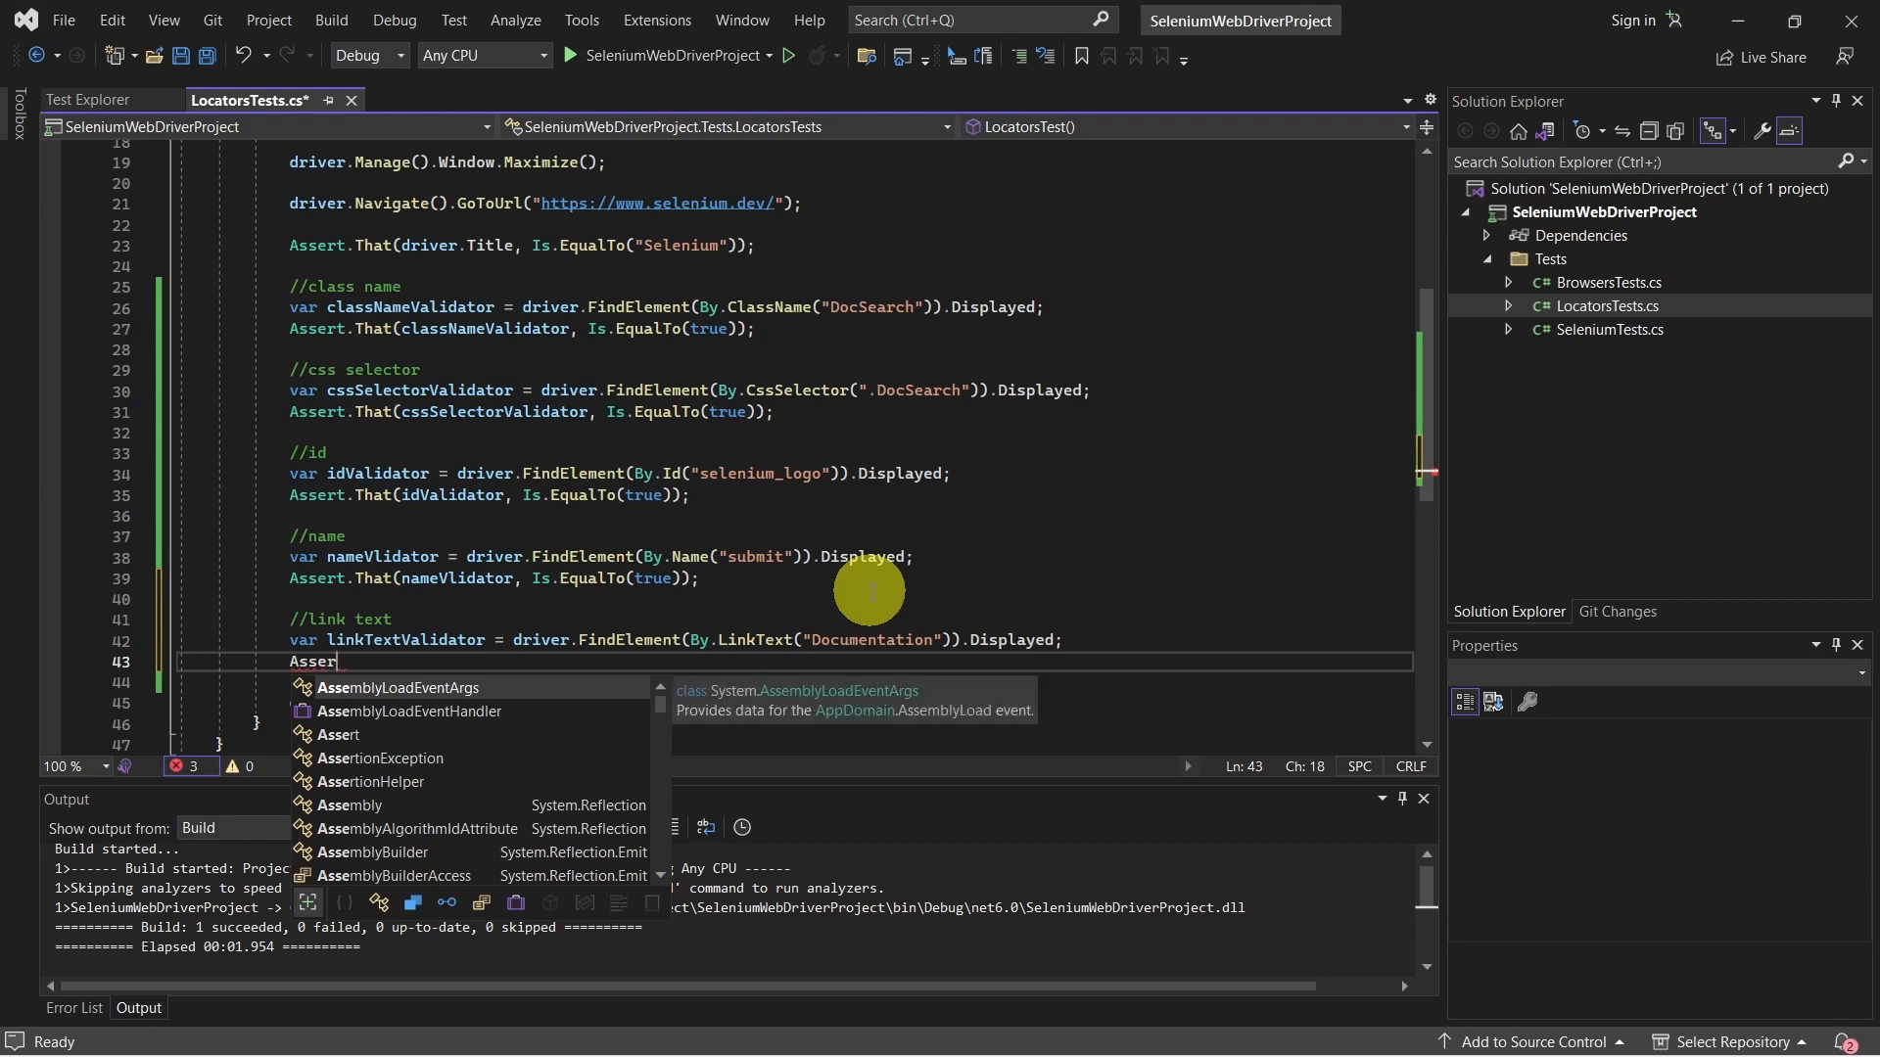
Assert that linkTextValidator Is.EqualTo(true).
text(.T)
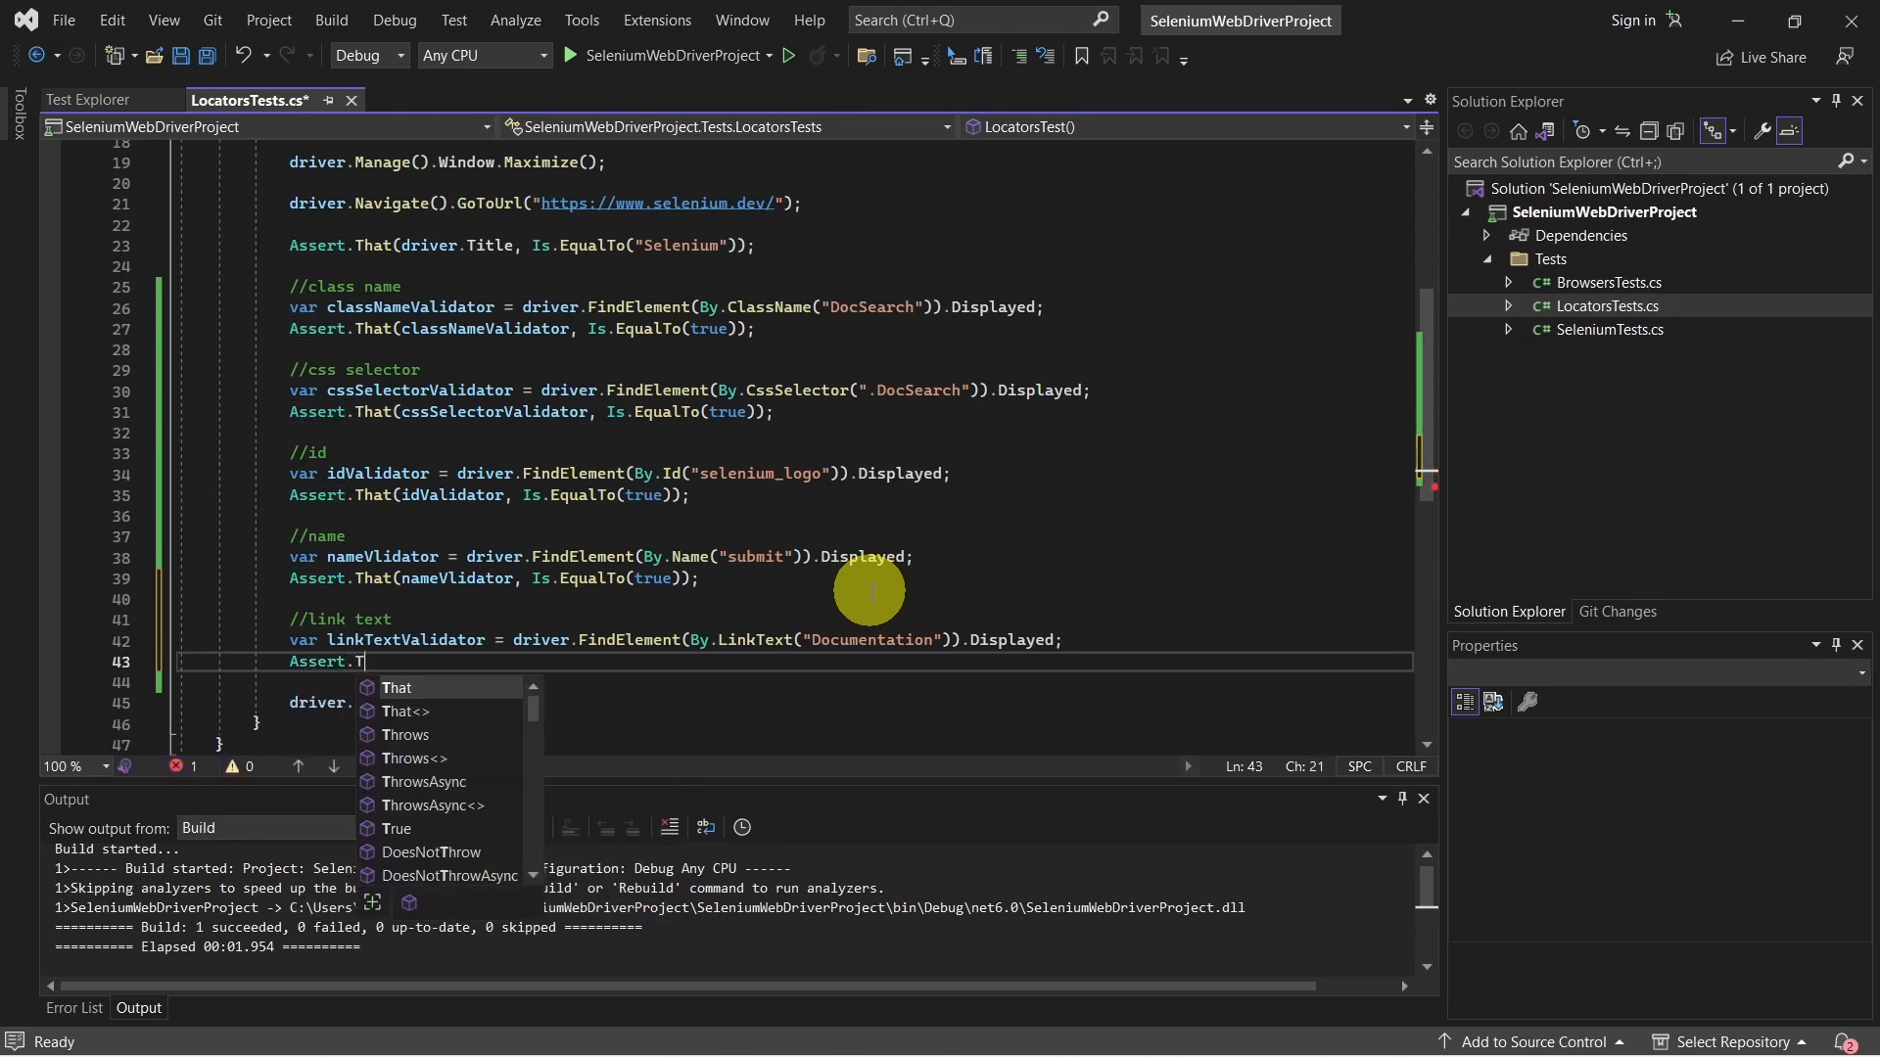
text(hat(linkTextValidator, Is.EqualTo(true));)
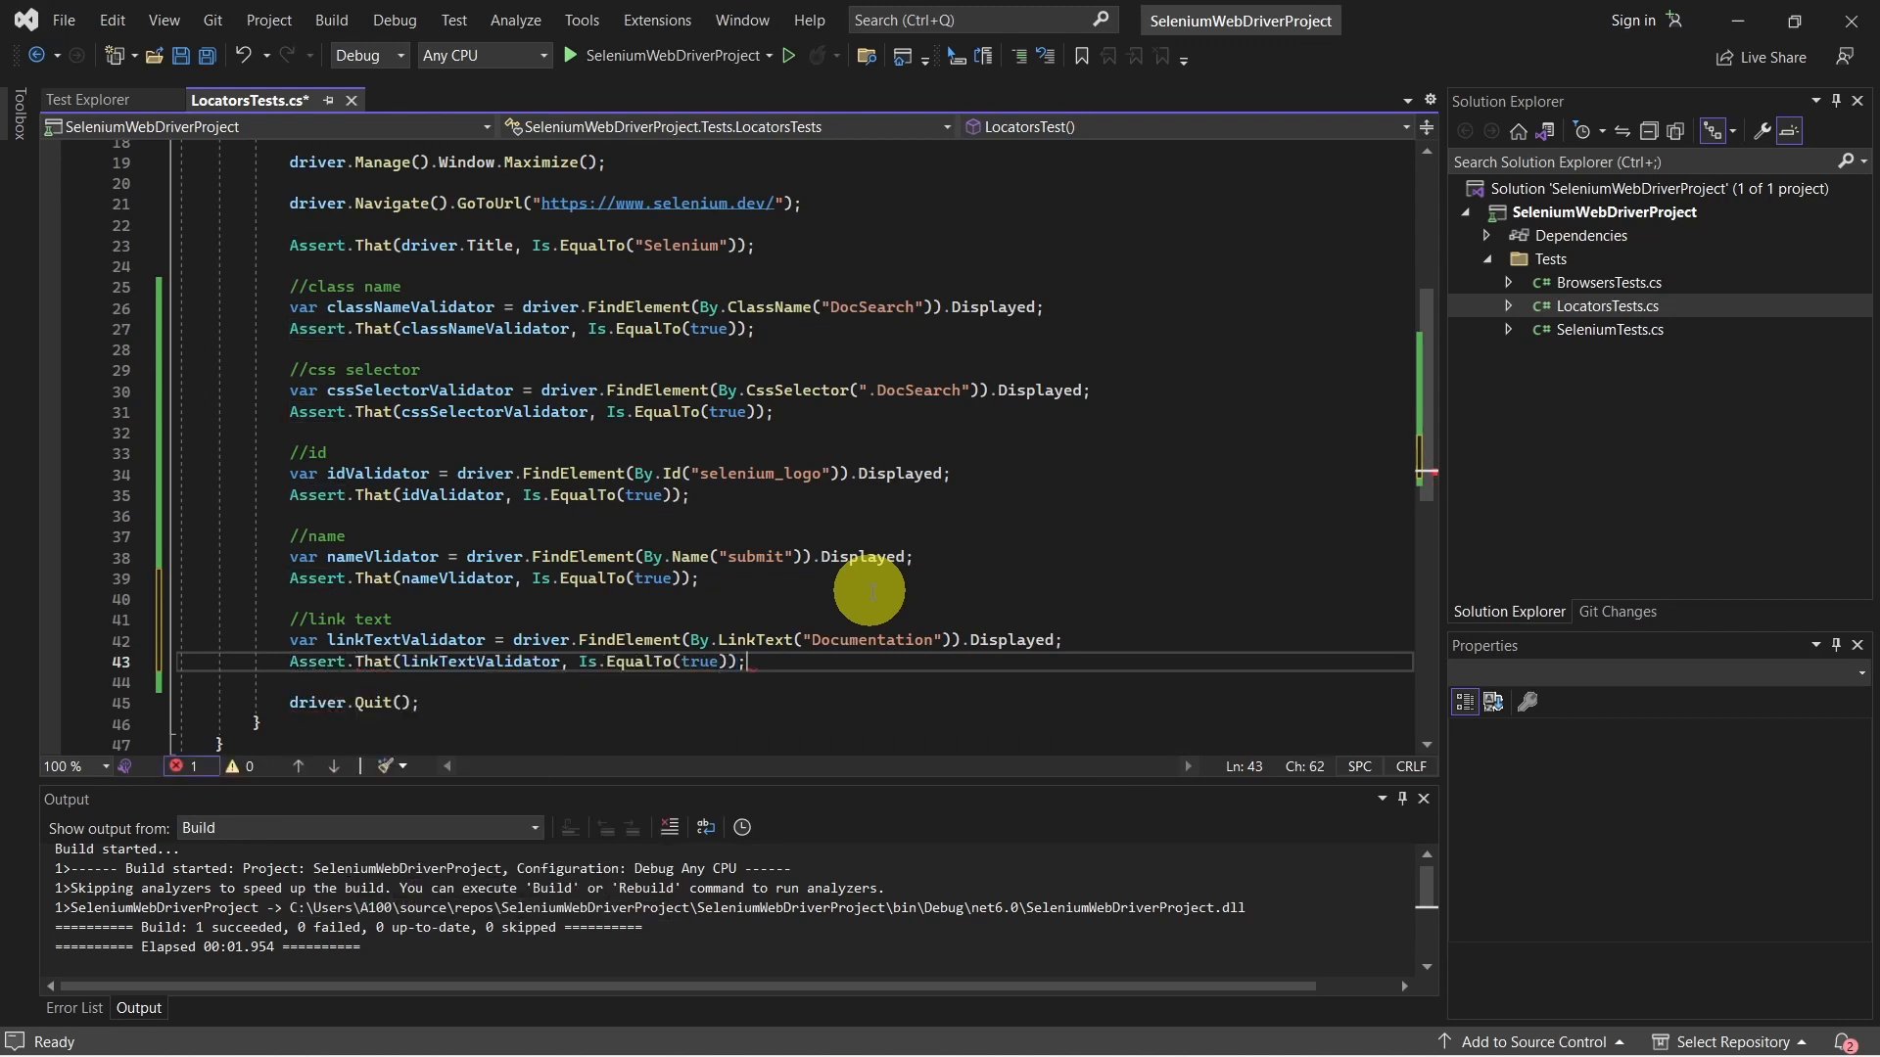
Run LocatorsTest with the link text check and view its passed result.
click(90, 100)
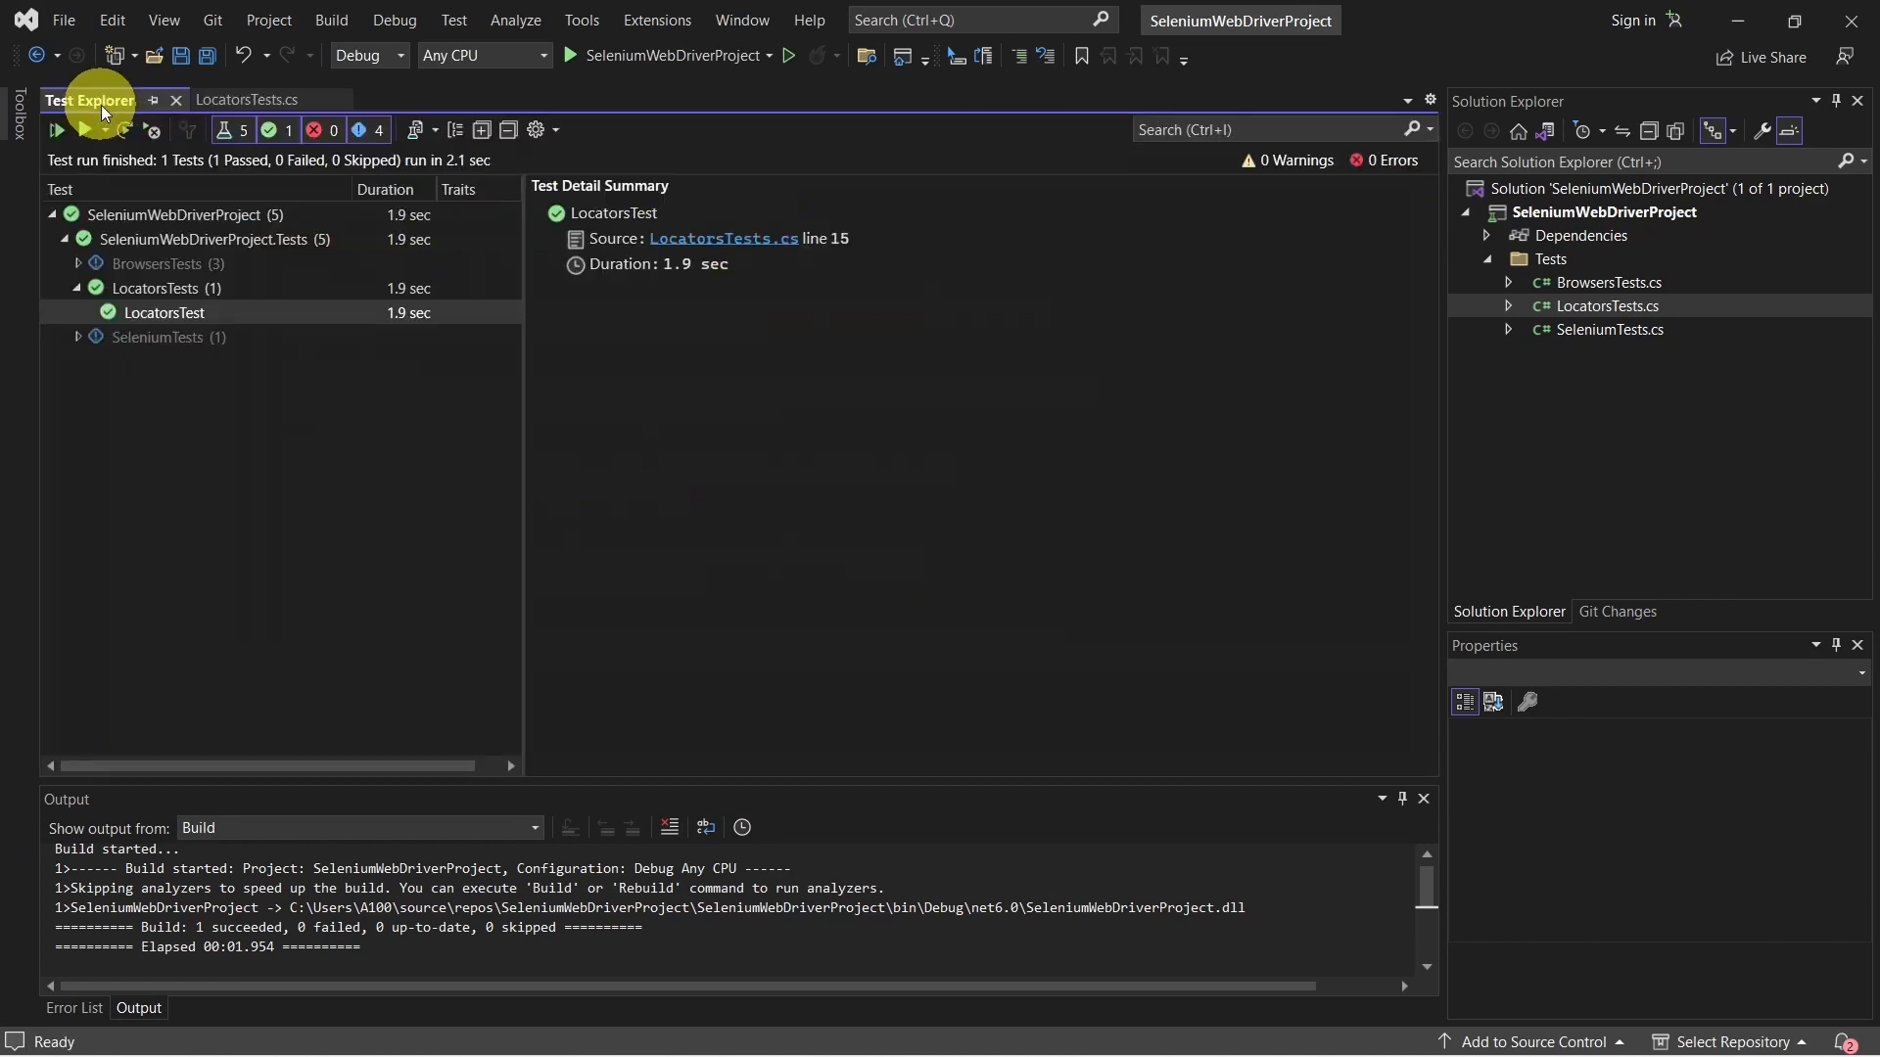
click(57, 129)
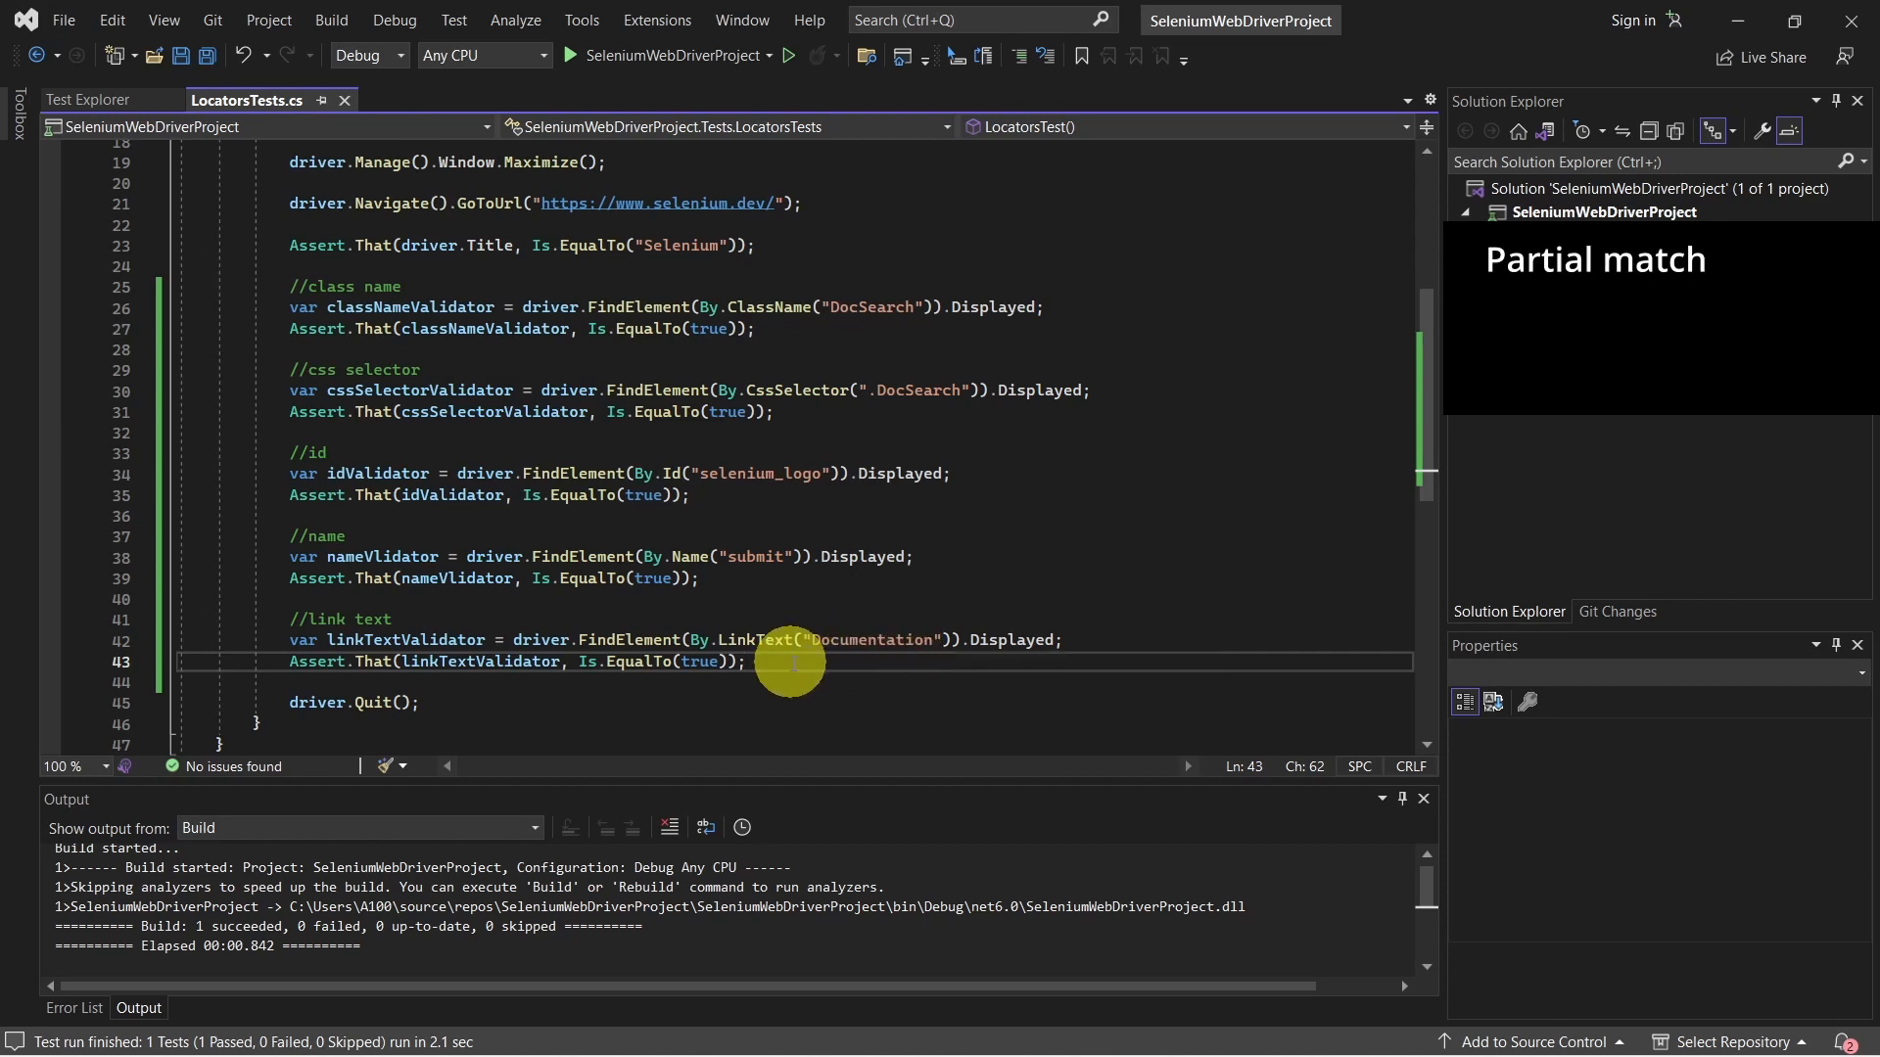
Add //partial link text comment and a partialLinkTextValidator lookup using By.PartialLinkText("Doc").Displayed.
text(//pa)
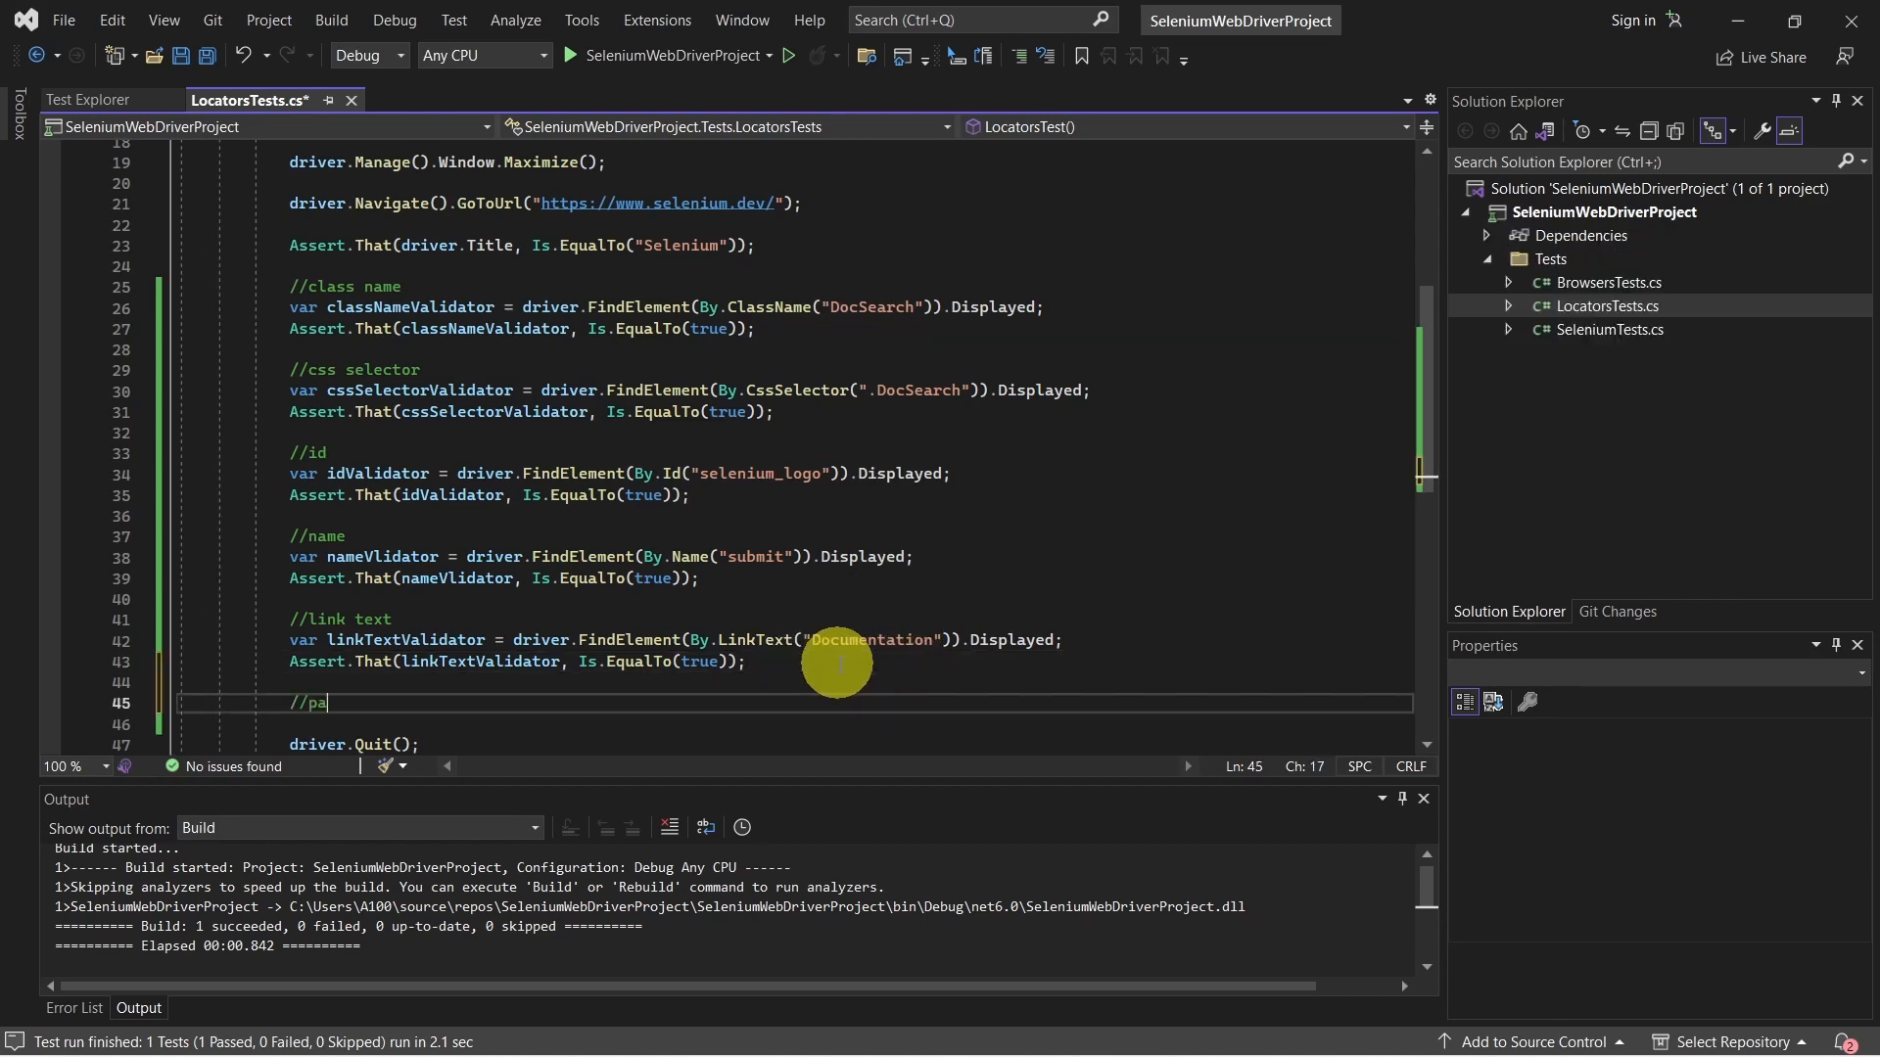
text(rtial link text)
text(var partialLink)
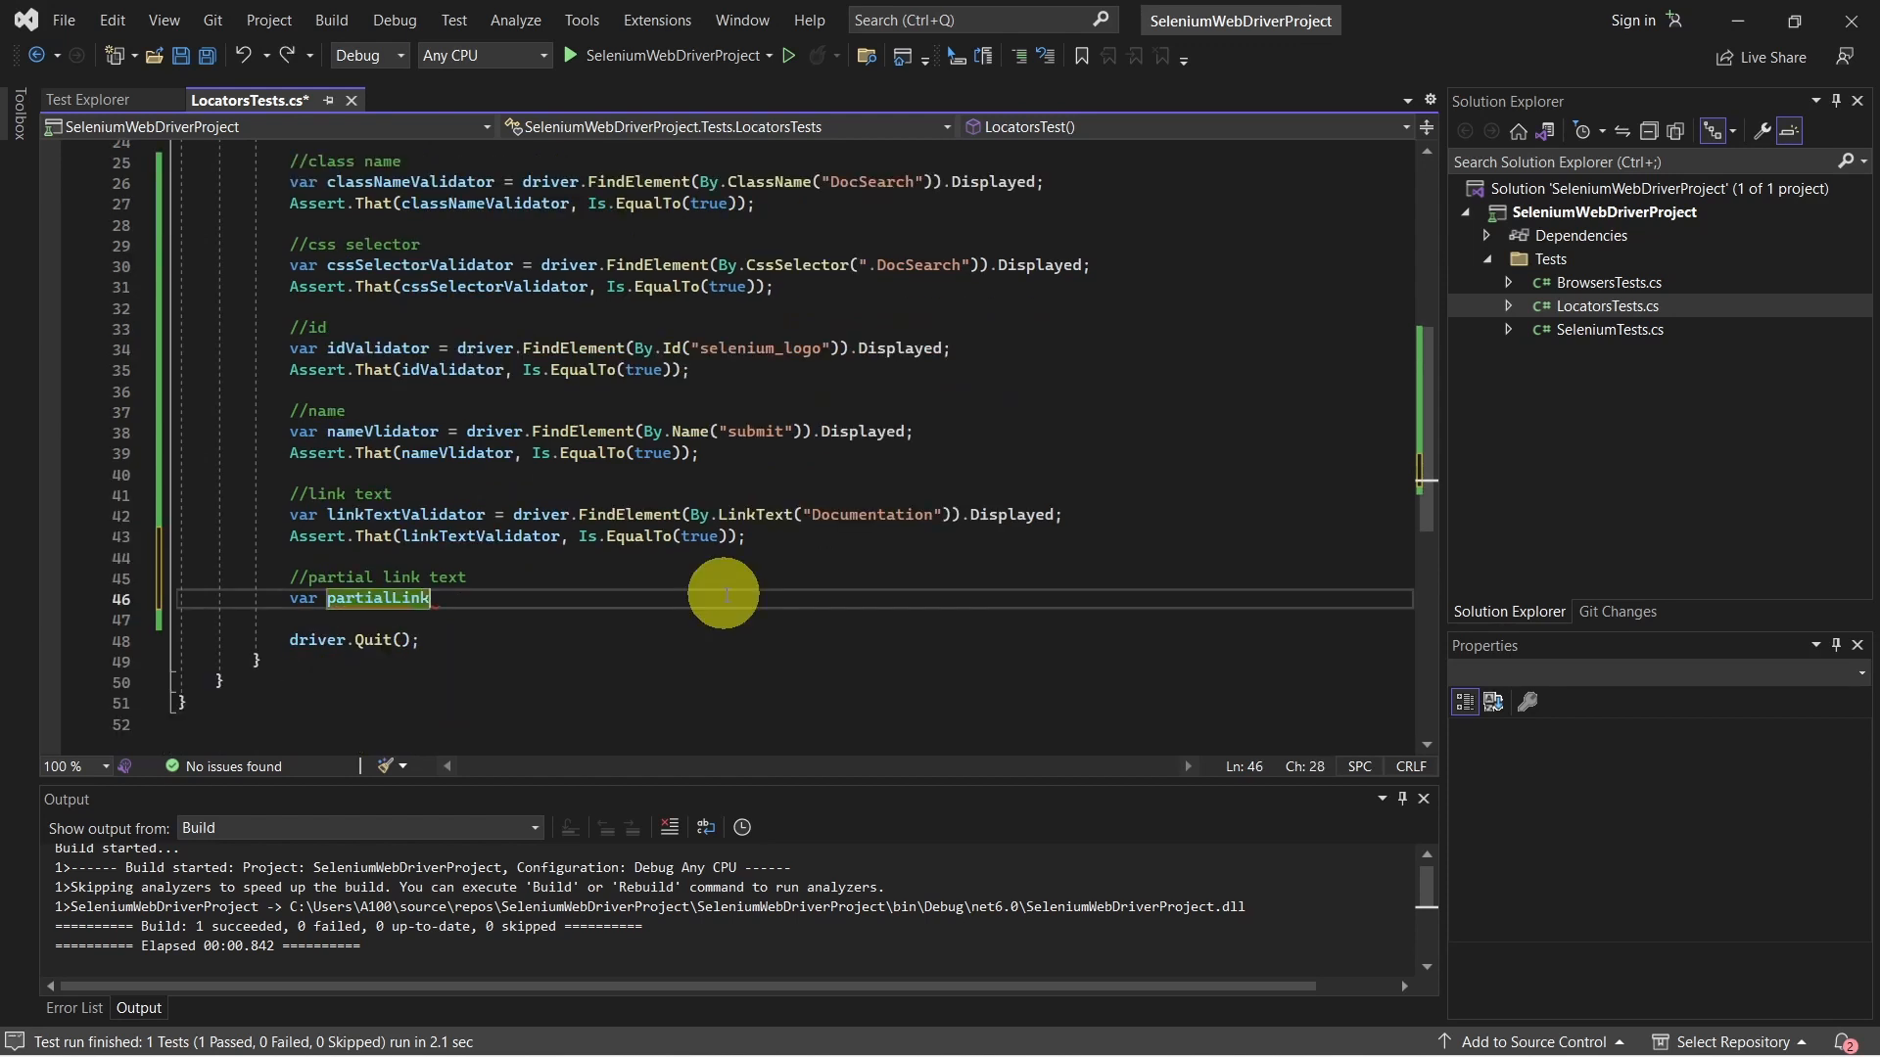
text(TextValidator = driver.FindElement)
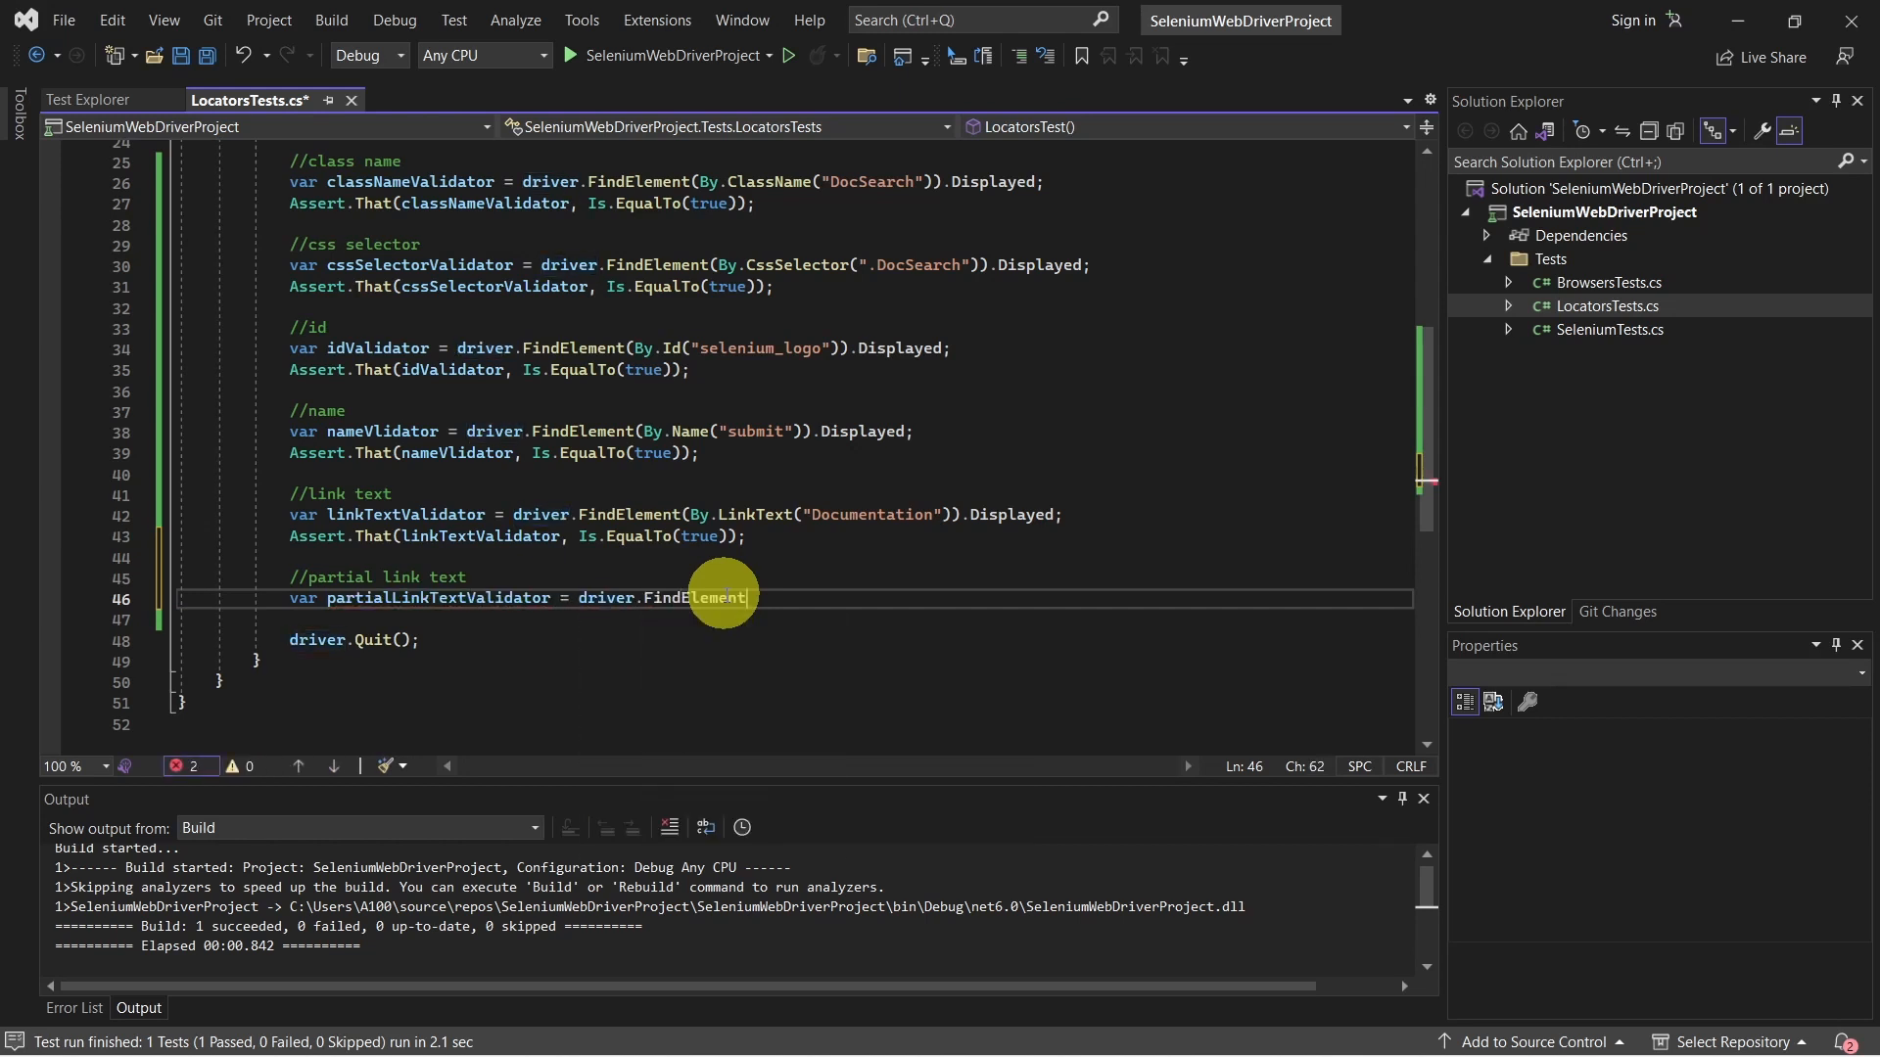
text((By.)
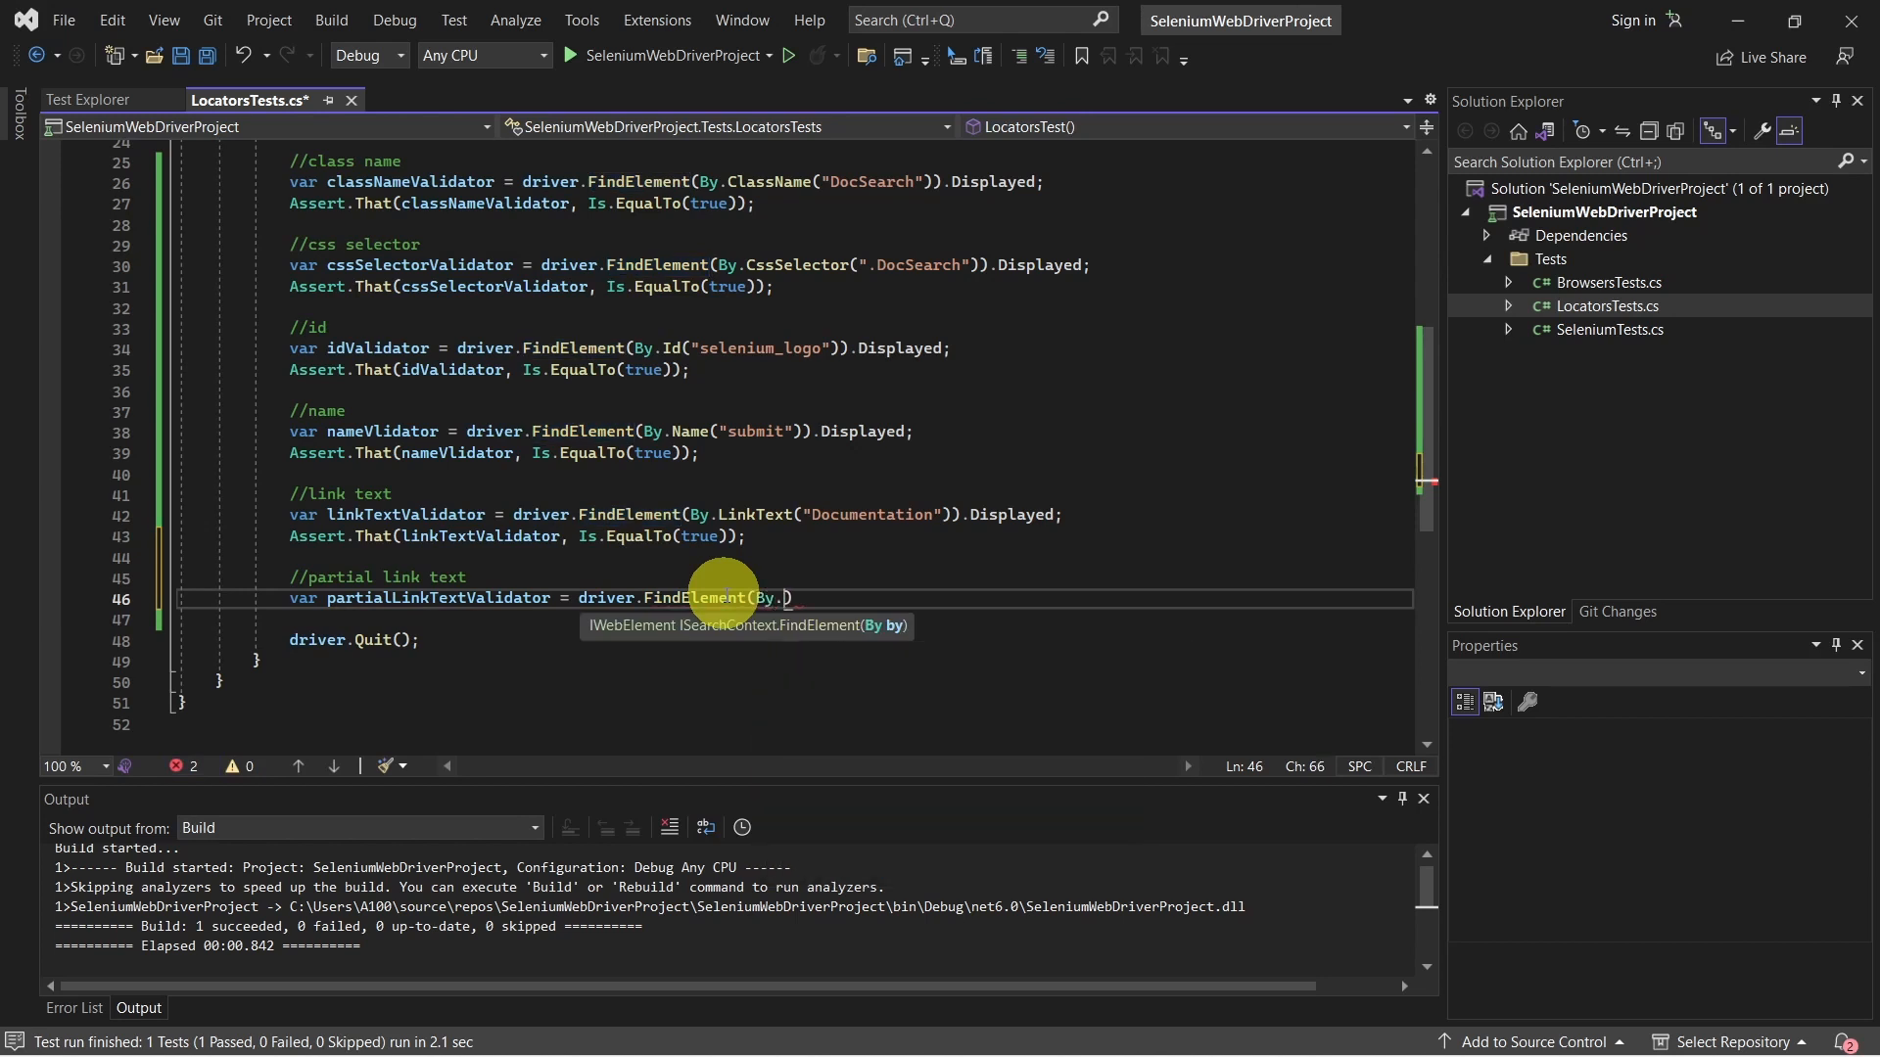
text(Part)
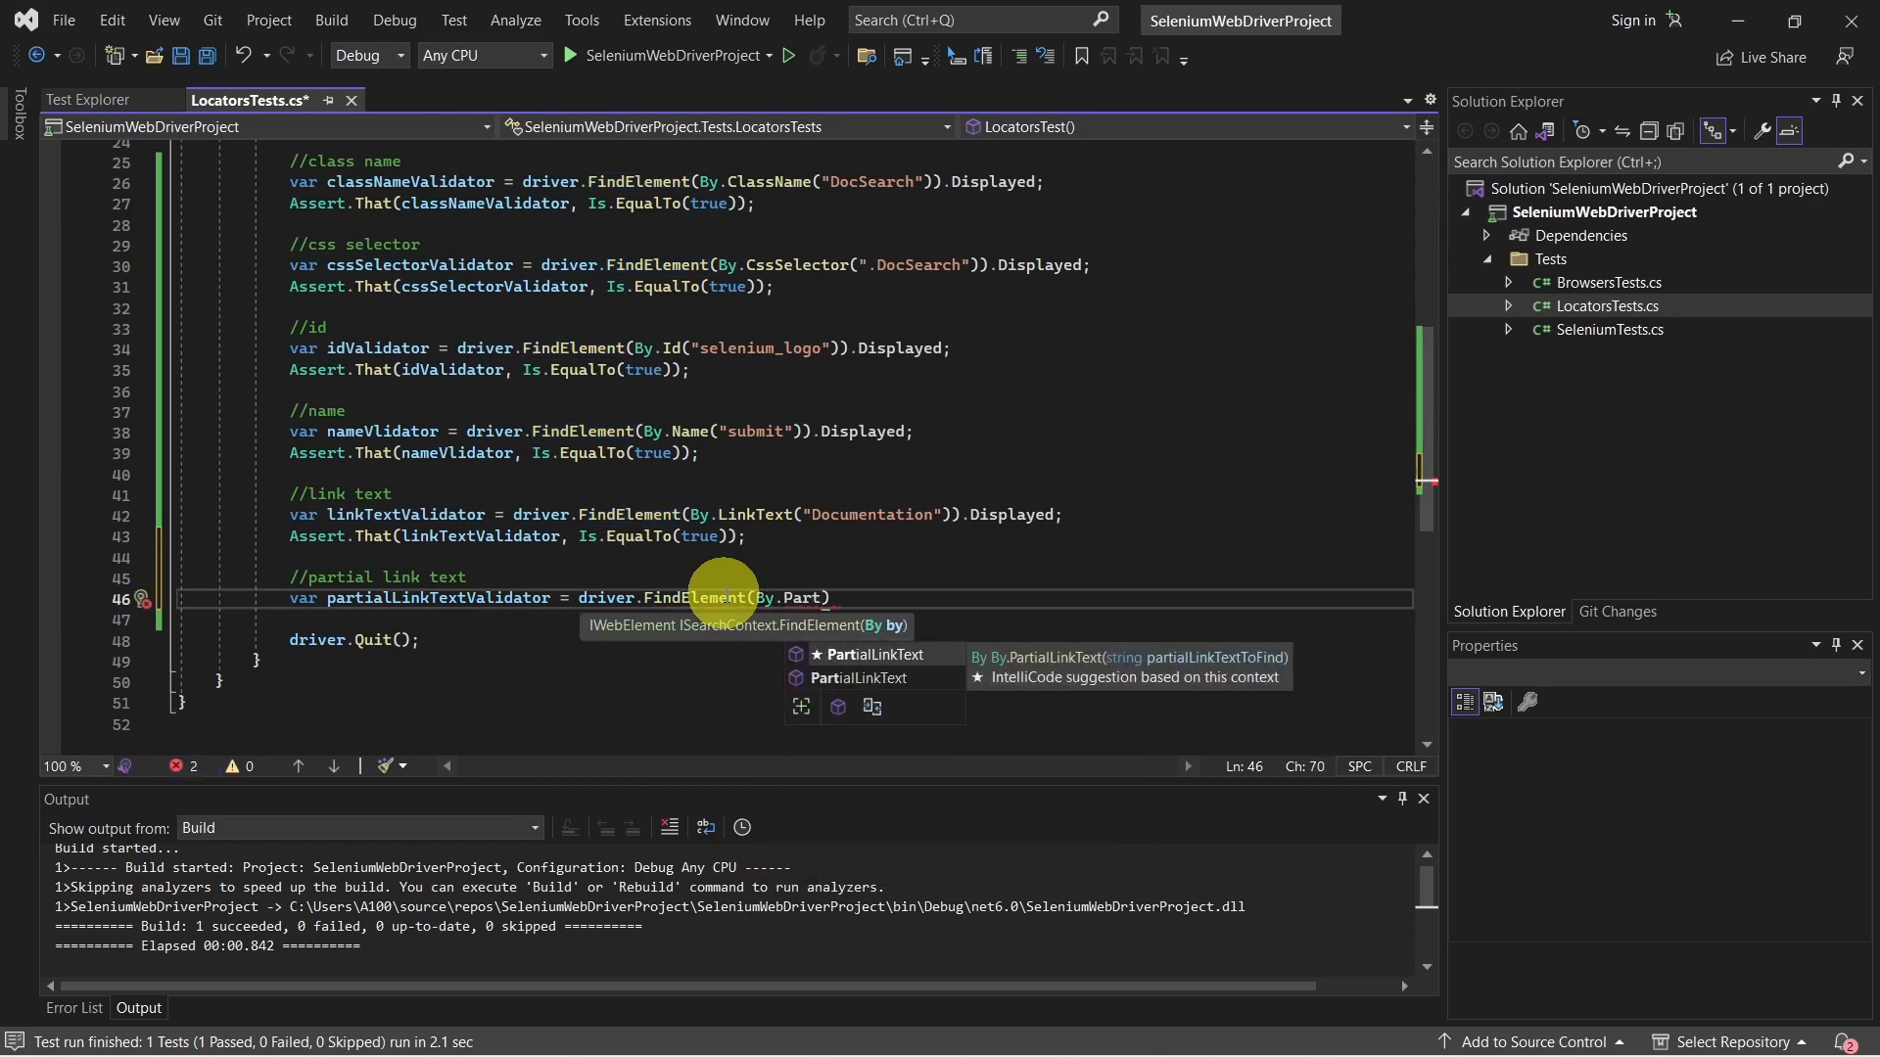
text(PartialLinkText("Doc"))
click(795, 619)
text(Assert)
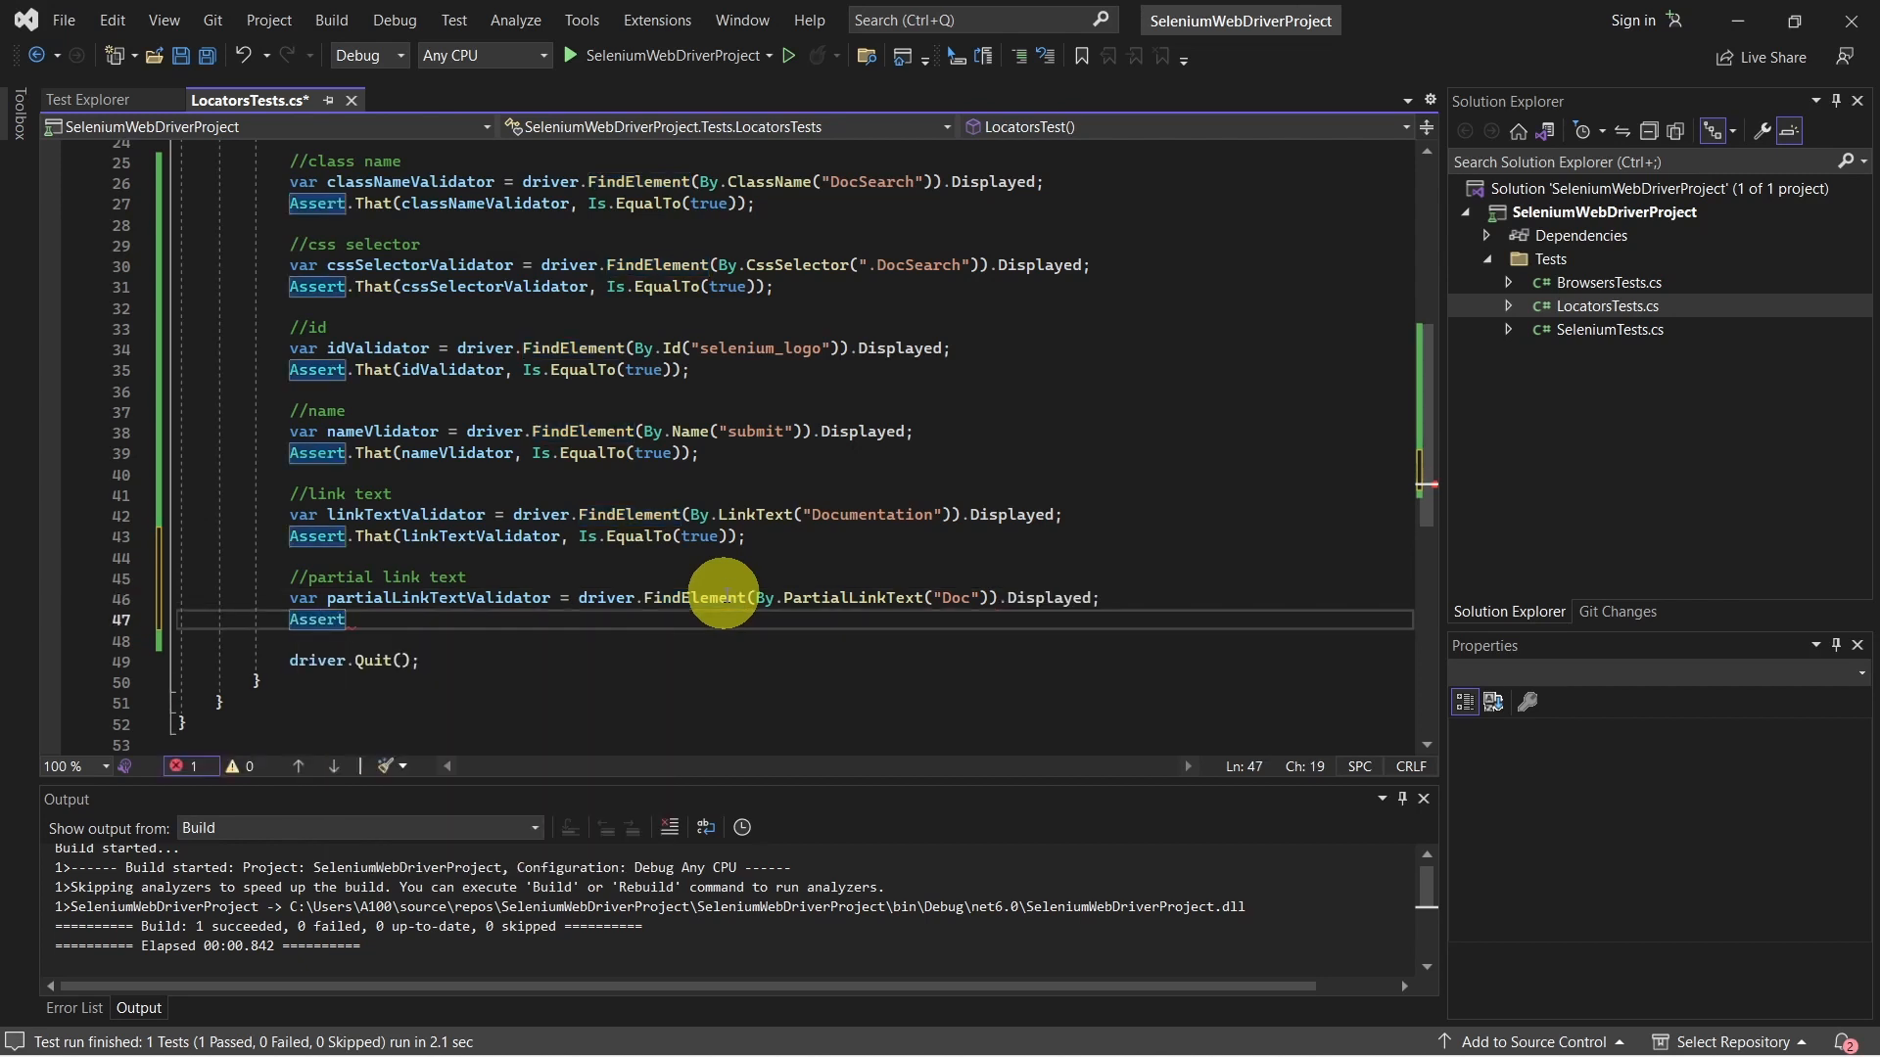
Assert that partialLinkTextValidator Is.EqualTo(true).
text(.That)
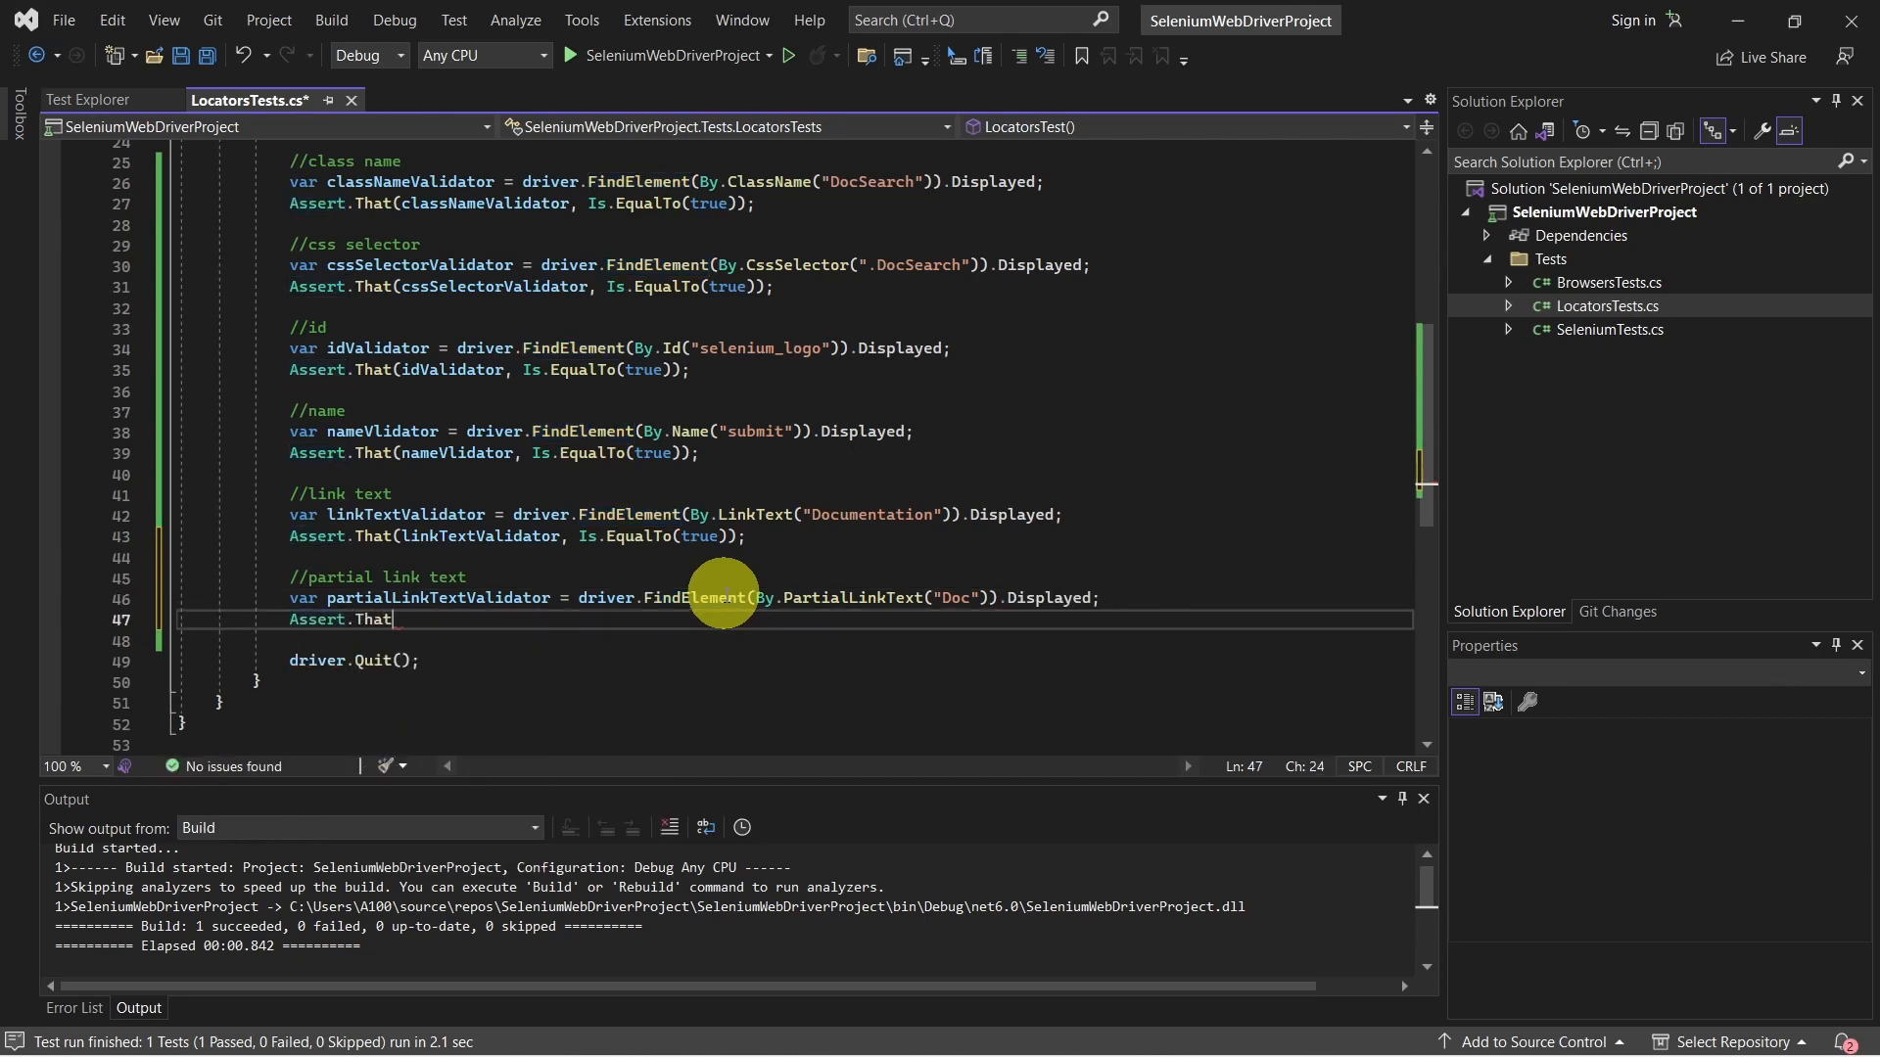
text((partialLinkTextValidator, Is.EqualTo(true));)
text(//tag)
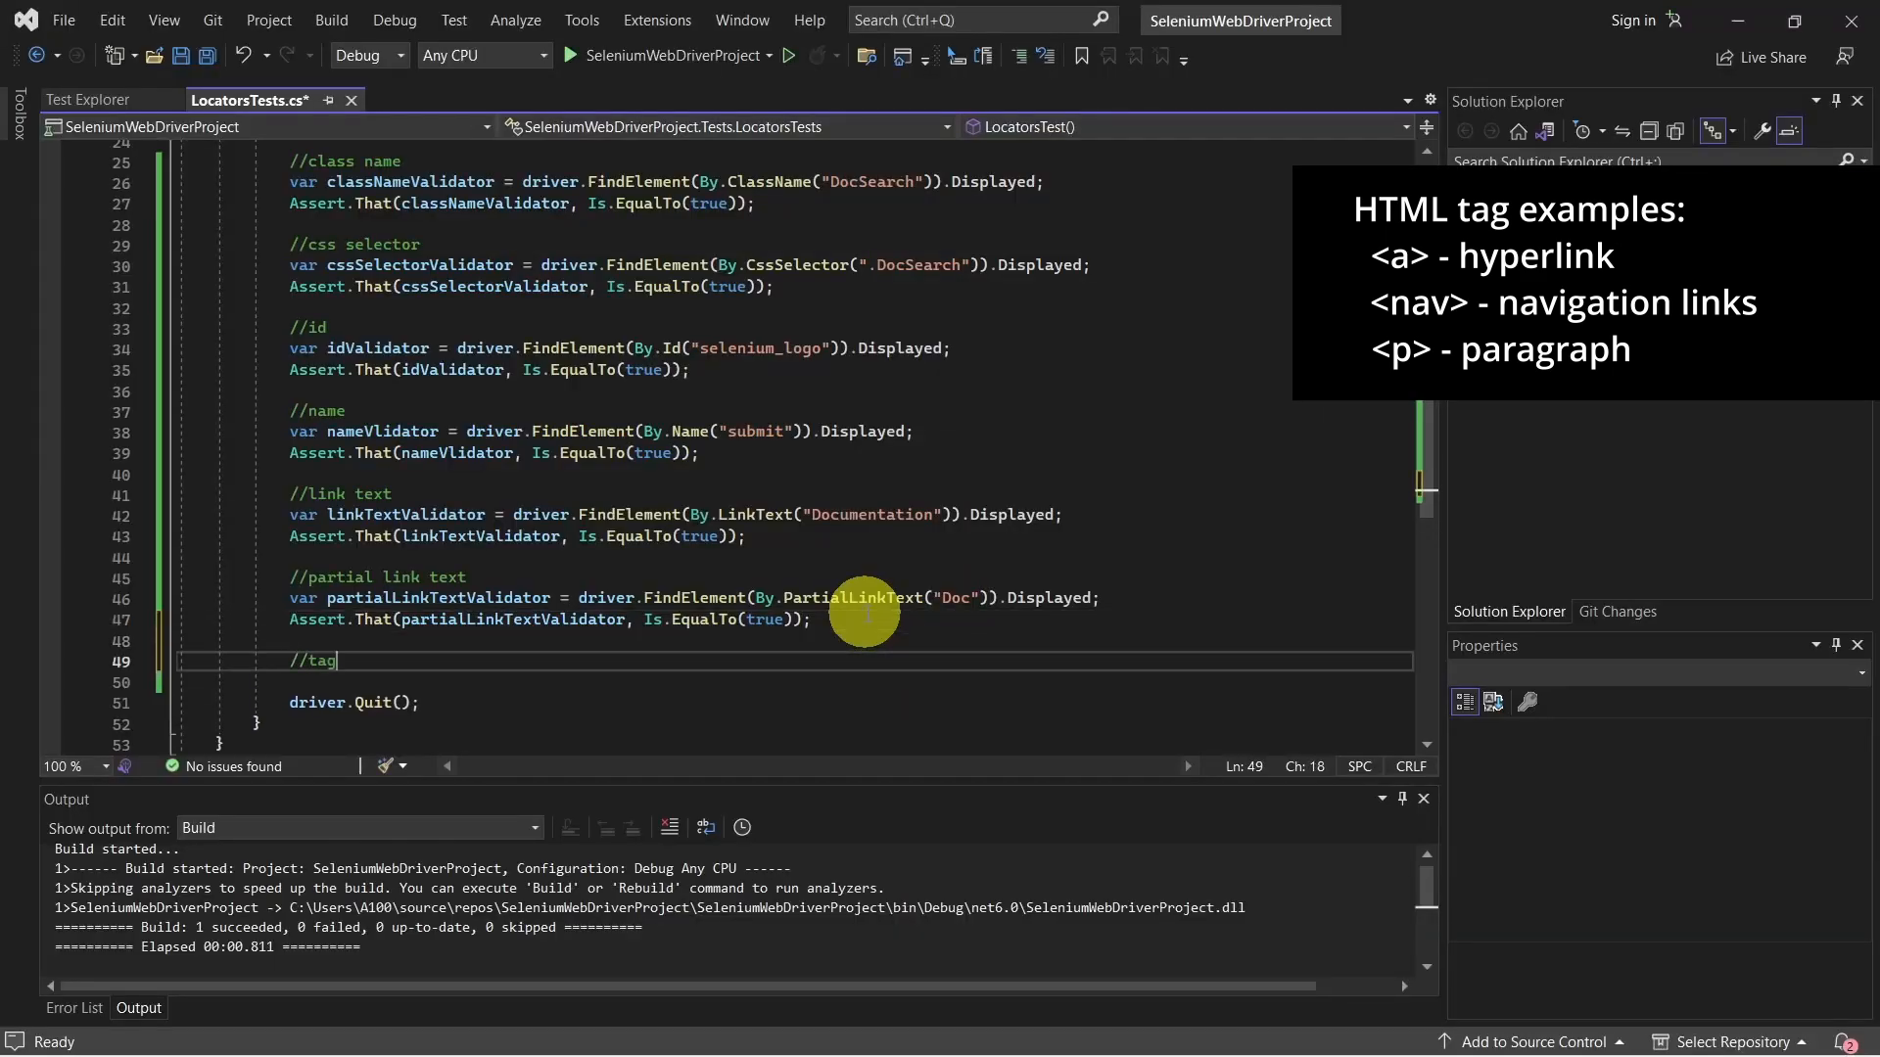
Add var tagValidator = driver.FindElement(By.TagName("nav")).Displayed;.
text(var)
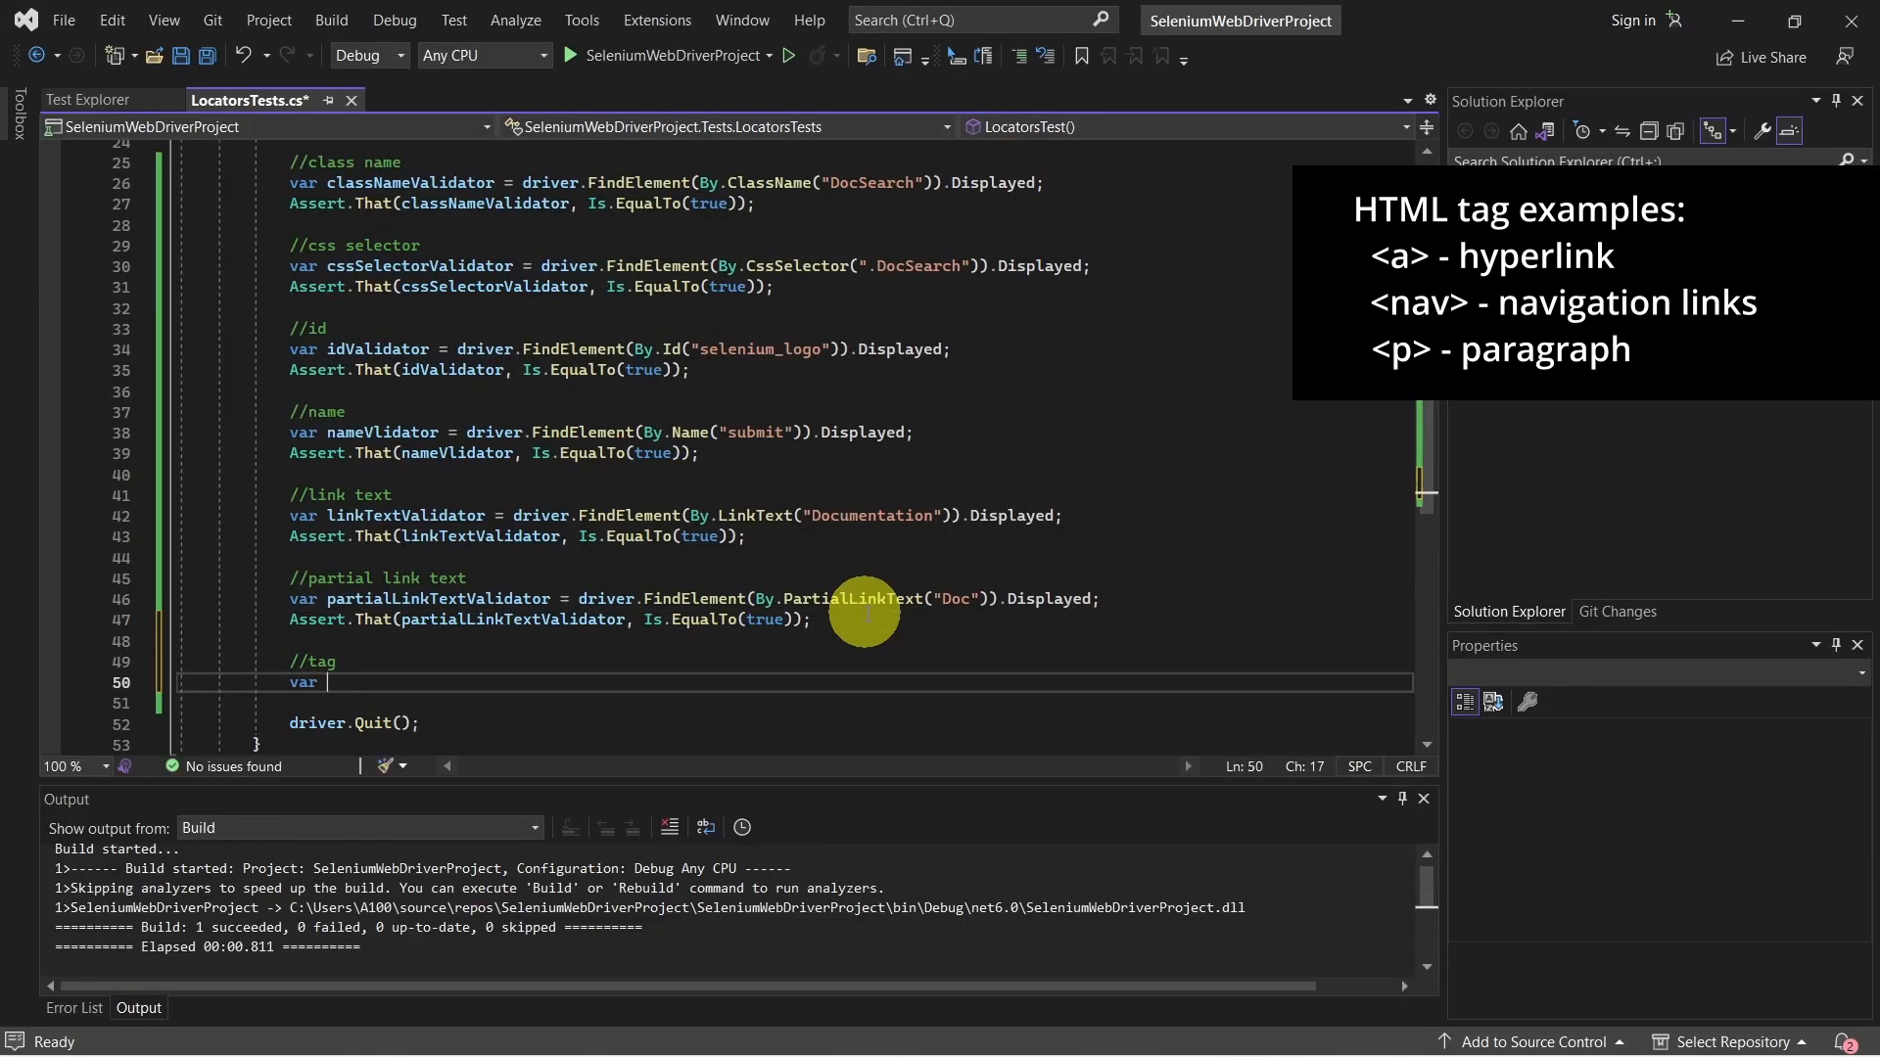
text(tagValidator = driver.FindElement(By.TagName(")
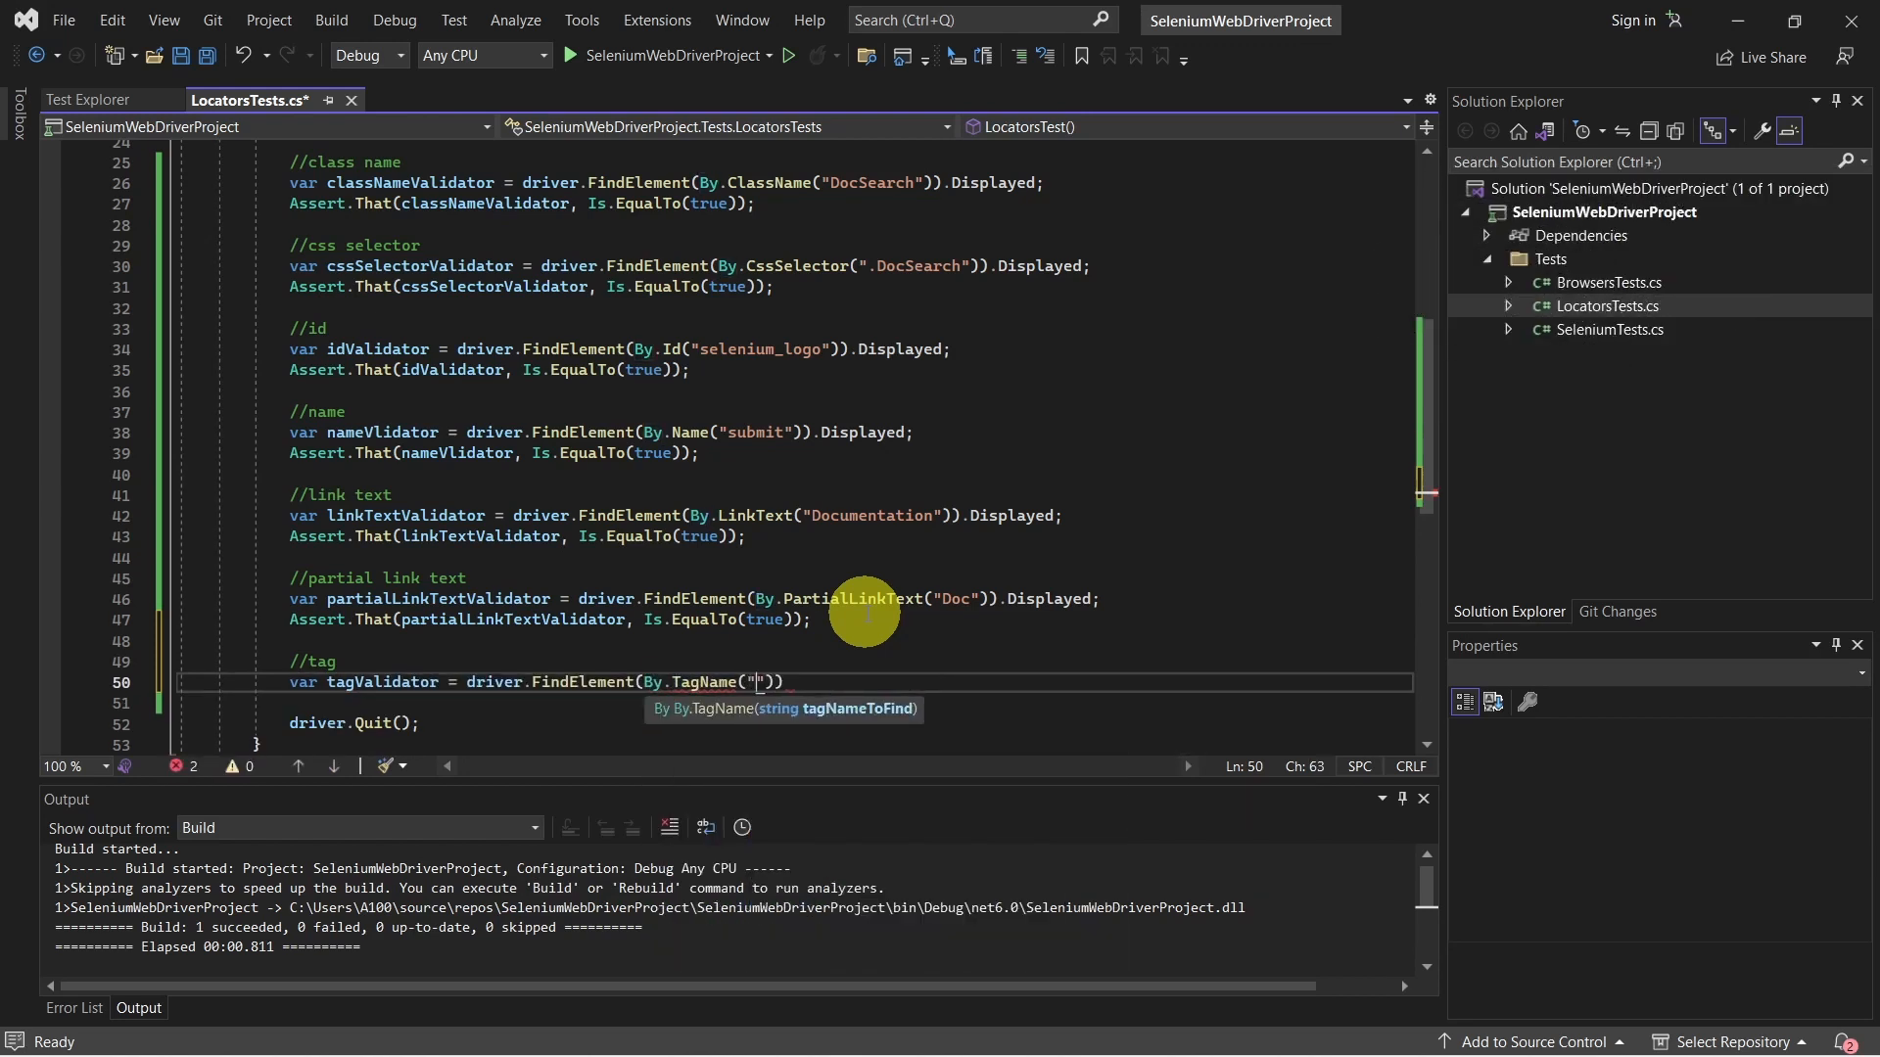
text(nav)
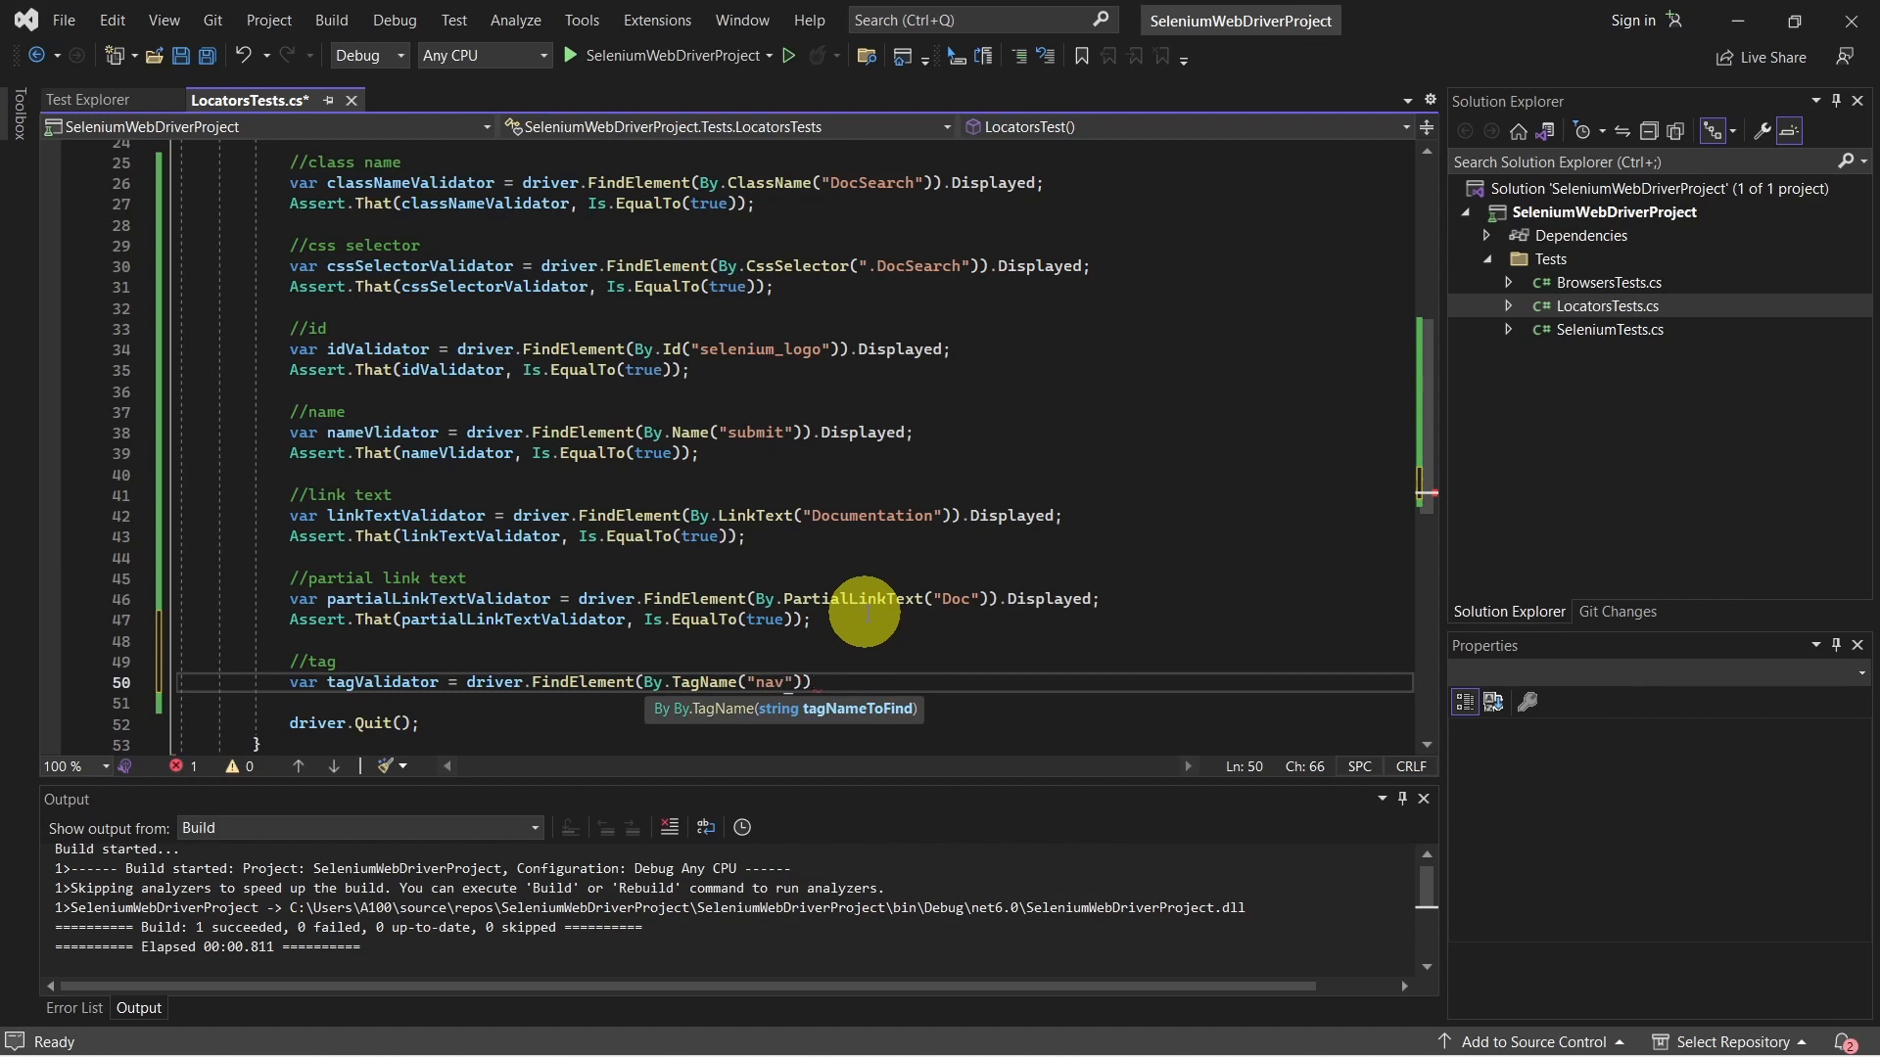
text().Displaye)
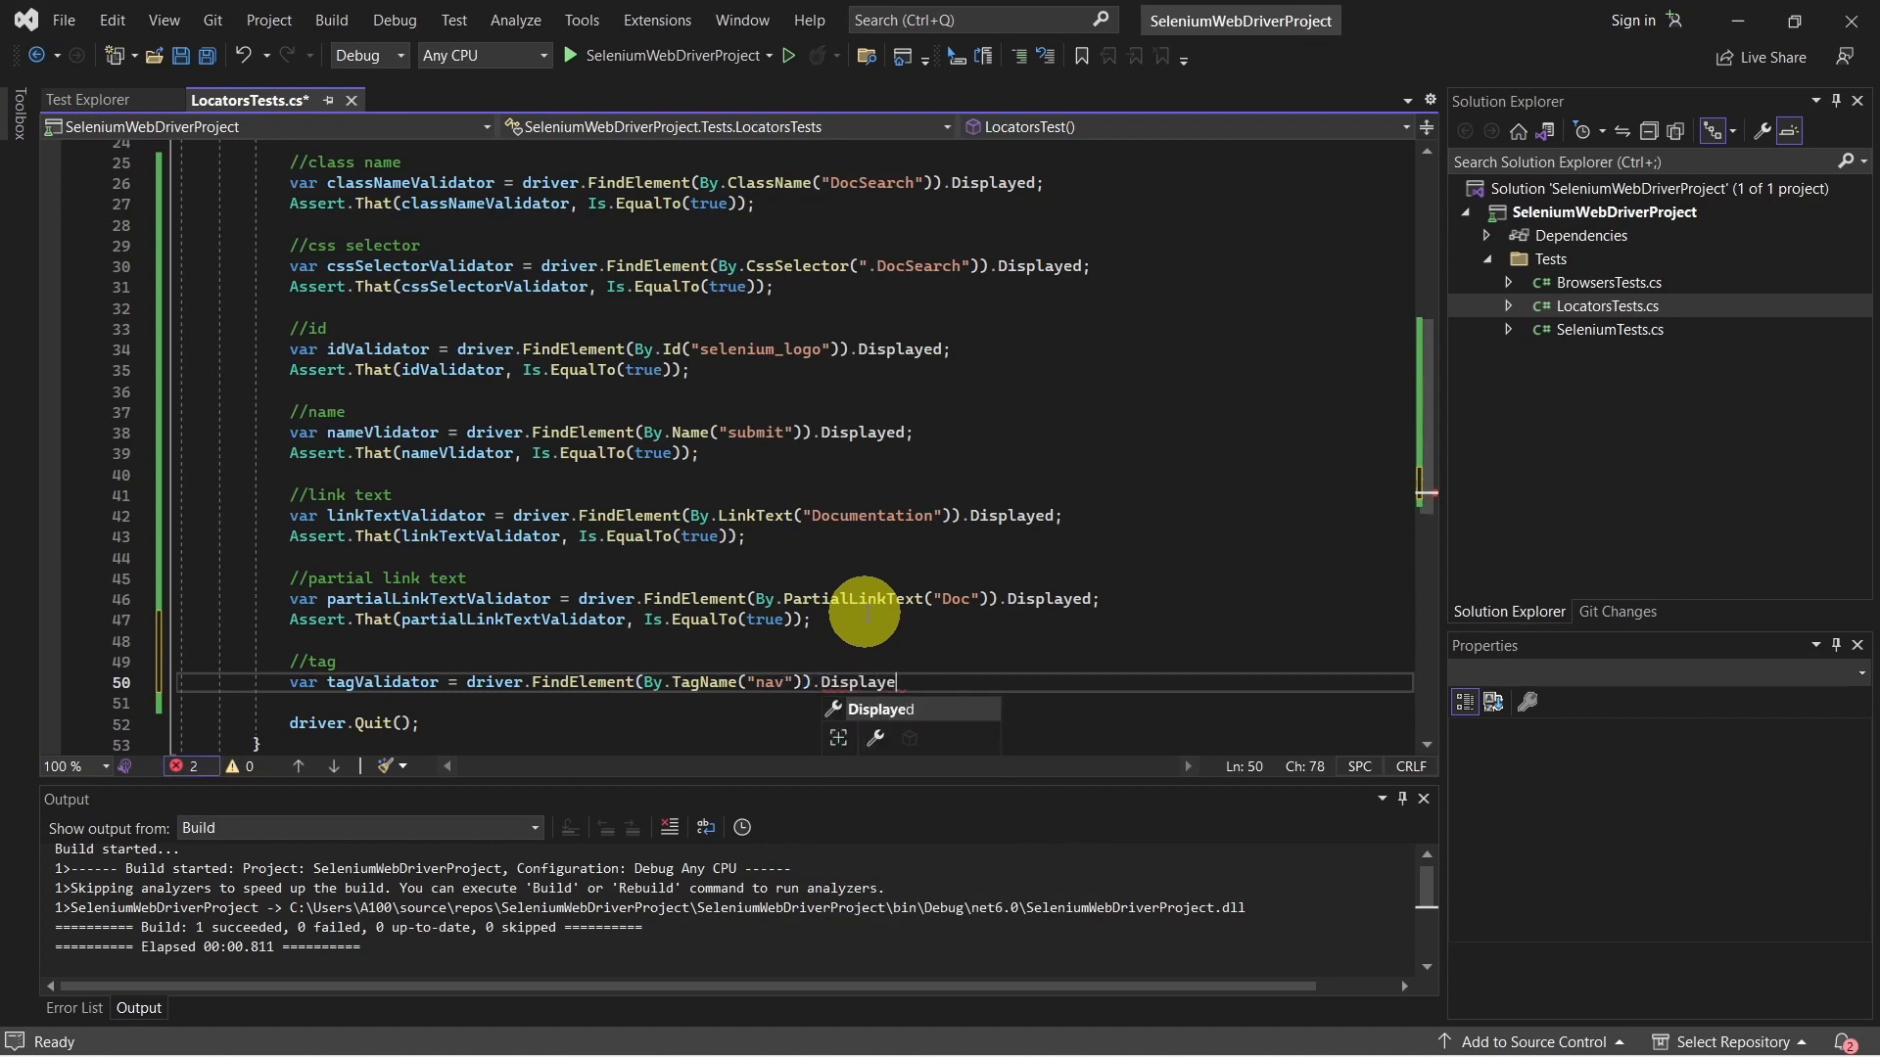
Add Assert.That(tagValidator, Is.EqualTo(true)); and bring up the editor's run options.
key(Enter)
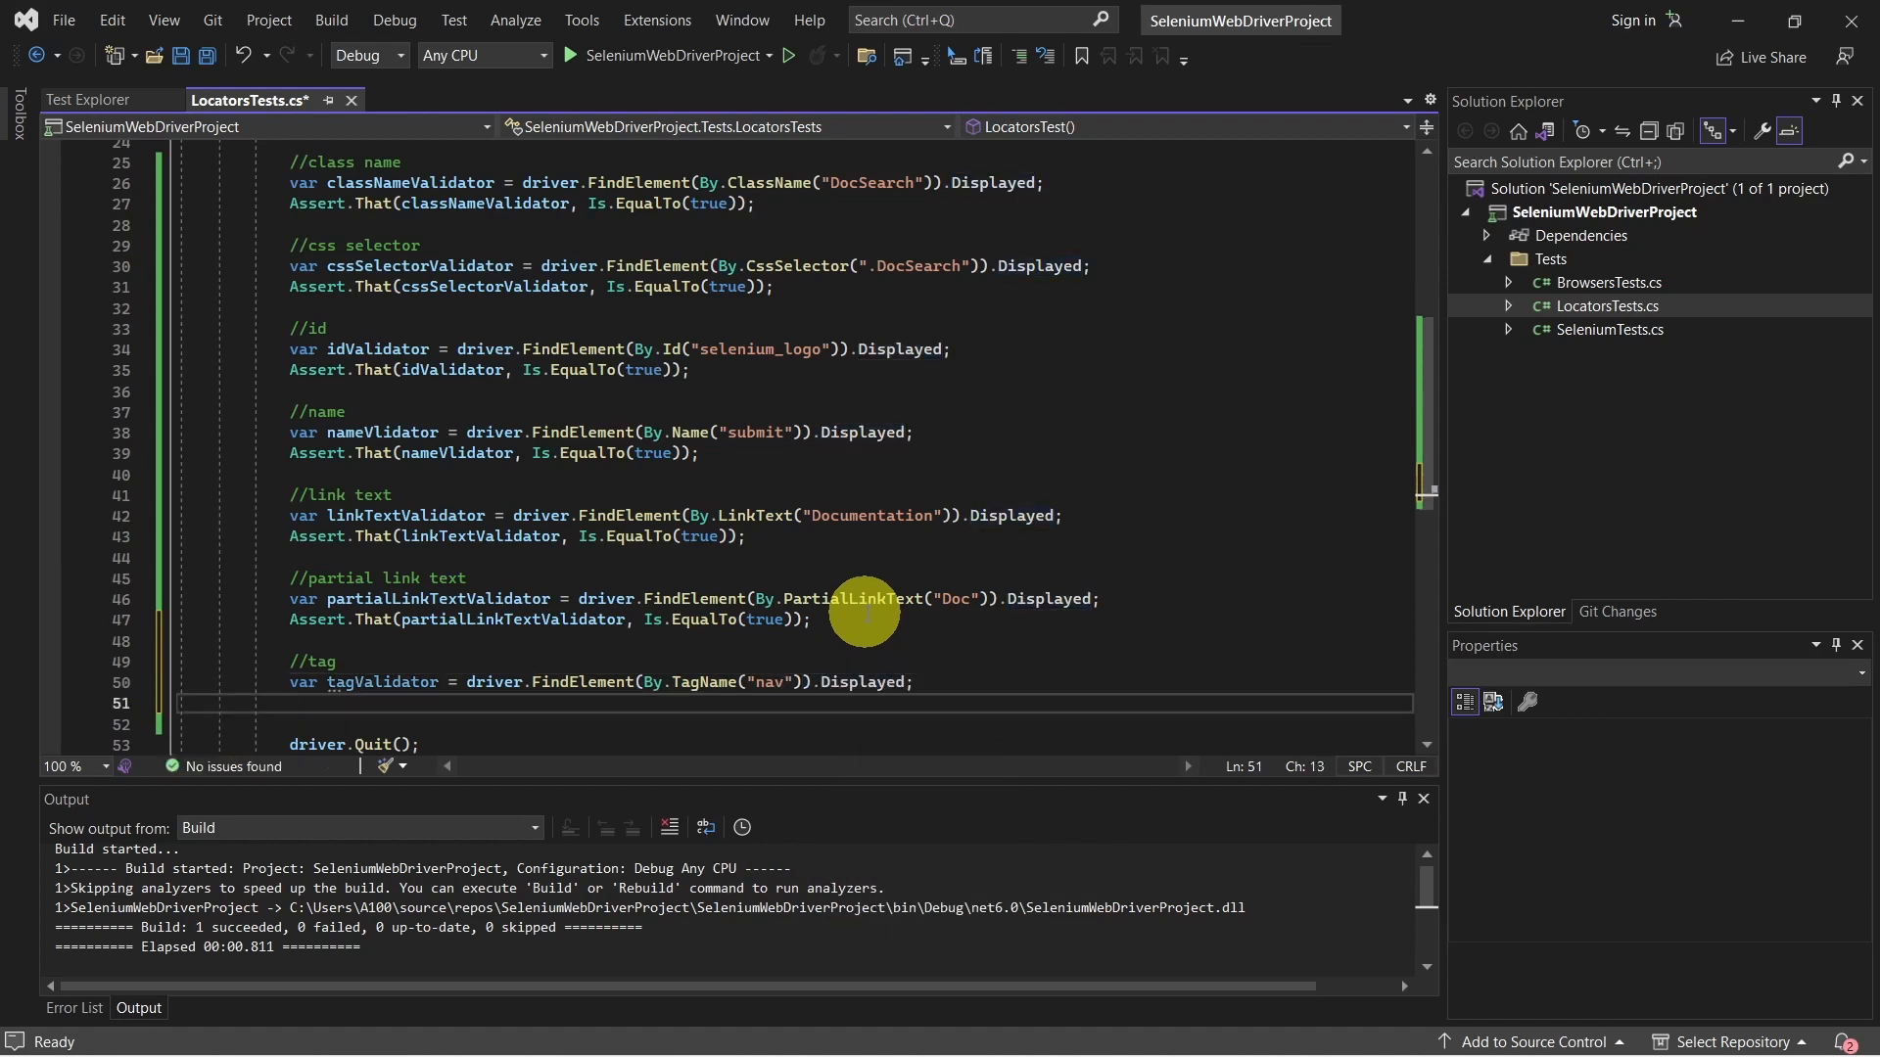
text(Assert.That(tagValidator, Is.EqualTo(true));)
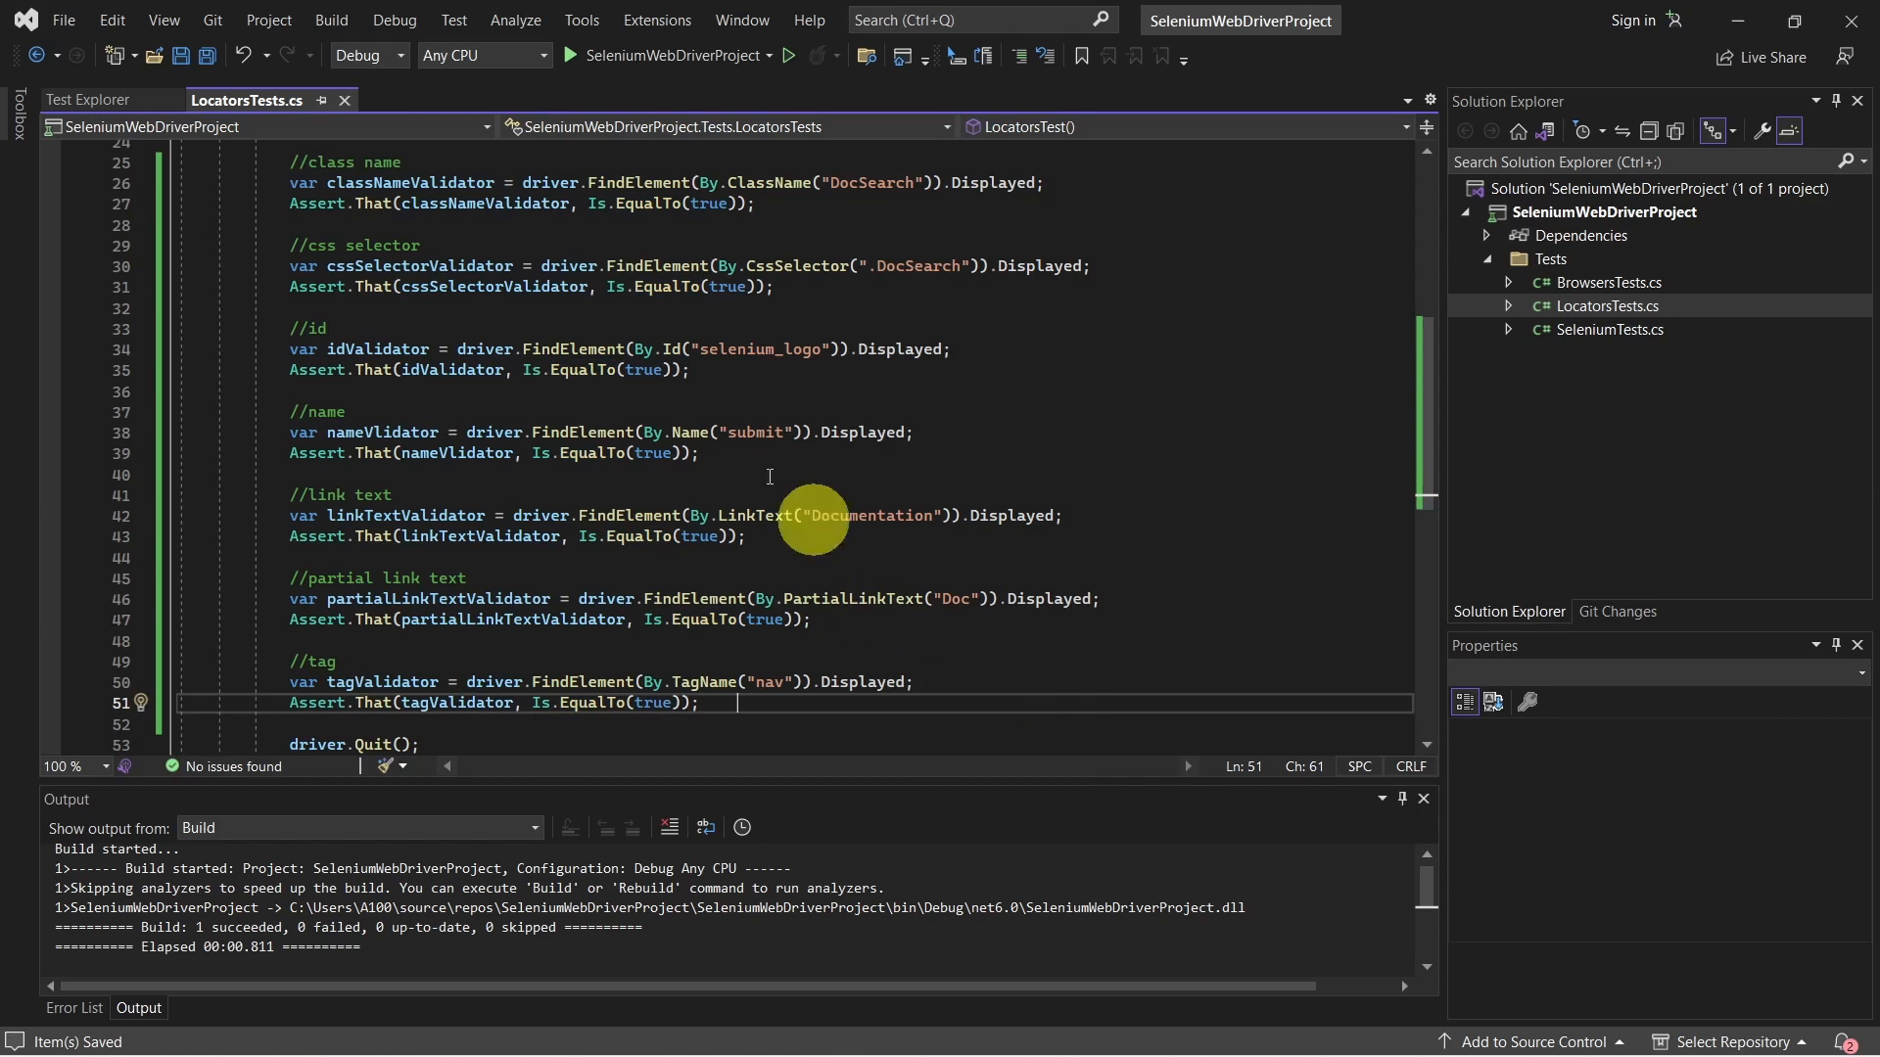
right_click(162, 314)
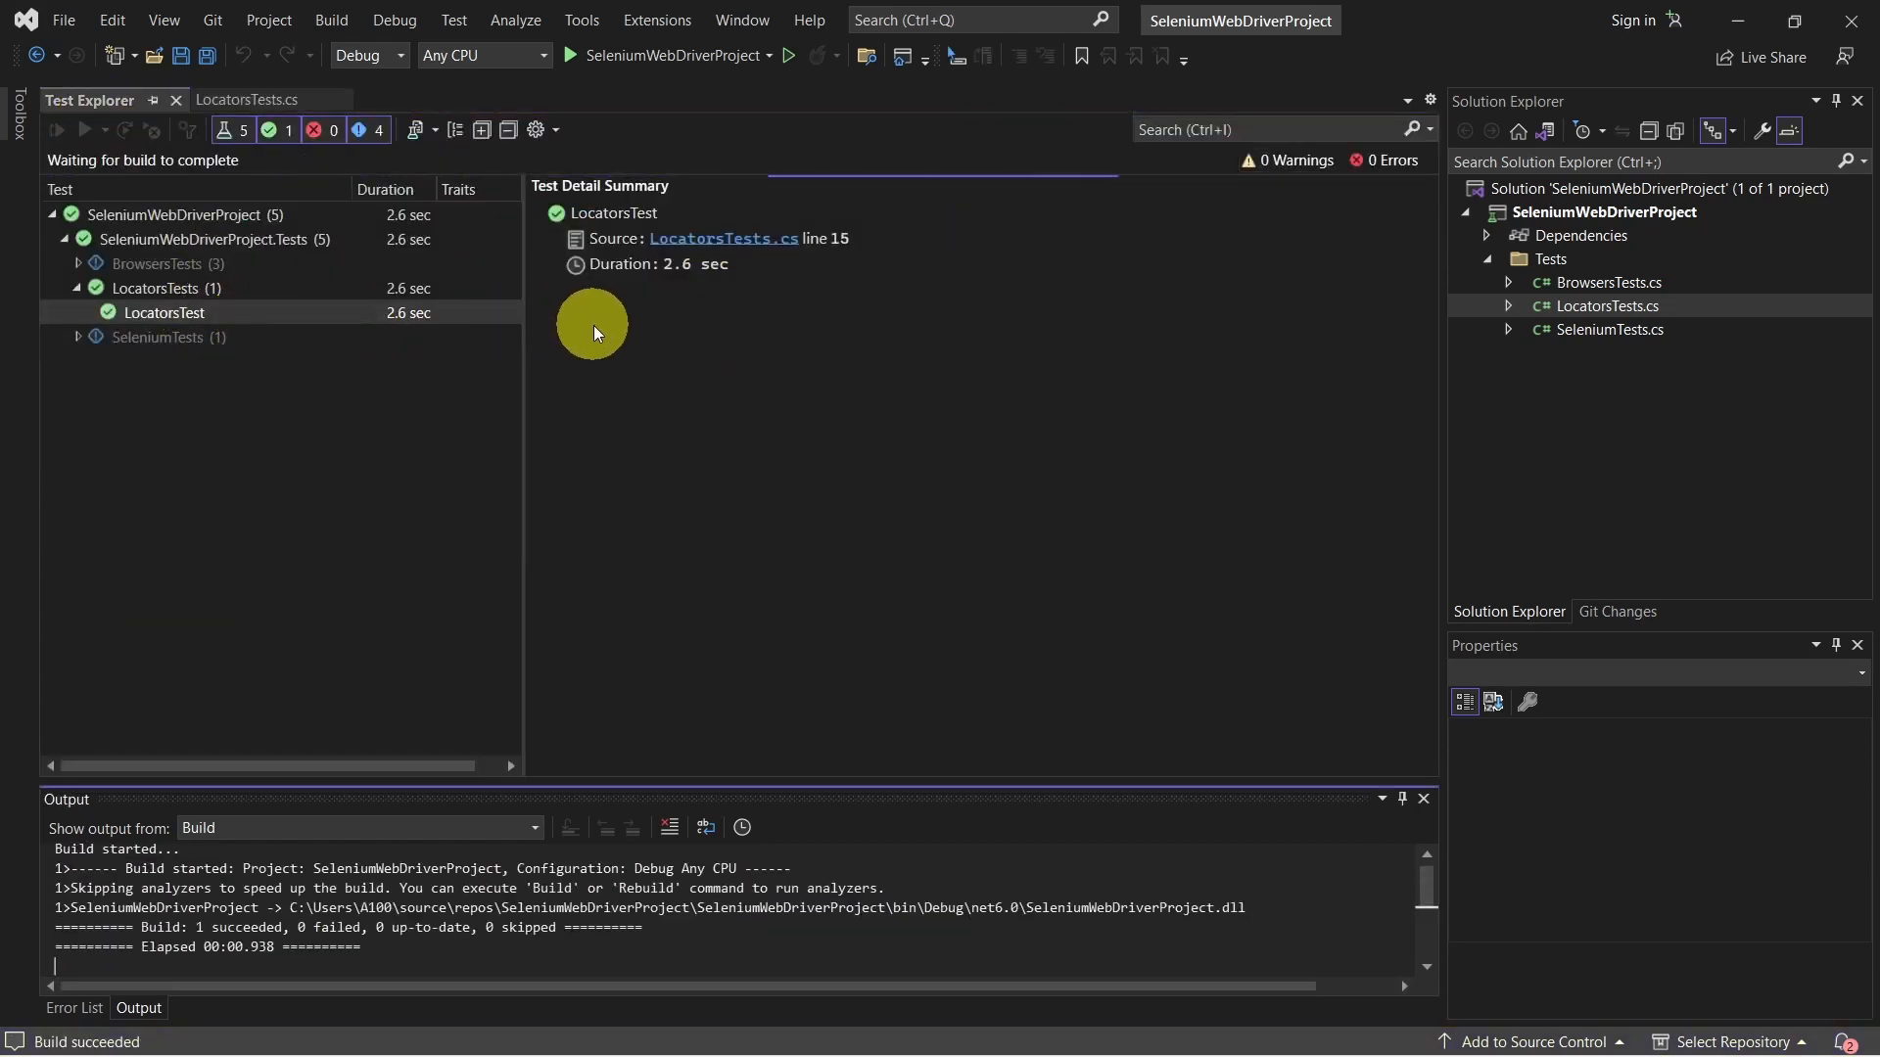
Run LocatorsTest with the new tag name check.
click(55, 130)
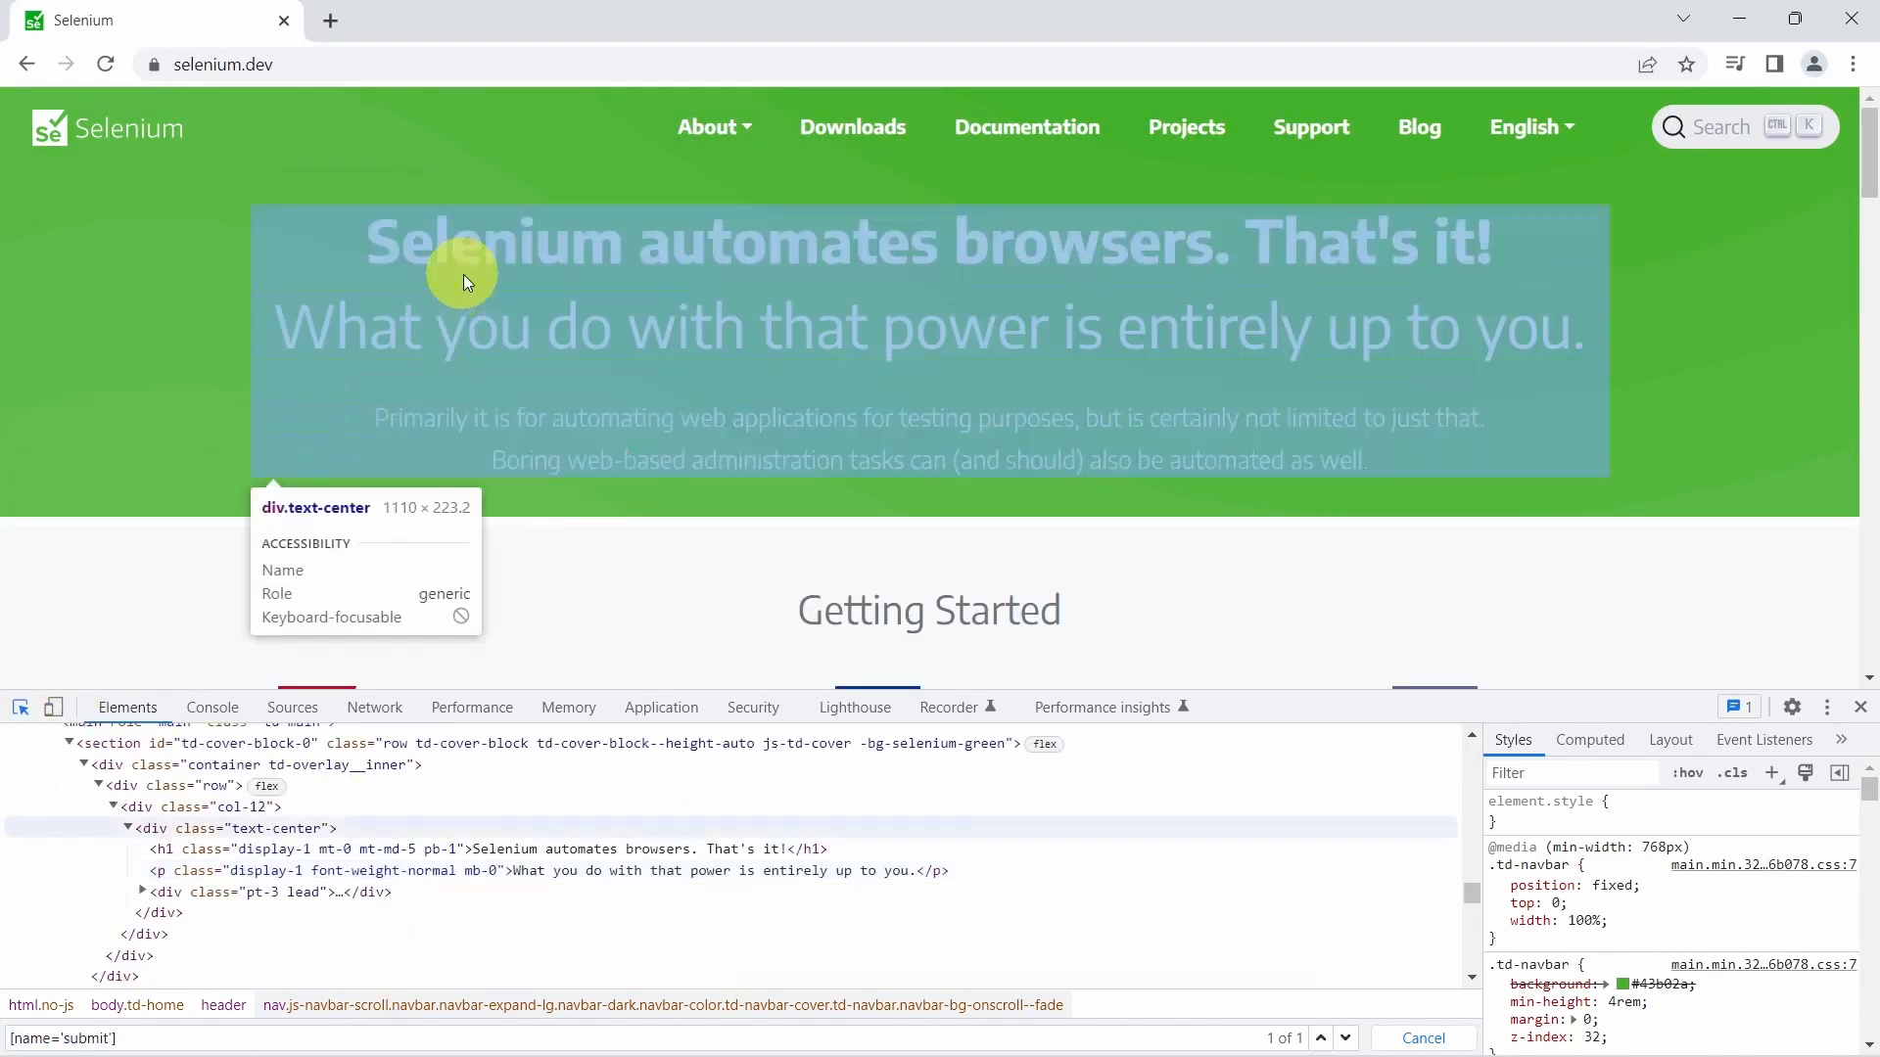
mouse_move(956, 248)
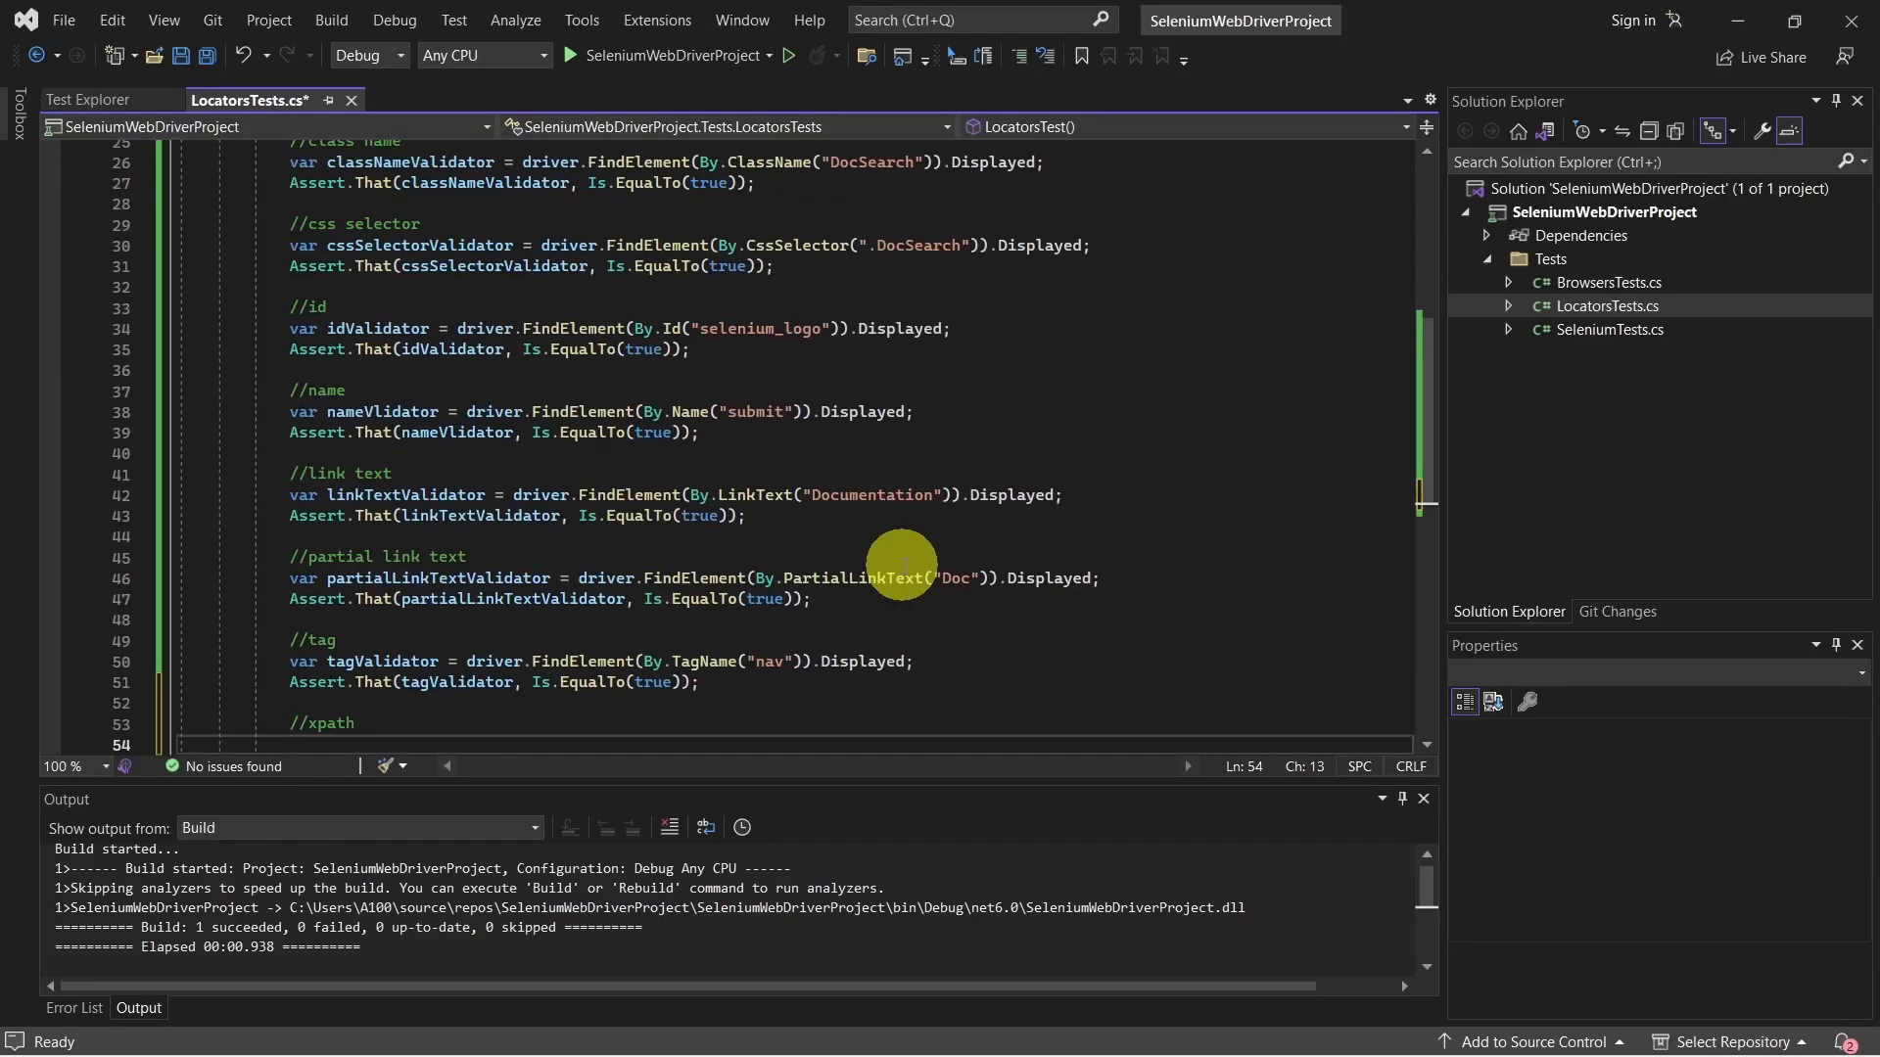
Add var xpathValidator = driver.FindElement(By.XPath("//h1")).Displayed; under //xpath.
text(var xpathValidator =)
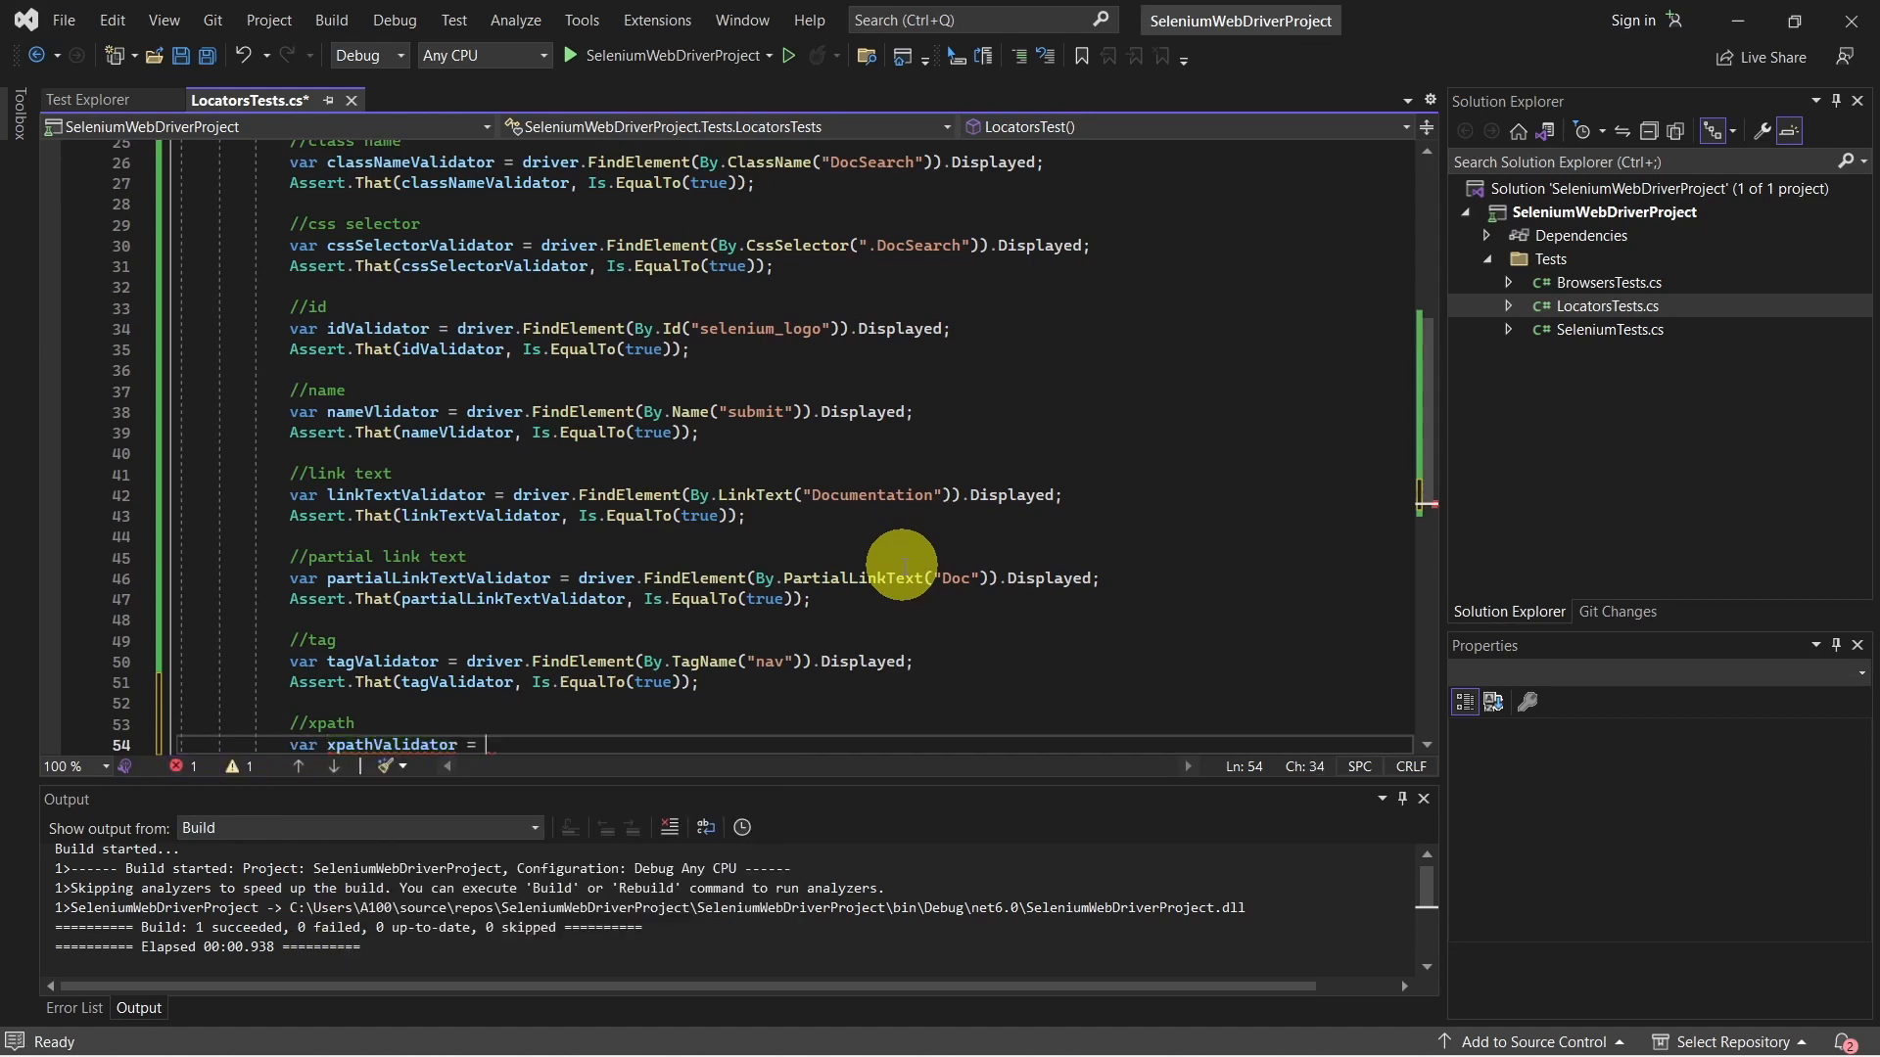
text(driver.FindElement(By.Xp)
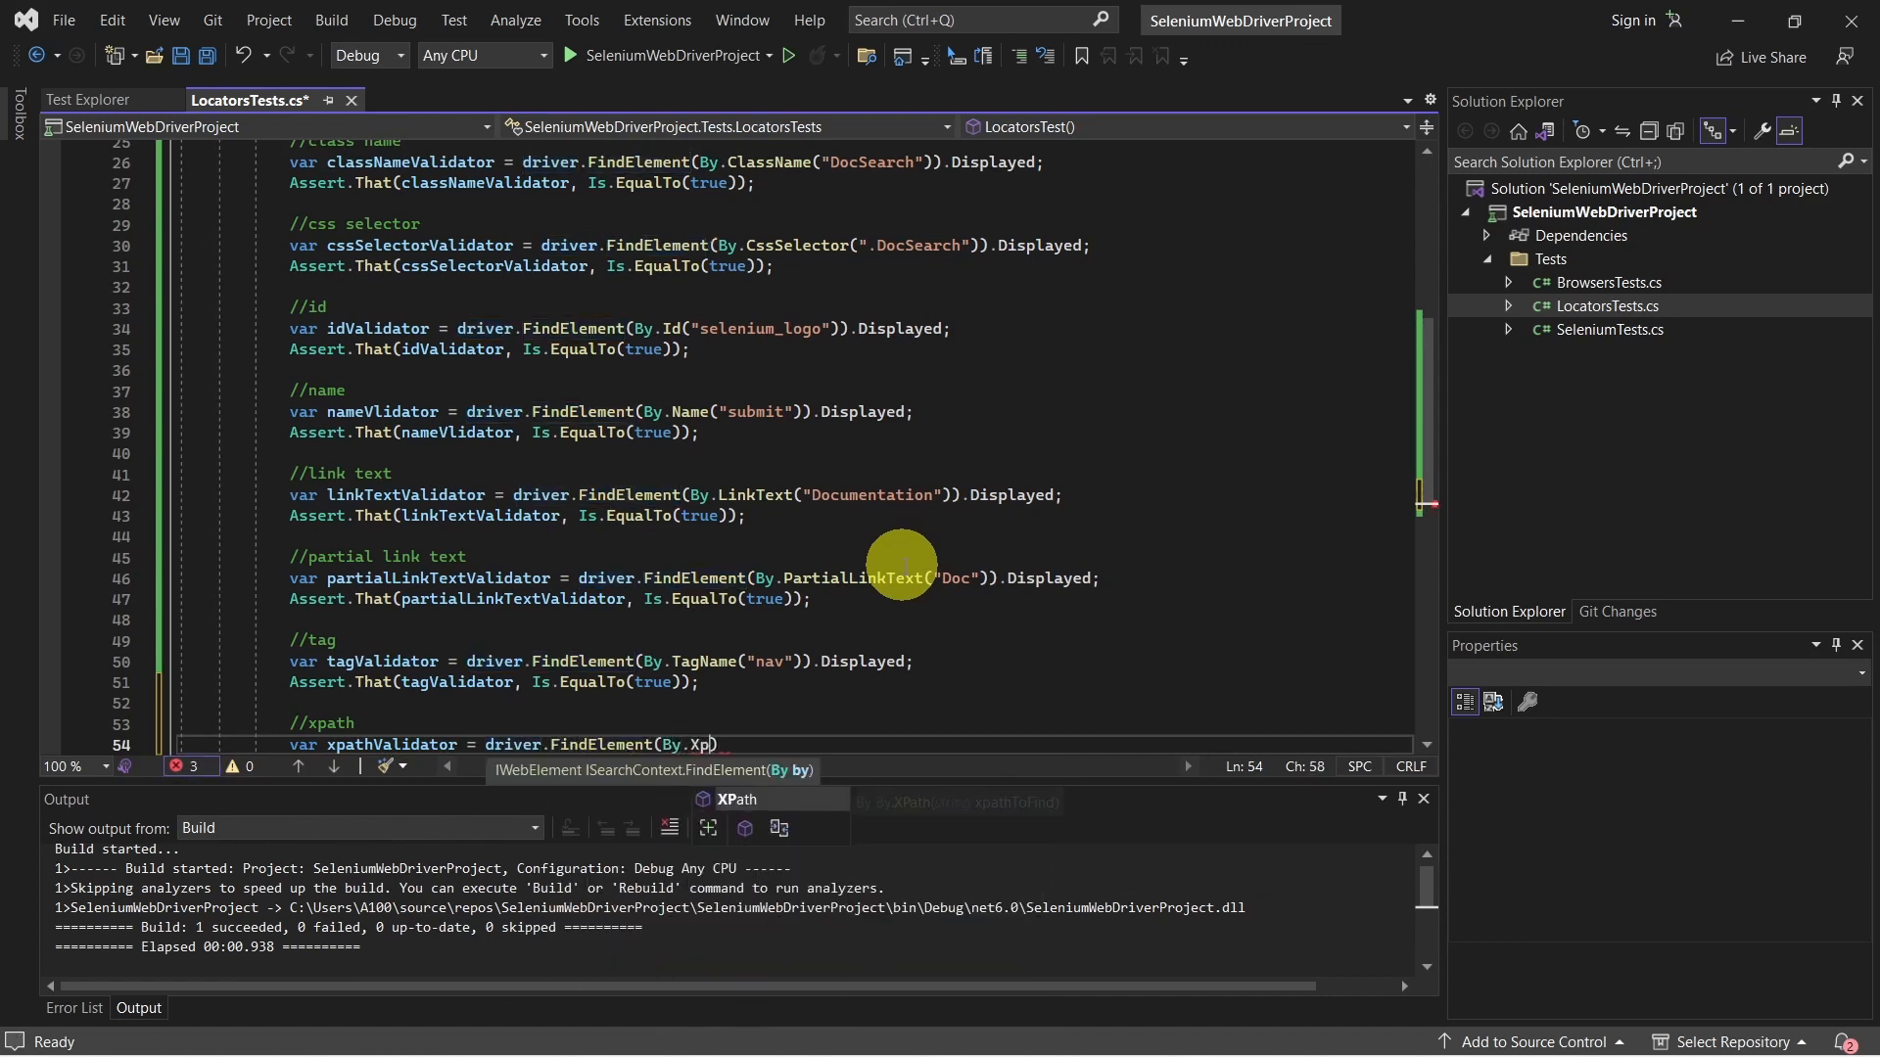
text(Path())
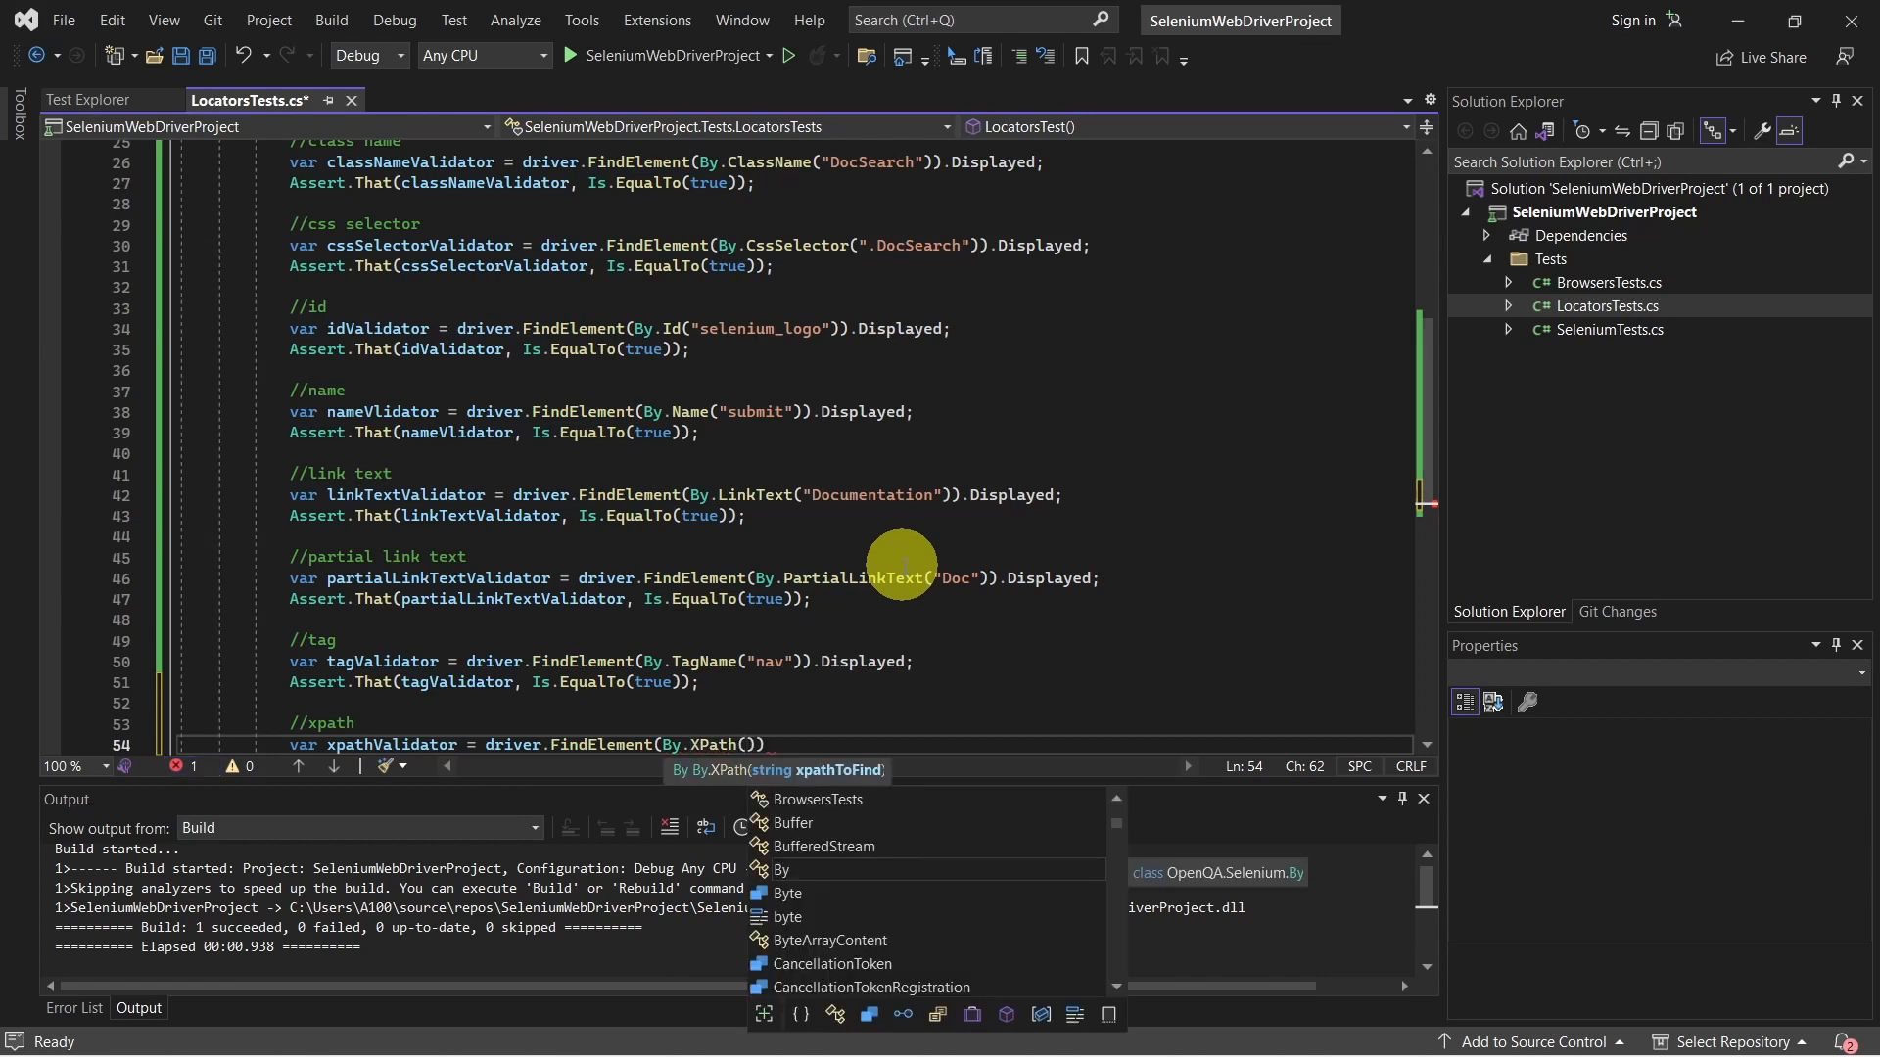
text("/)
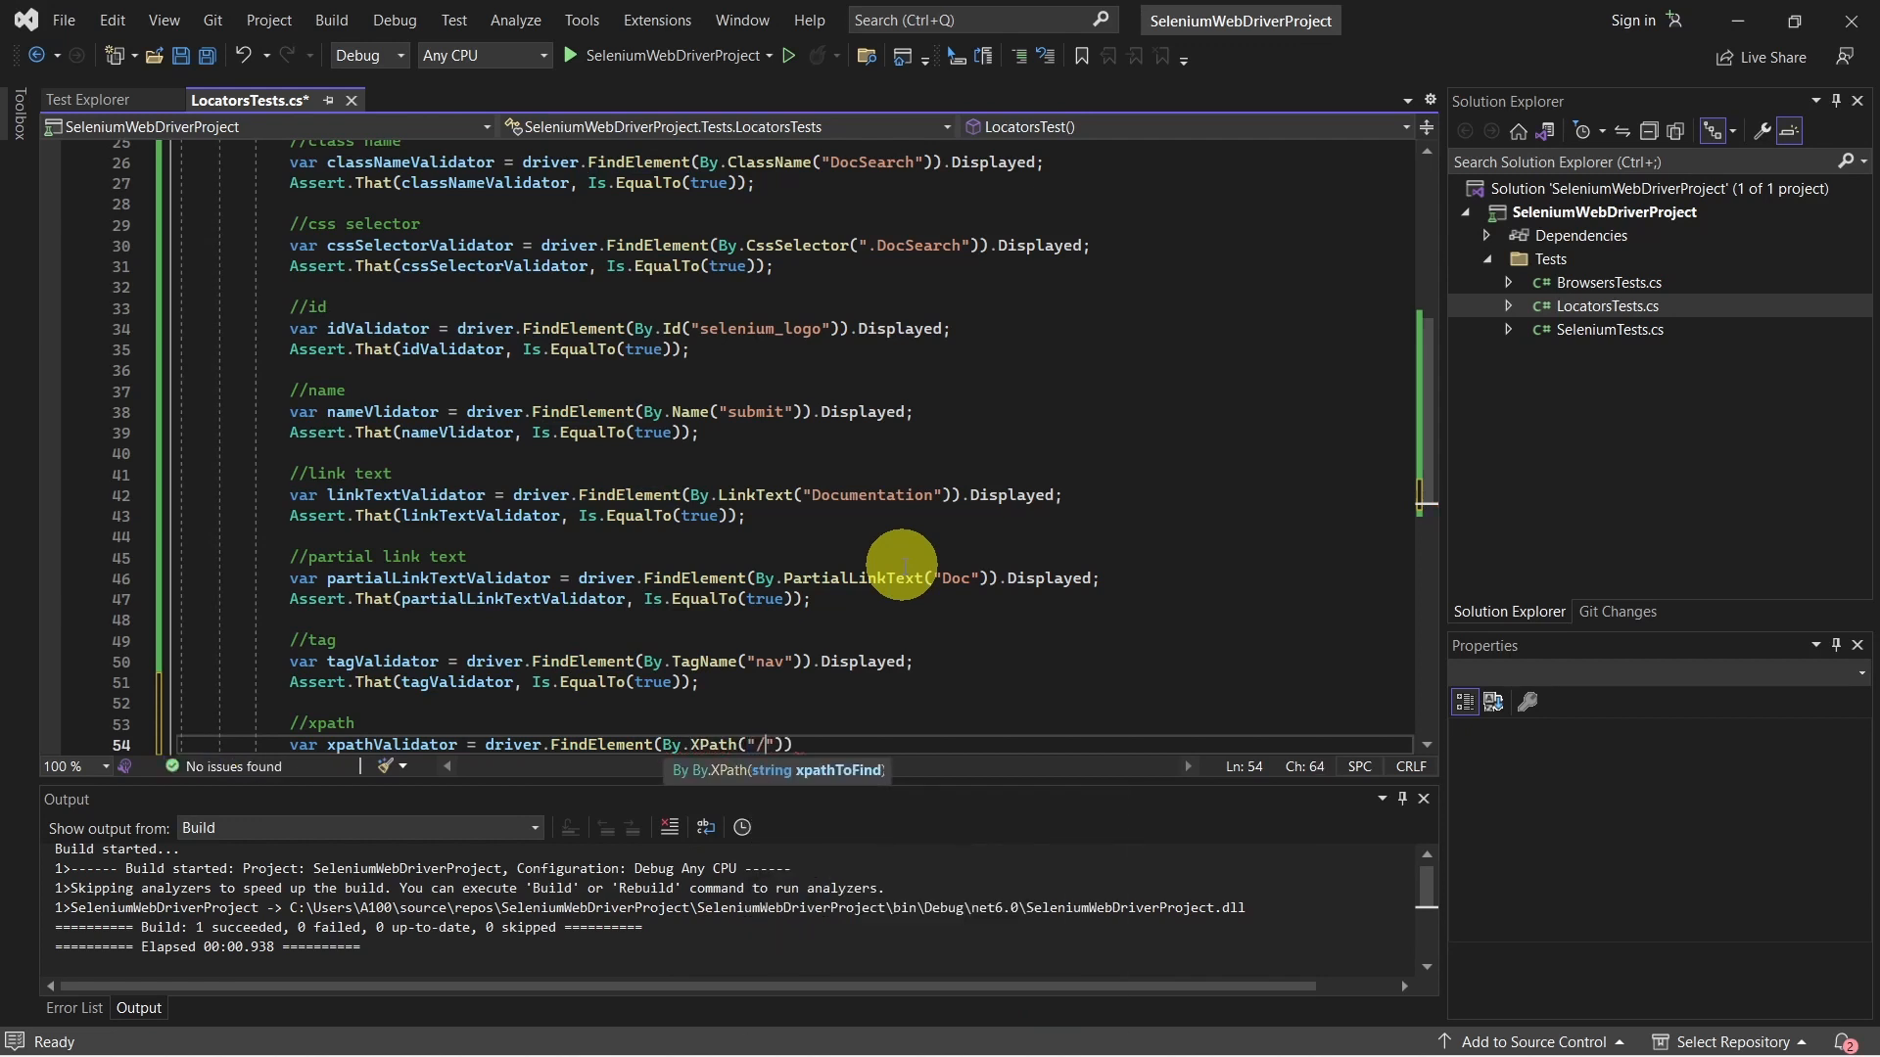
text(/h1)
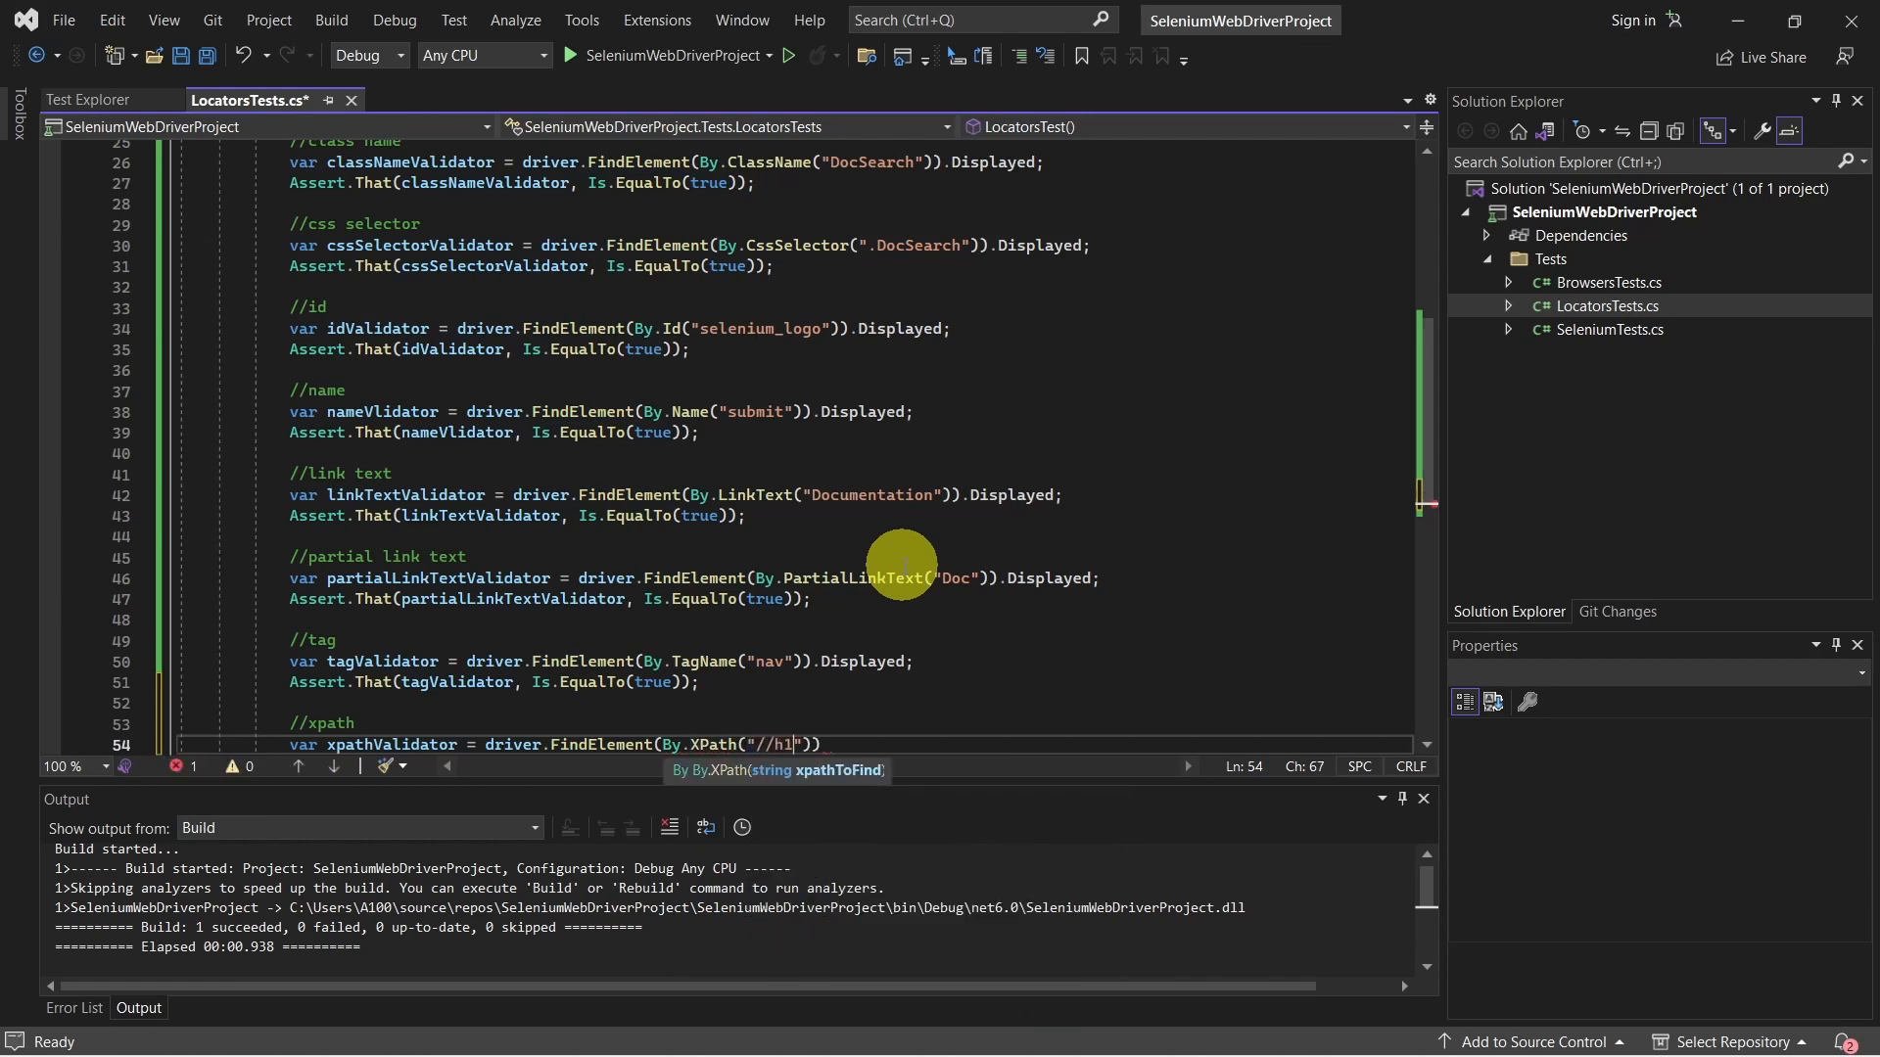
text("))
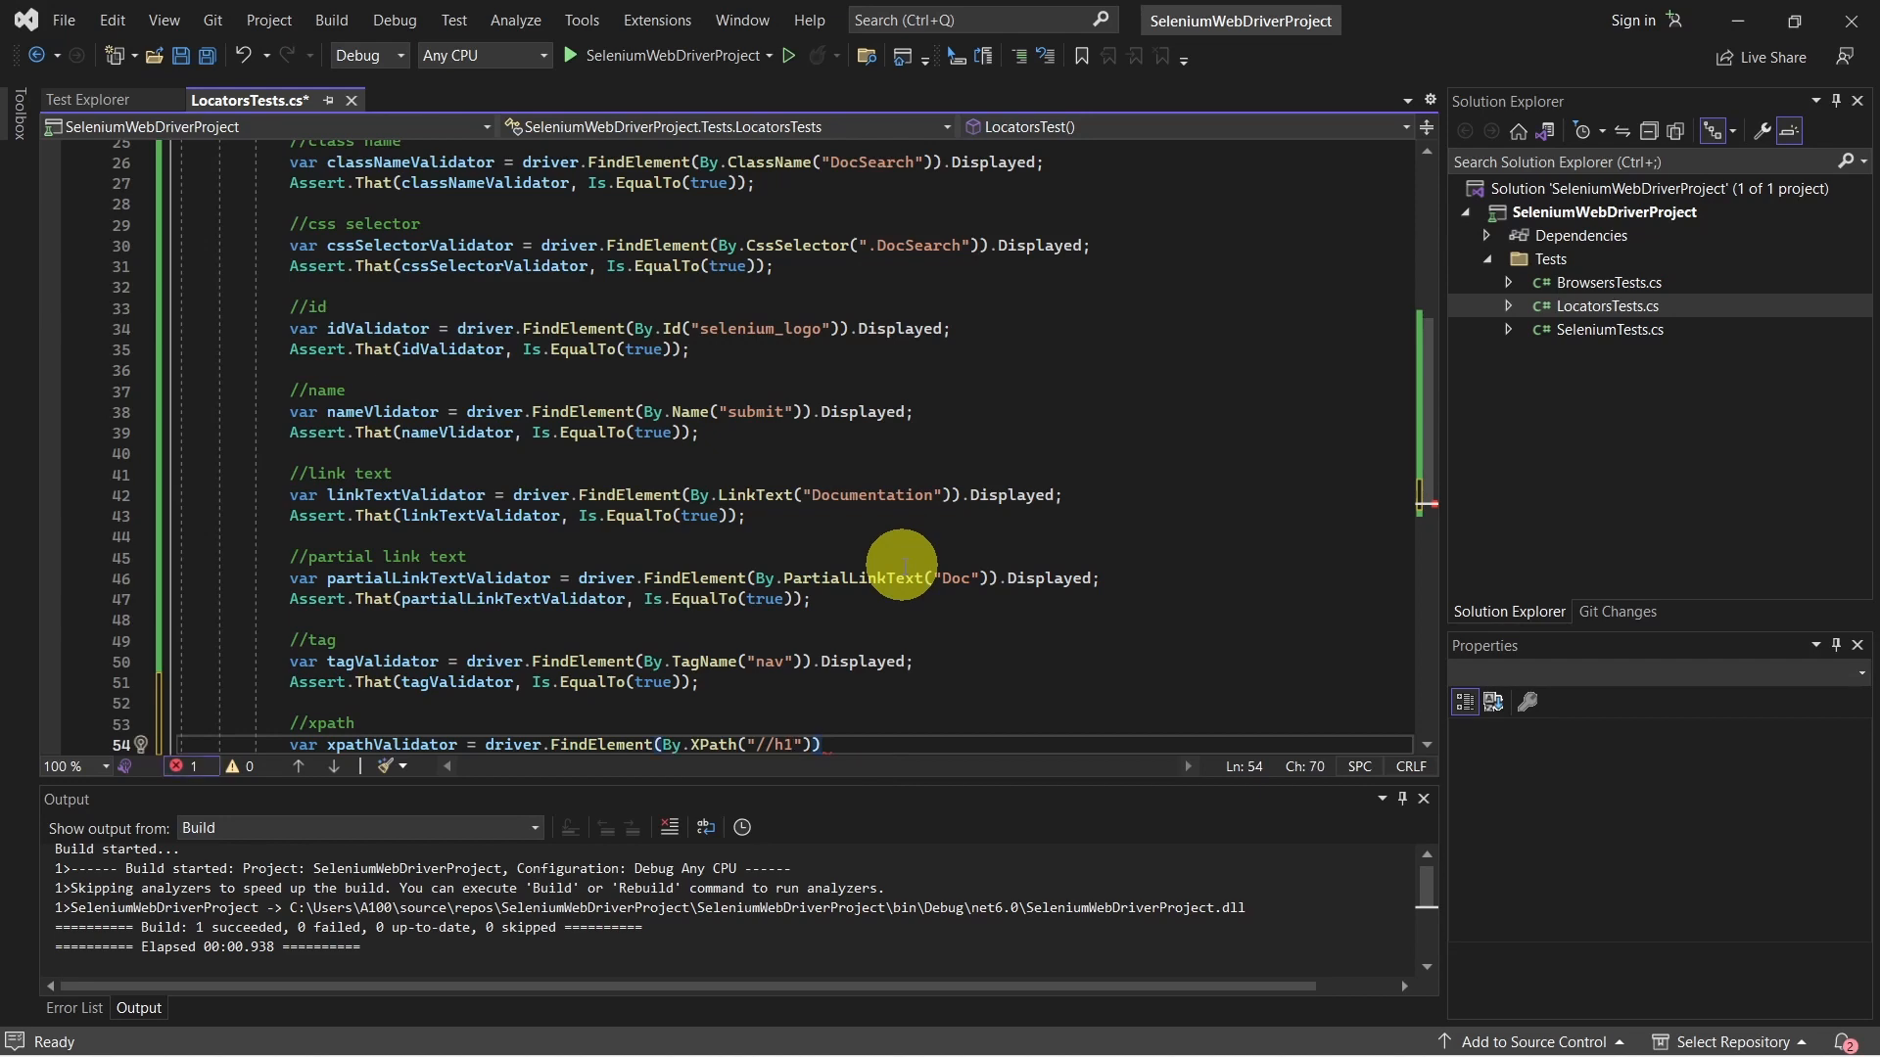
text(.Displayed)
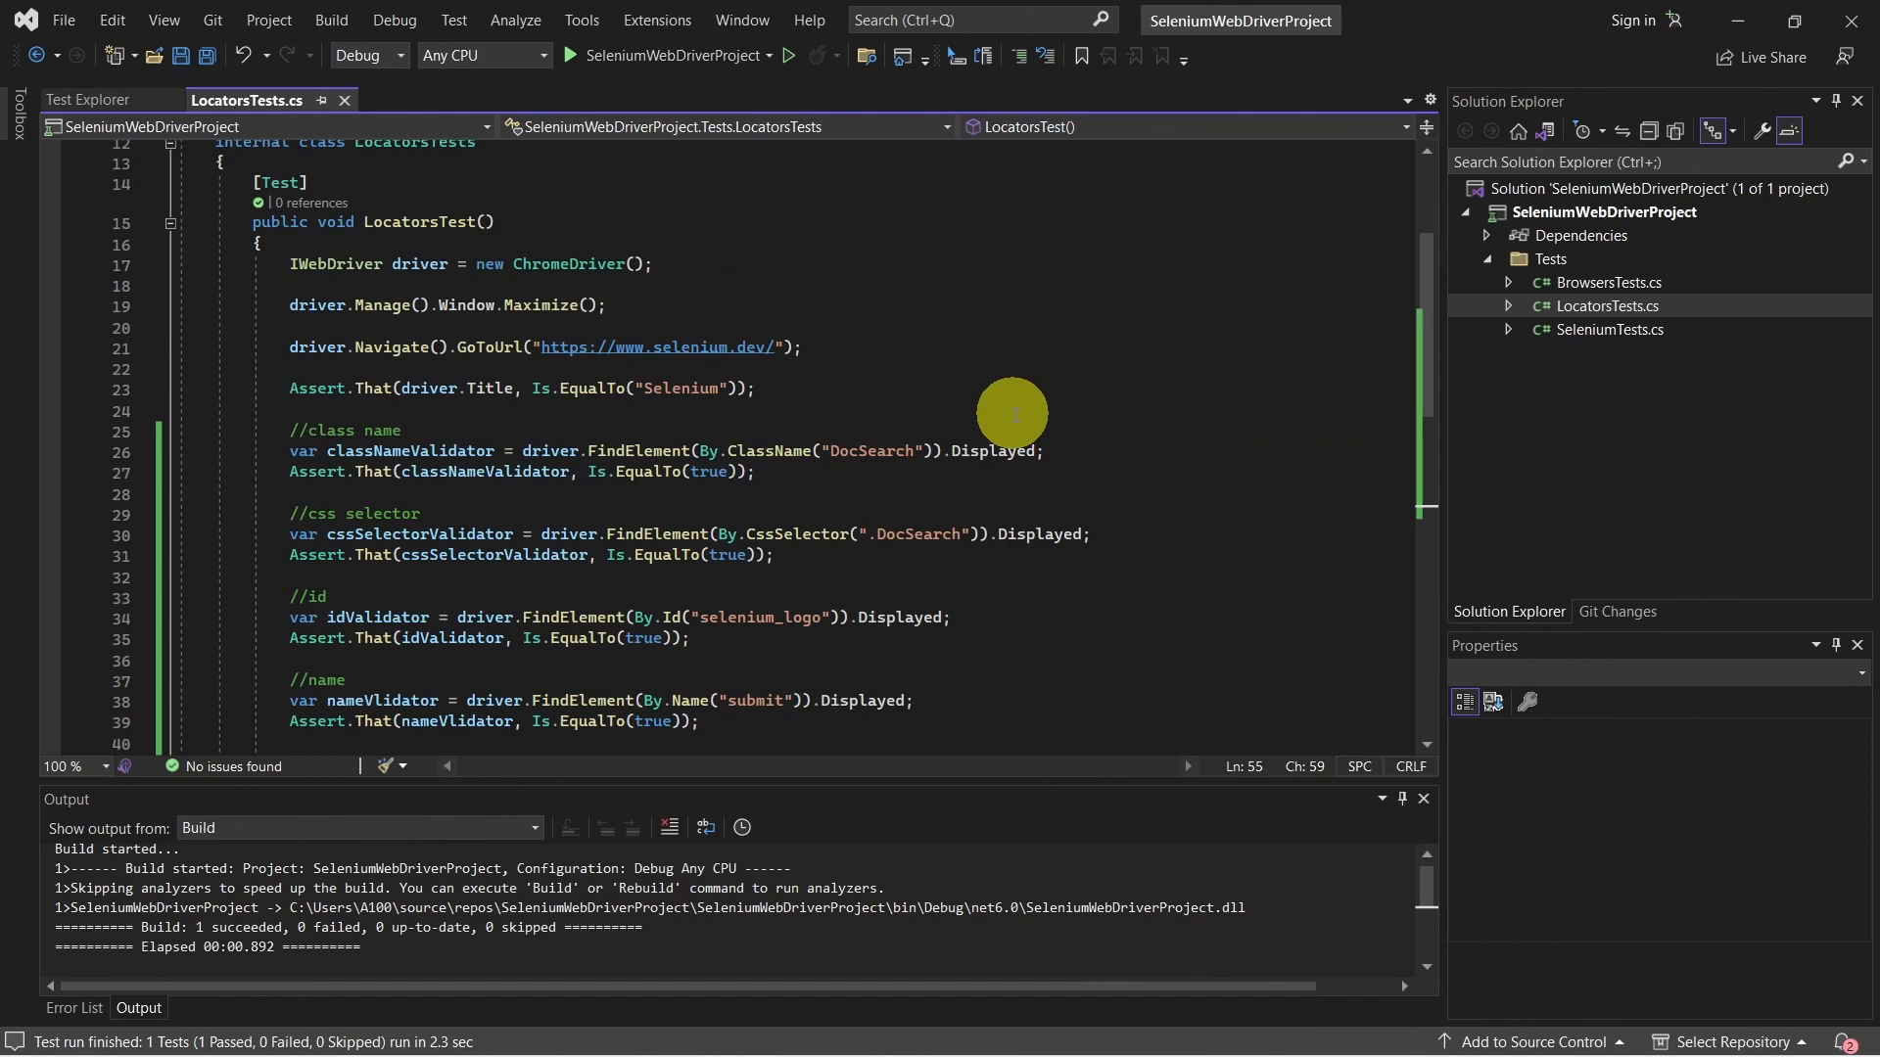
mouse_move(265, 431)
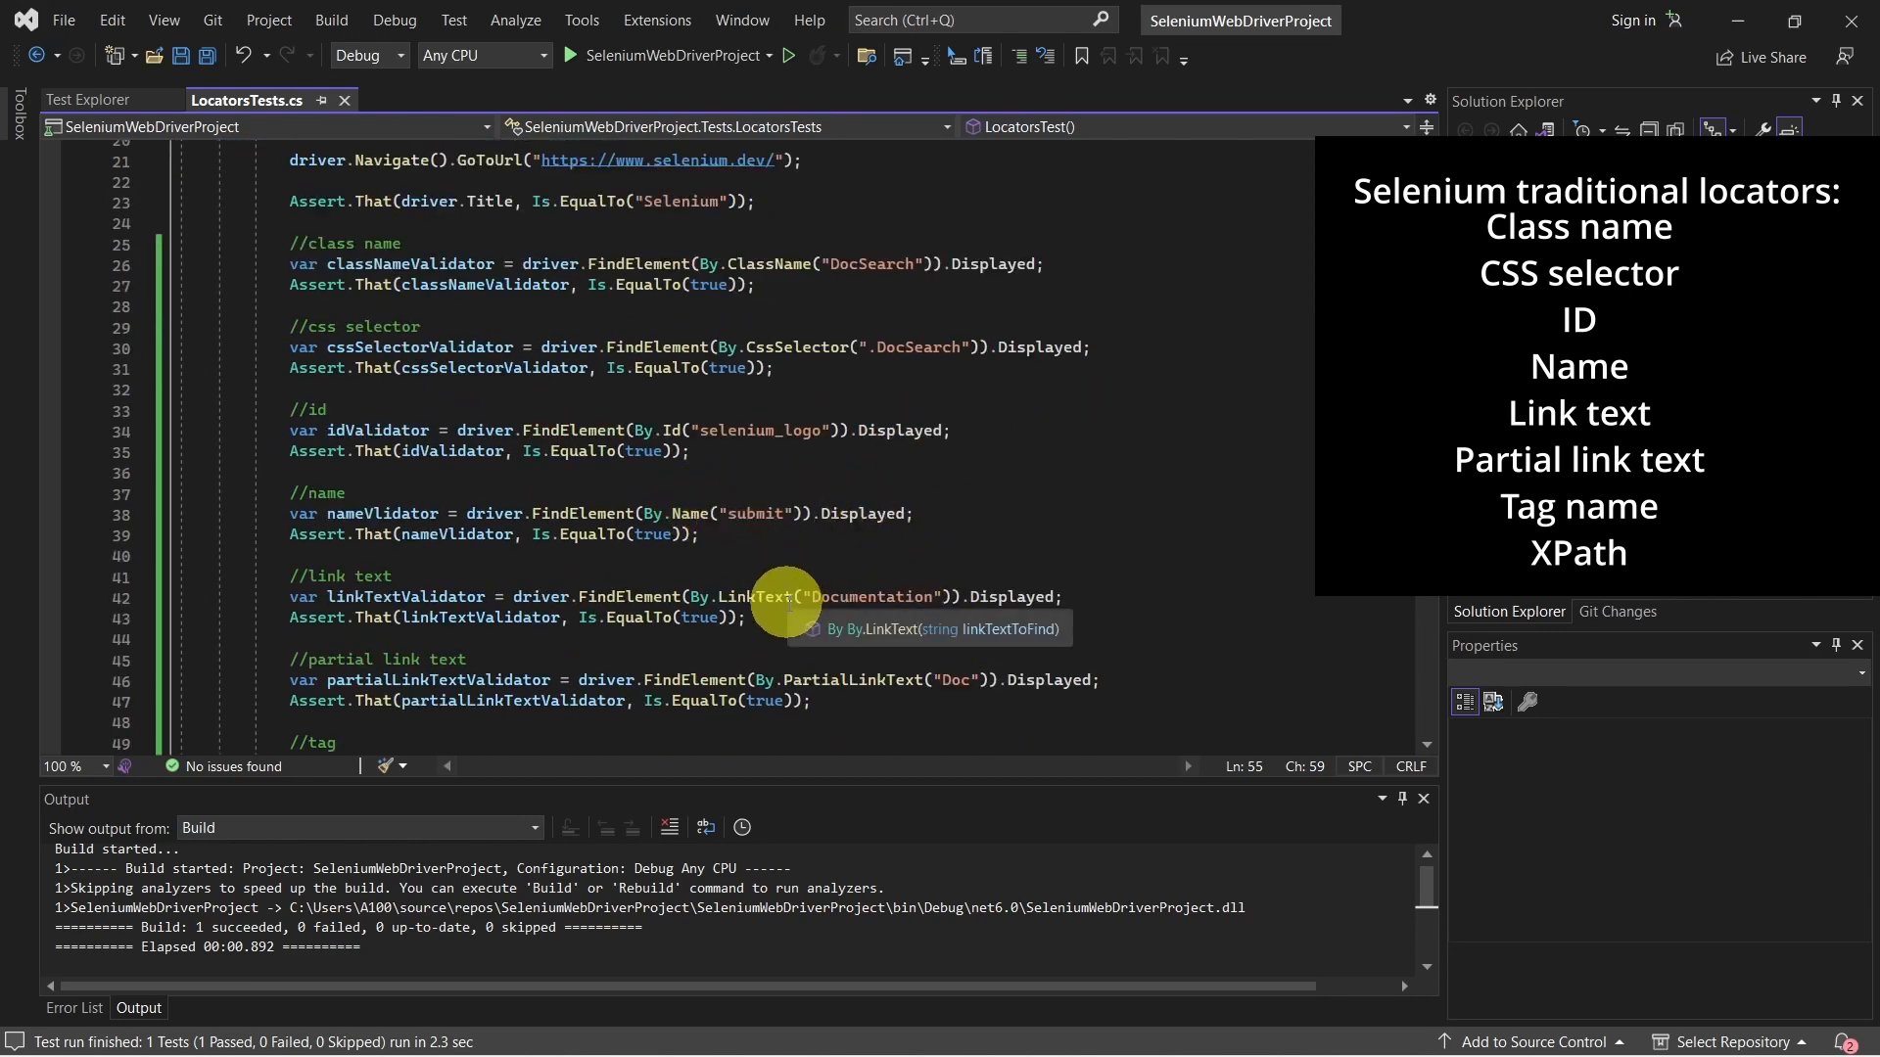
scroll(down, 3)
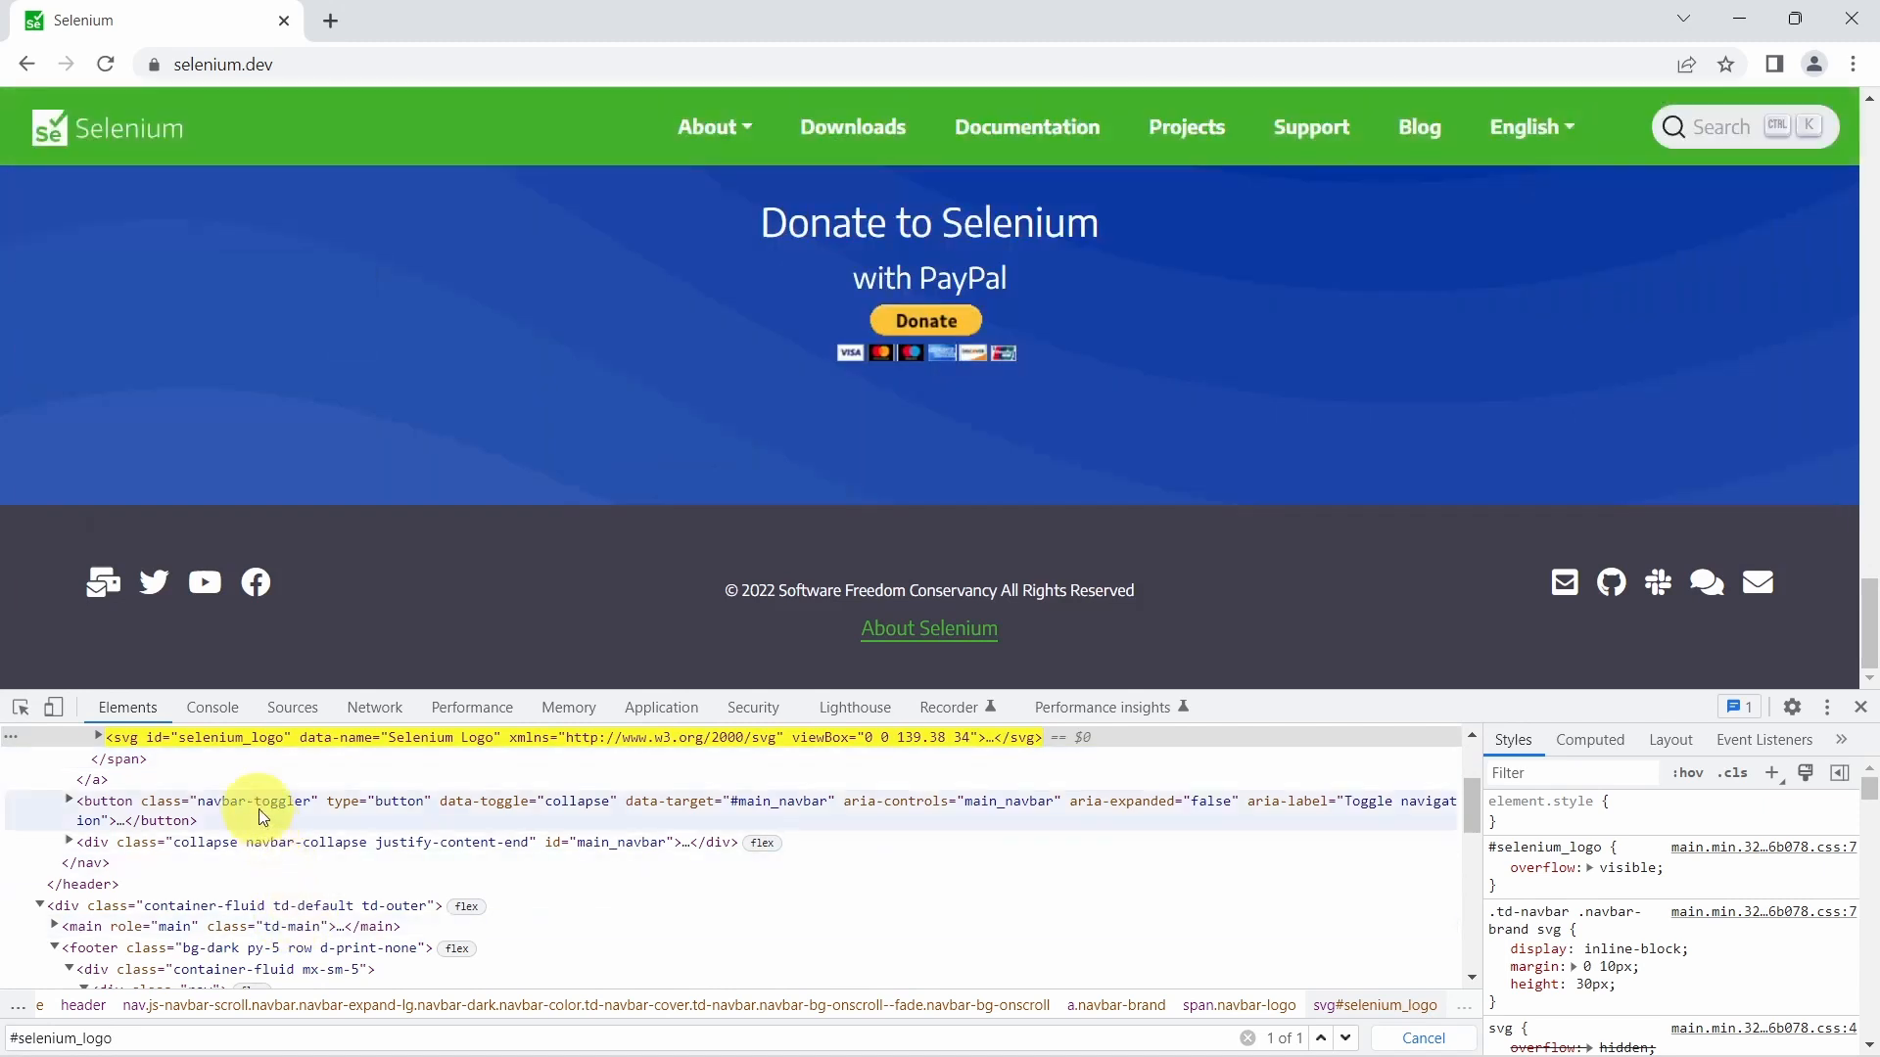
mouse_move(239, 738)
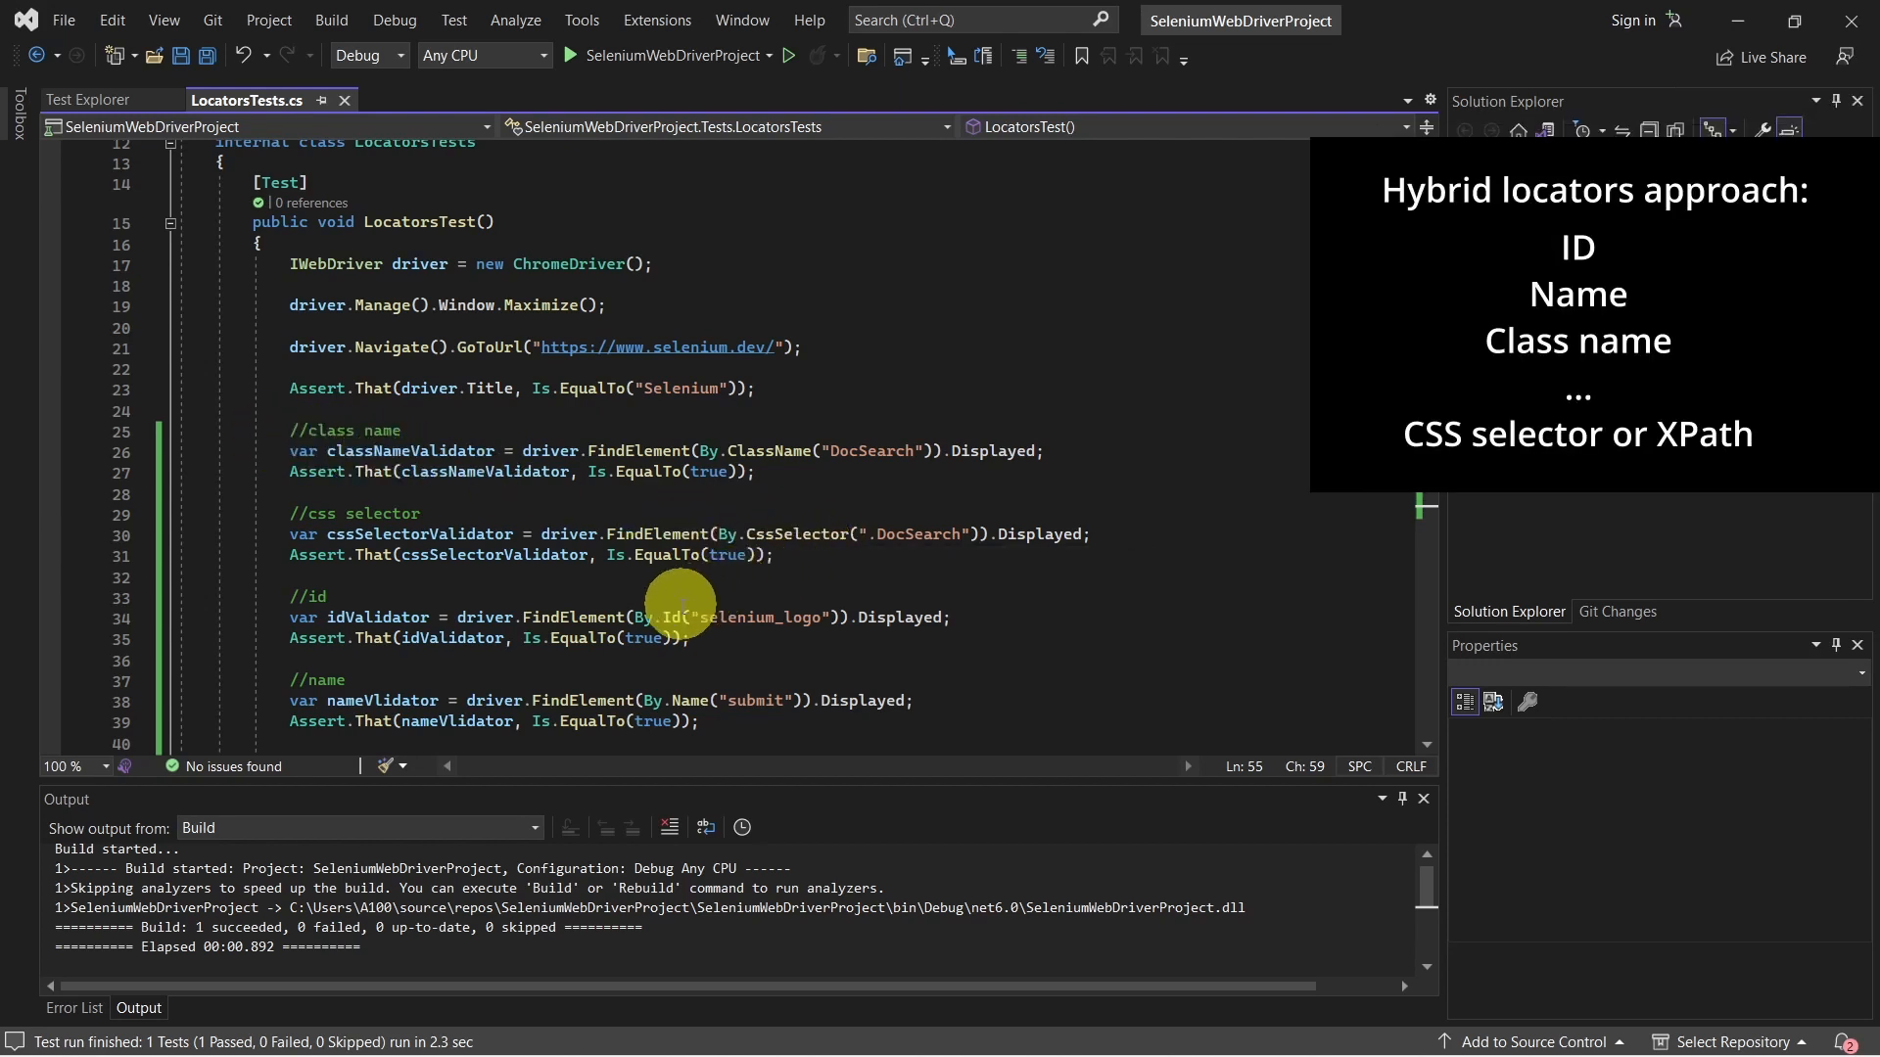
scroll(down, 3)
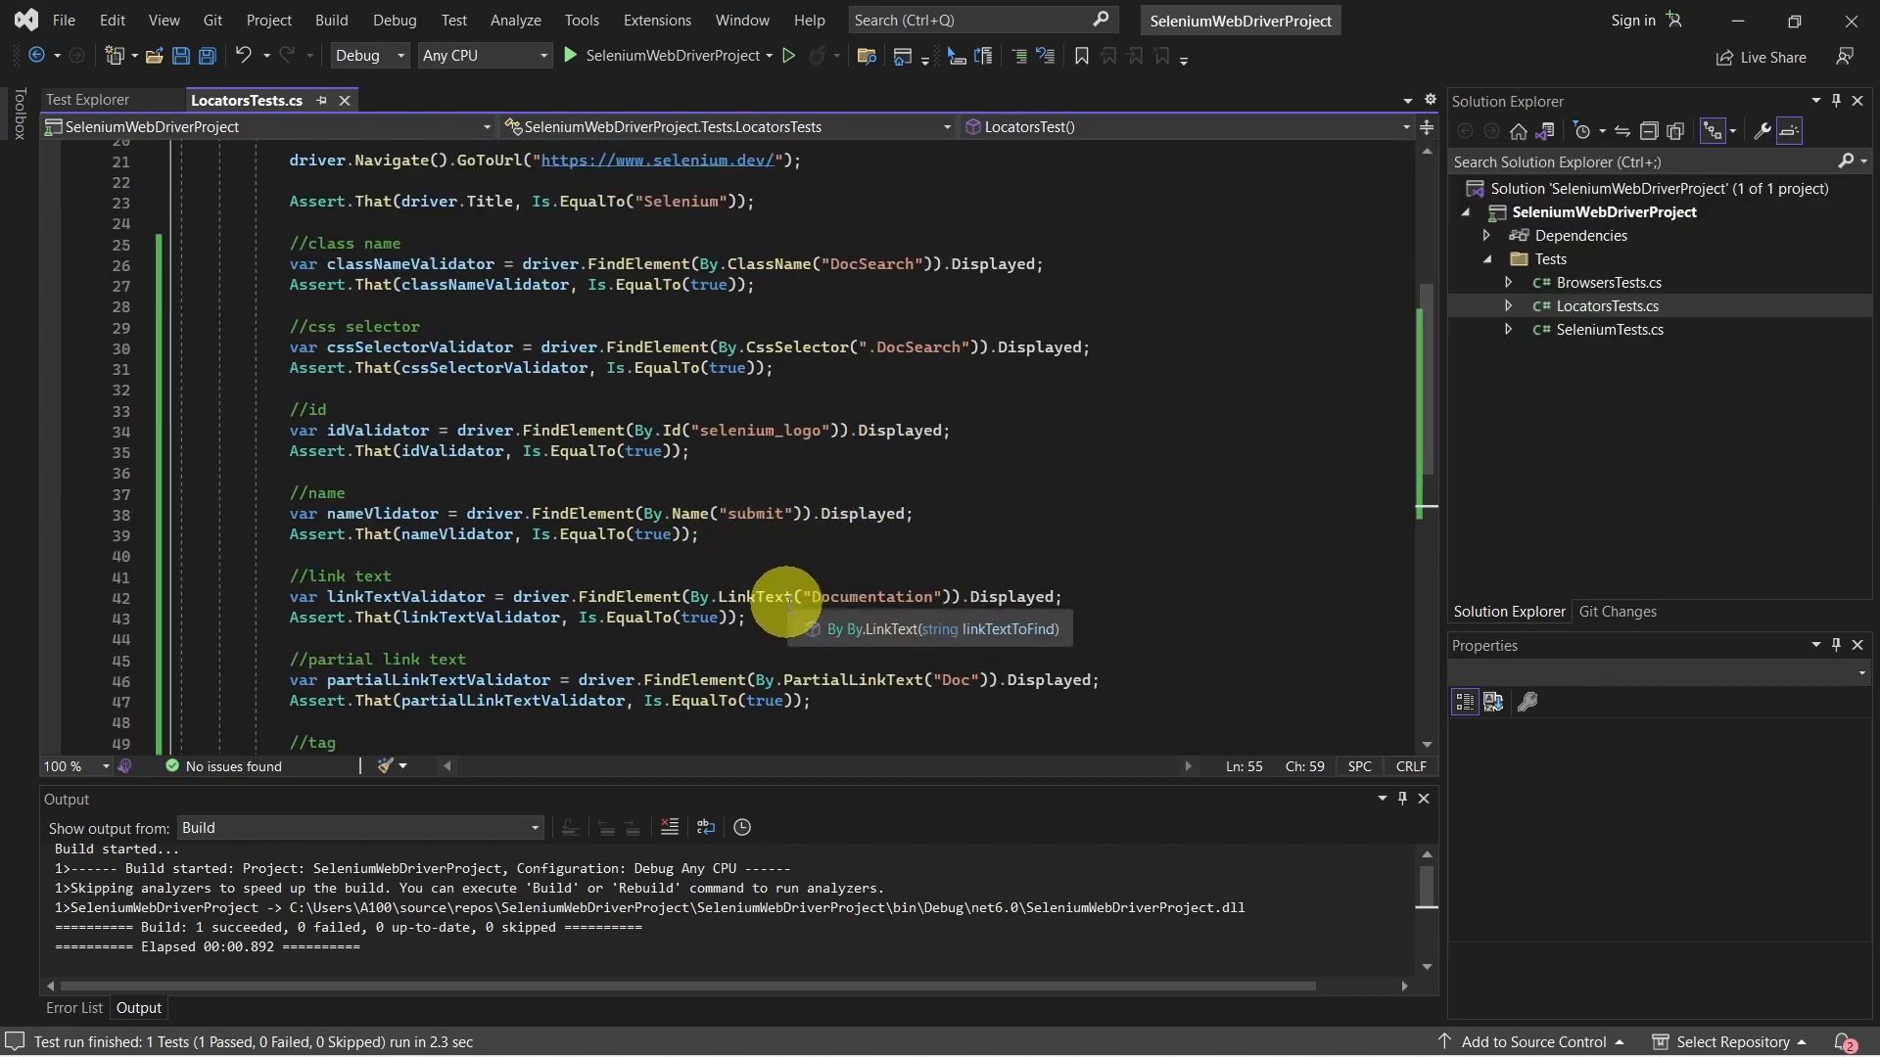
scroll(down, 3)
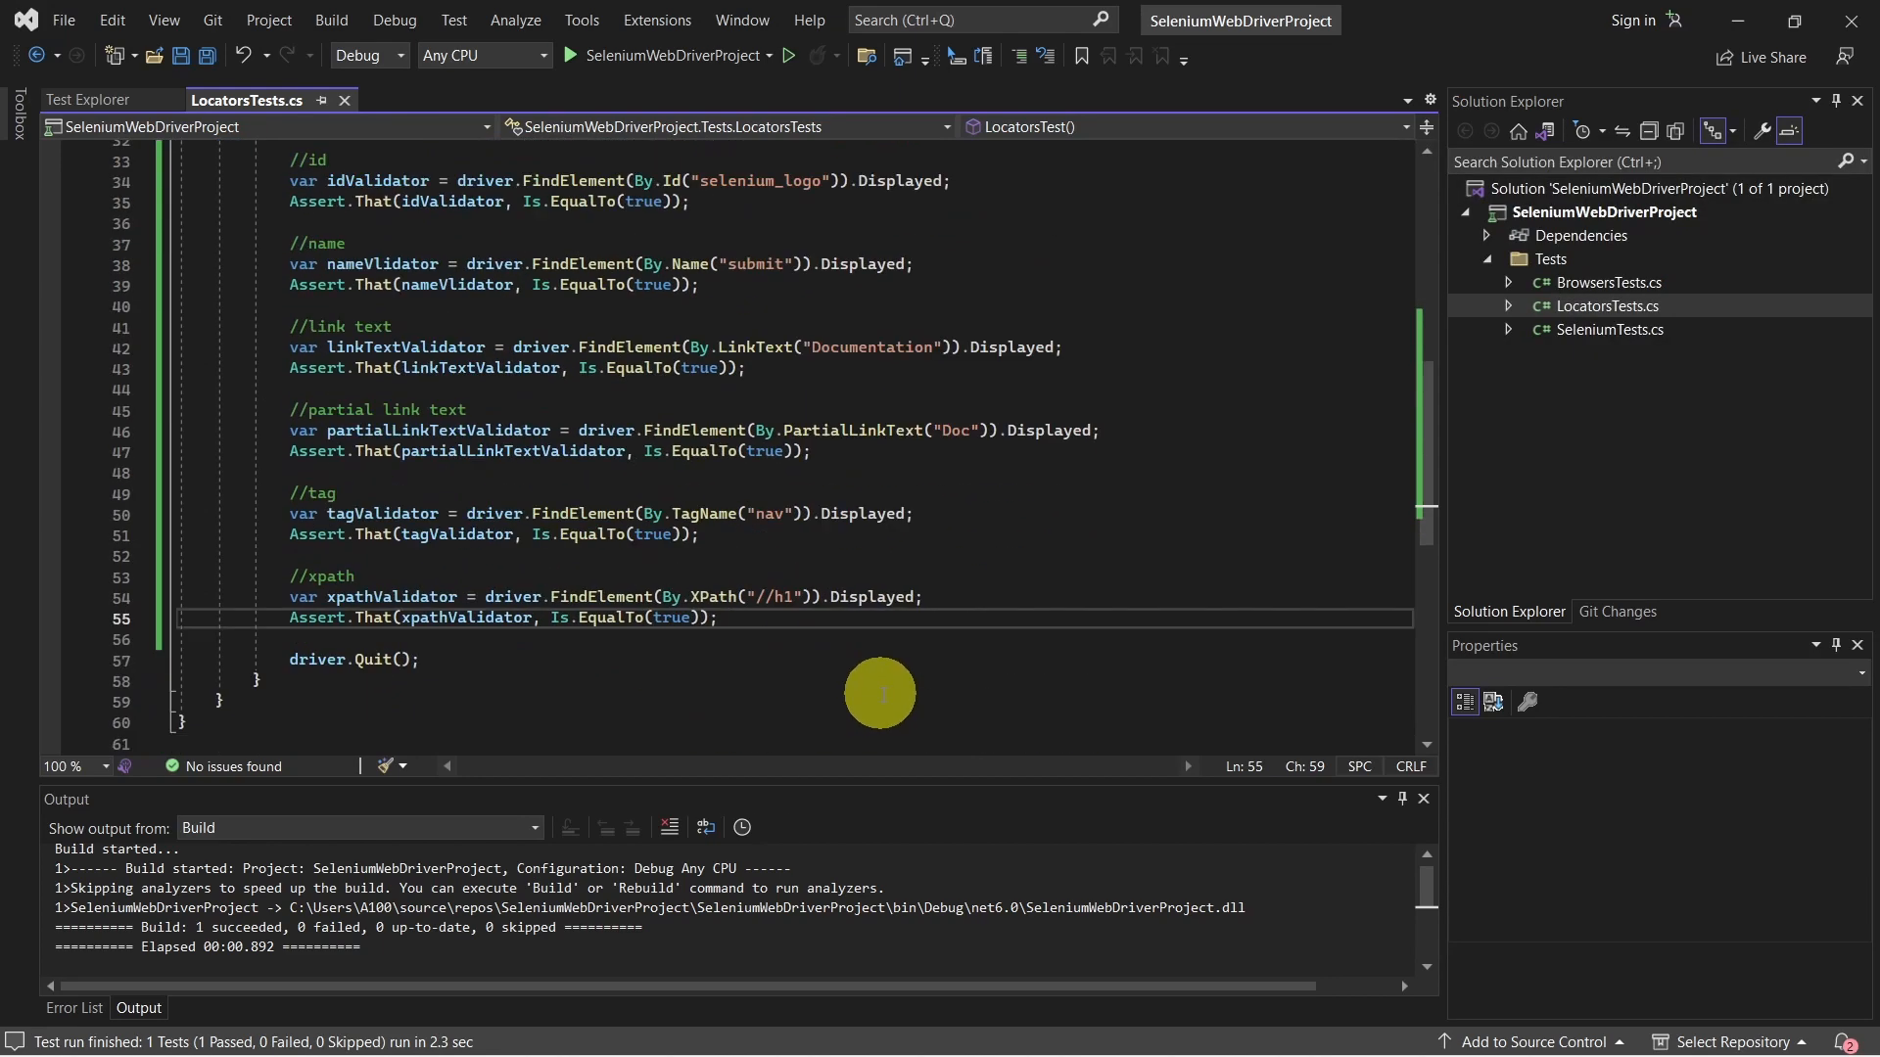
mouse_move(716, 595)
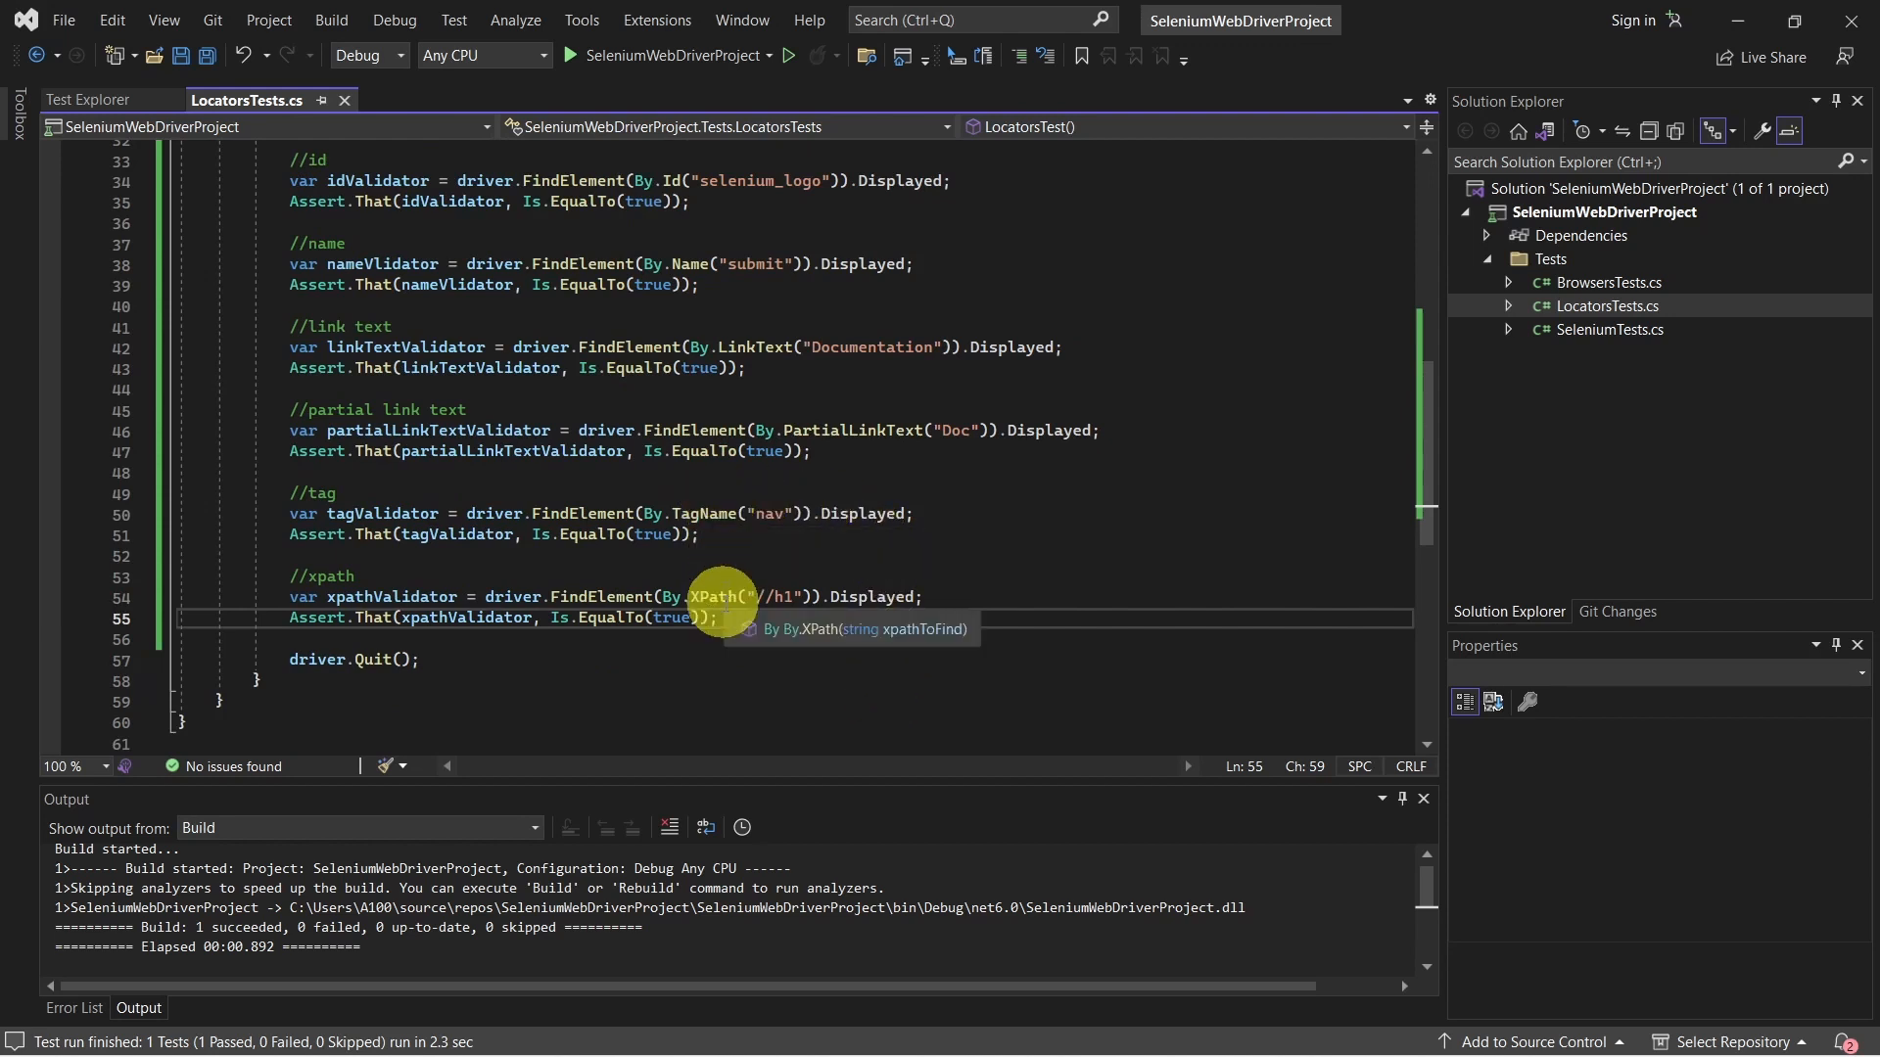